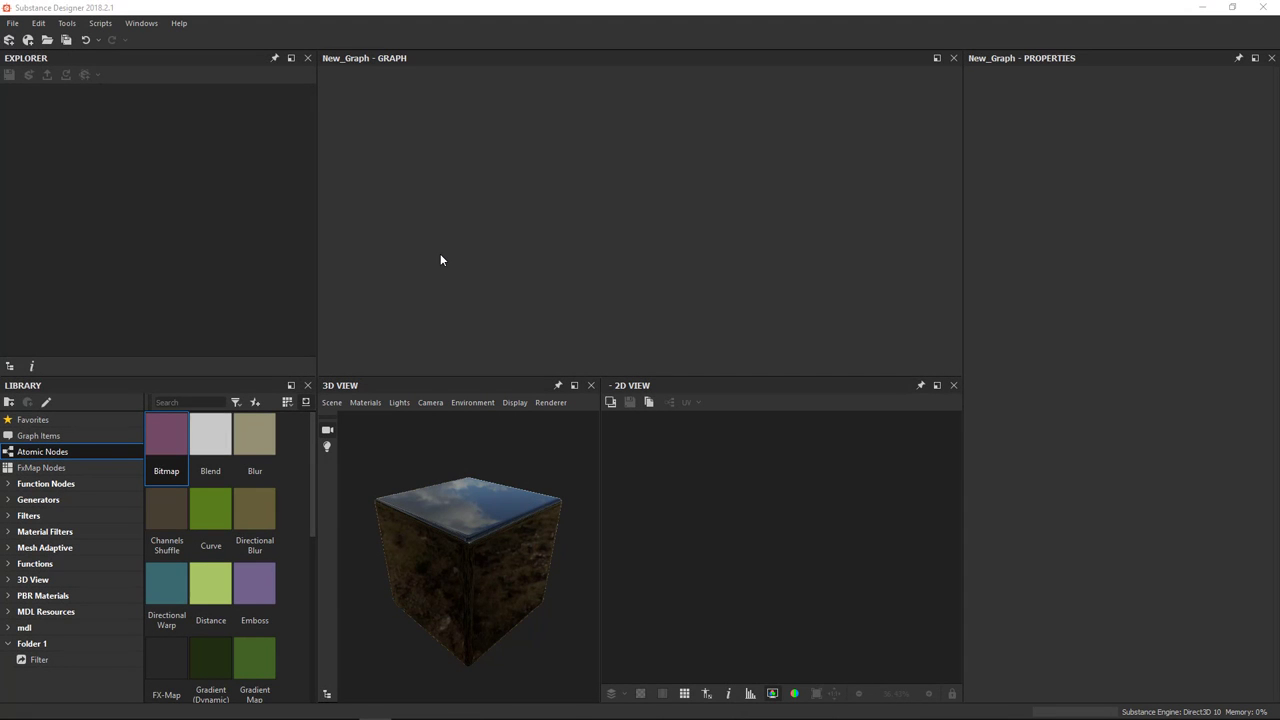
mouse_move(156, 184)
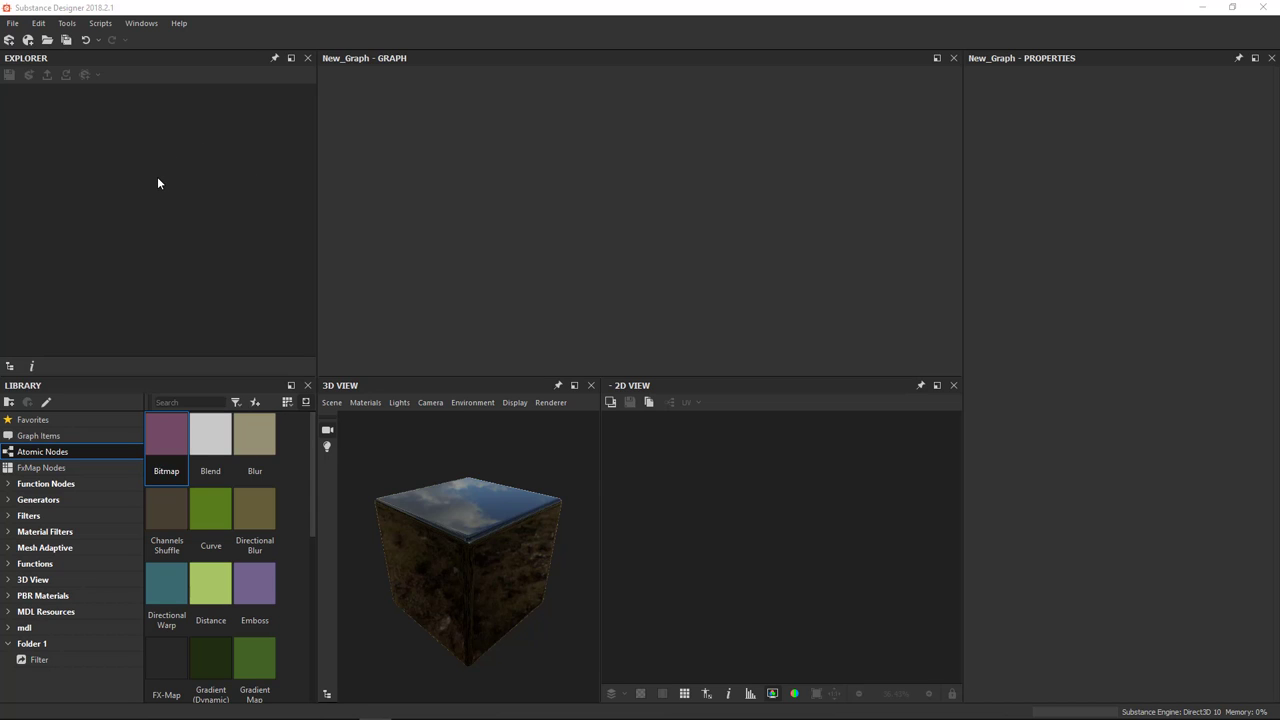
mouse_move(156, 184)
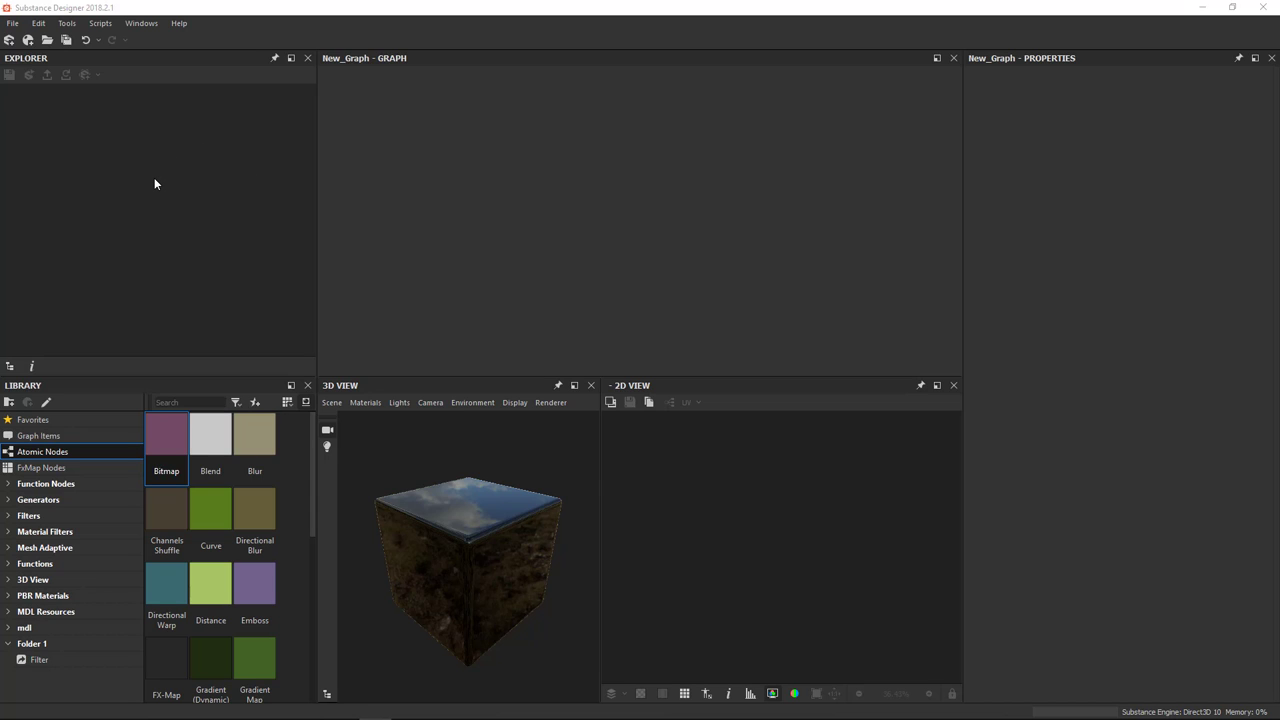
mouse_move(200, 248)
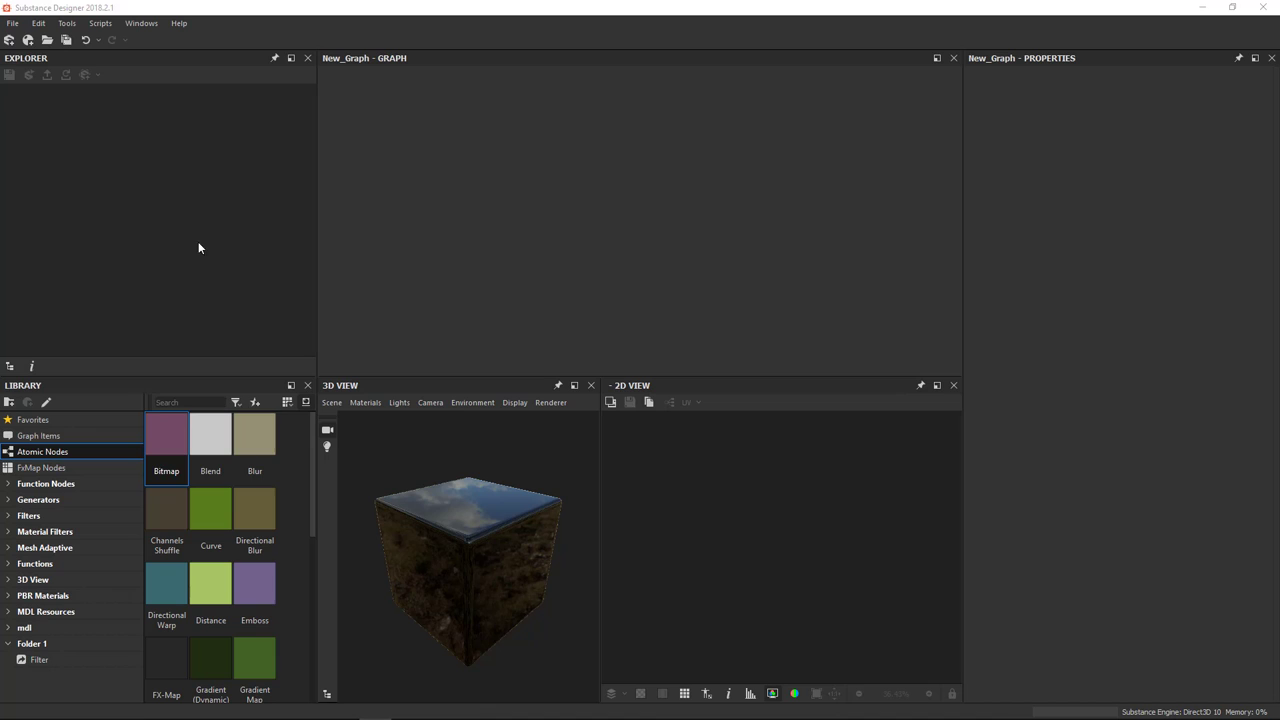
mouse_move(168, 238)
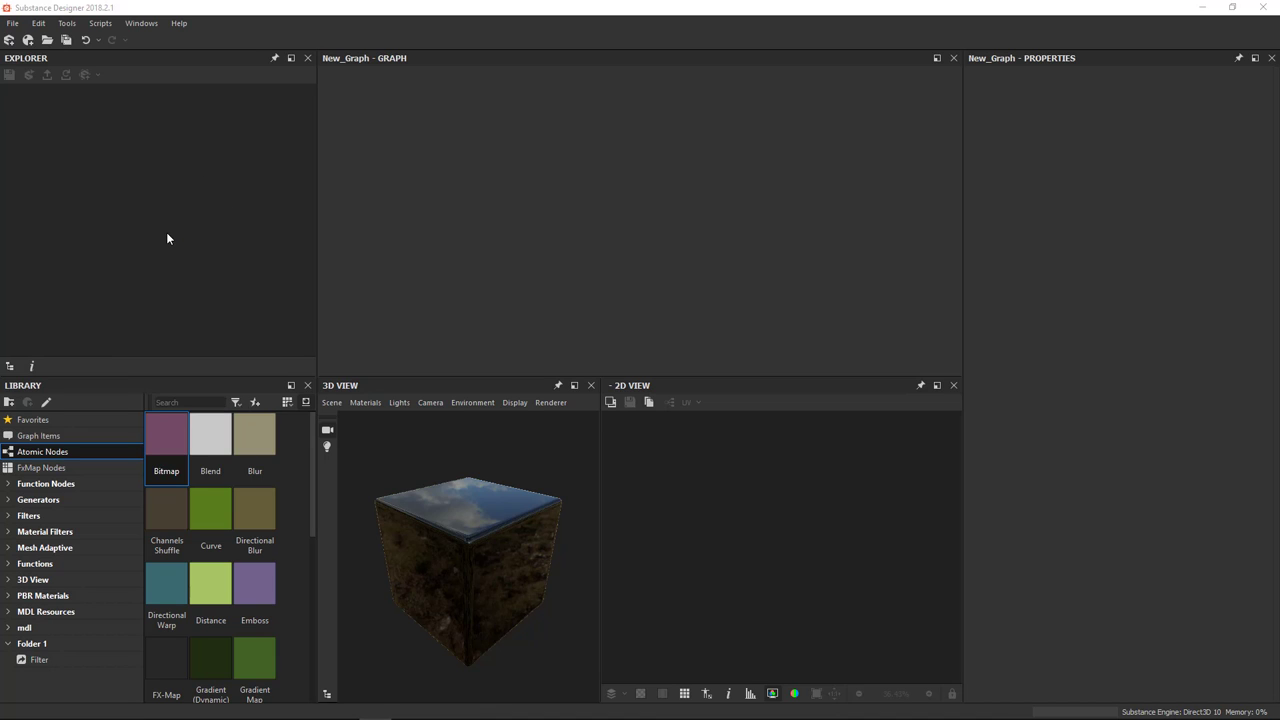
mouse_move(48, 144)
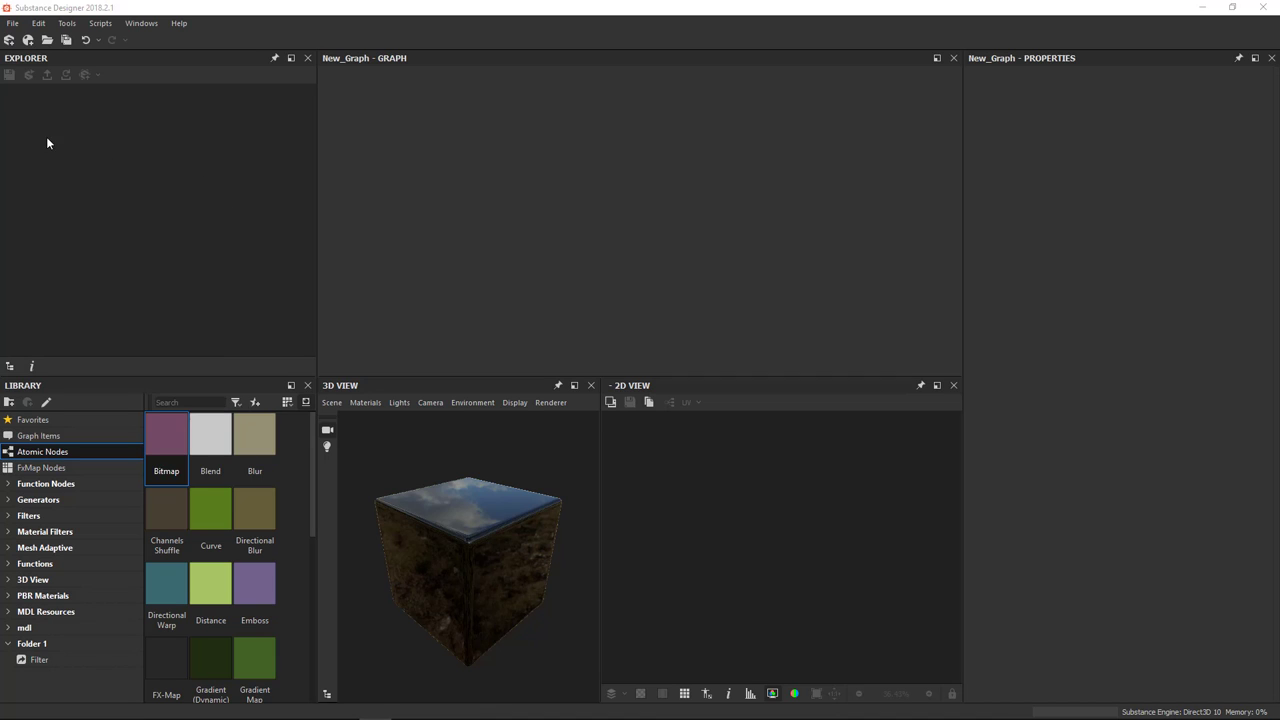
mouse_move(160, 126)
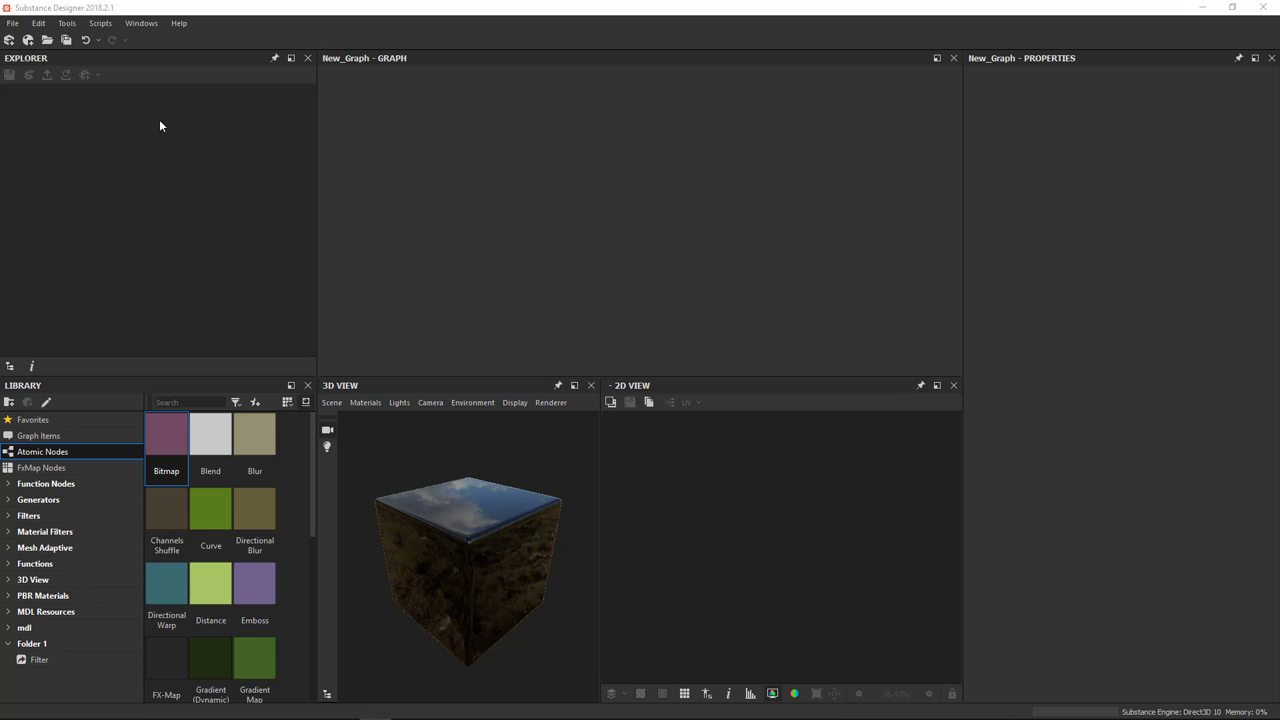
mouse_move(84, 132)
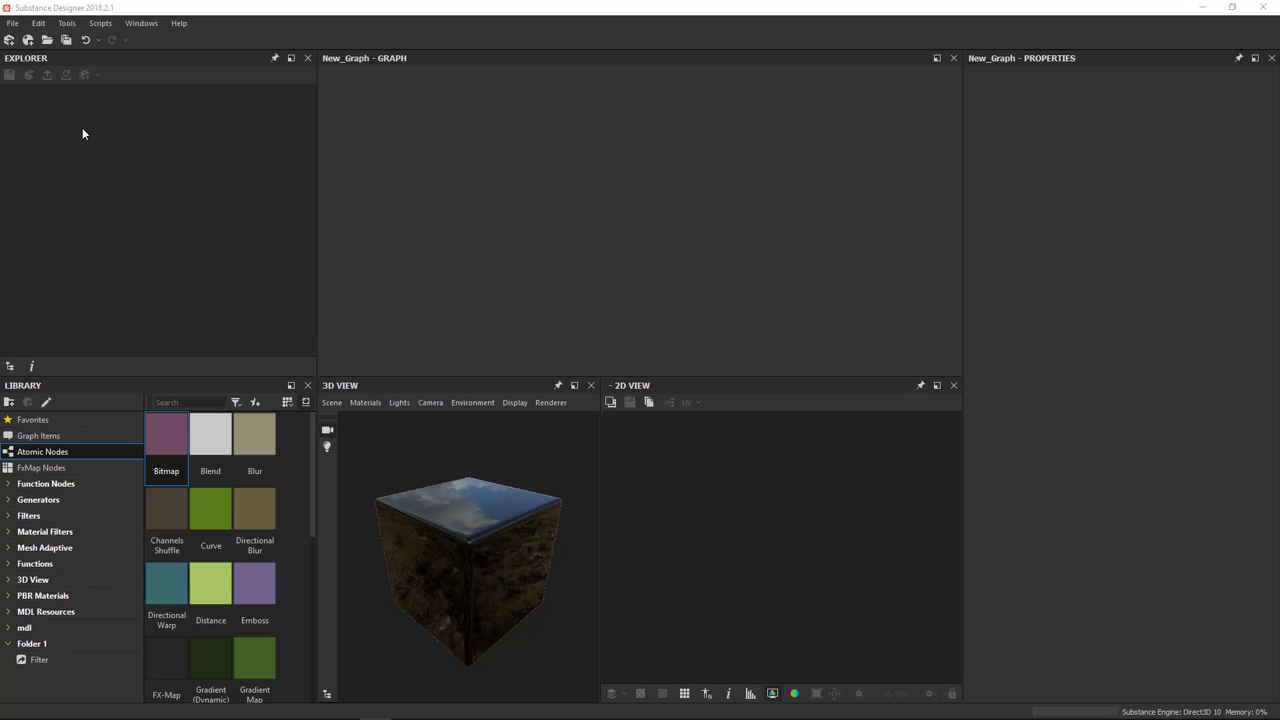
mouse_move(116, 148)
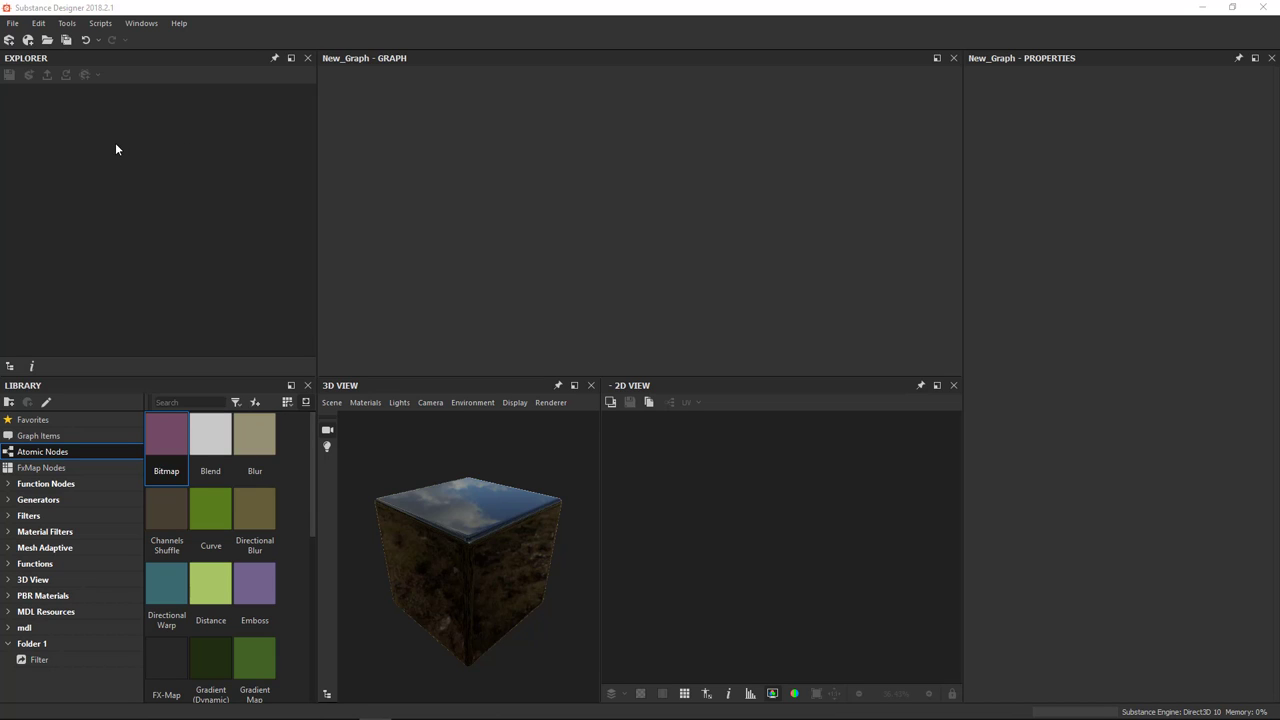
mouse_move(112, 164)
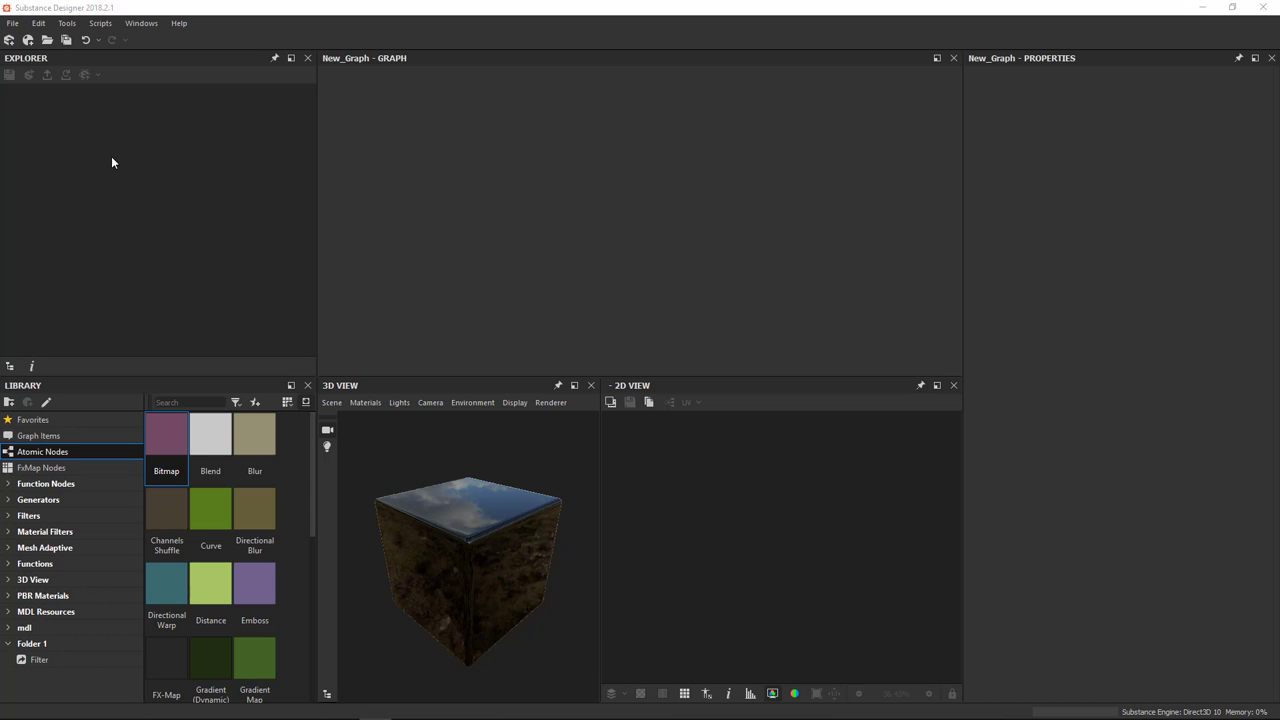
mouse_move(96, 252)
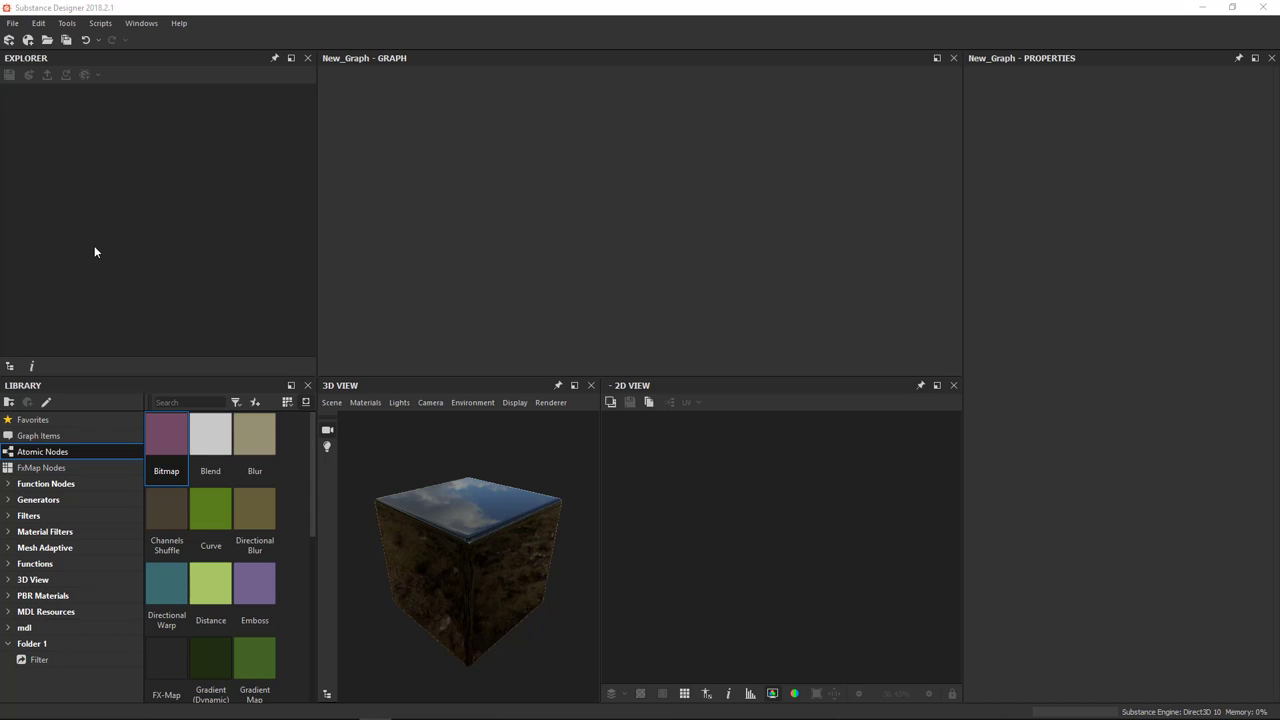
mouse_move(110, 170)
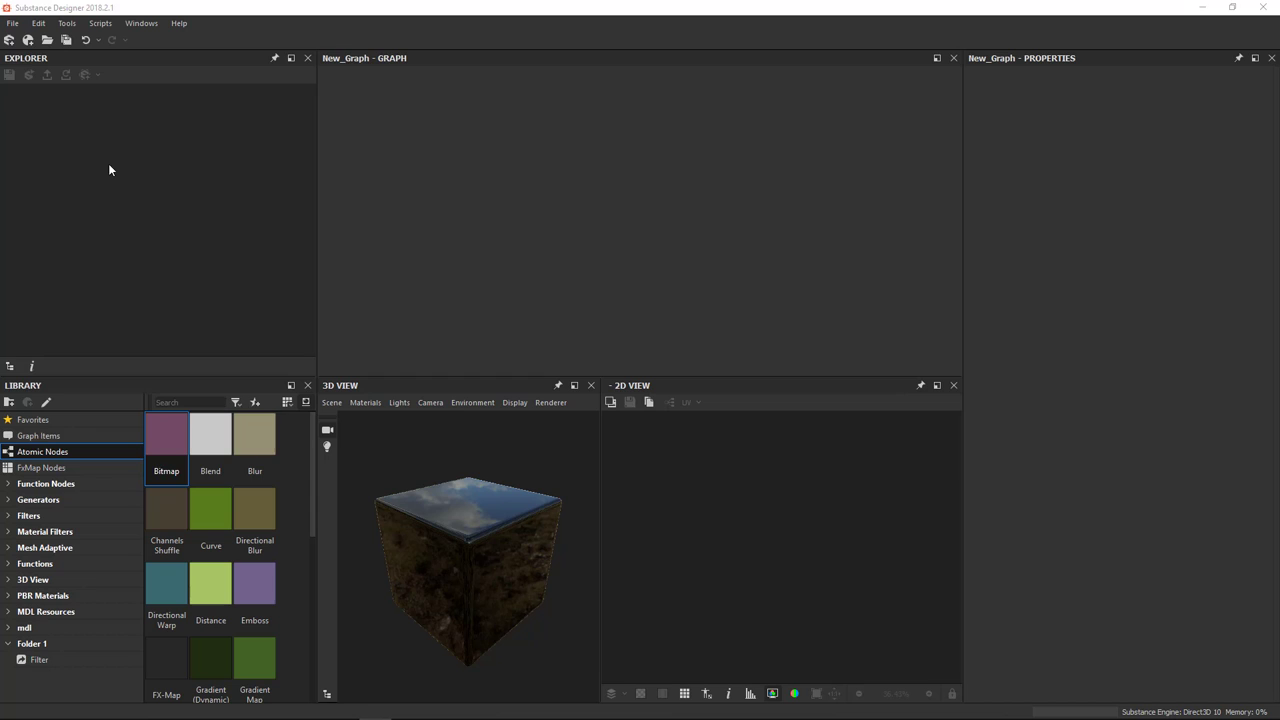
mouse_move(96, 144)
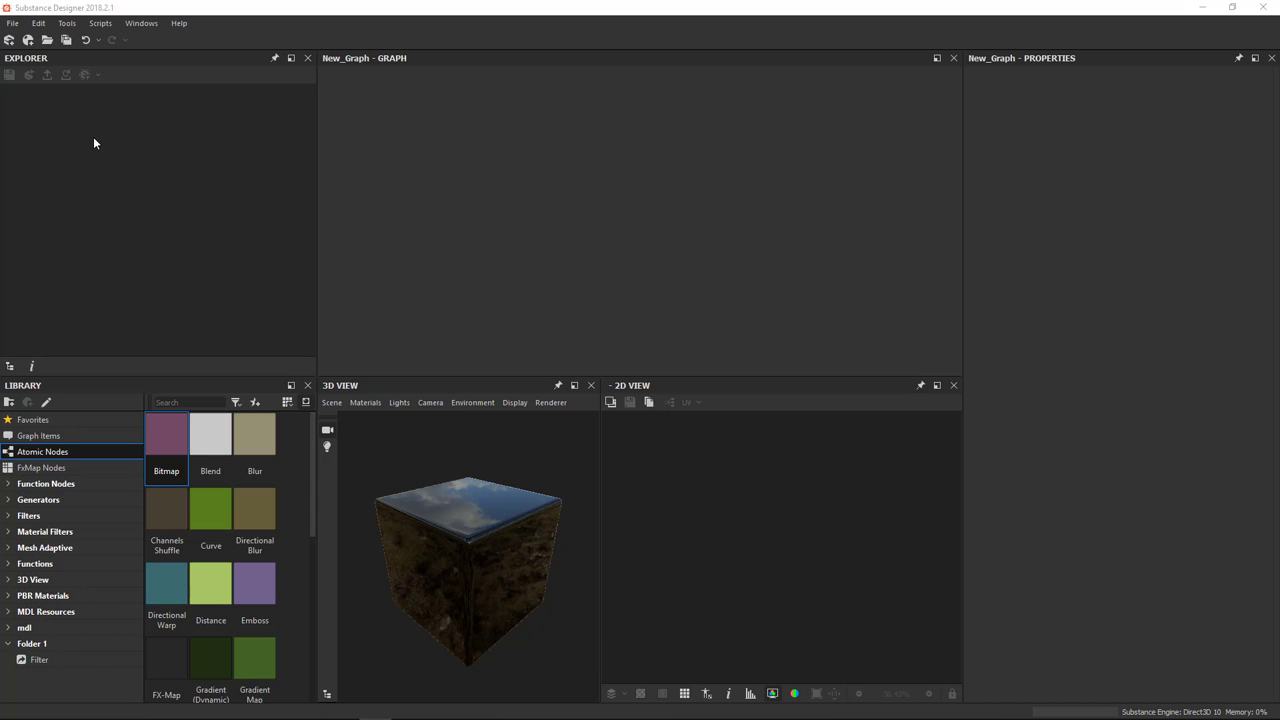
mouse_move(16, 48)
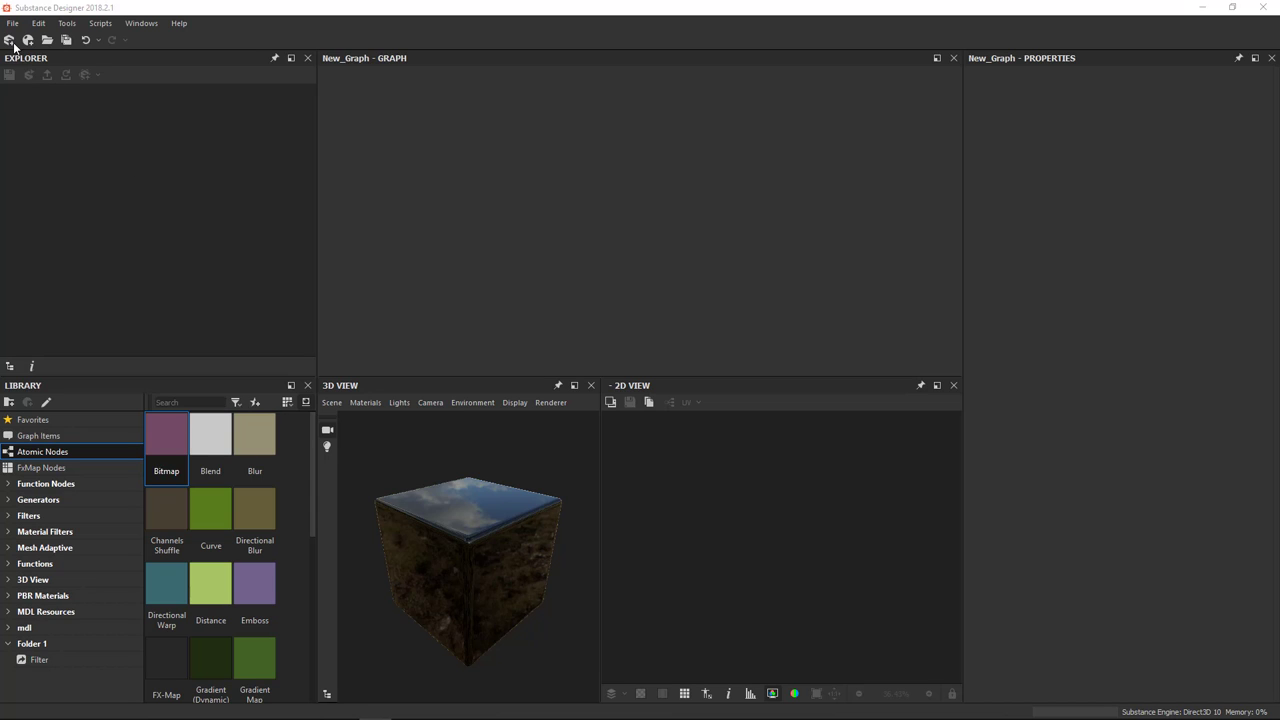
mouse_move(136, 120)
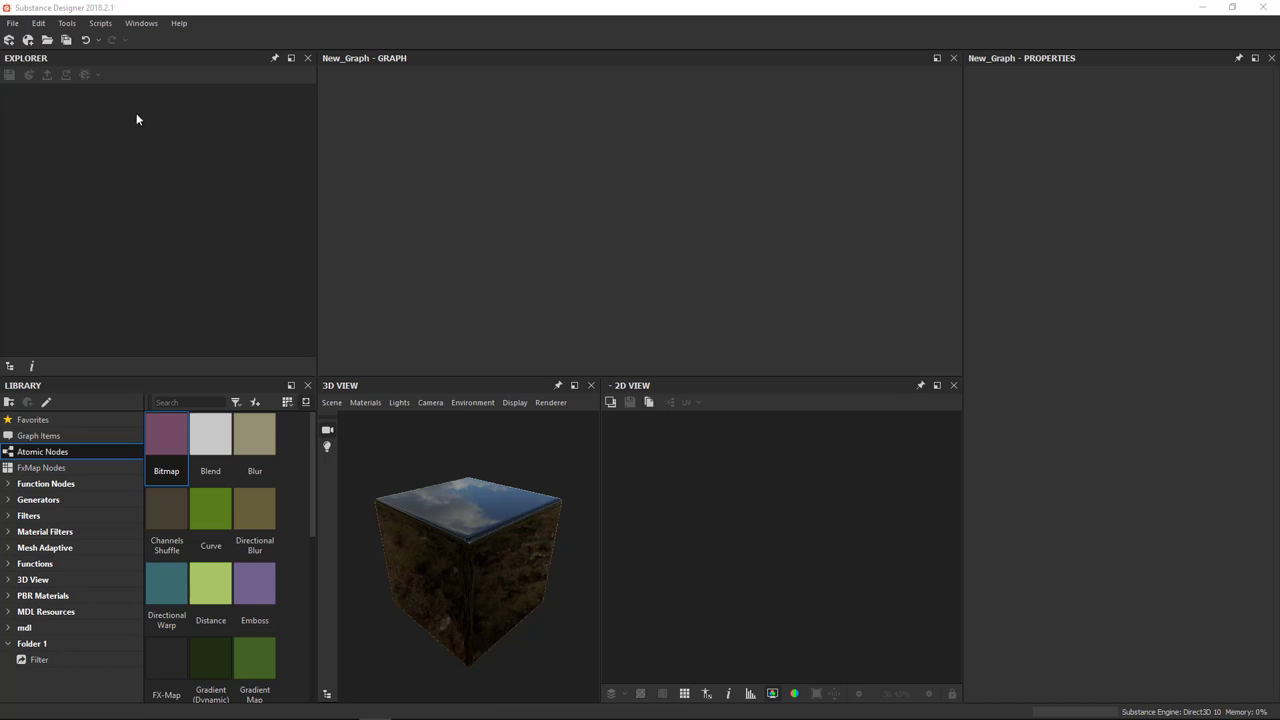
mouse_move(70, 176)
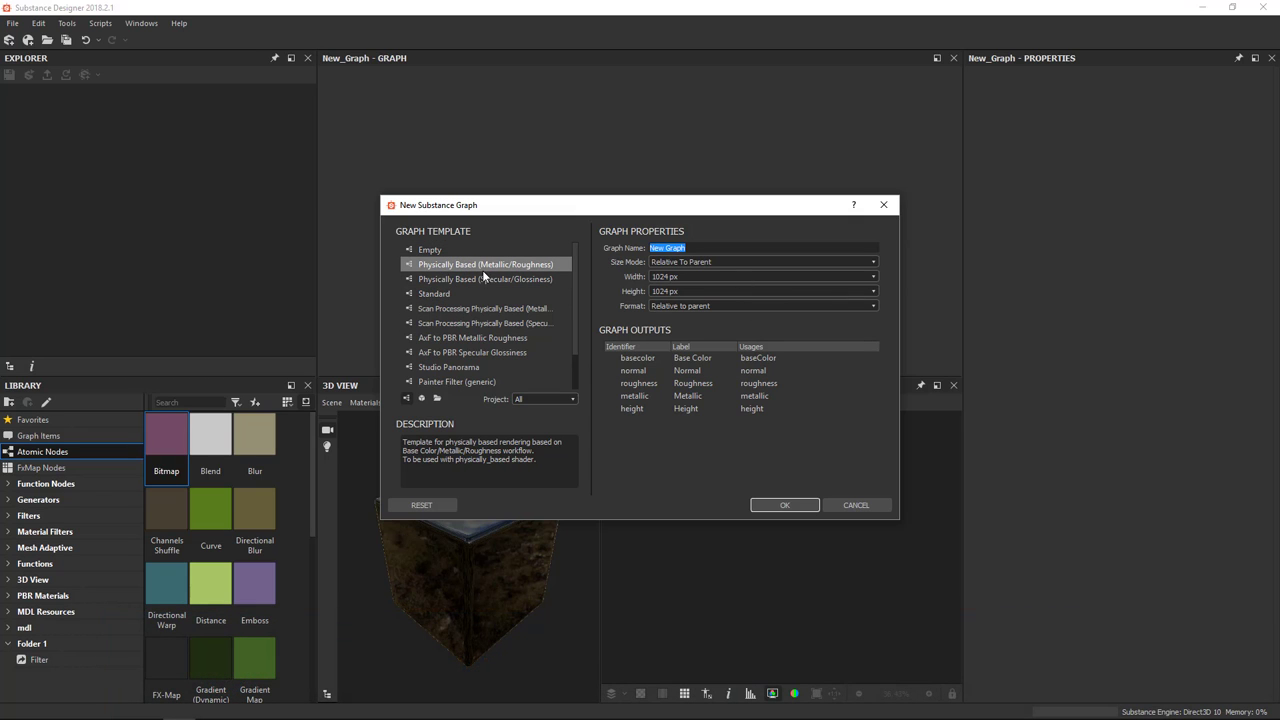
Create an empty New_Graph from the Empty template in a new unsaved package
click(430, 248)
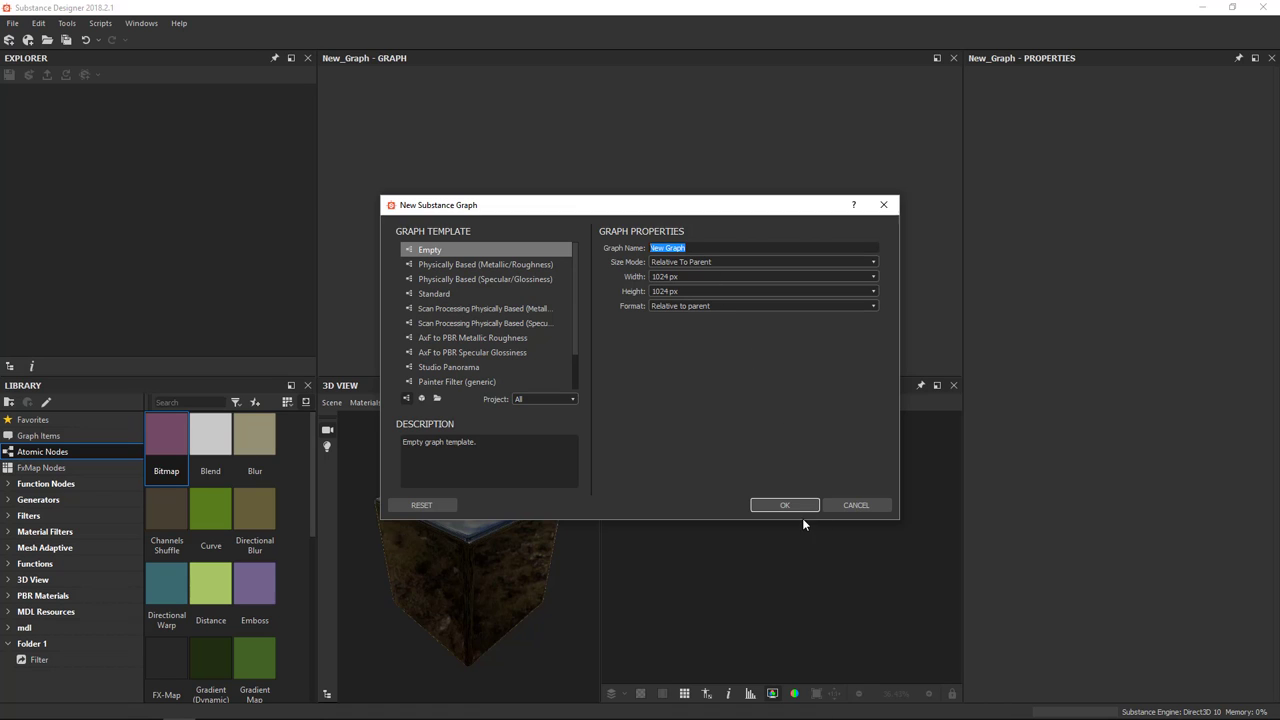
click(784, 504)
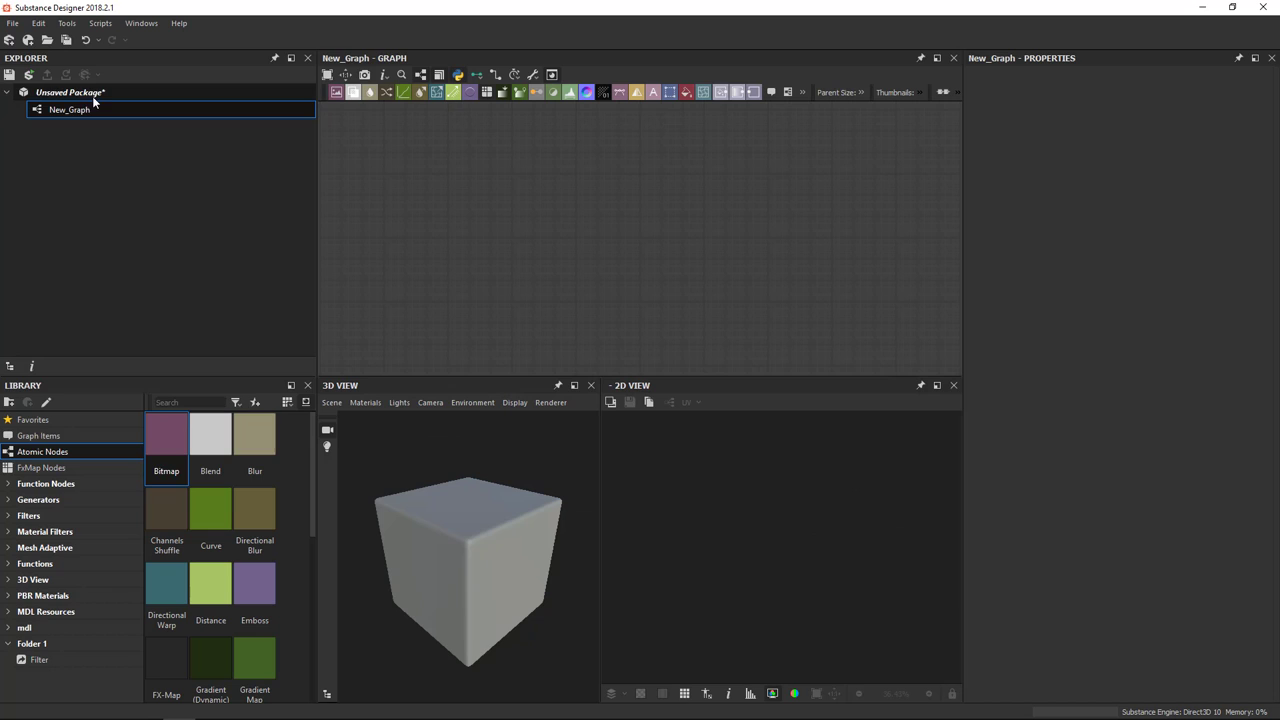
Select the New_Graph graph in the unsaved package
click(68, 108)
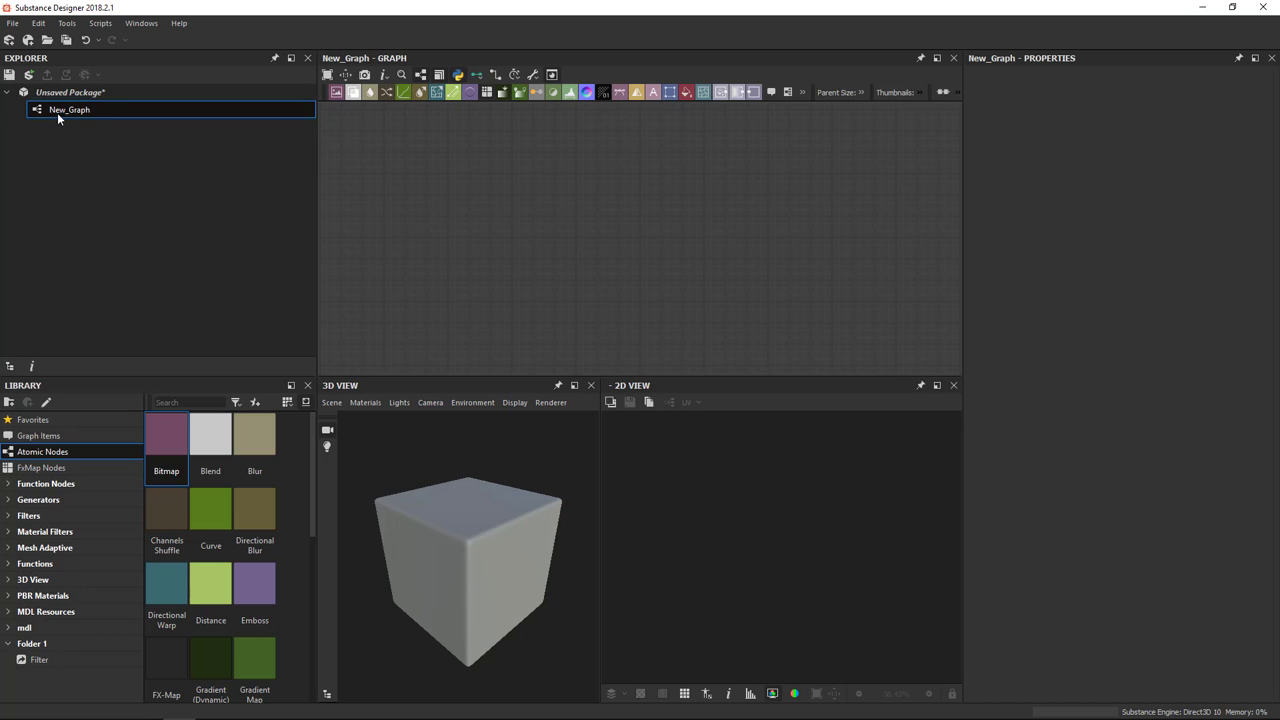
mouse_move(88, 104)
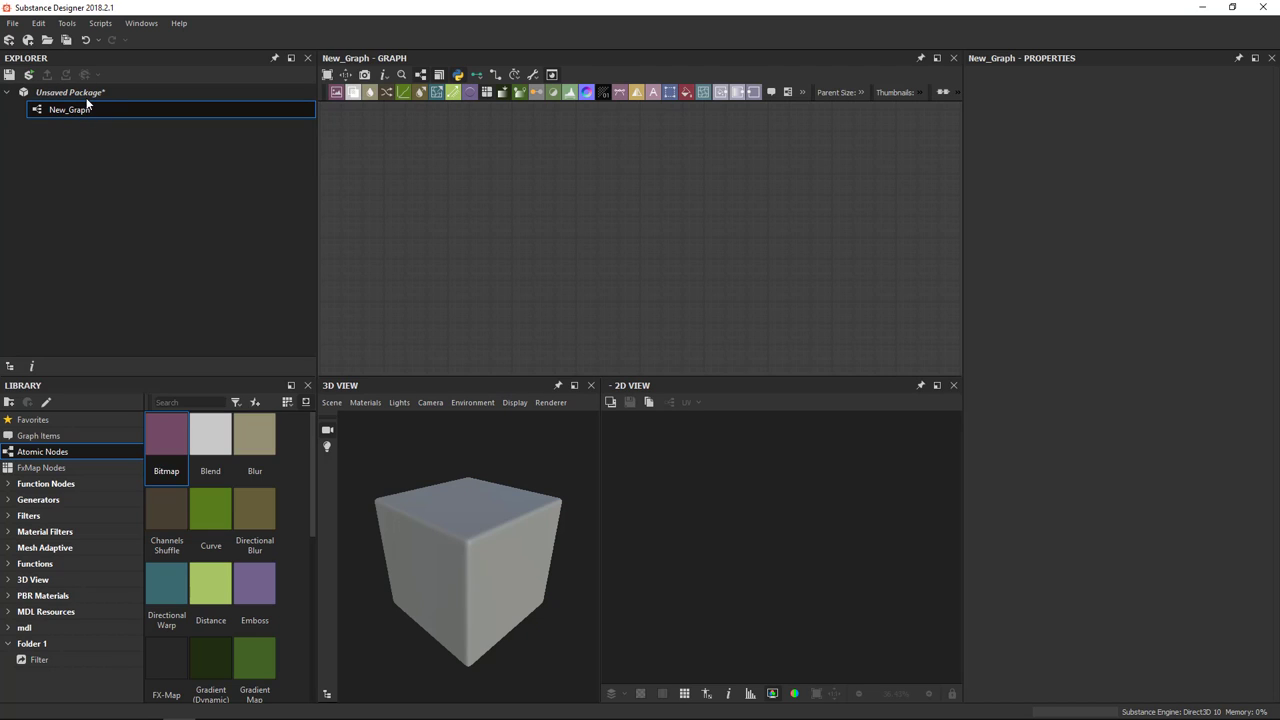
mouse_move(70, 92)
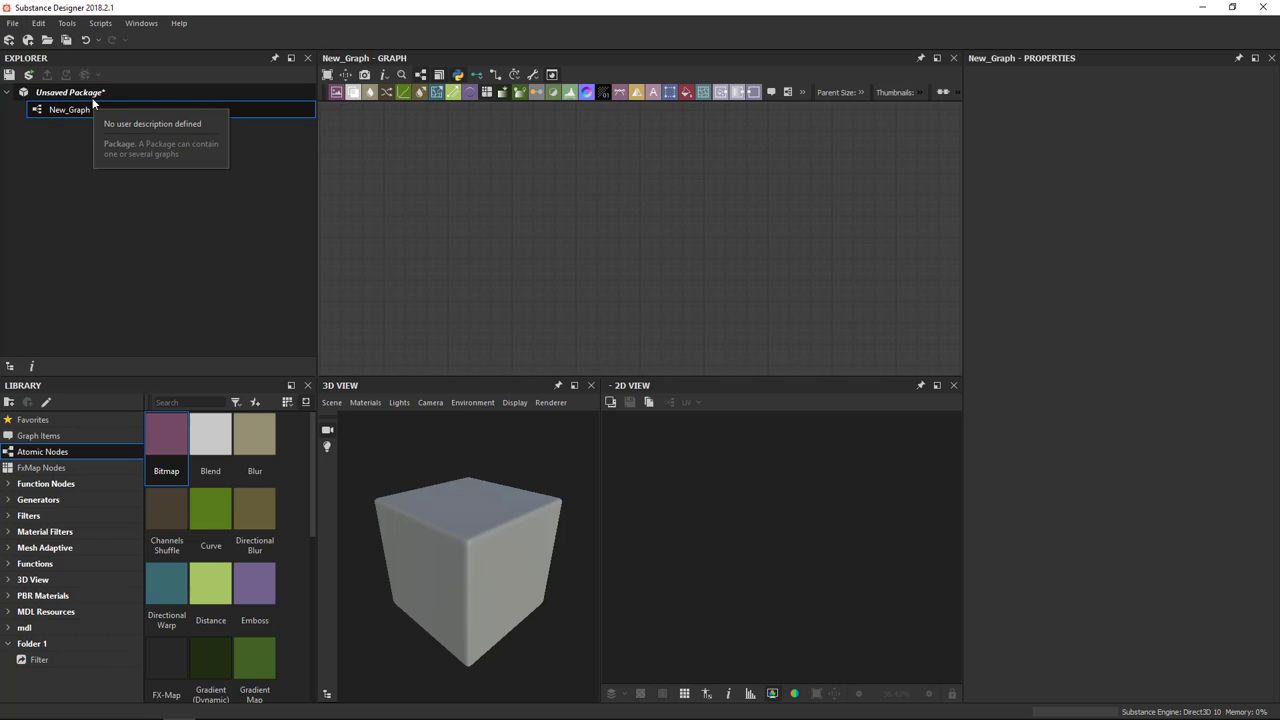
mouse_move(92, 212)
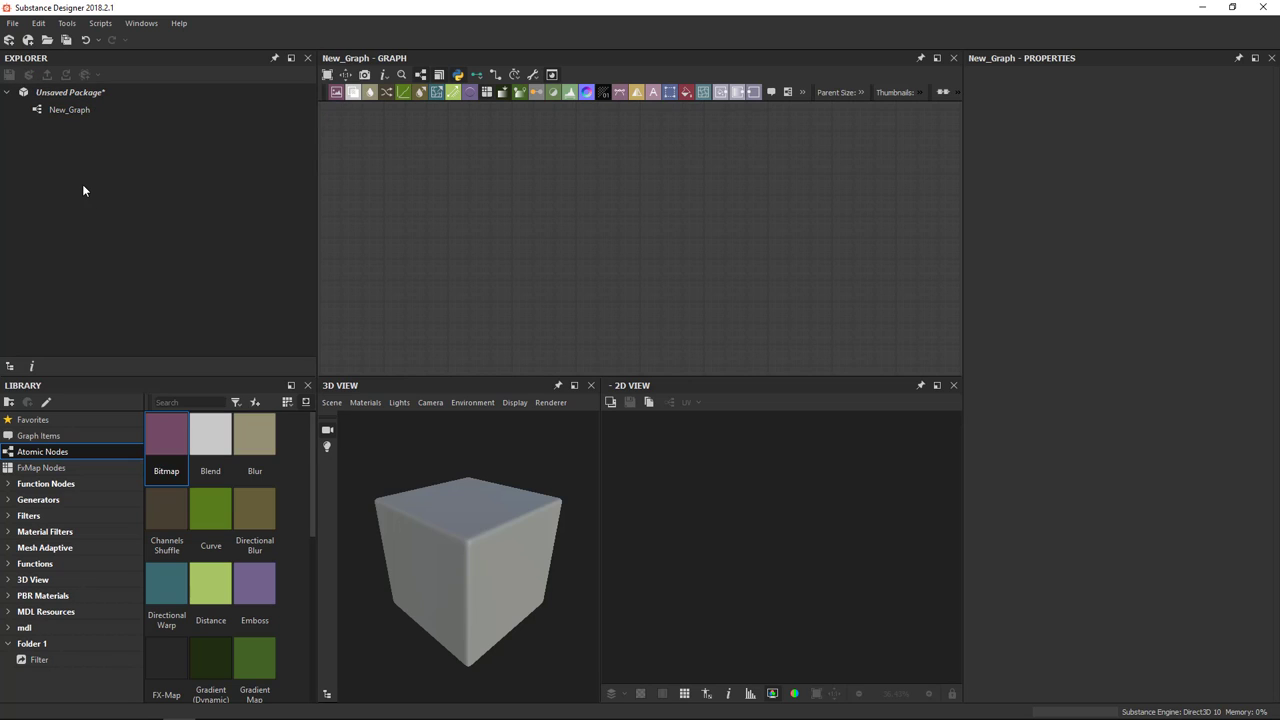
mouse_move(56, 136)
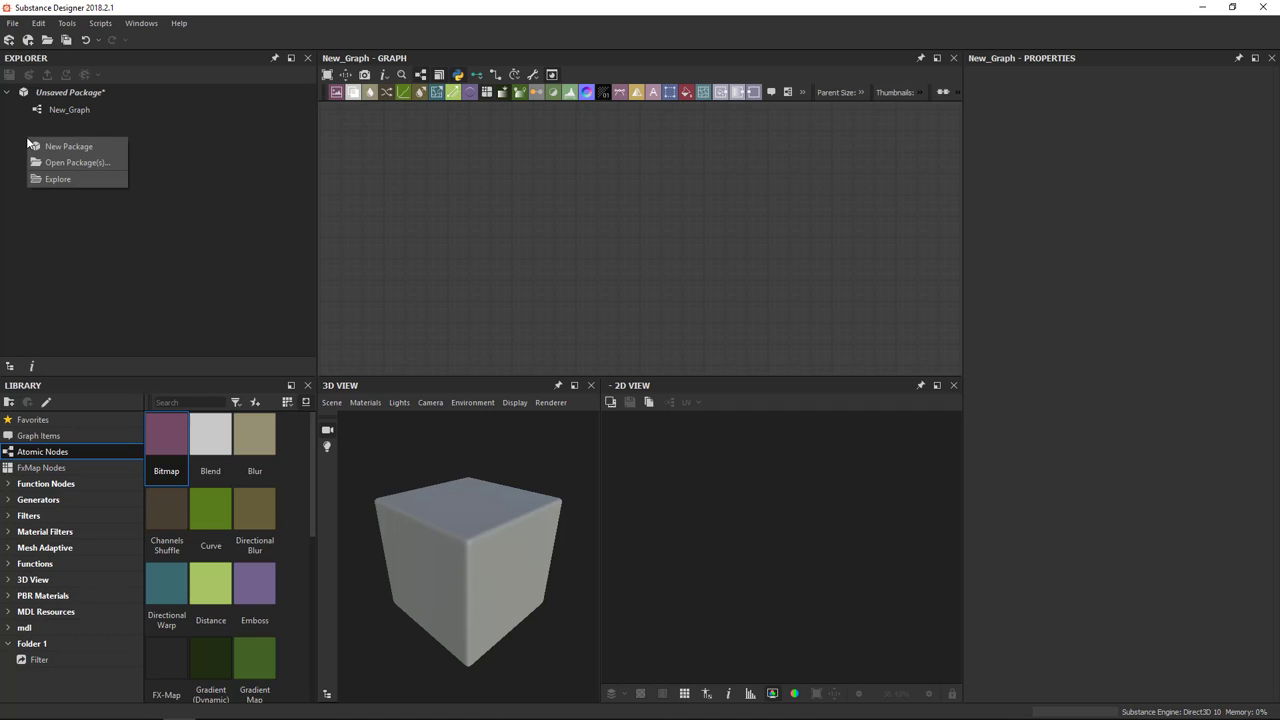
Create a second unsaved package holding its own empty New_Graph and select it
click(68, 146)
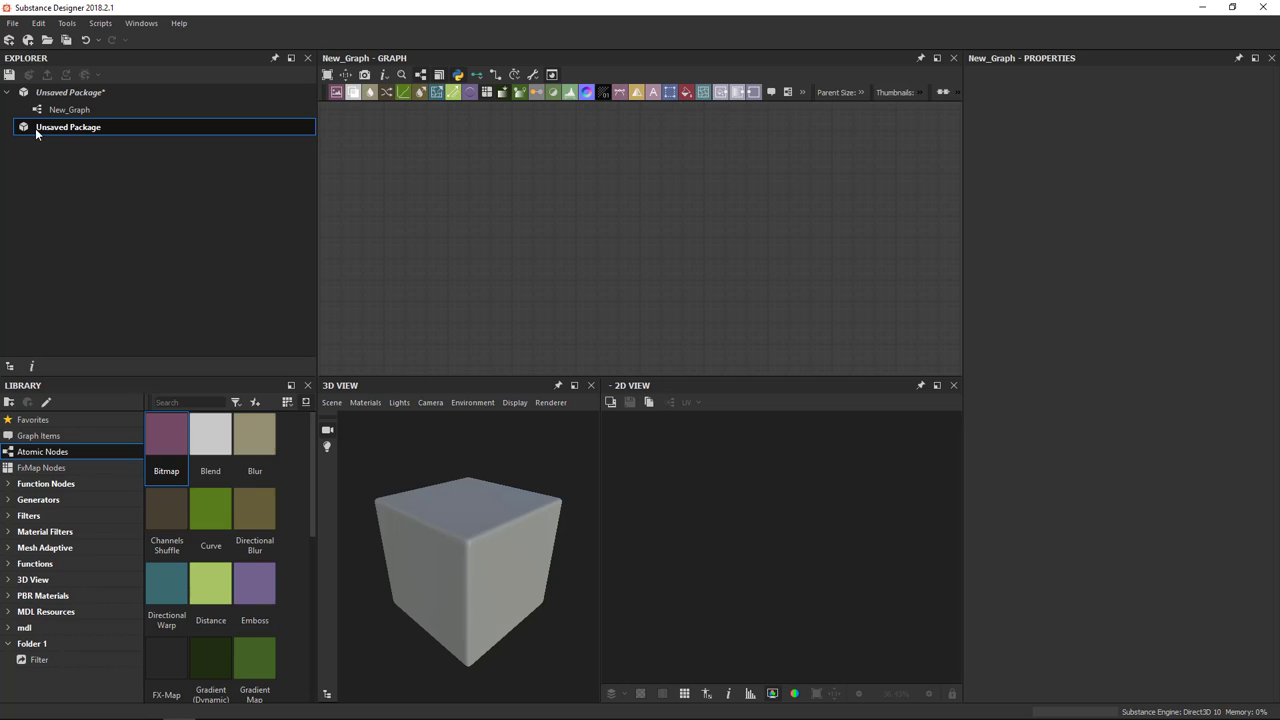
right_click(68, 128)
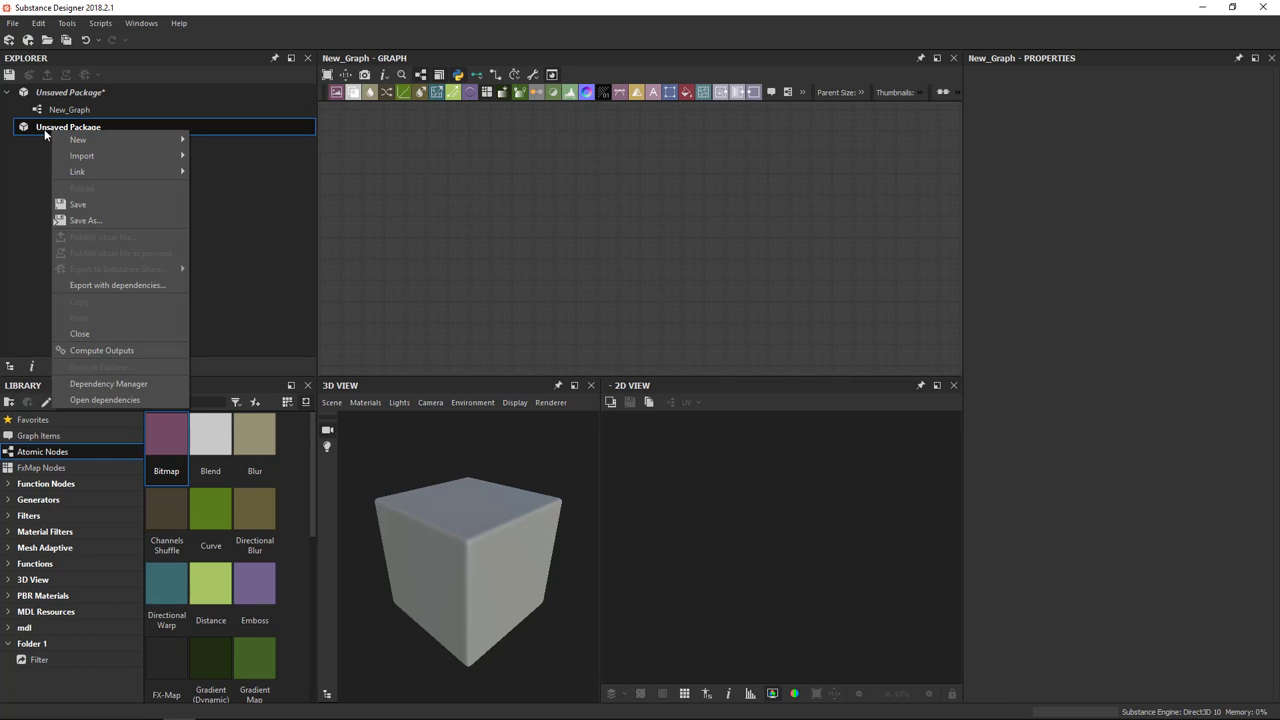
mouse_move(78, 140)
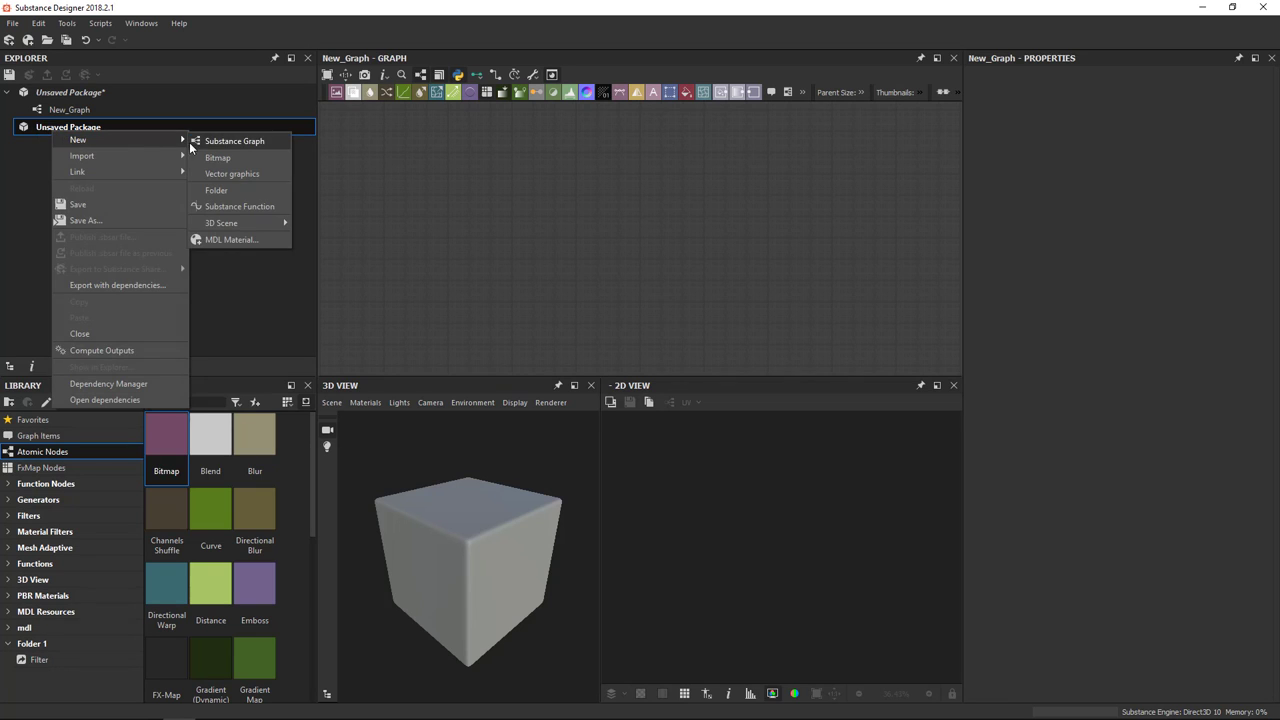
click(234, 140)
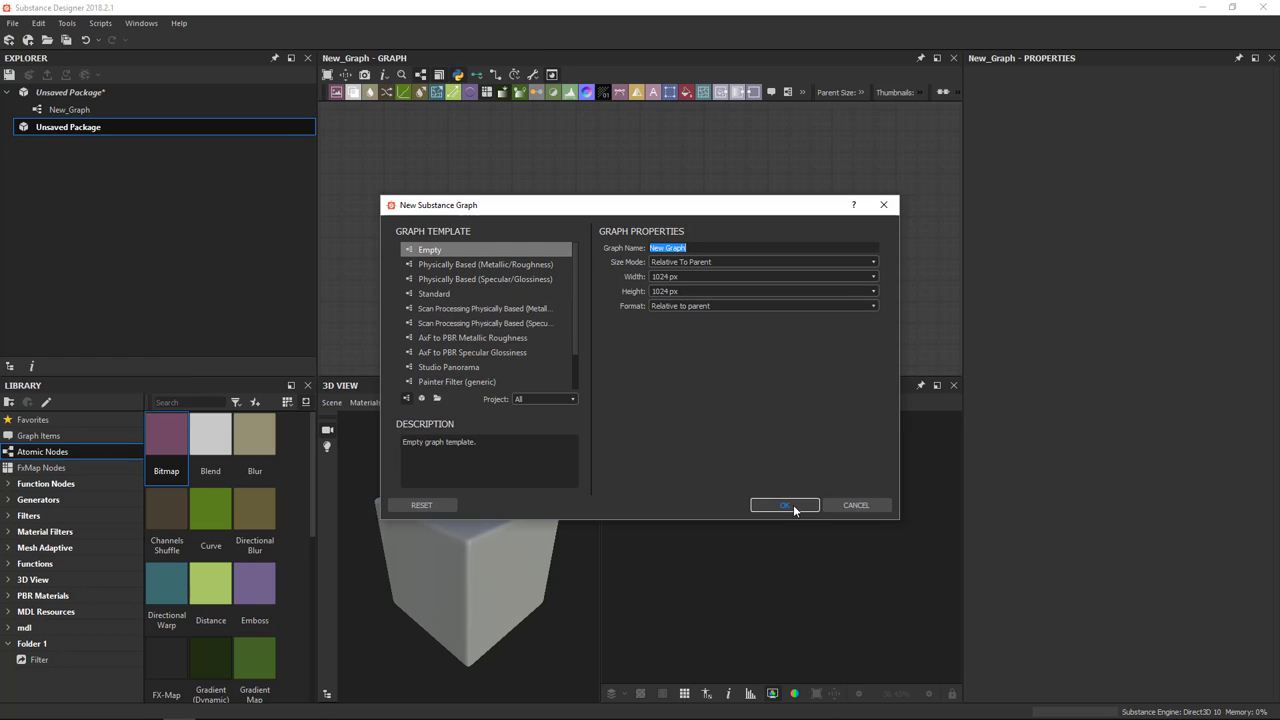
click(784, 504)
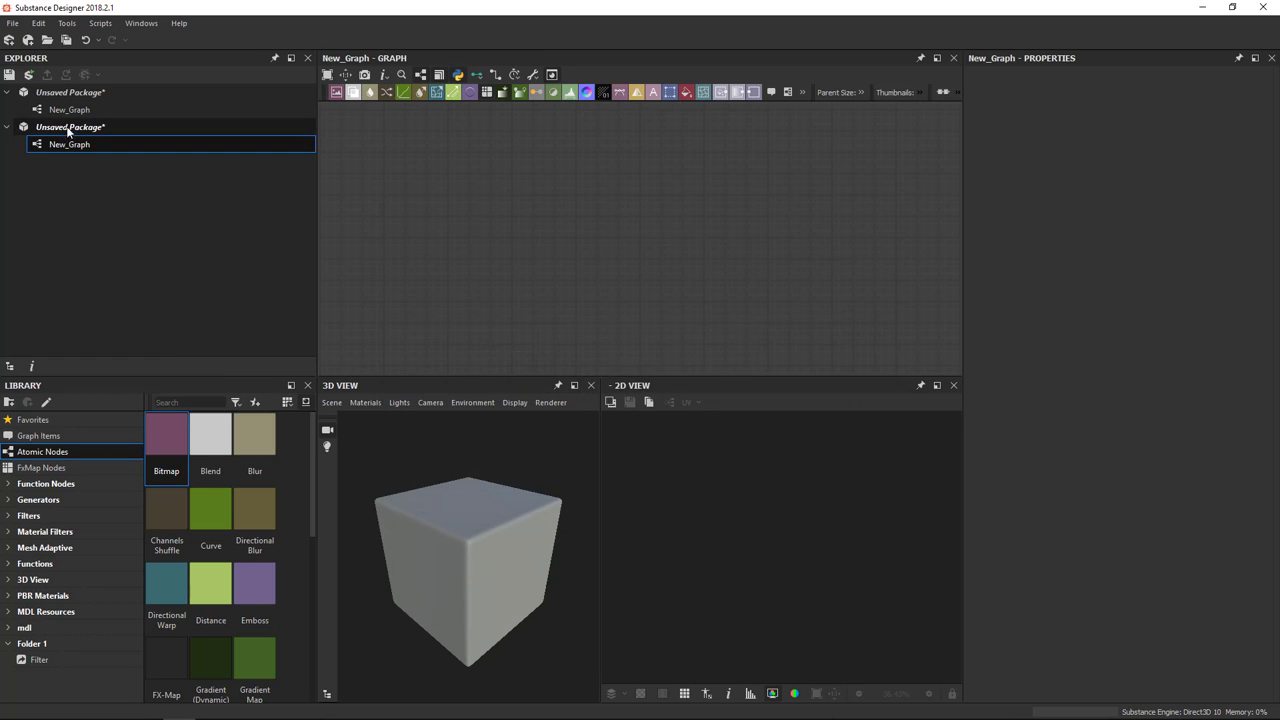
click(70, 128)
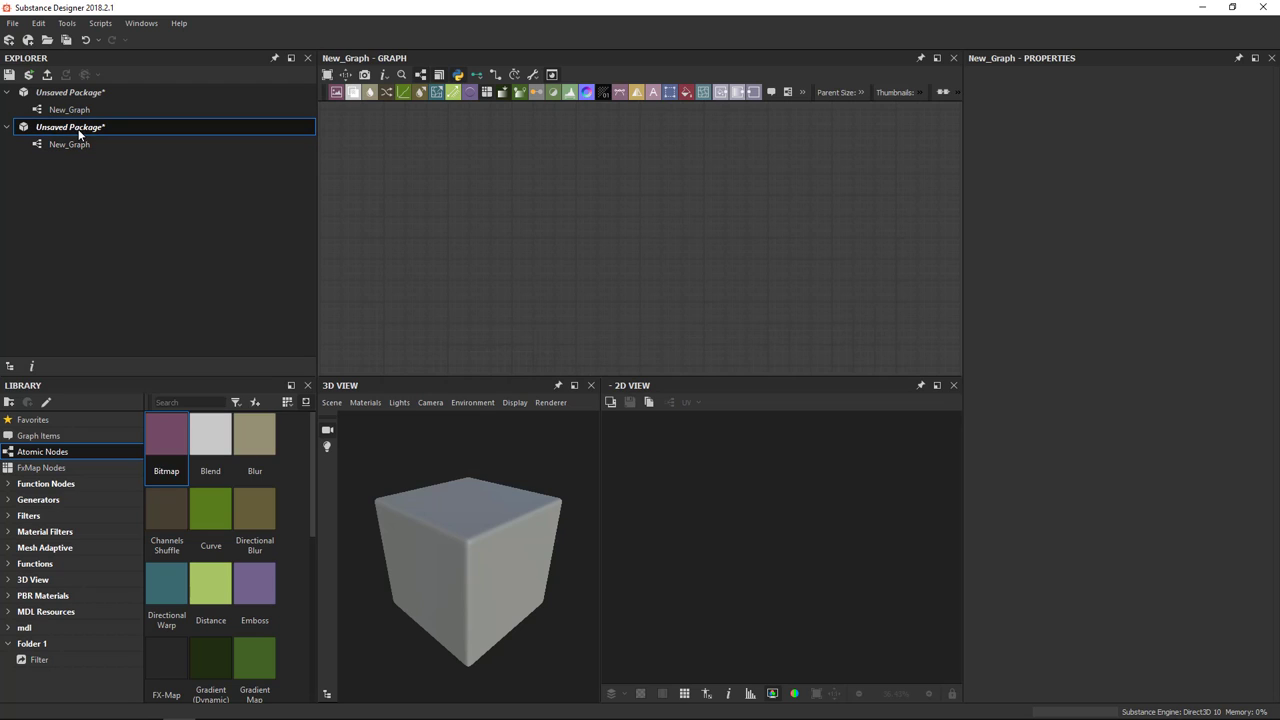
Start closing the second package from its context menu, then back out of the prompt
click(70, 128)
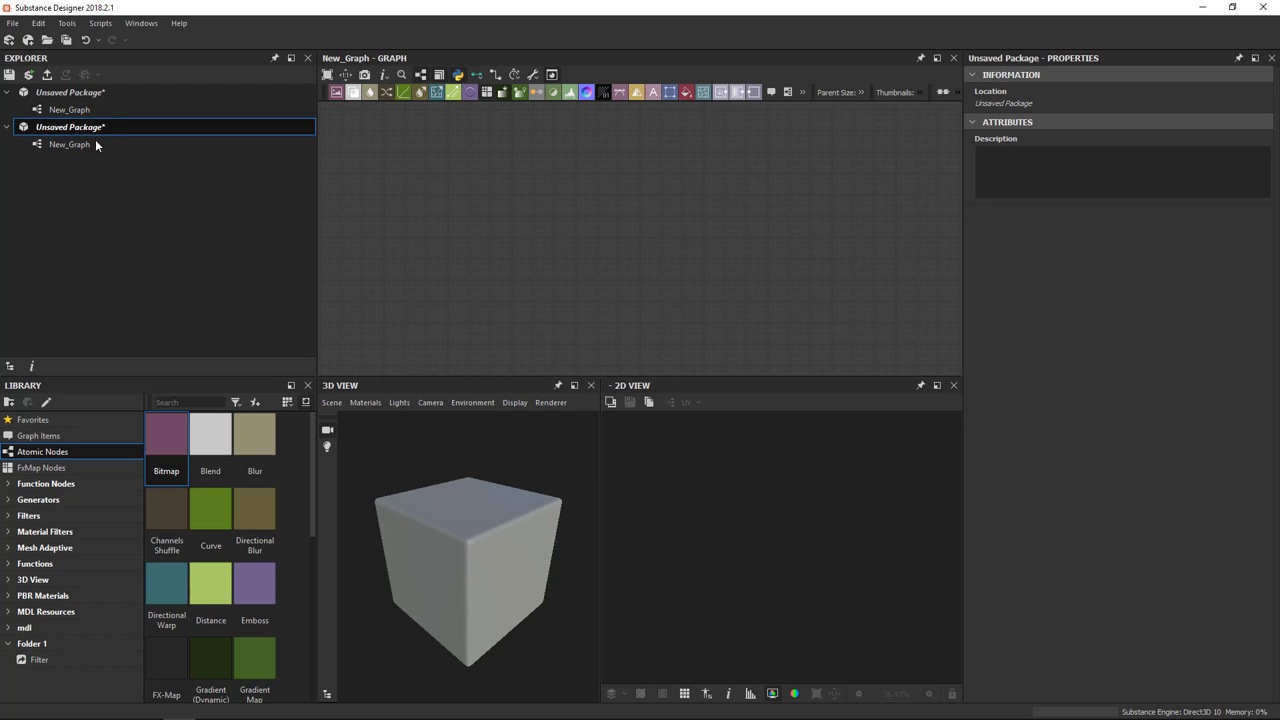
click(68, 144)
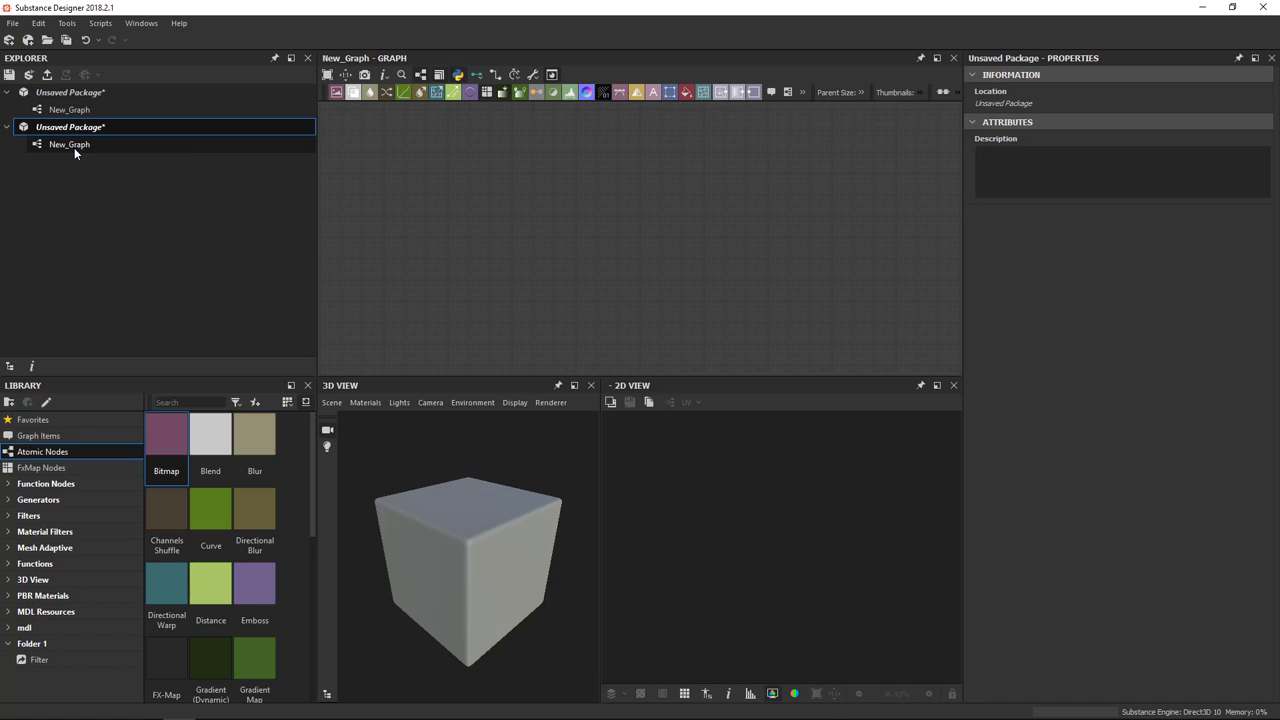
right_click(70, 126)
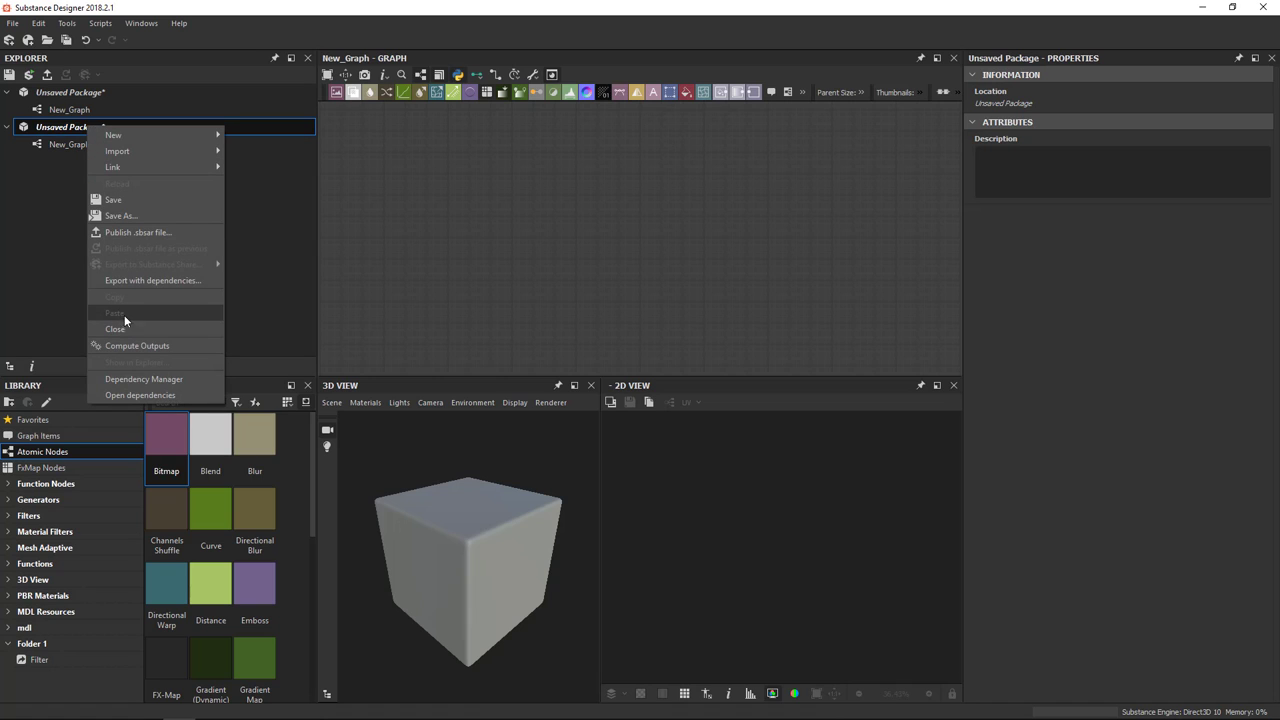
click(116, 328)
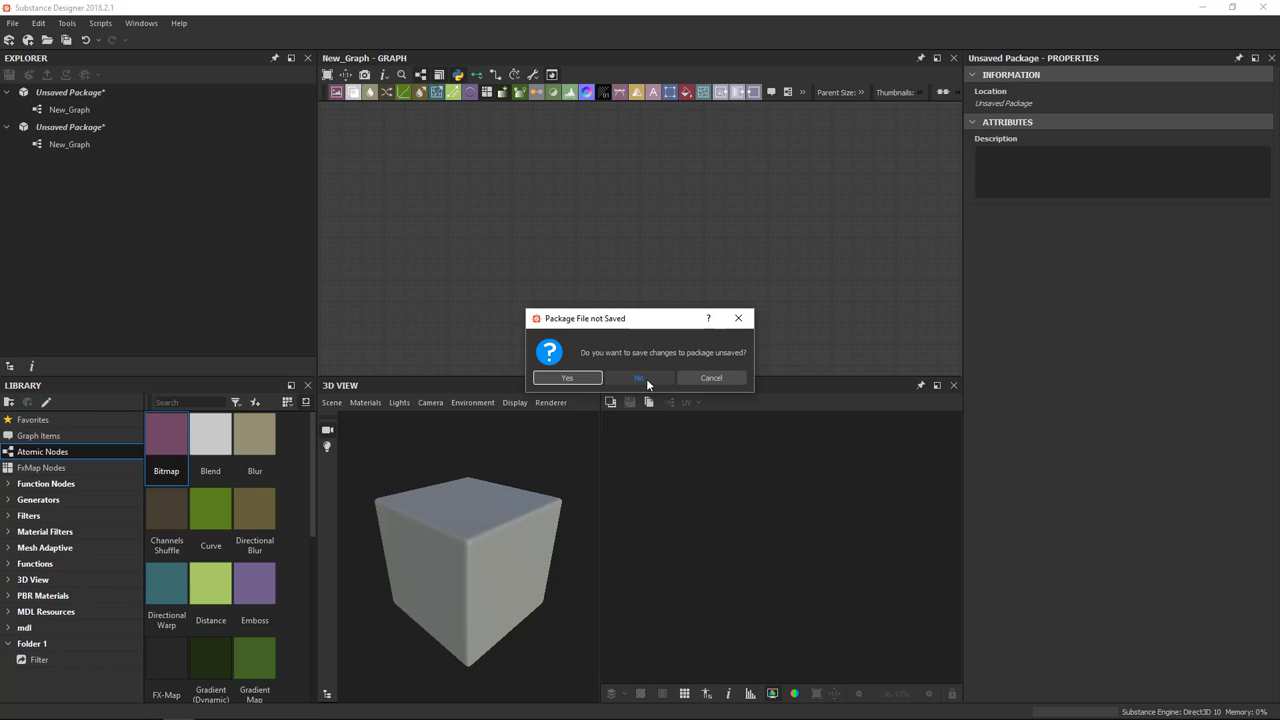
click(640, 376)
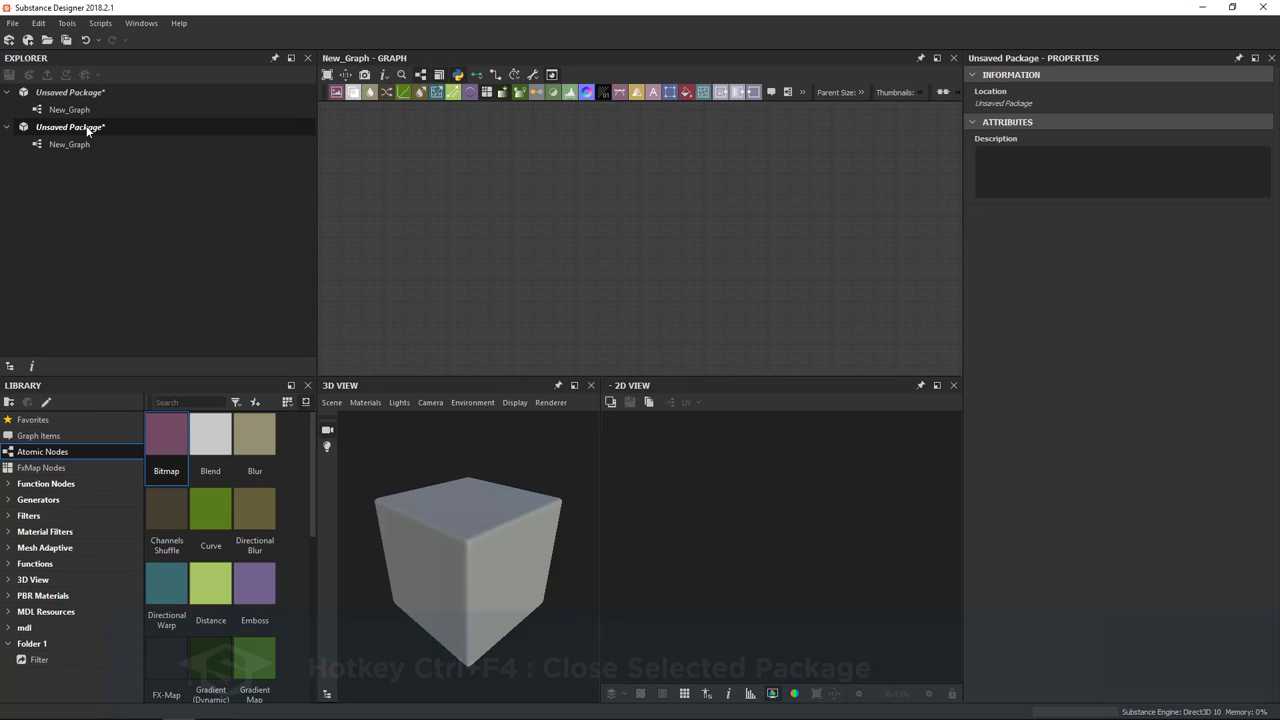
Close the second package with Ctrl+F4 without saving, leaving only the first package
click(70, 128)
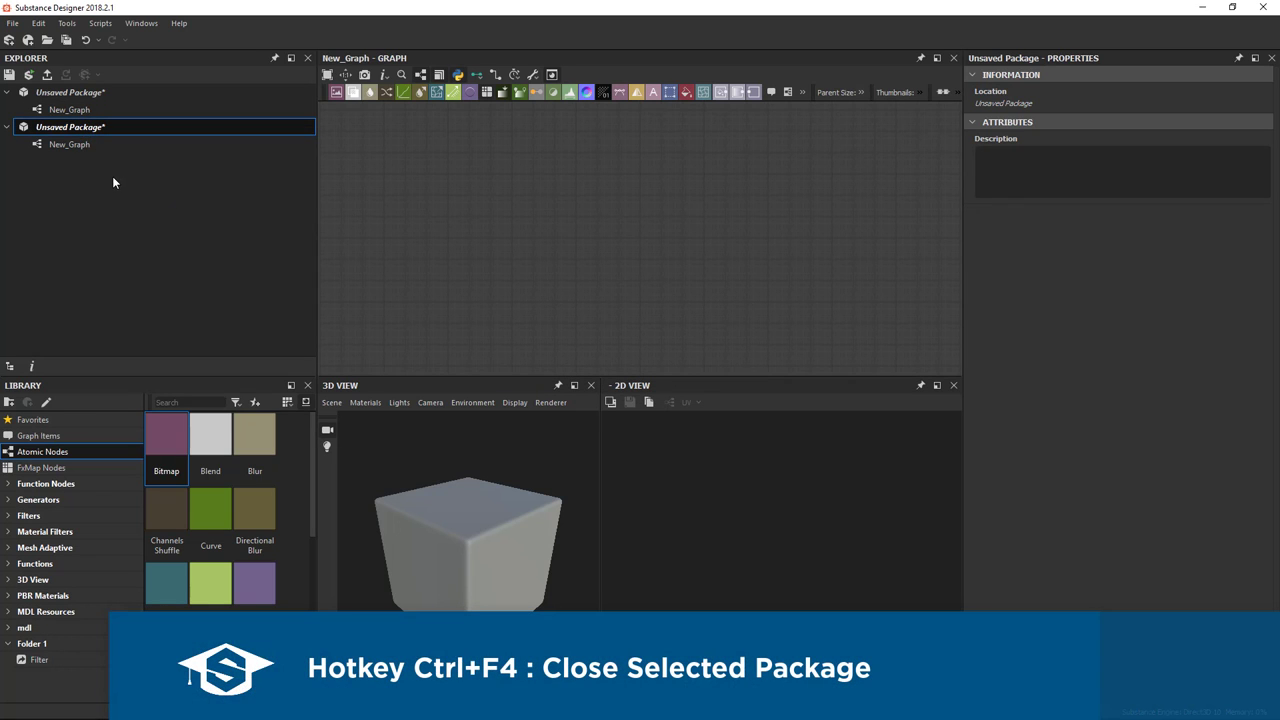
key(ctrl+F4)
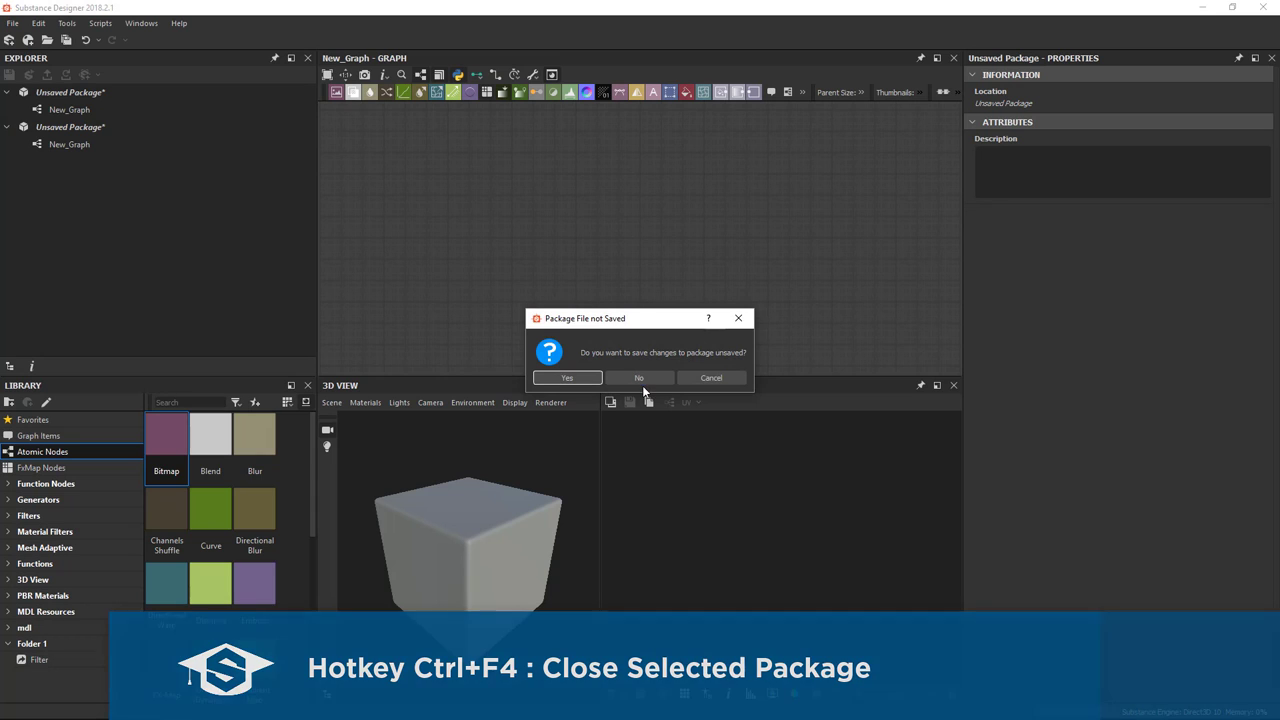
click(638, 376)
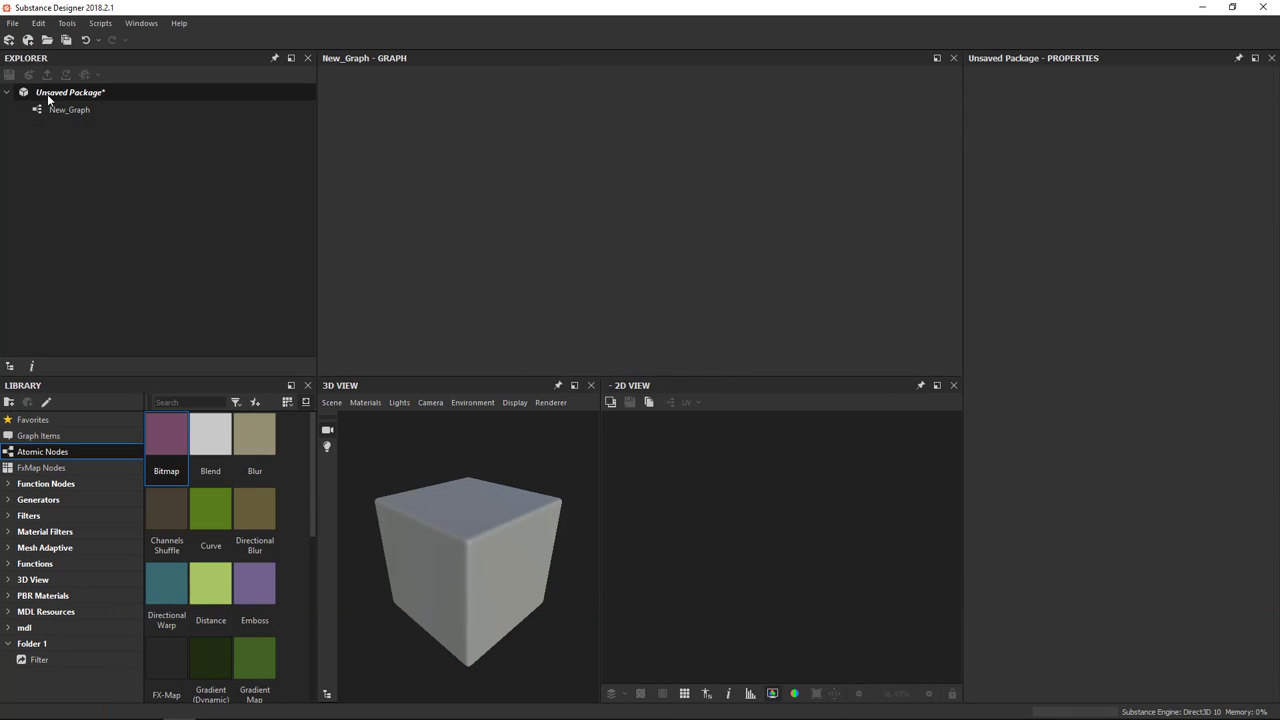
click(70, 92)
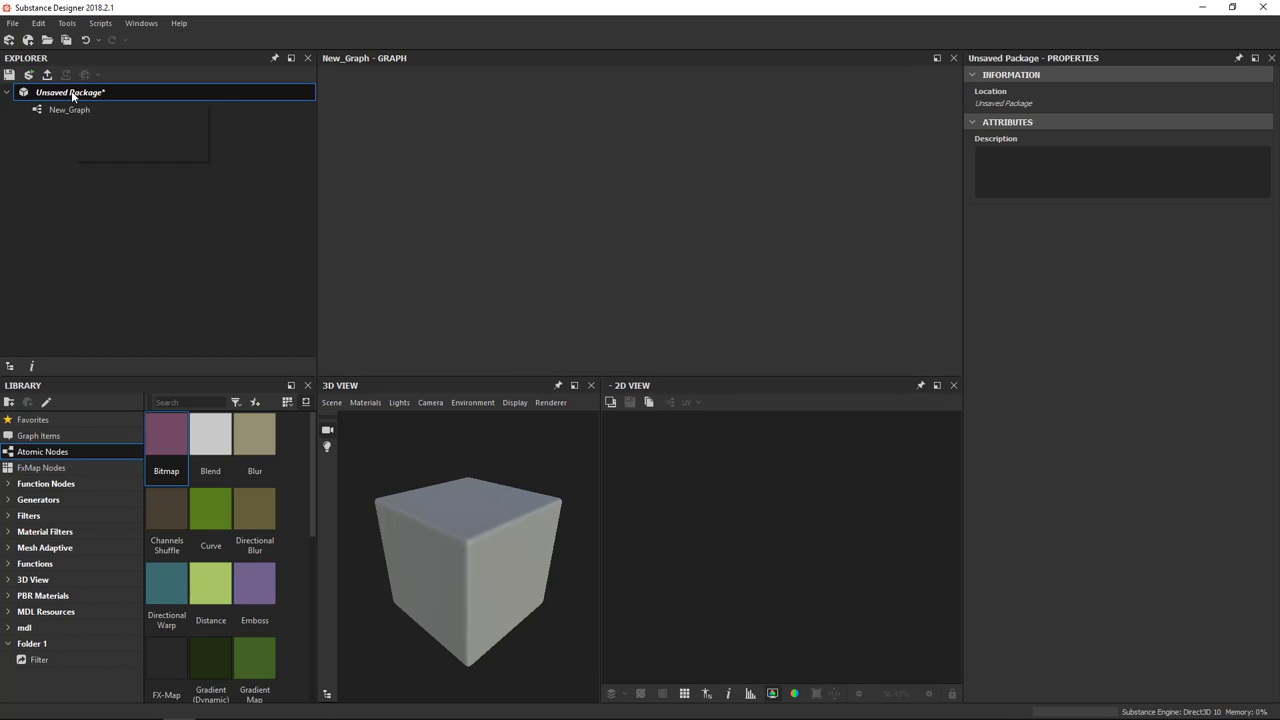
Add a new Substance graph New_Graph_2 to the remaining unsaved package
right_click(70, 92)
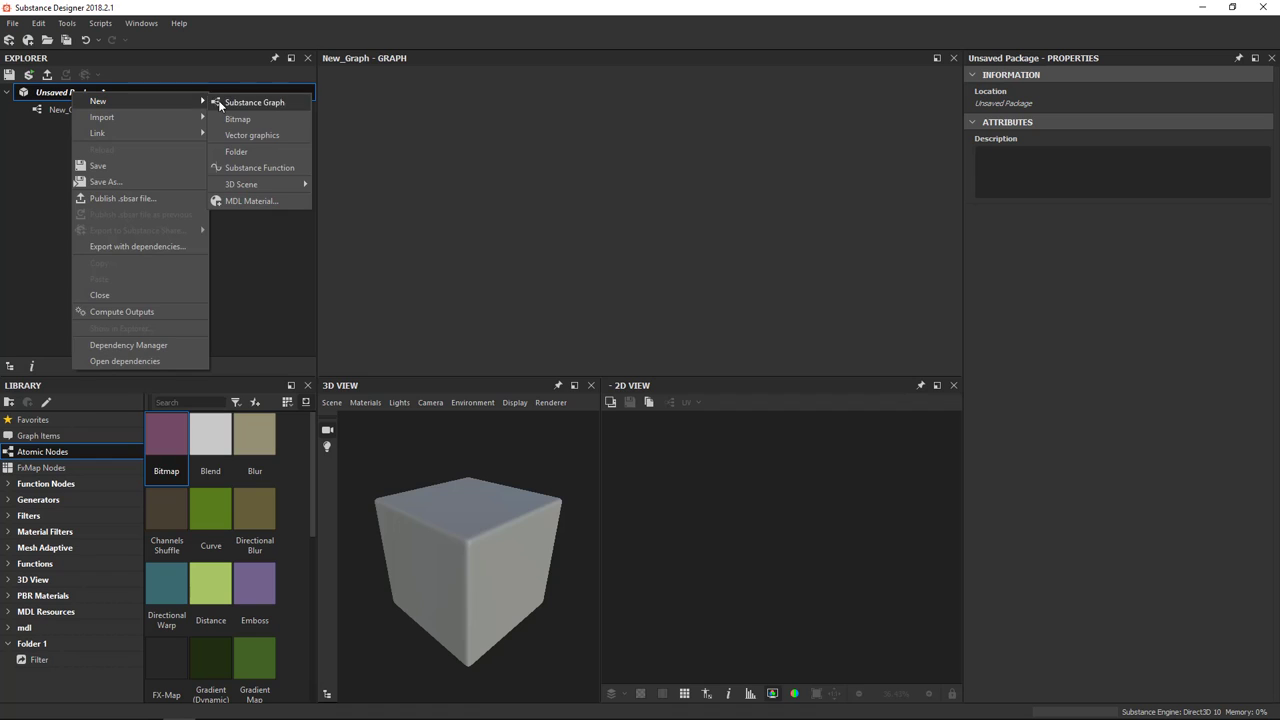
click(254, 102)
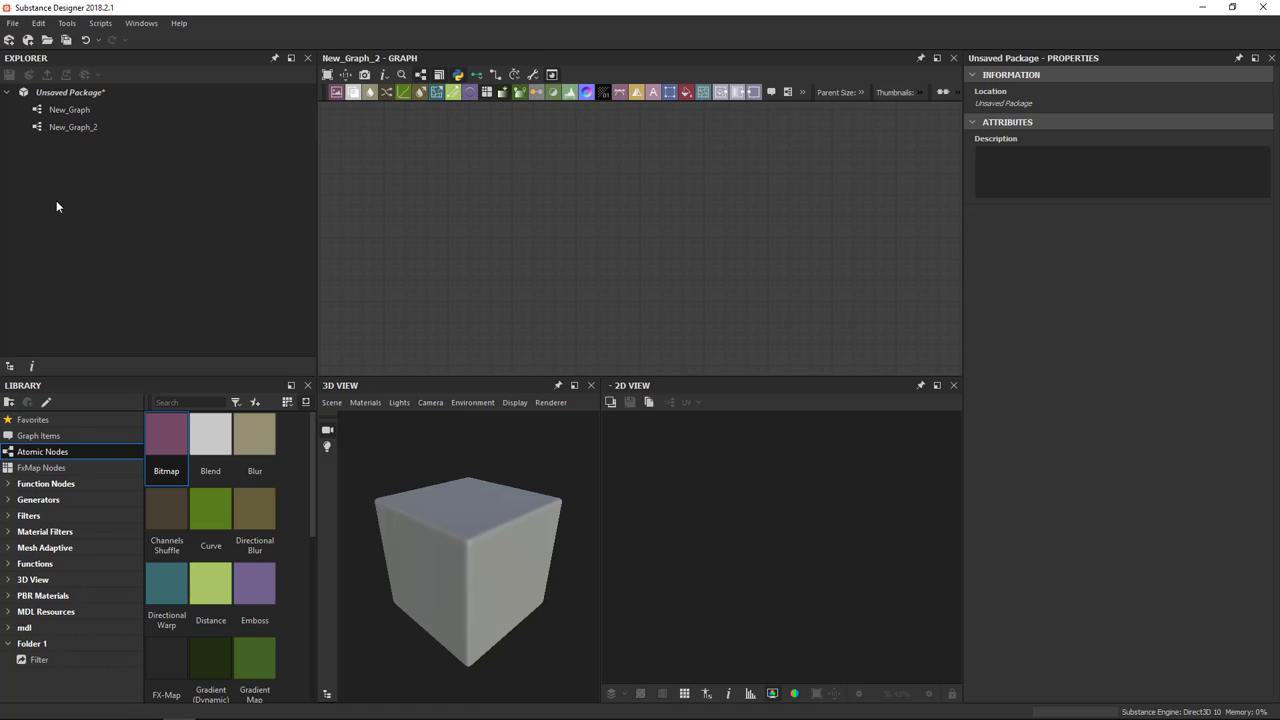
click(12, 24)
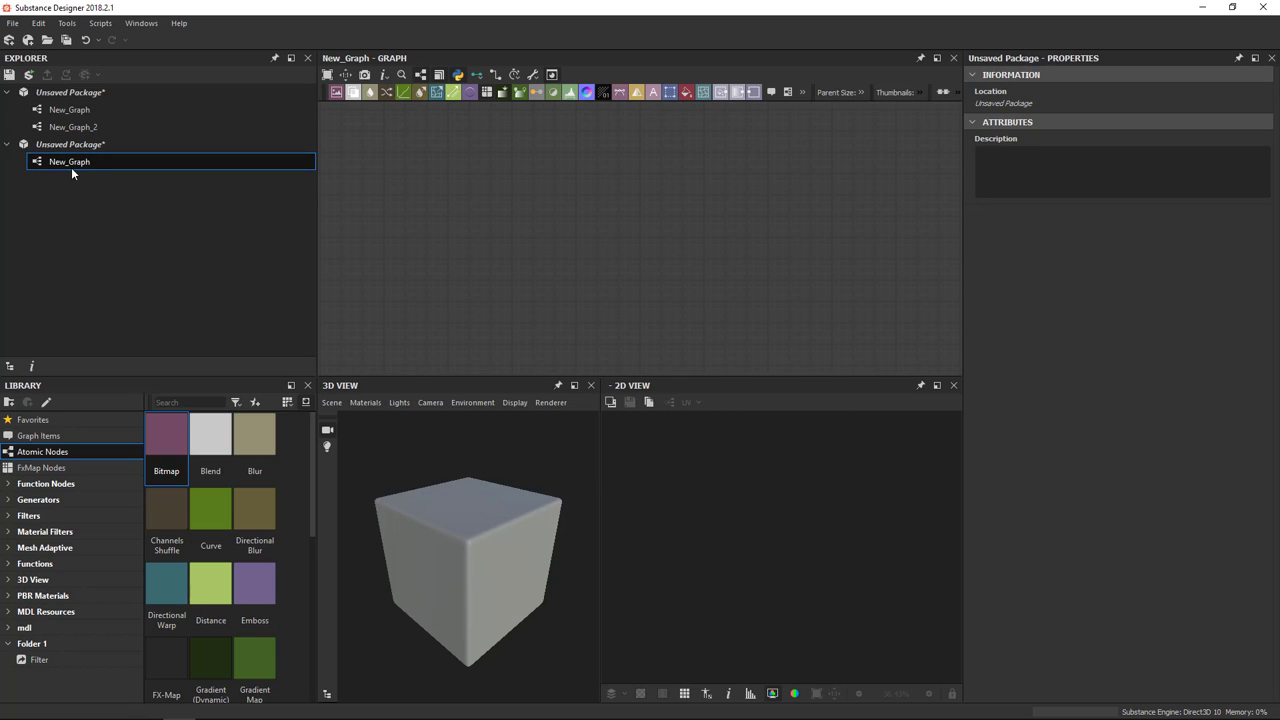
mouse_move(78, 140)
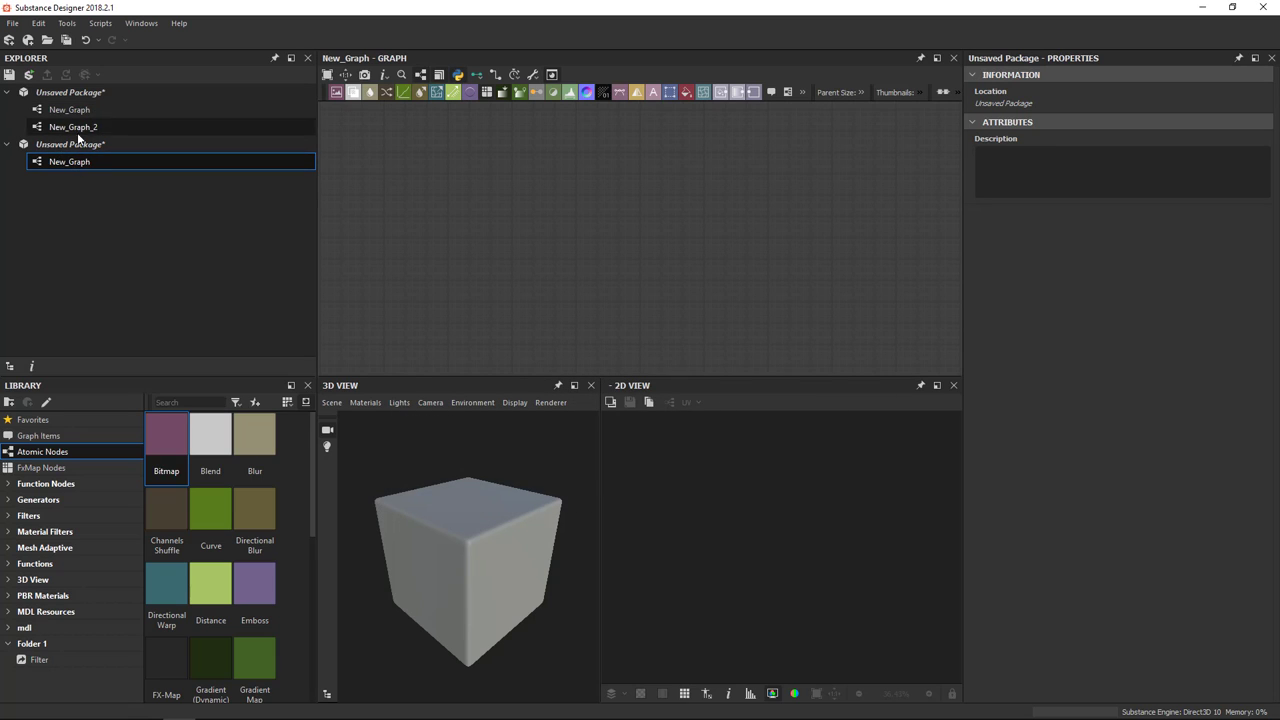
right_click(70, 92)
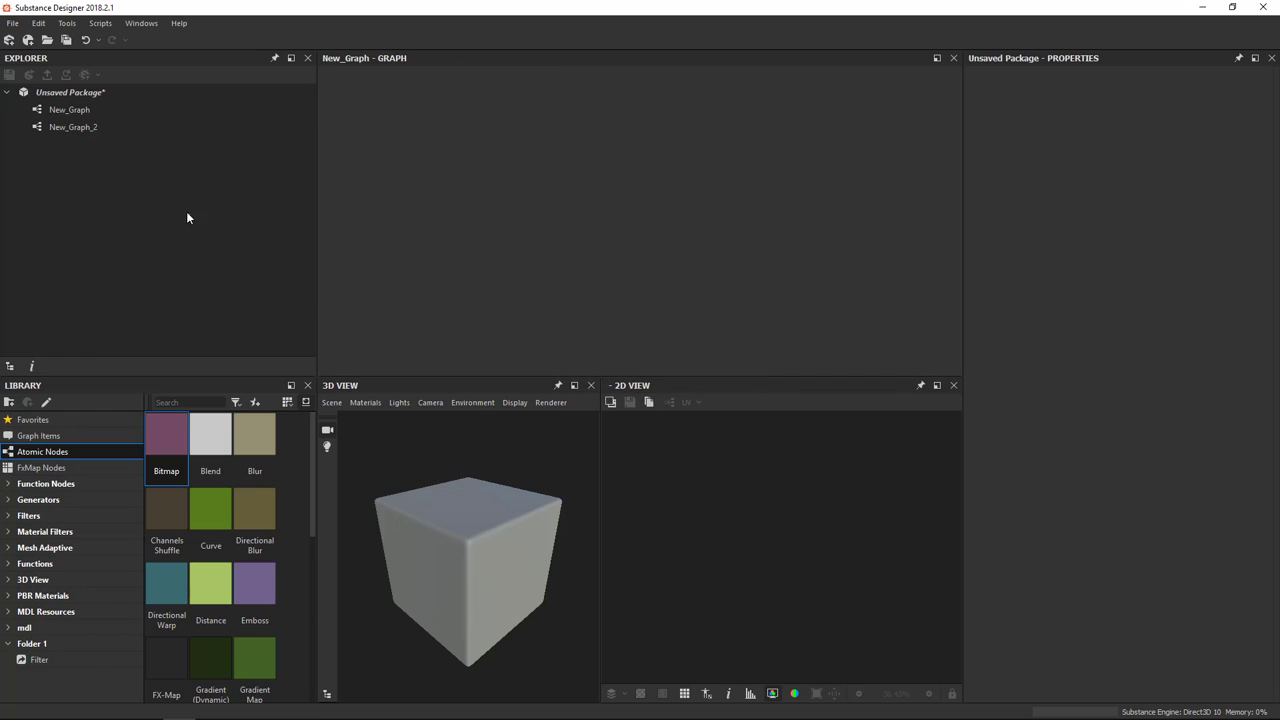
Remove New_Graph_2 from the package, confirming the deletion, leaving only New_Graph
click(68, 108)
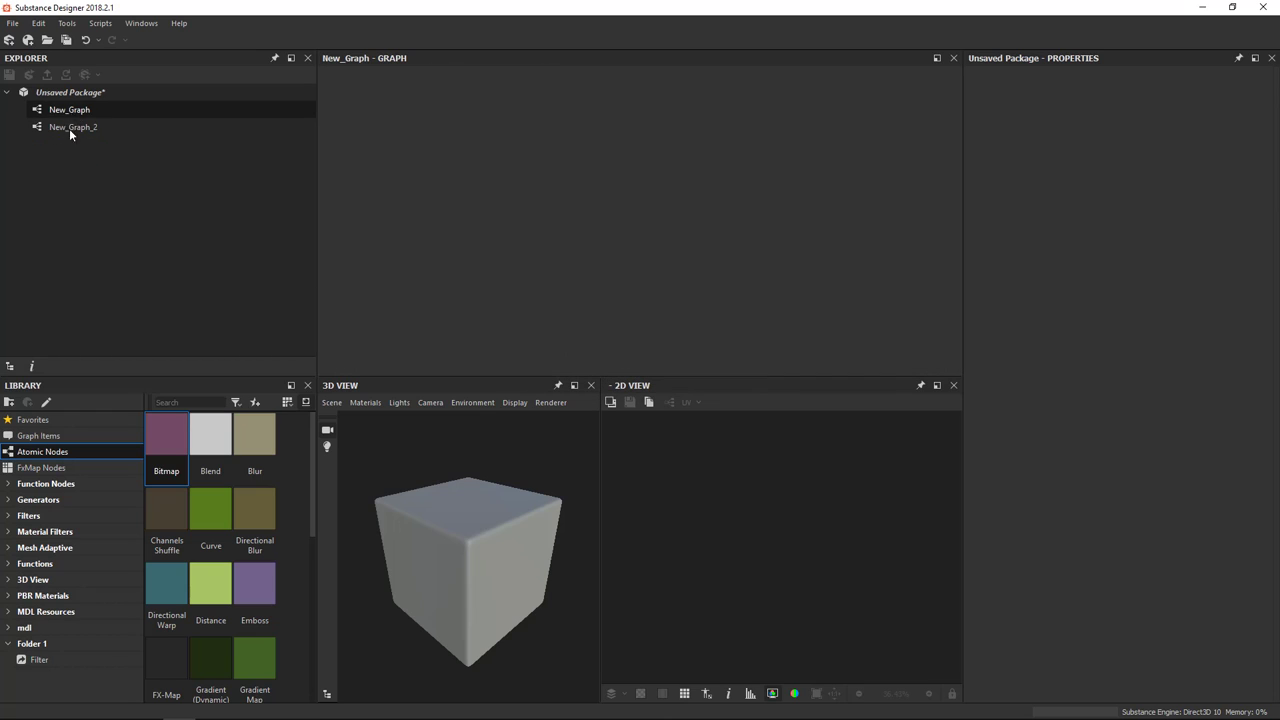
click(72, 128)
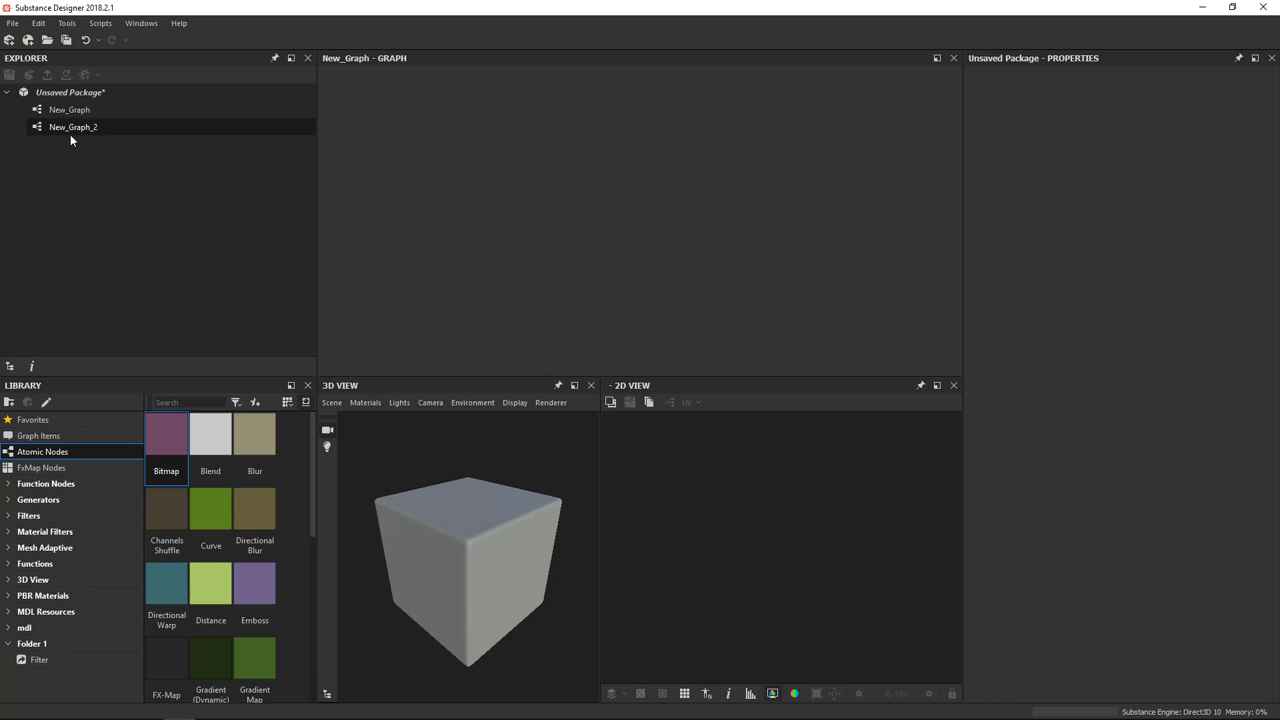
click(72, 128)
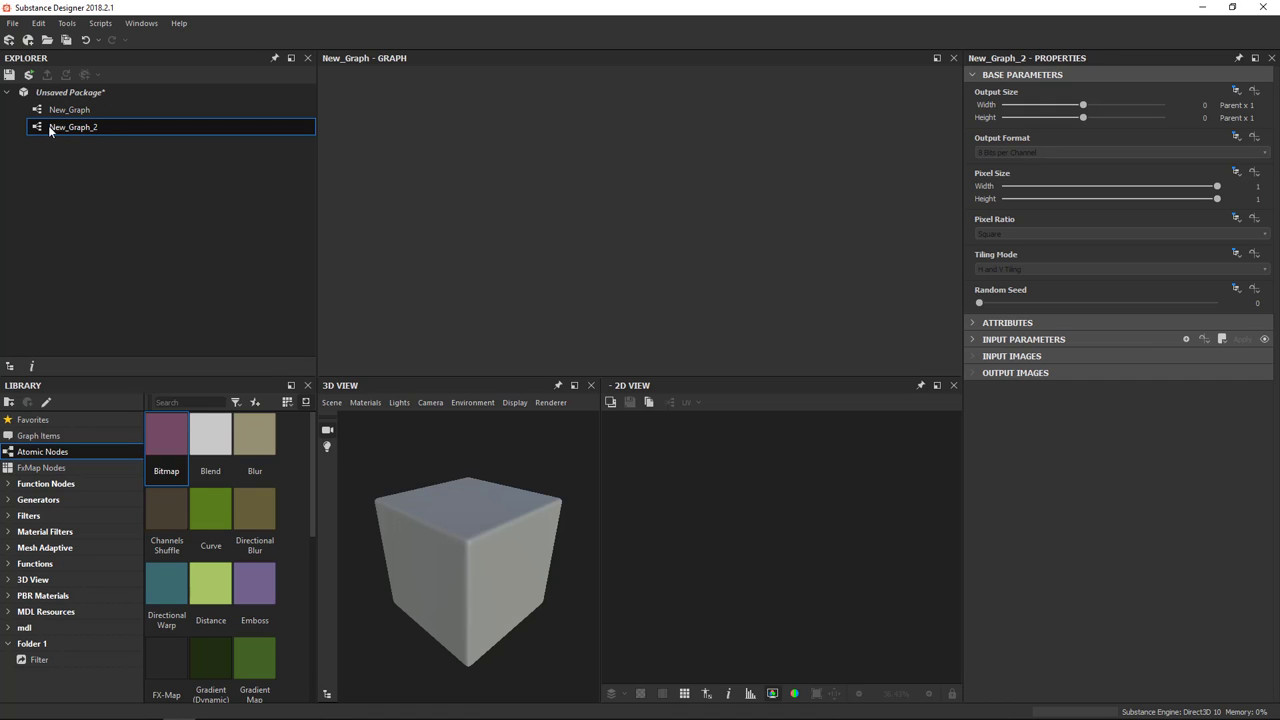
right_click(72, 128)
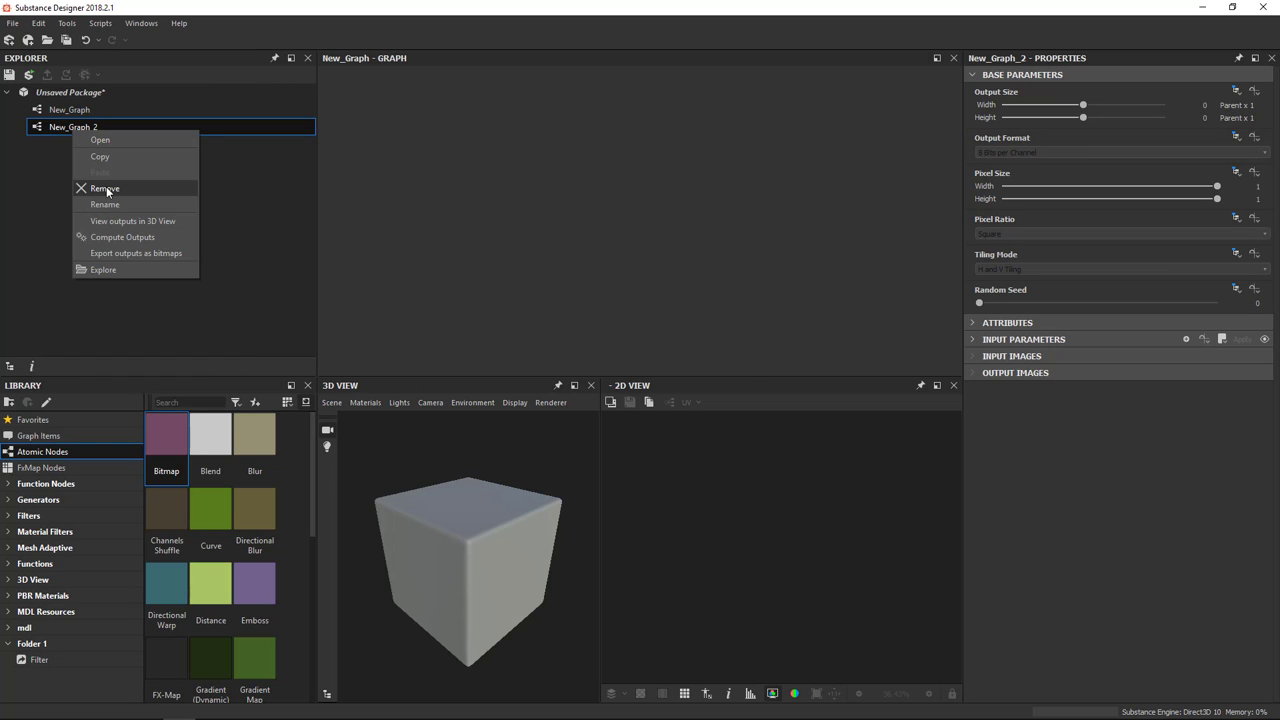
click(104, 188)
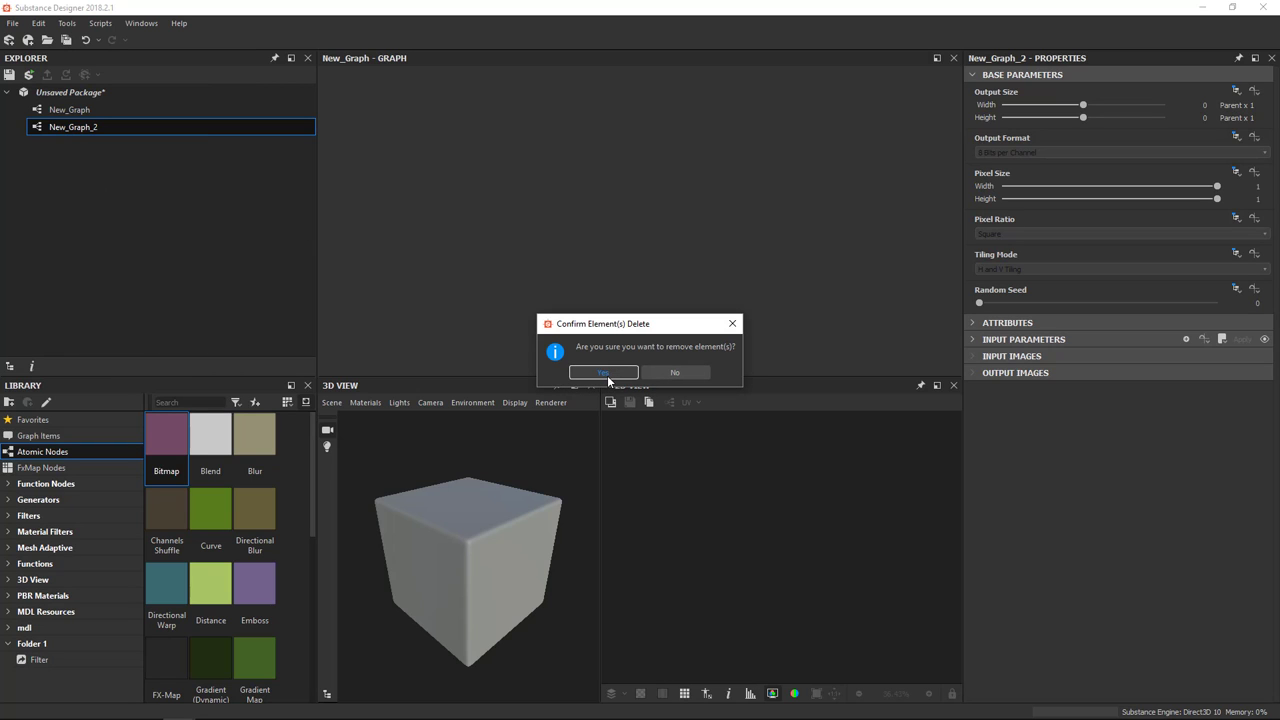
click(604, 372)
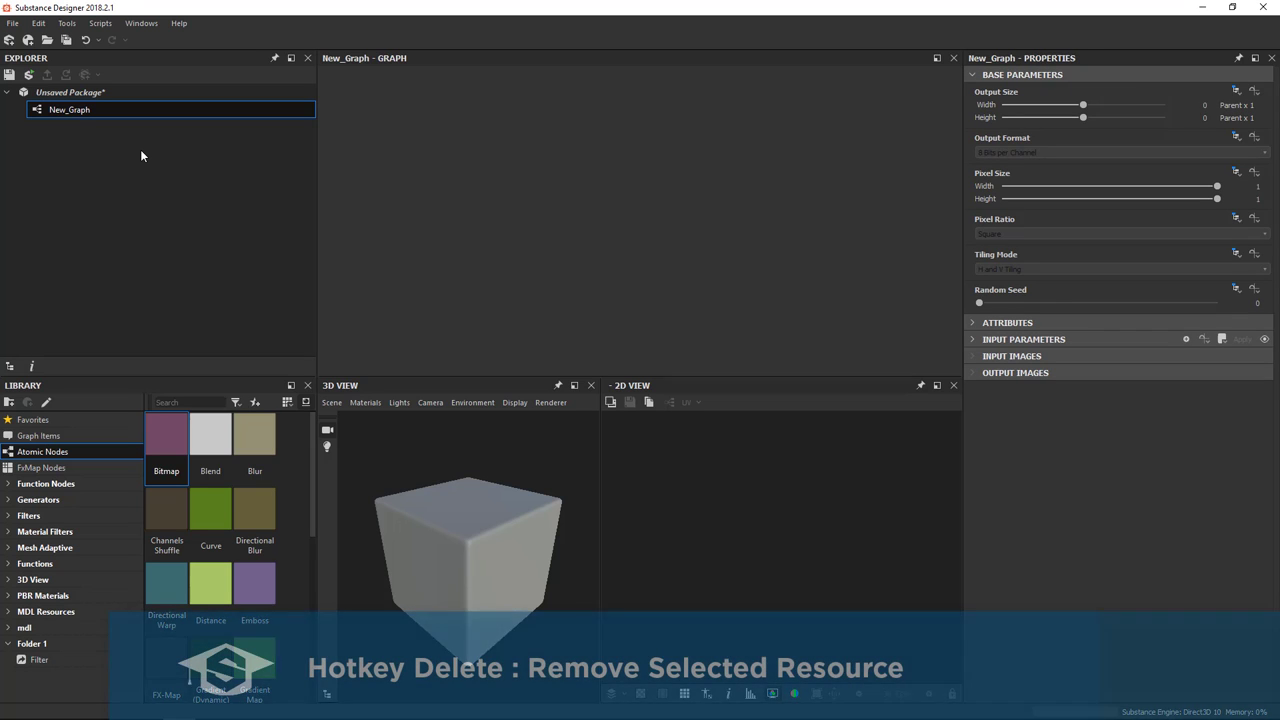
Delete New_Graph and confirm, leaving the unsaved package empty
key(Delete)
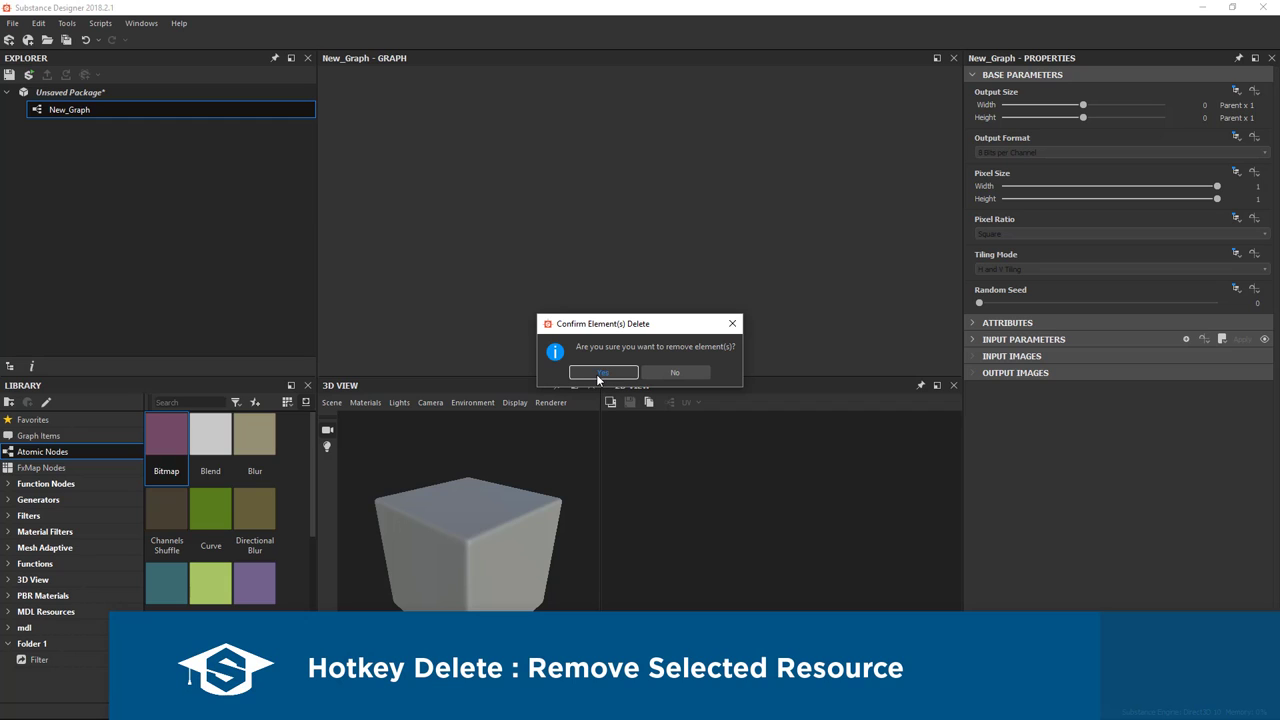
click(602, 372)
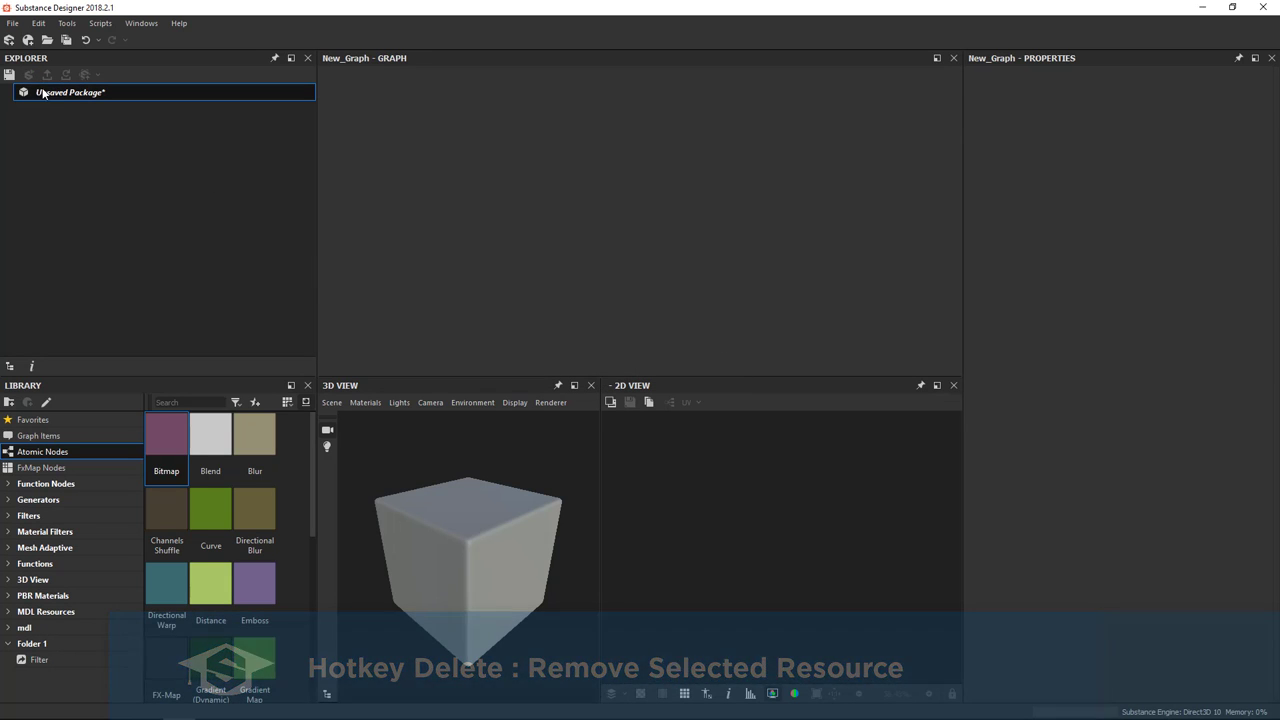
Create a new graph from the Physically Based (Metallic/Roughness) template in the empty package
right_click(70, 92)
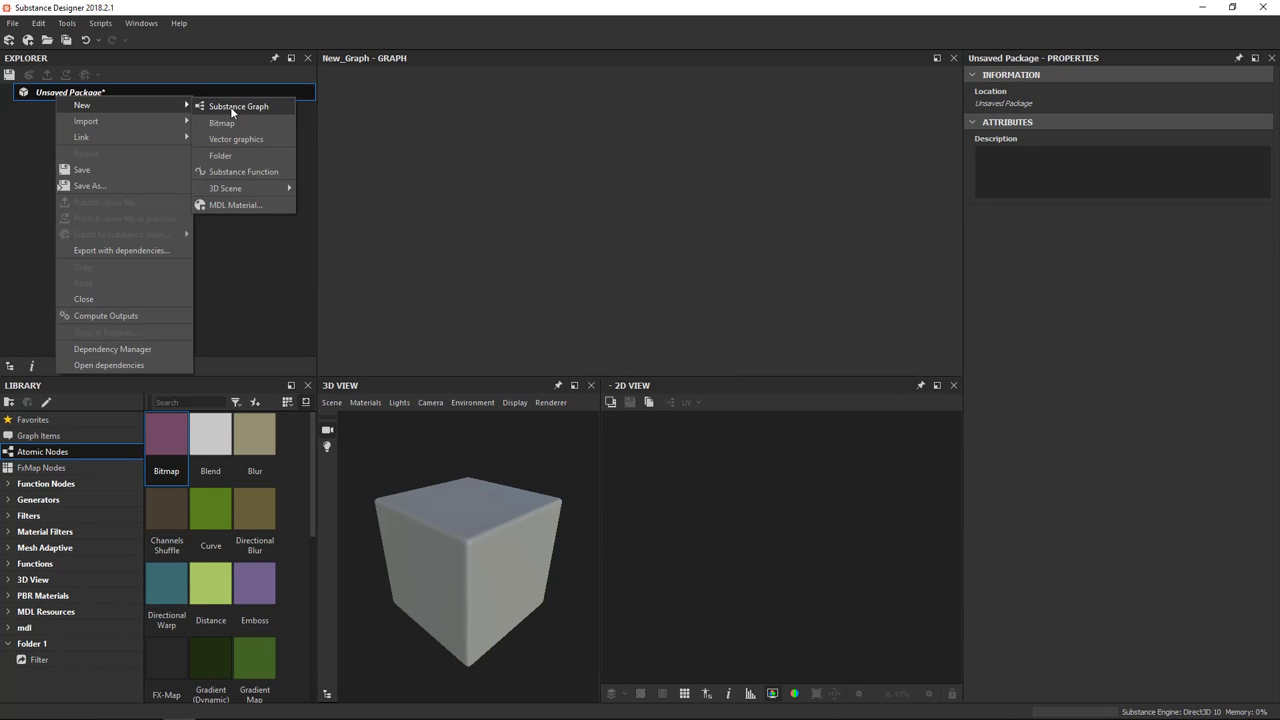
click(238, 106)
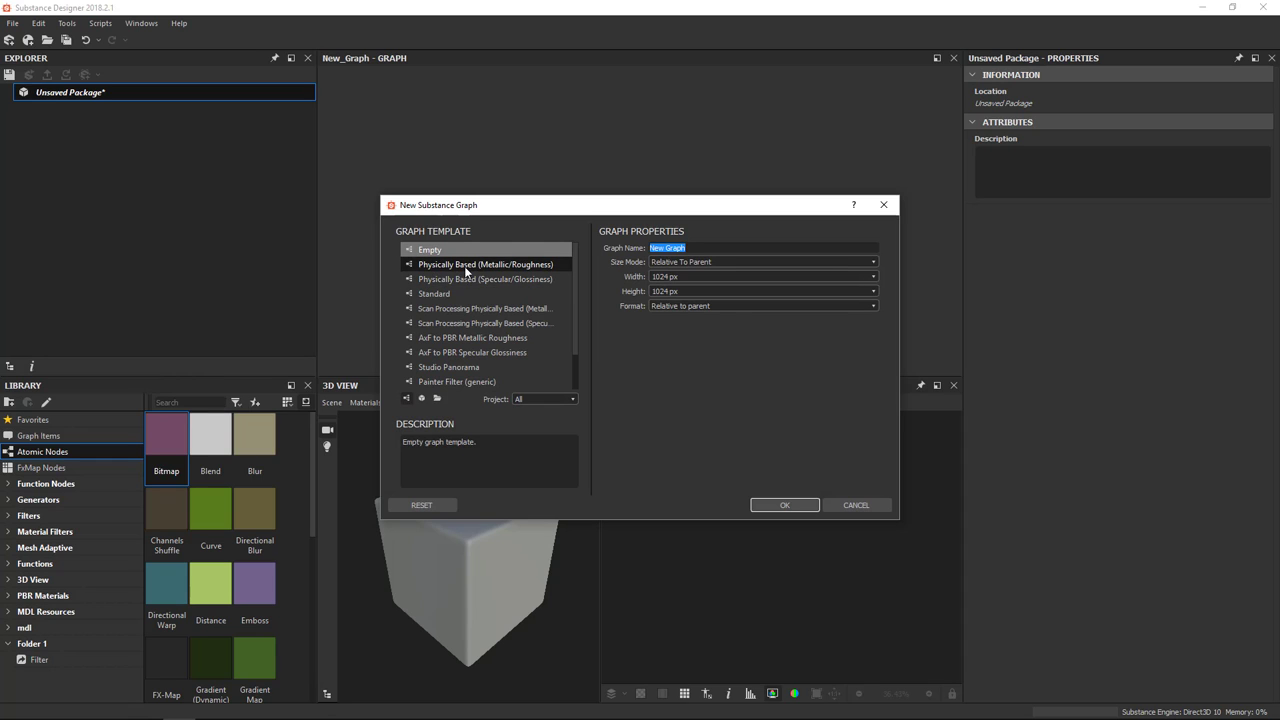
click(486, 264)
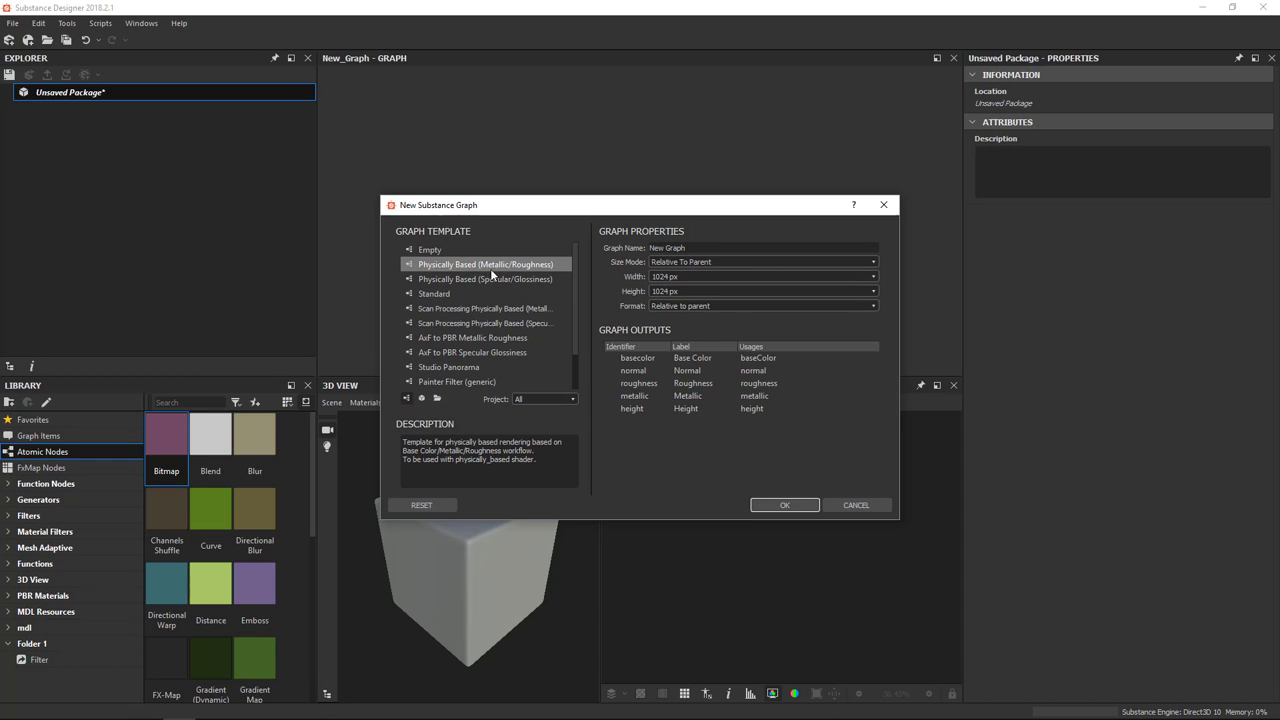
mouse_move(644, 348)
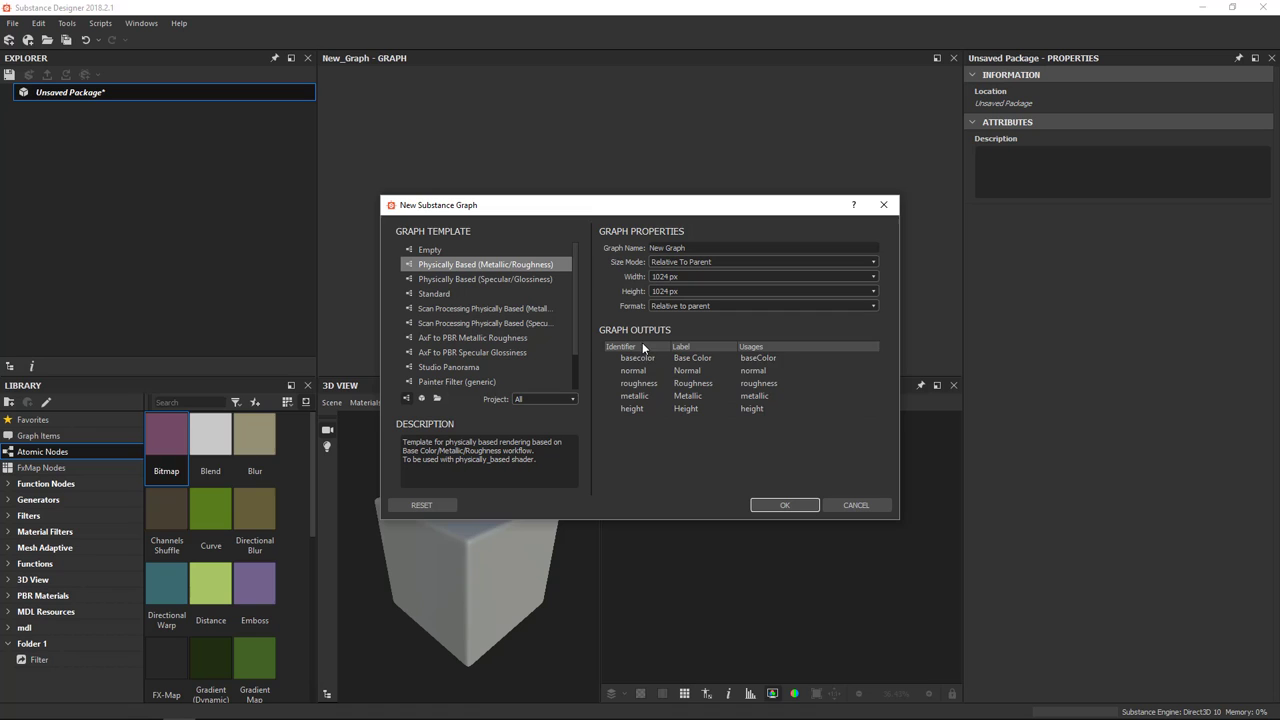
mouse_move(644, 414)
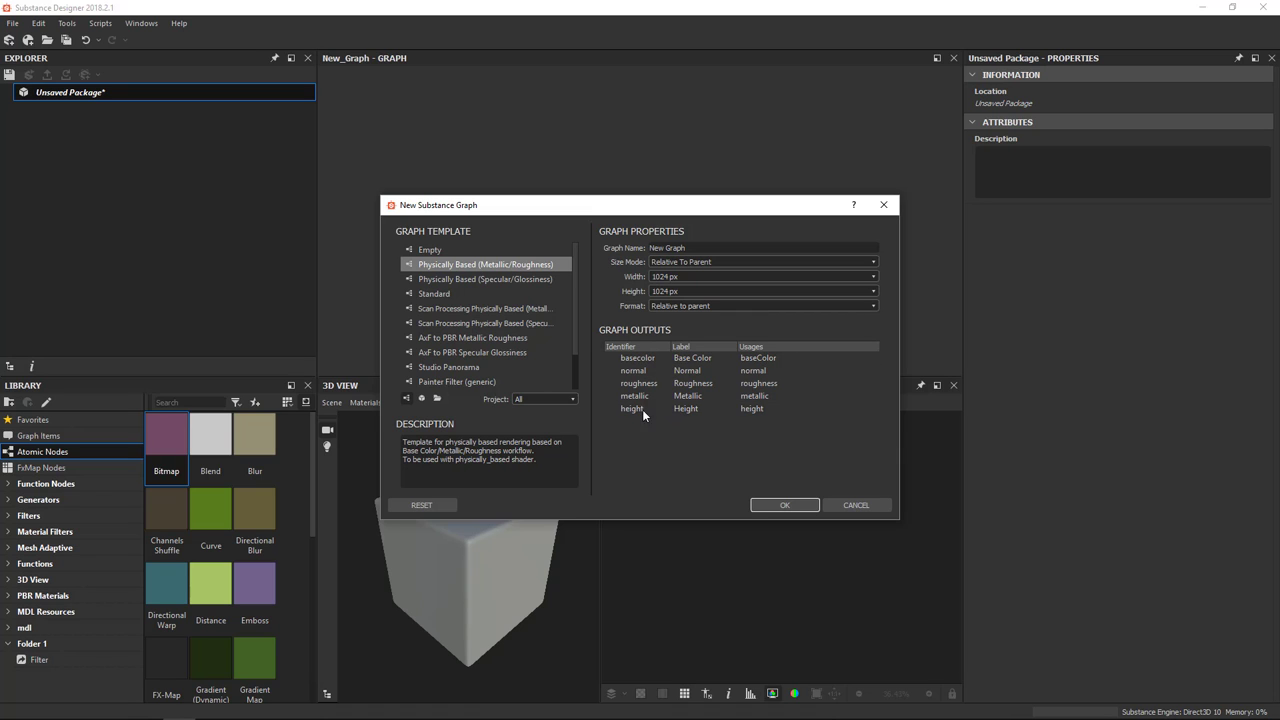
mouse_move(784, 504)
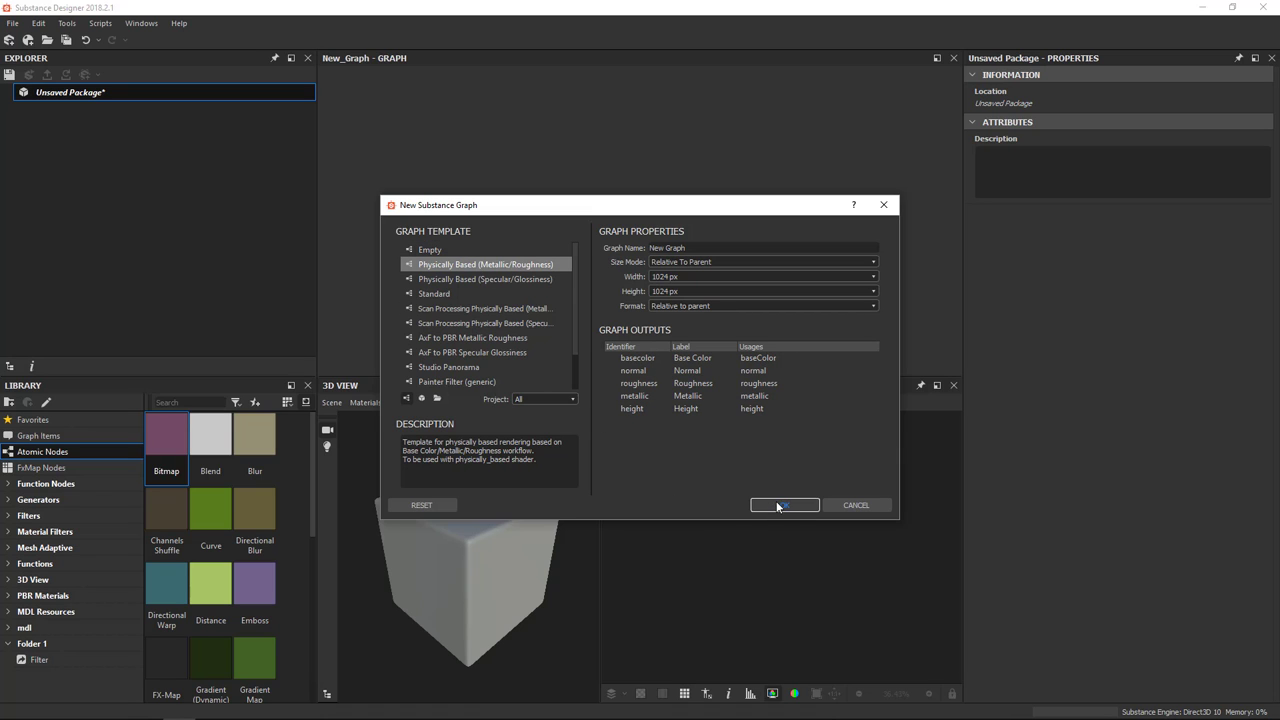
click(784, 504)
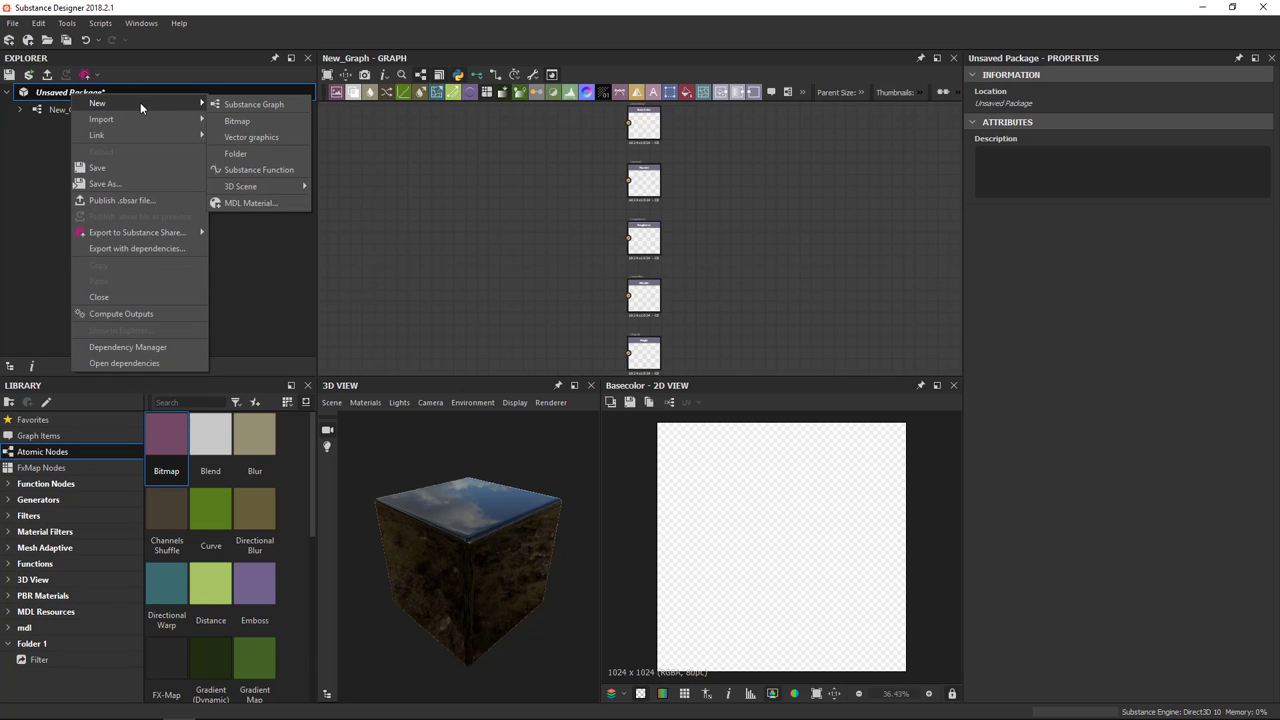
mouse_move(144, 112)
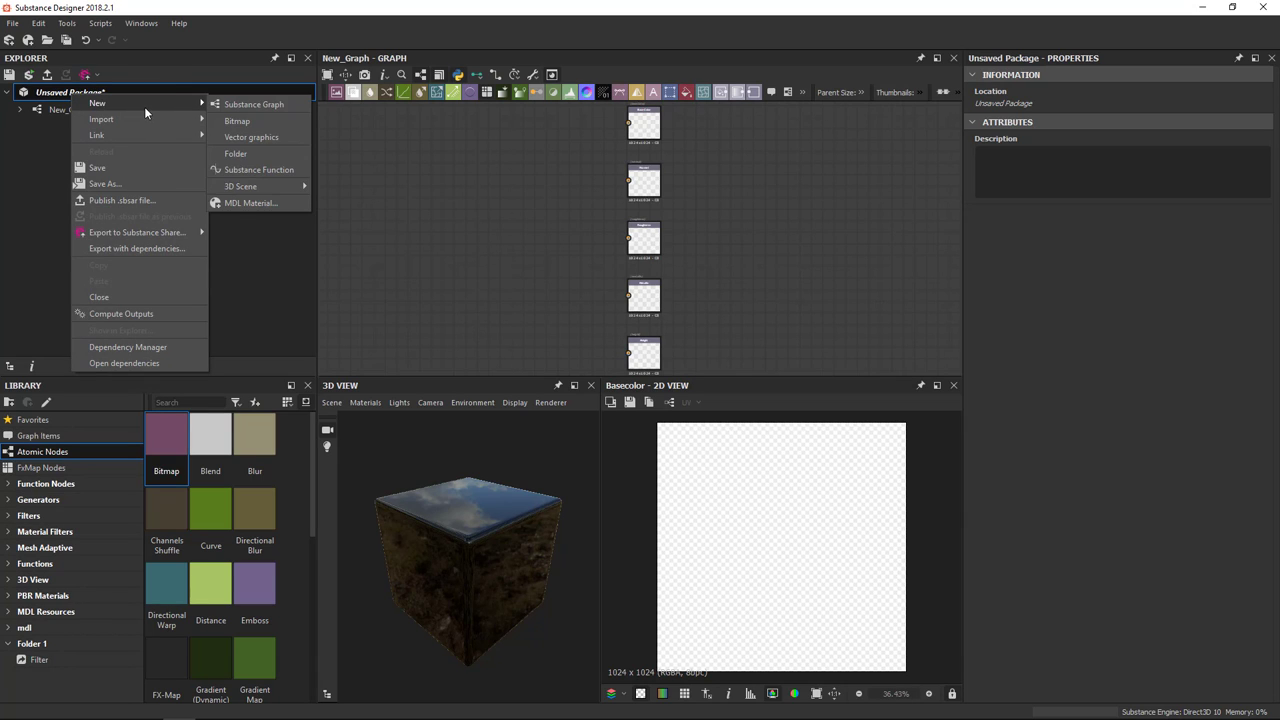
mouse_move(252, 104)
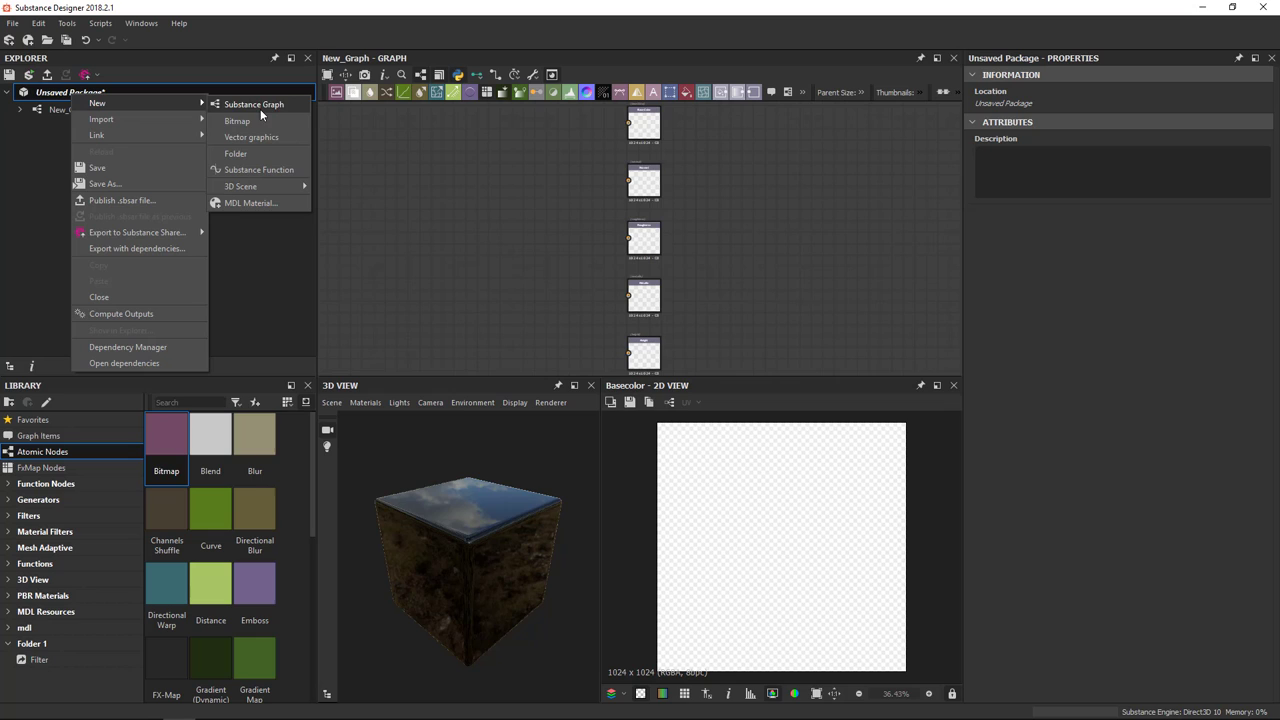
mouse_move(252, 136)
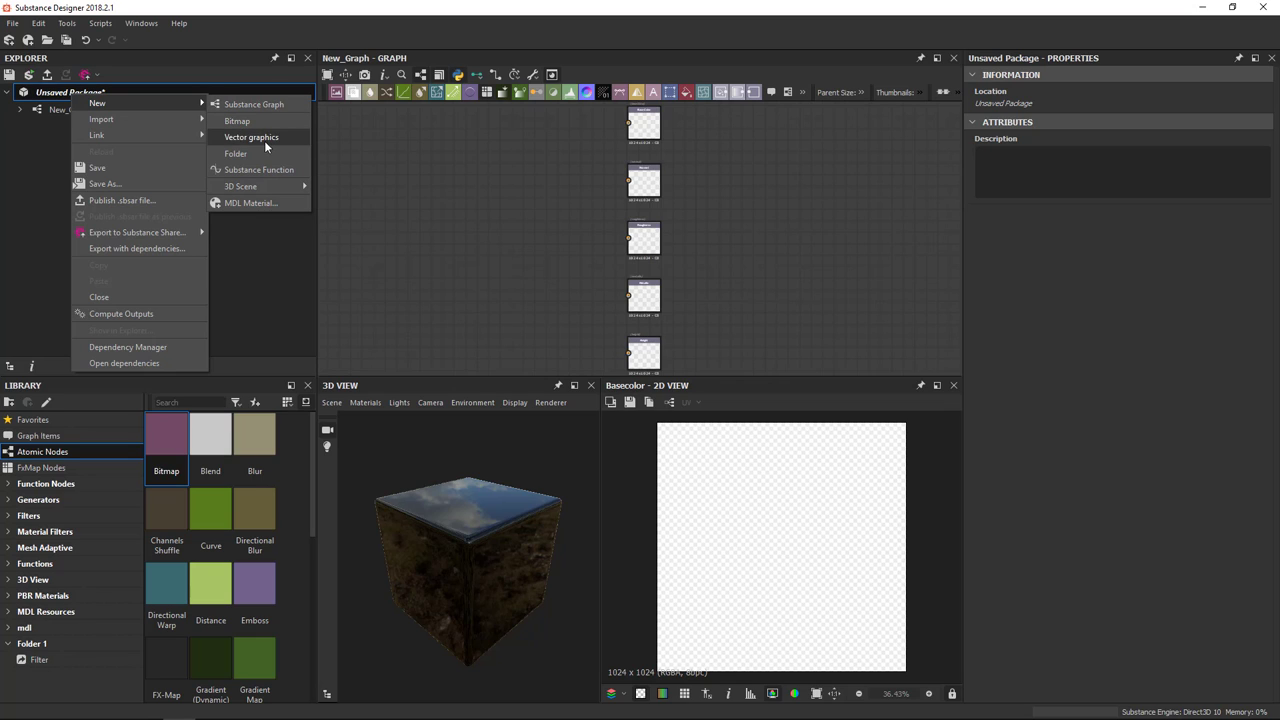
mouse_move(240, 186)
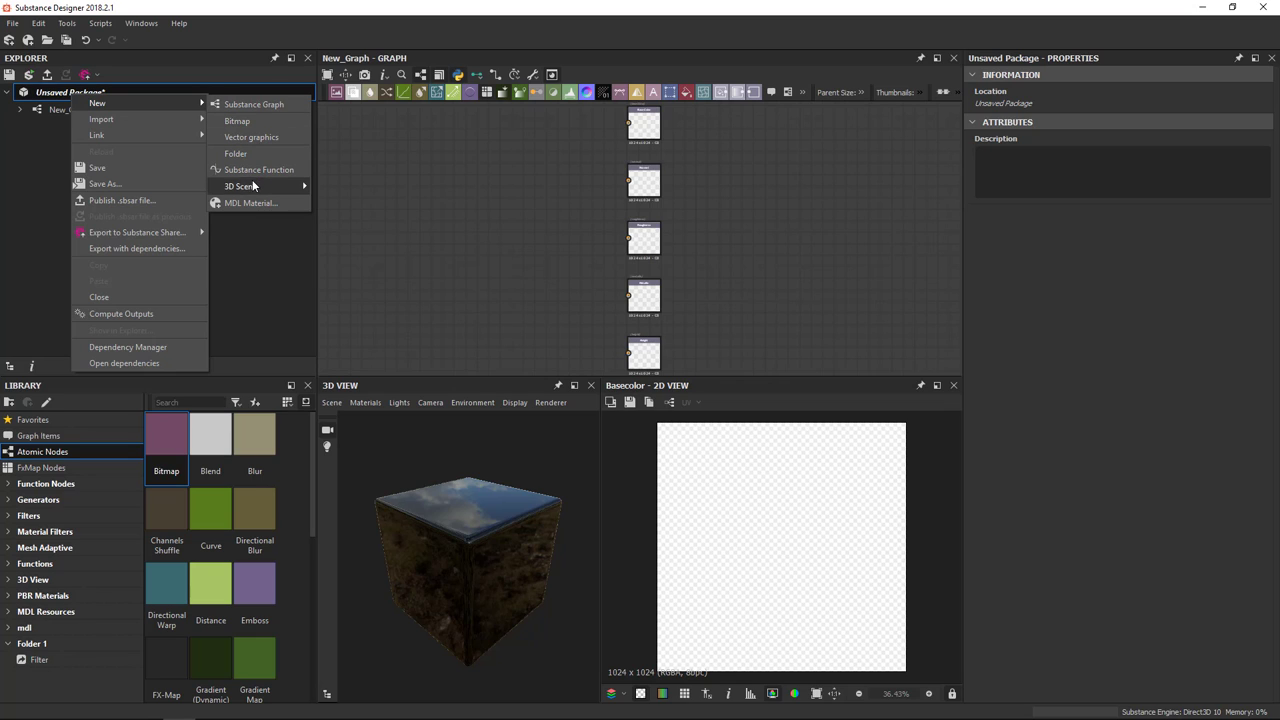
mouse_move(250, 204)
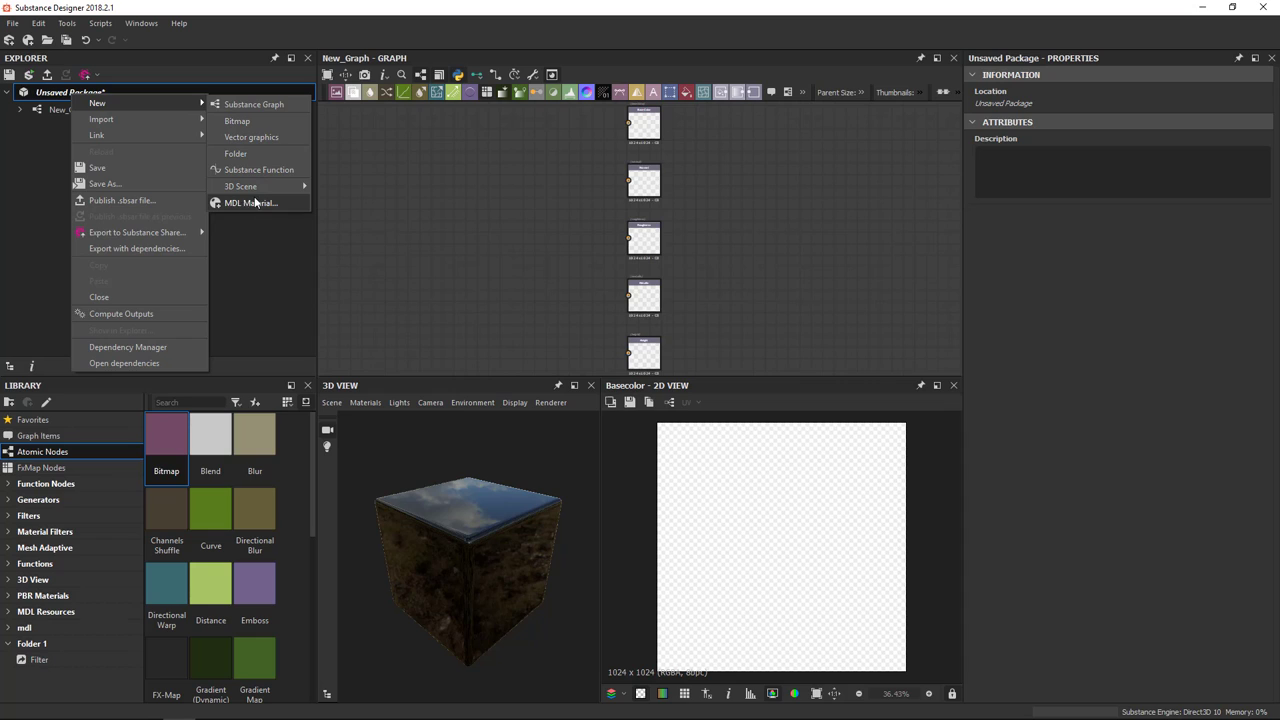
mouse_move(186, 106)
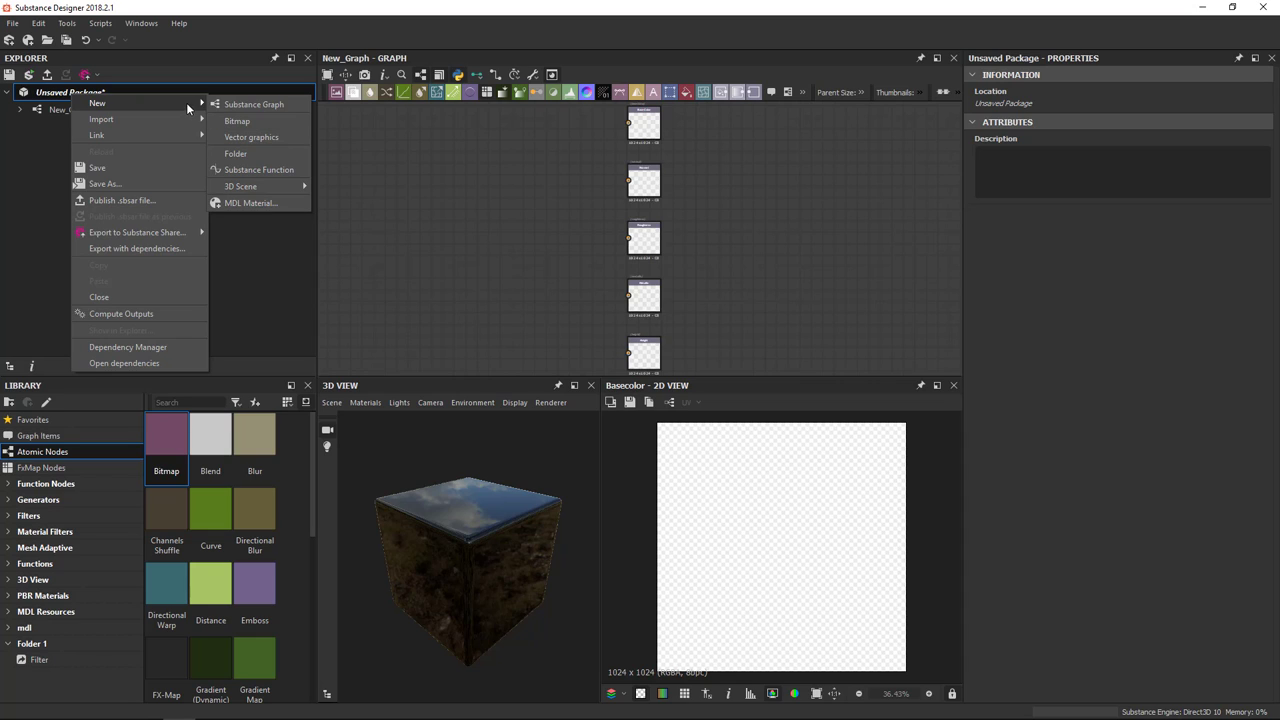
mouse_move(236, 122)
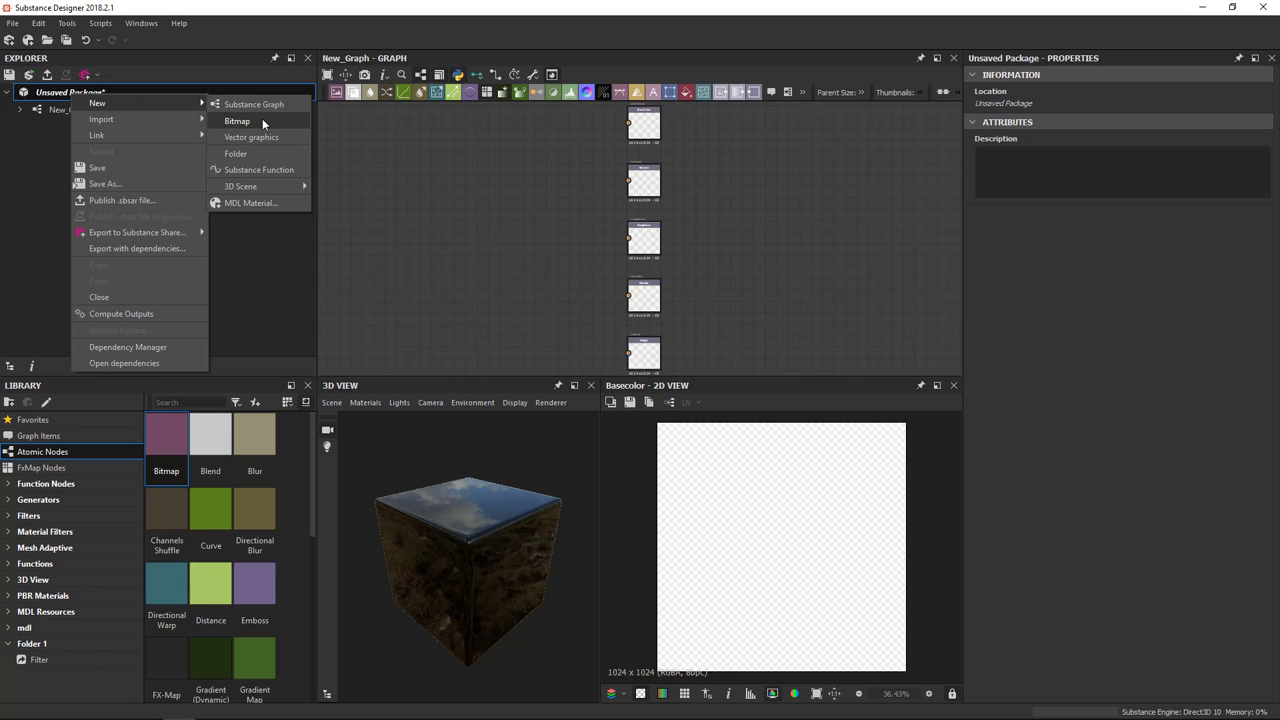
mouse_move(272, 118)
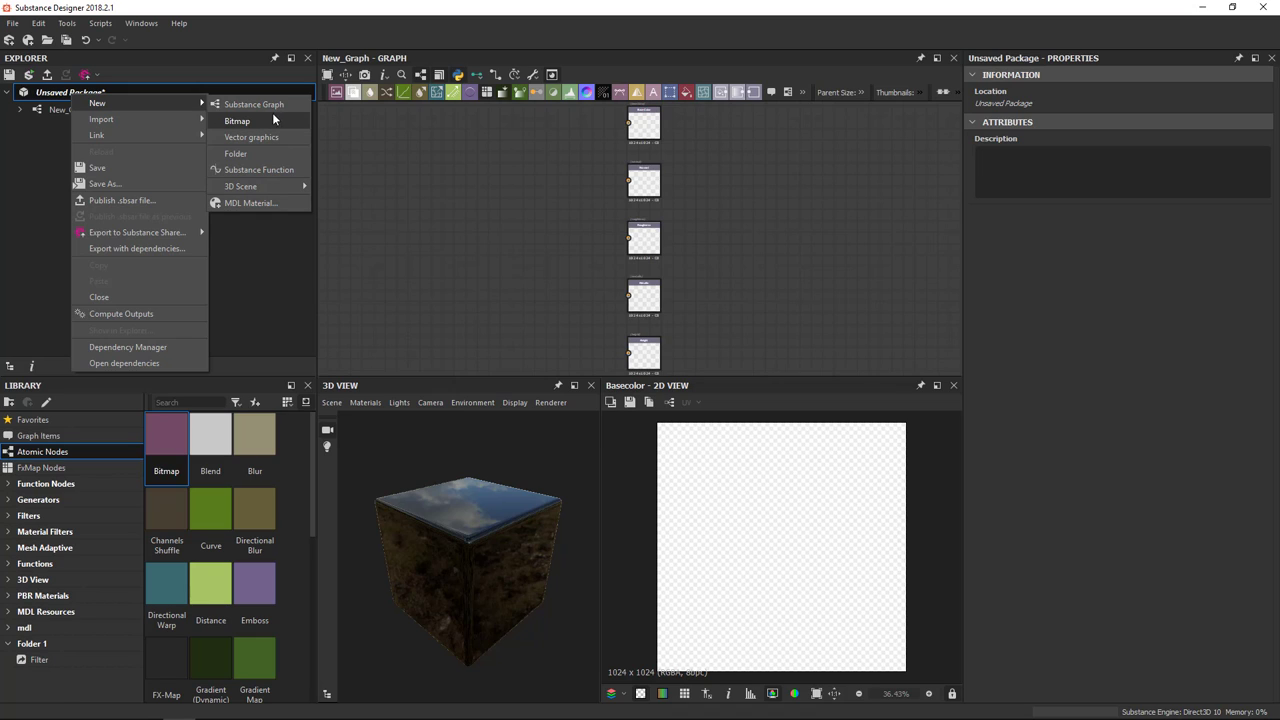
mouse_move(264, 124)
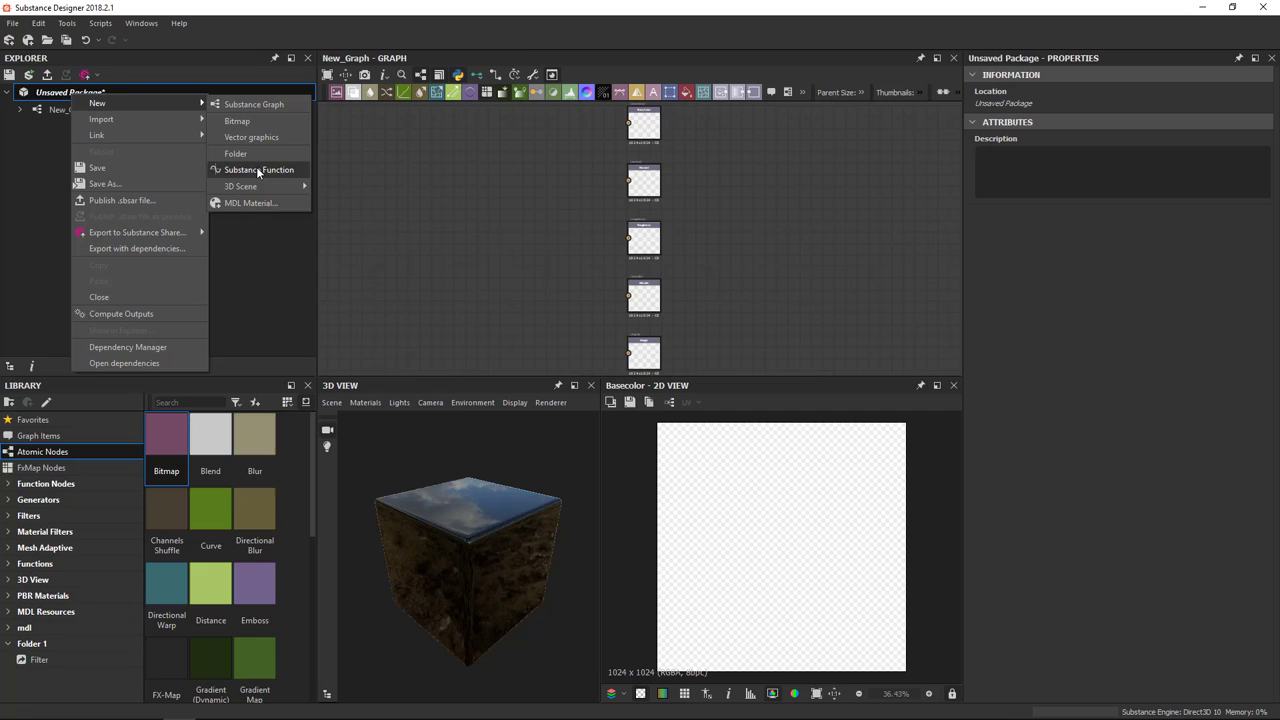
mouse_move(236, 120)
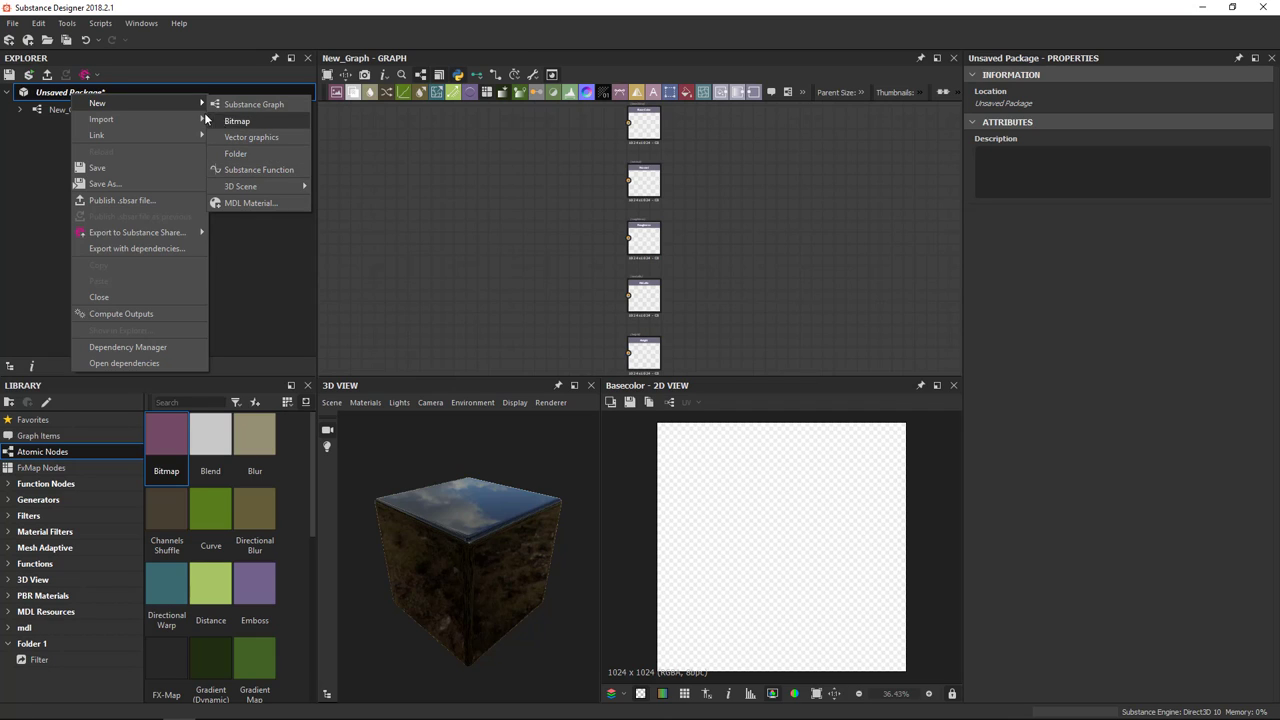
mouse_move(100, 120)
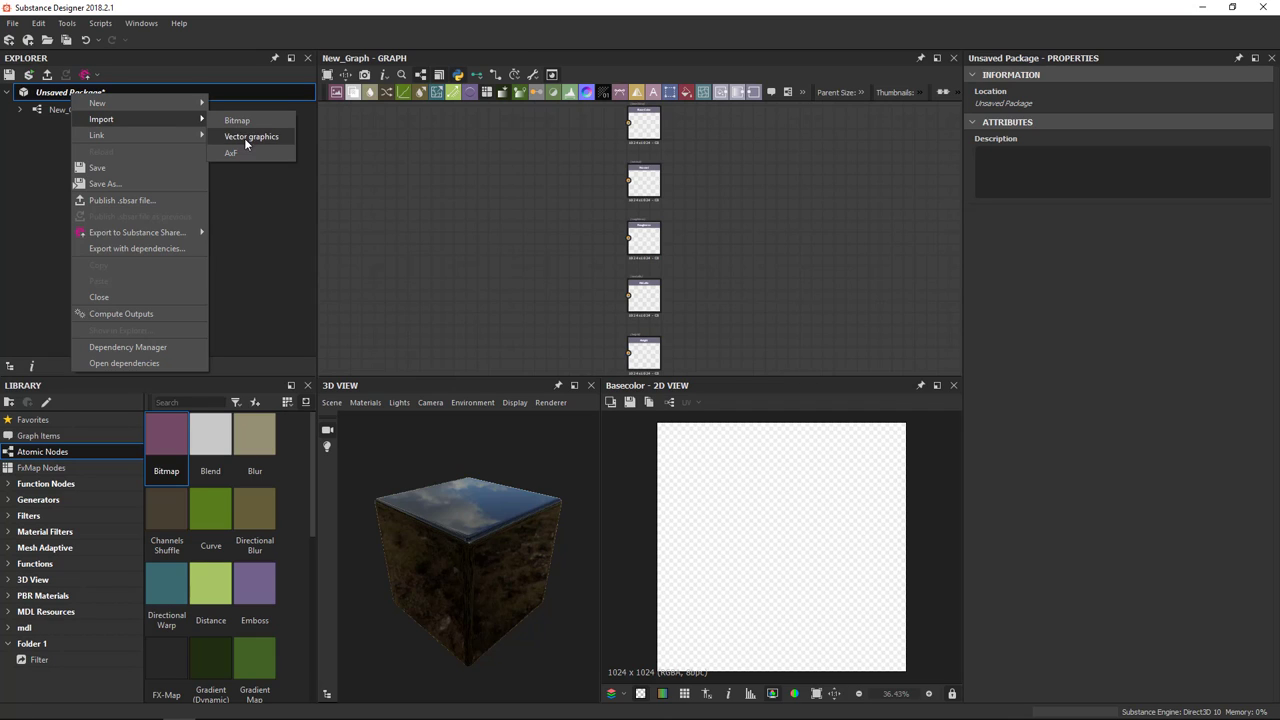
mouse_move(236, 120)
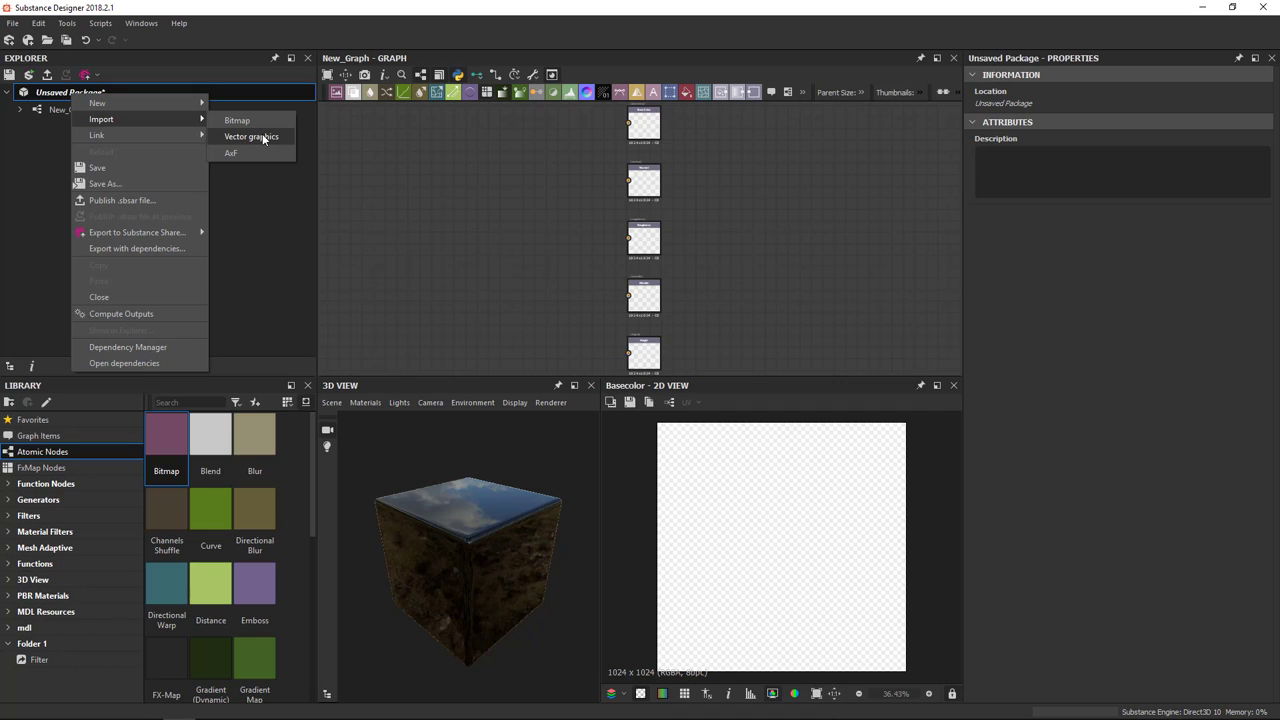
mouse_move(240, 152)
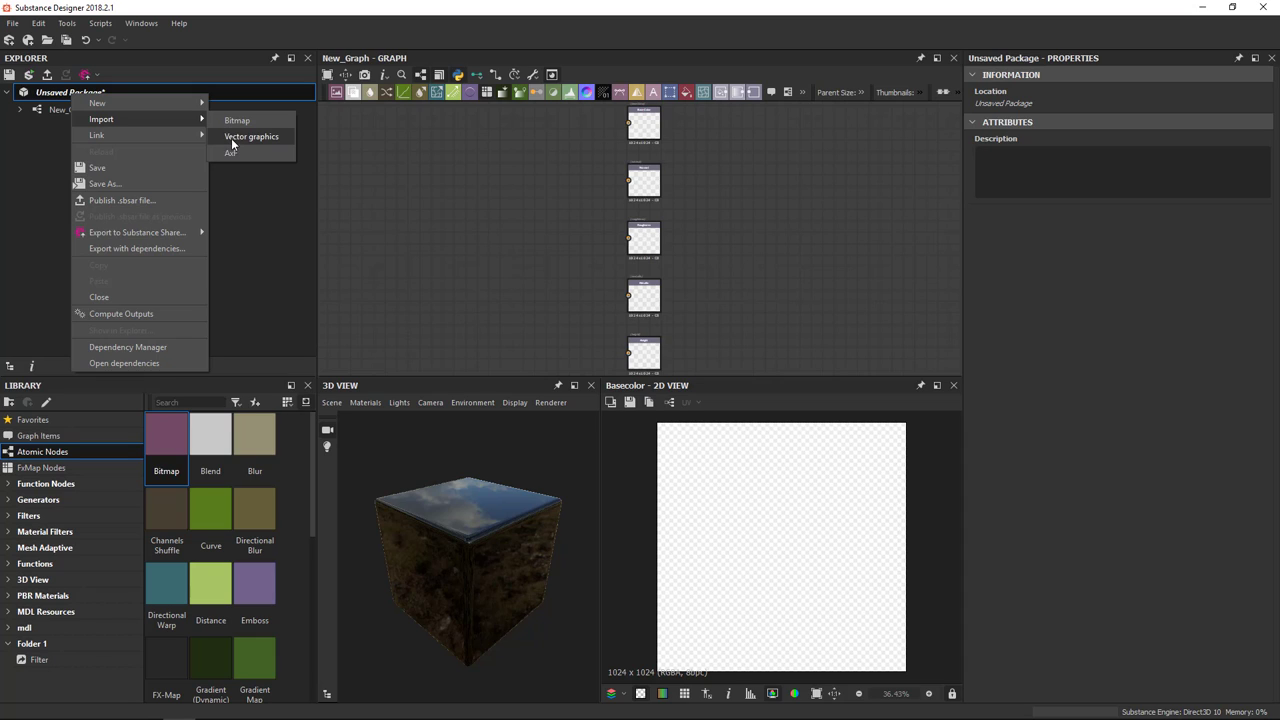
mouse_move(236, 120)
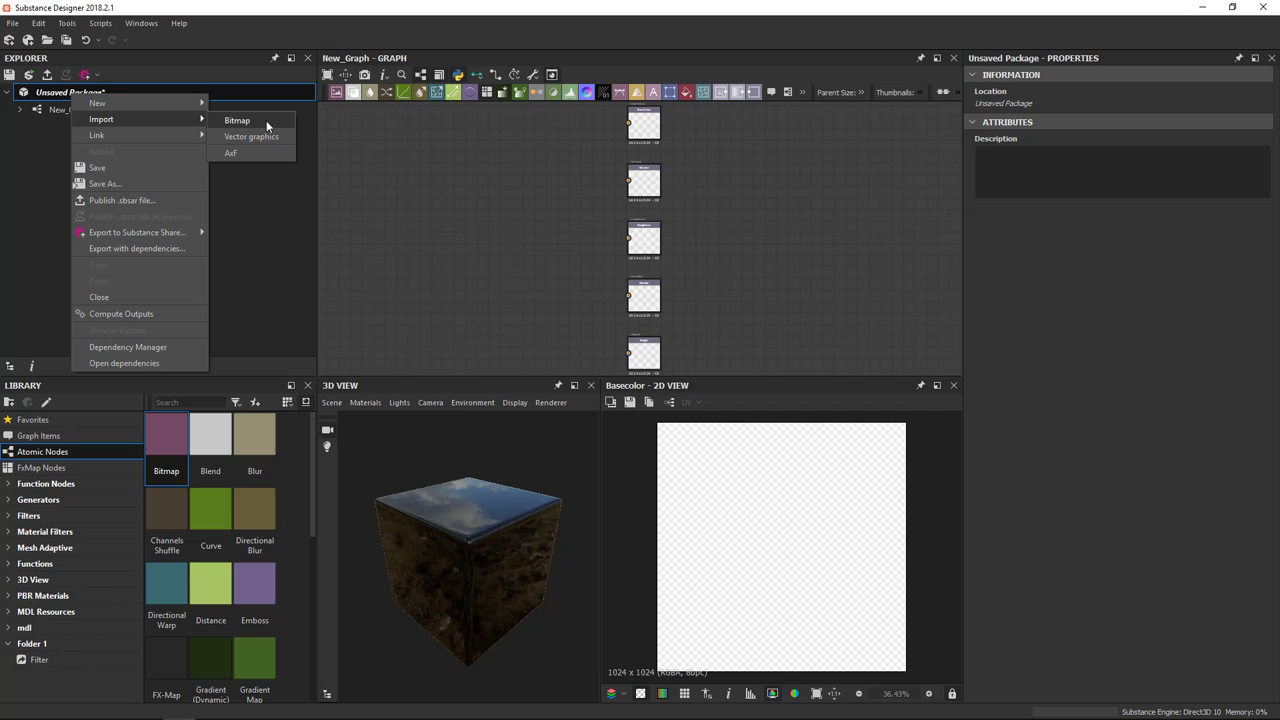
mouse_move(252, 136)
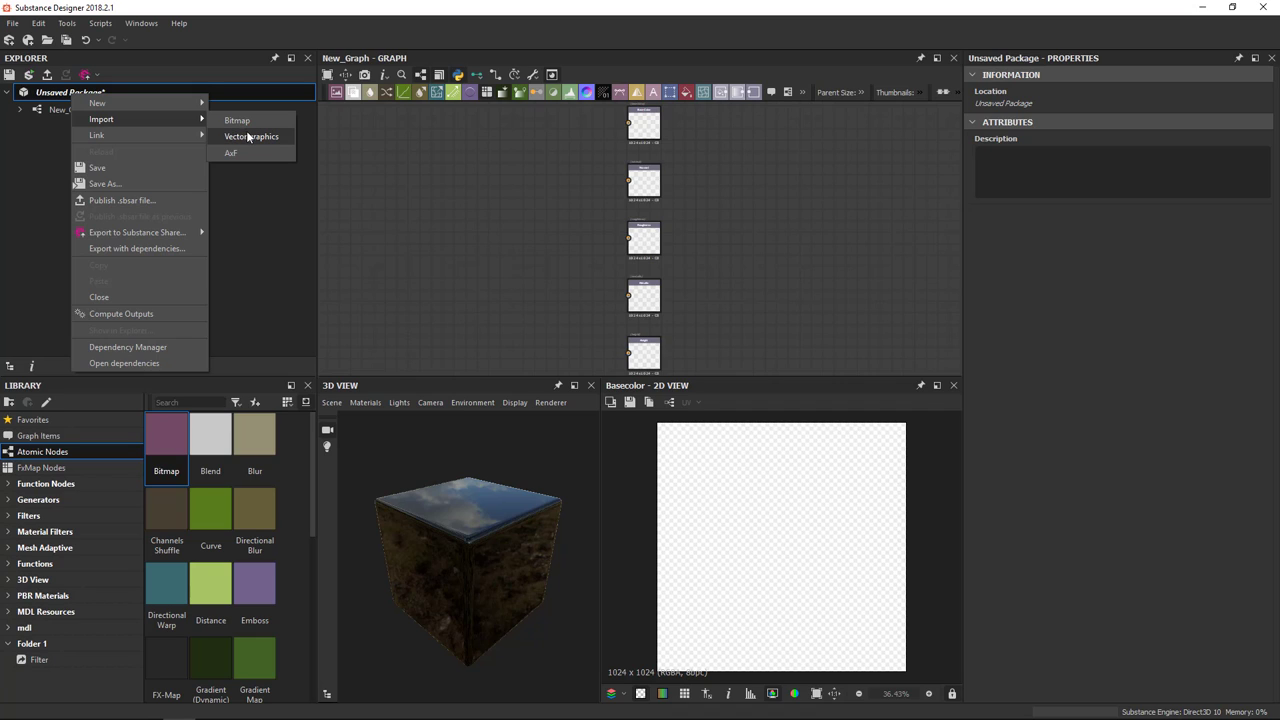
mouse_move(164, 132)
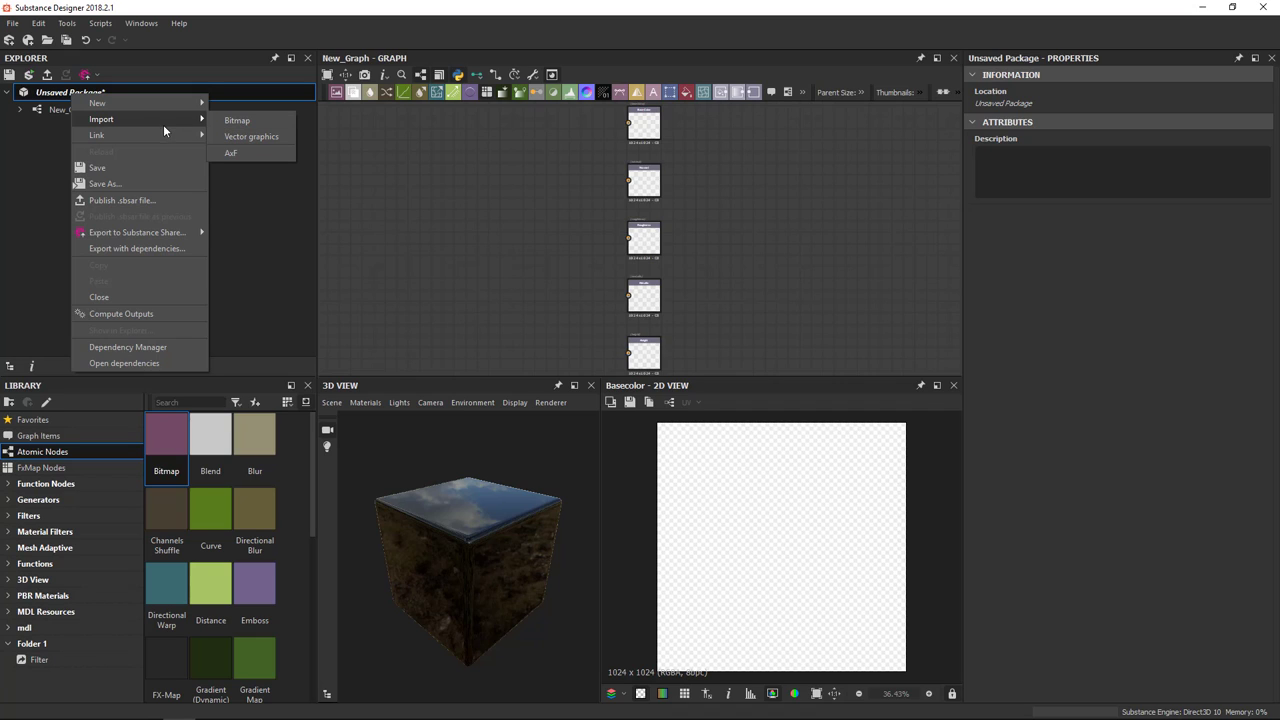
mouse_move(146, 124)
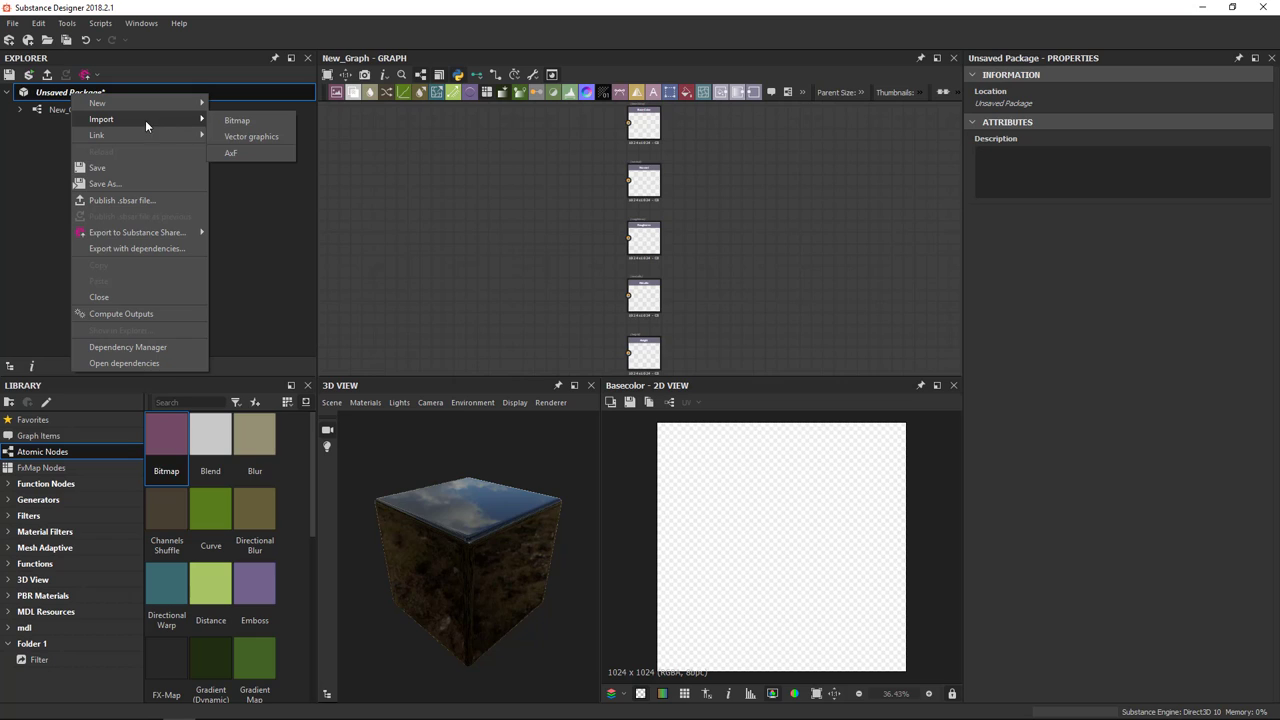
mouse_move(148, 124)
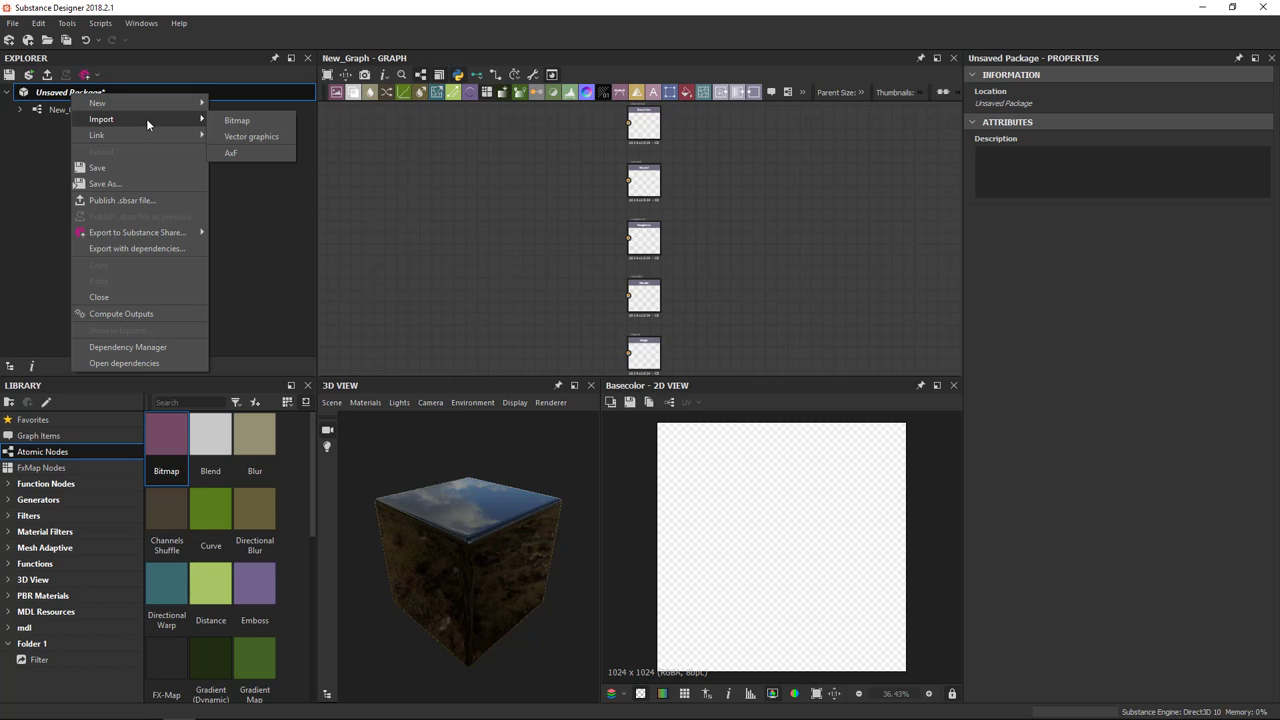
mouse_move(96, 136)
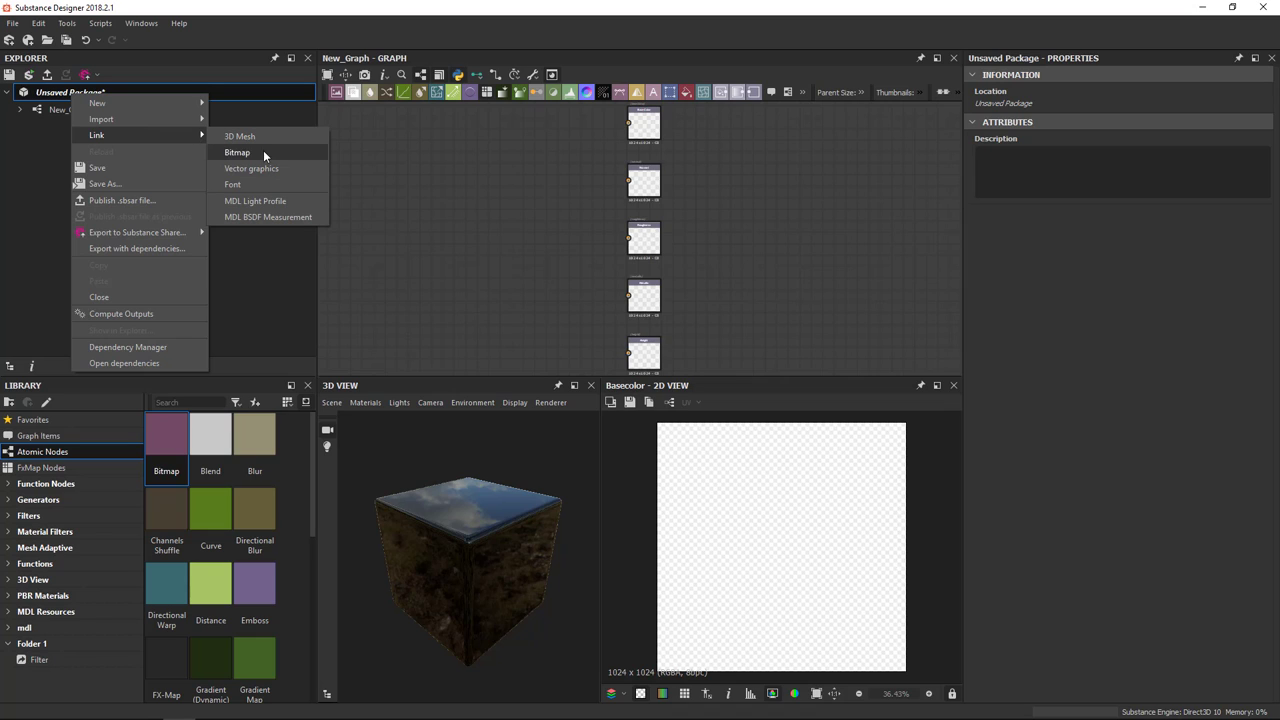
mouse_move(256, 200)
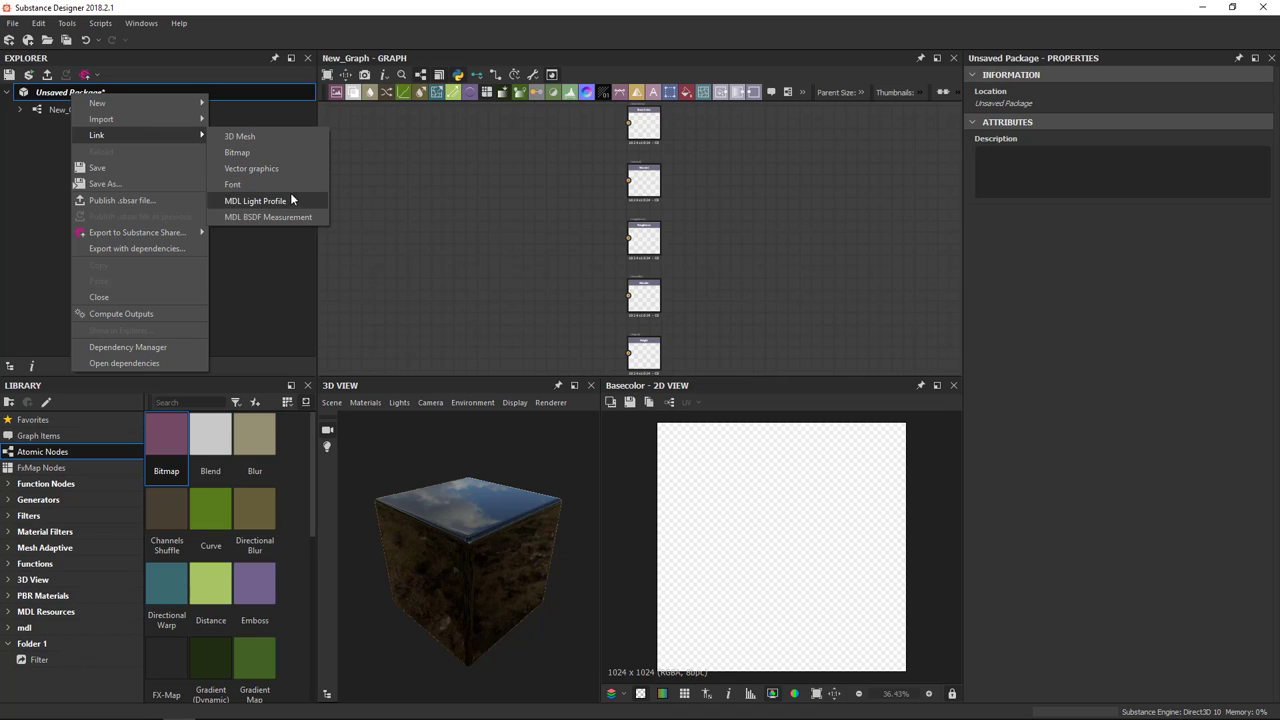
mouse_move(236, 152)
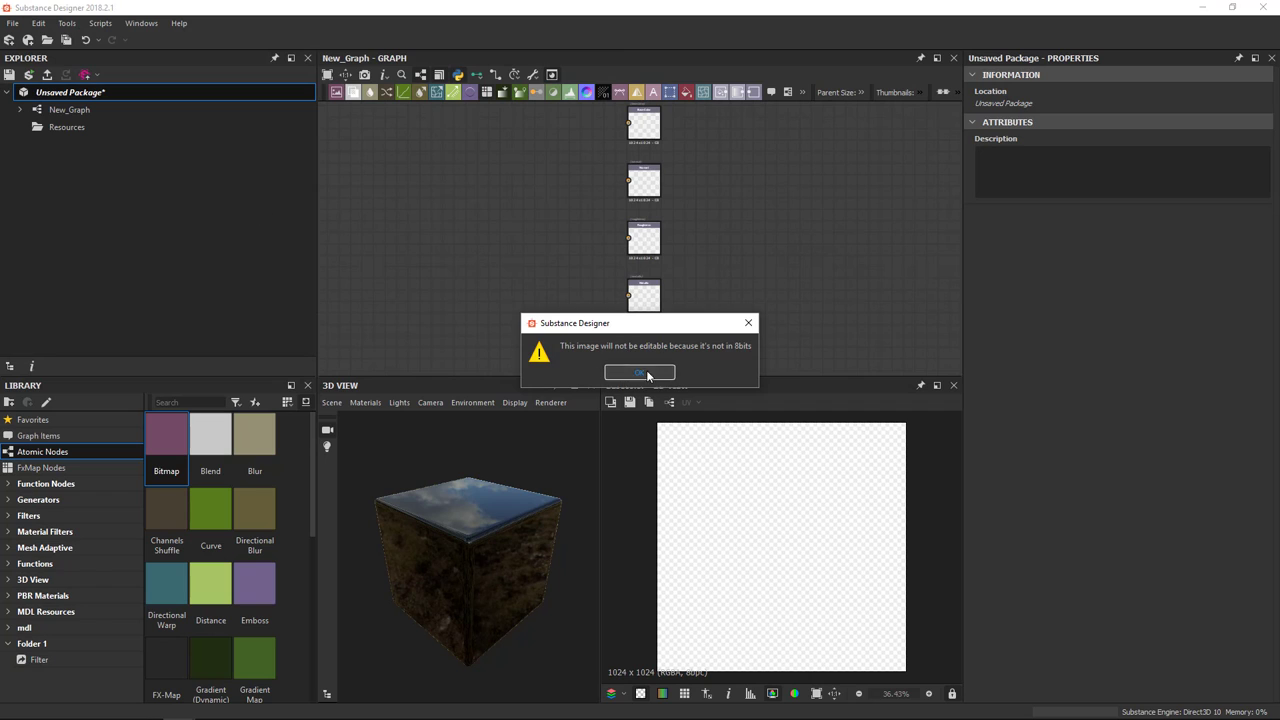
Dismiss the 8-bit warning and inspect the linked Position_Body_Wings resource's properties
click(640, 372)
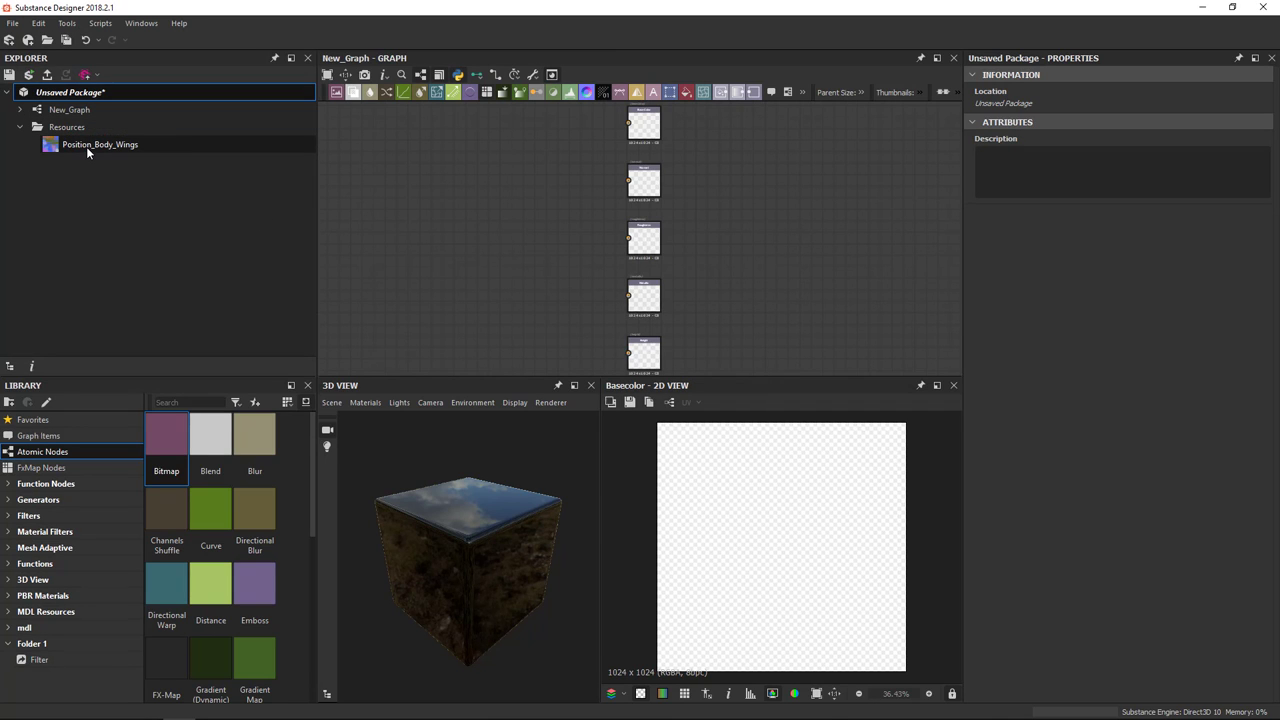
click(100, 144)
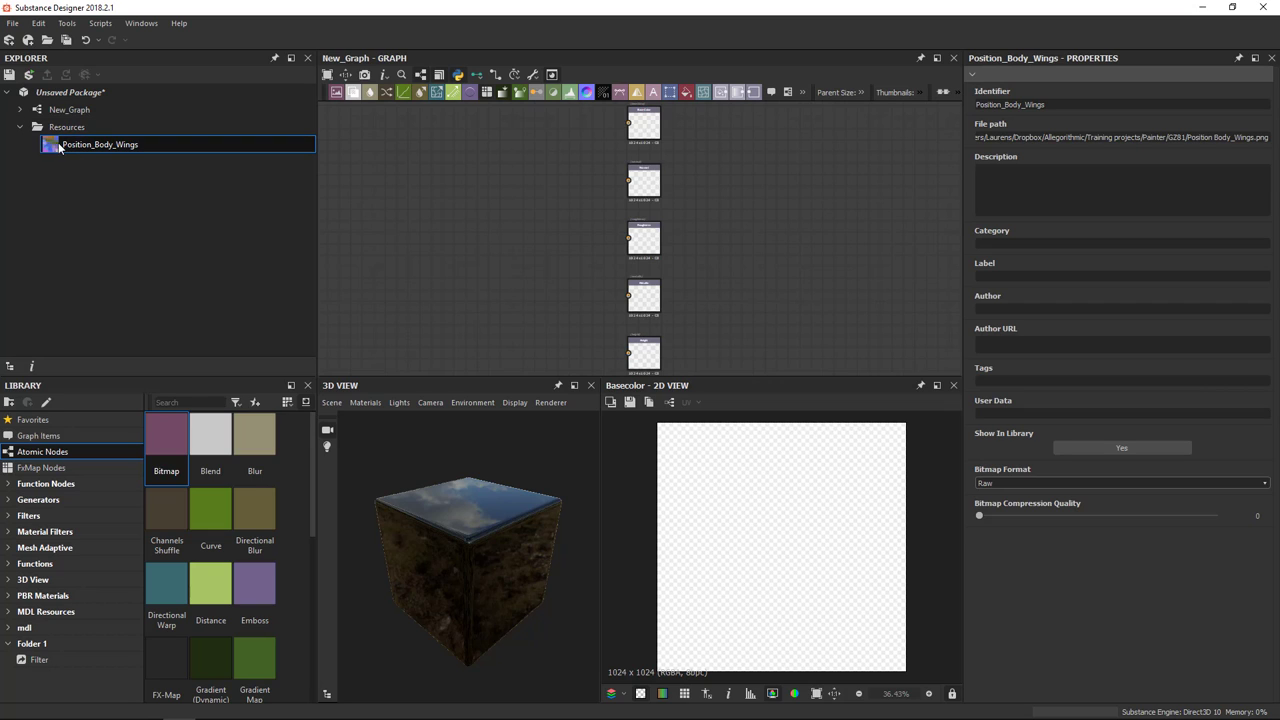
right_click(64, 92)
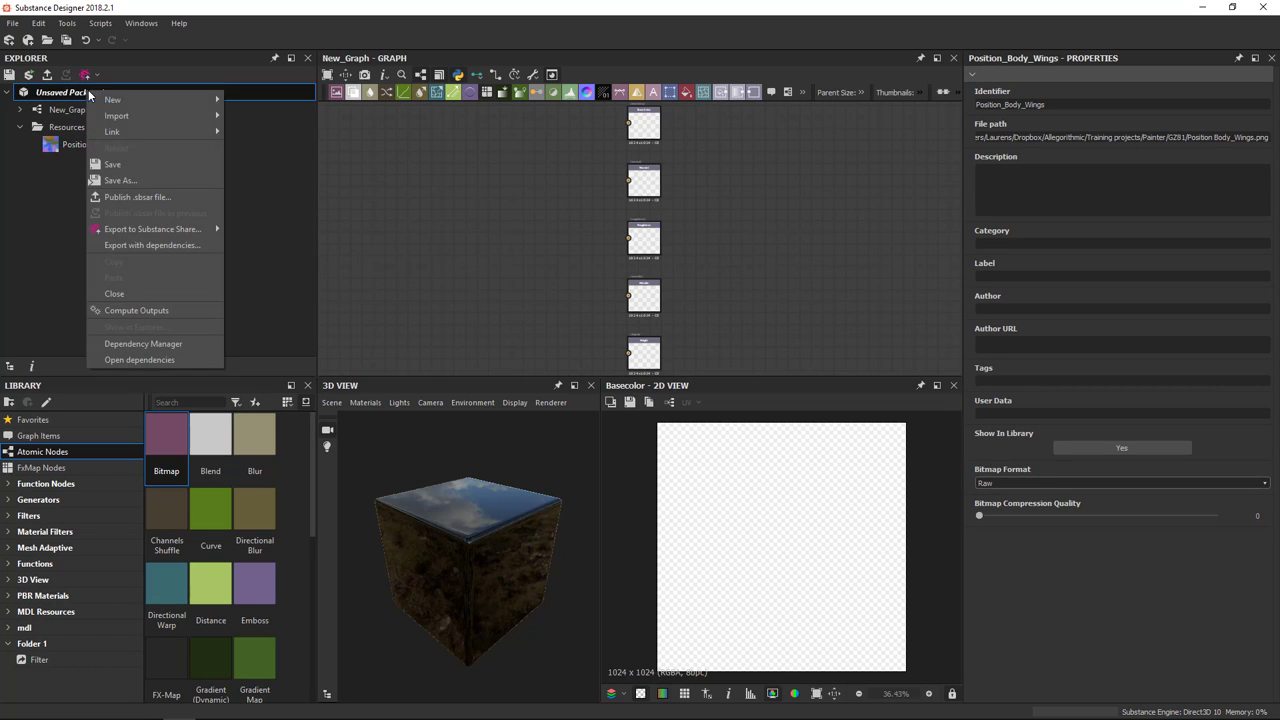
Link the World_Space_Normals_Body_Wings image into the package's Resources folder
click(268, 156)
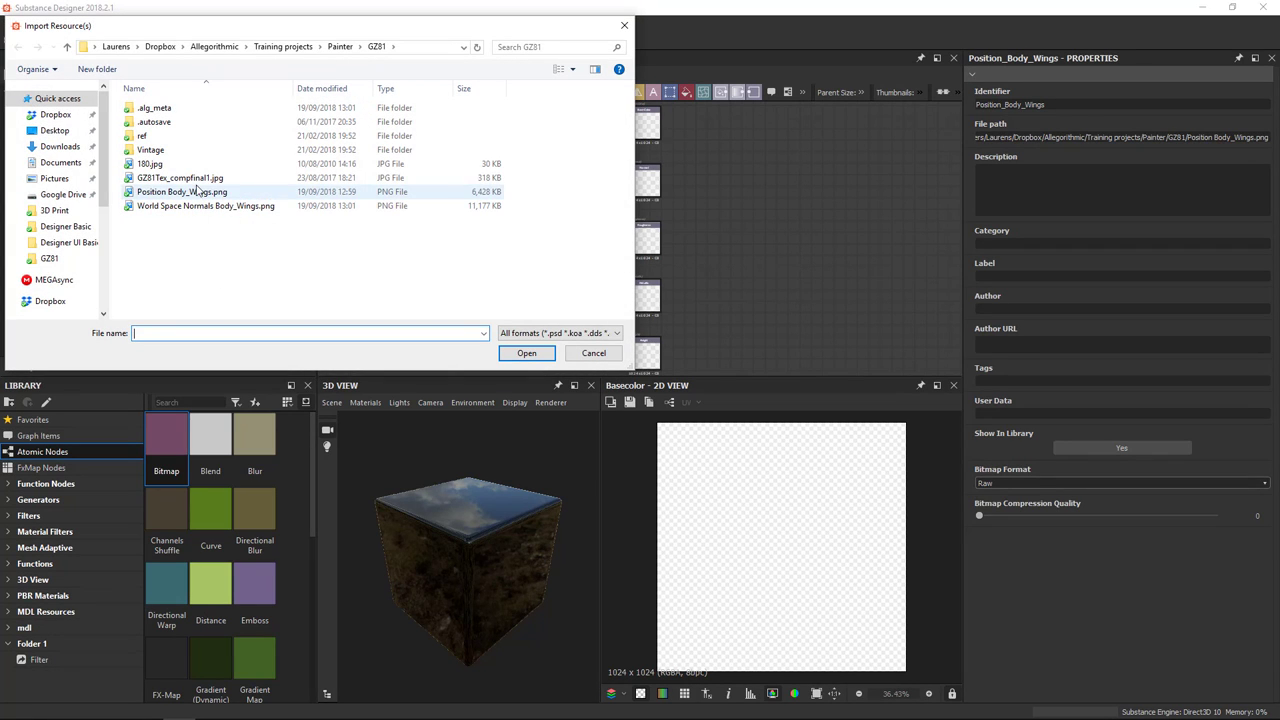
click(204, 204)
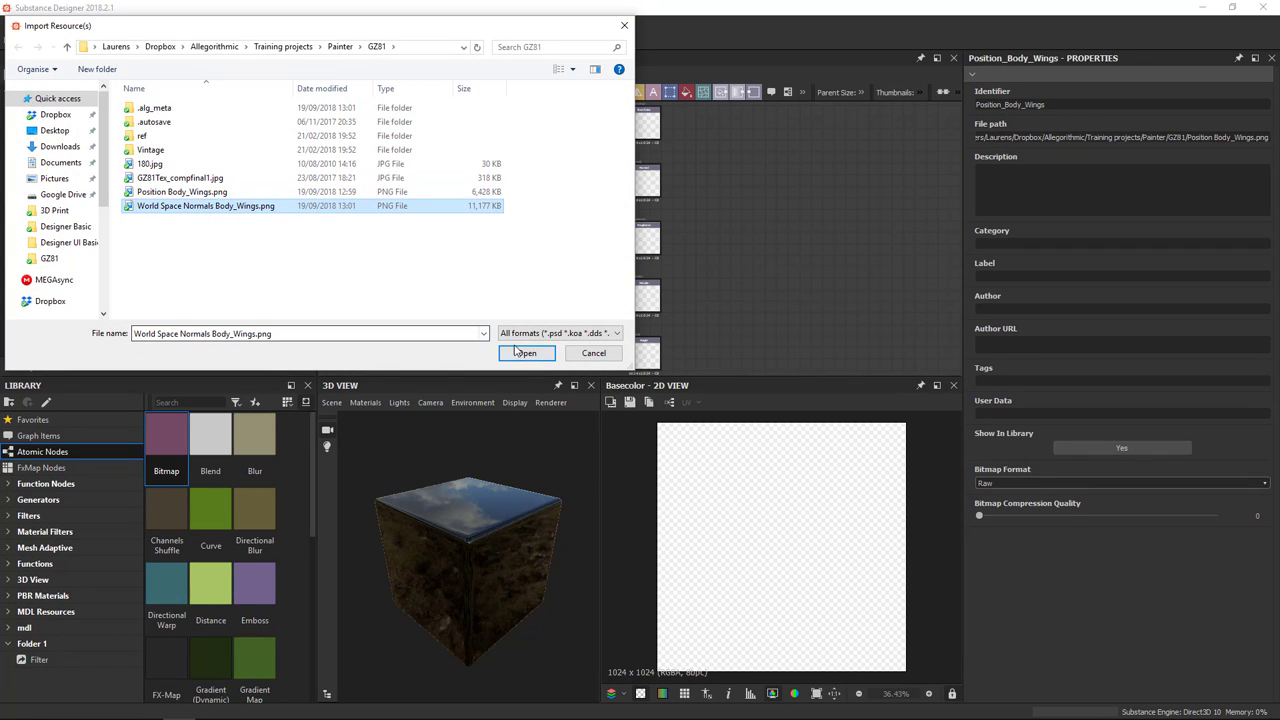
click(524, 352)
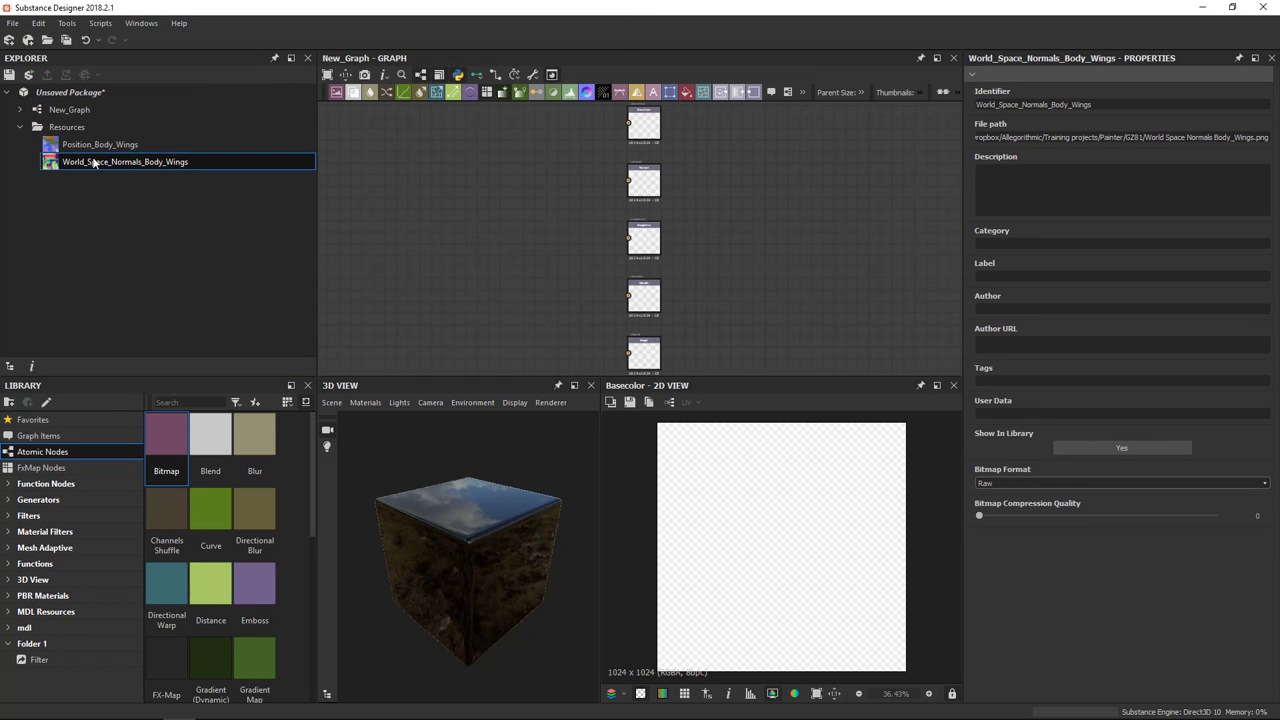
mouse_move(62, 172)
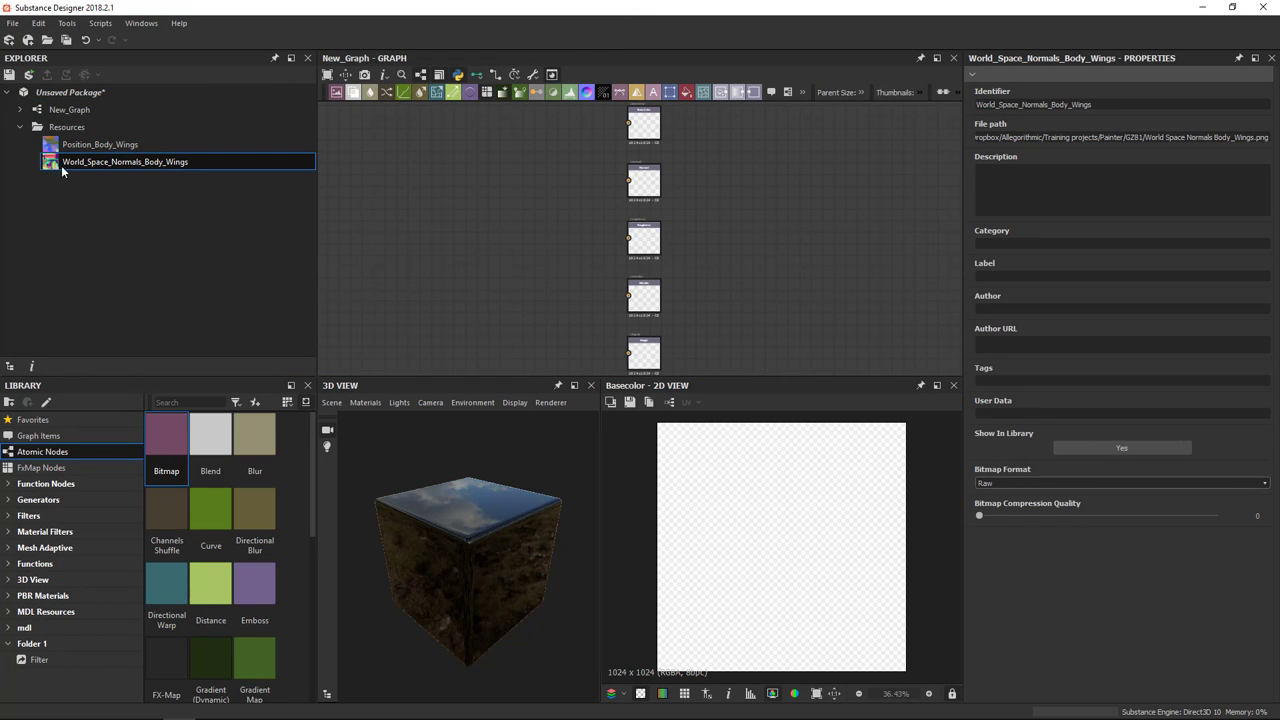
mouse_move(164, 170)
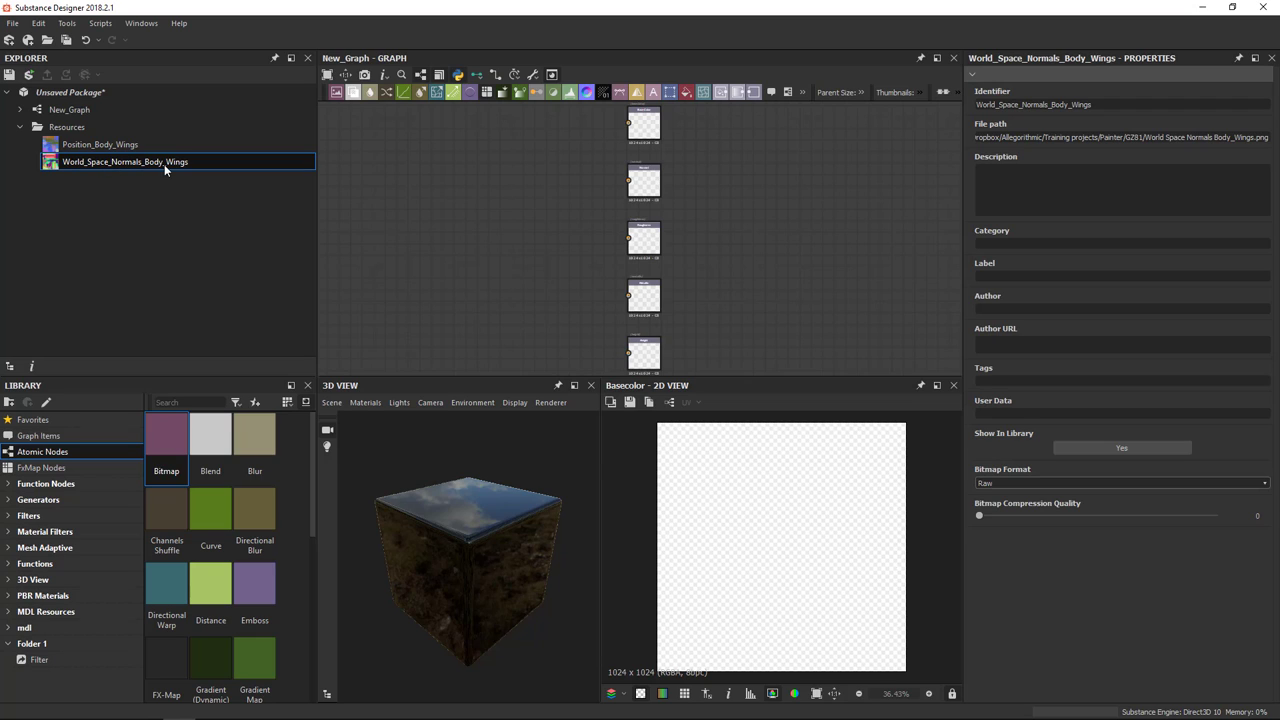
mouse_move(48, 172)
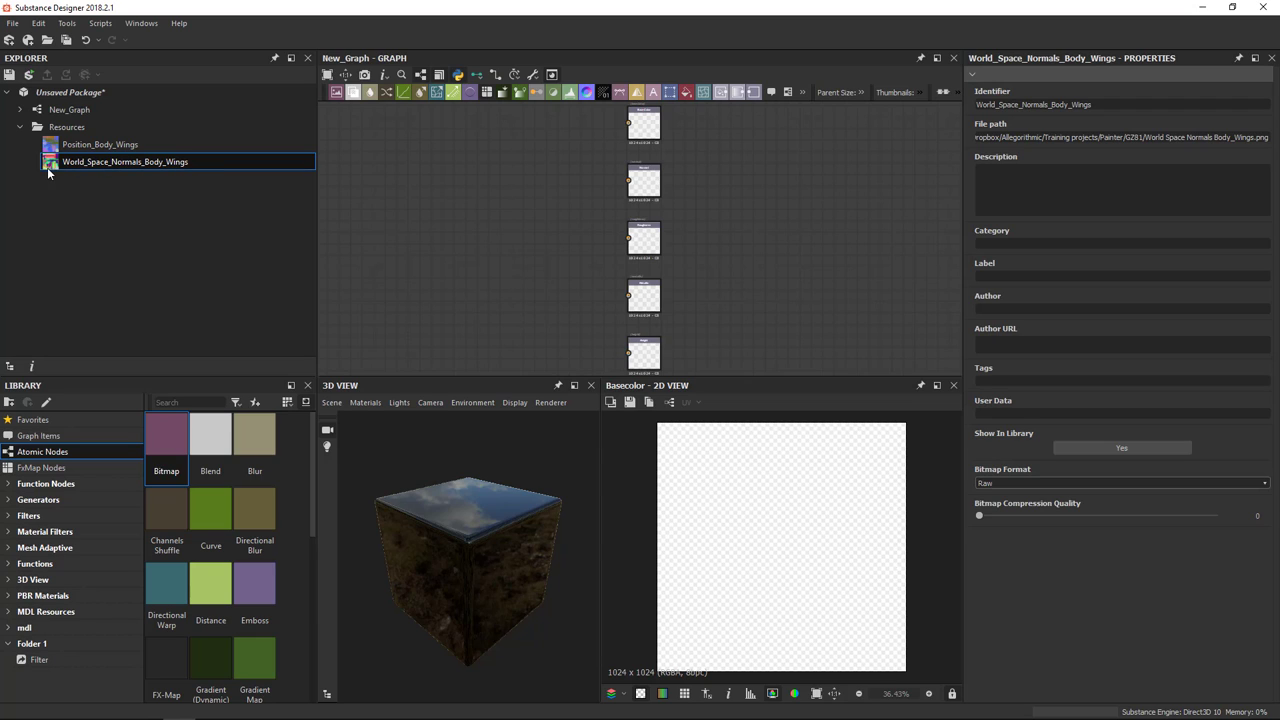
mouse_move(132, 234)
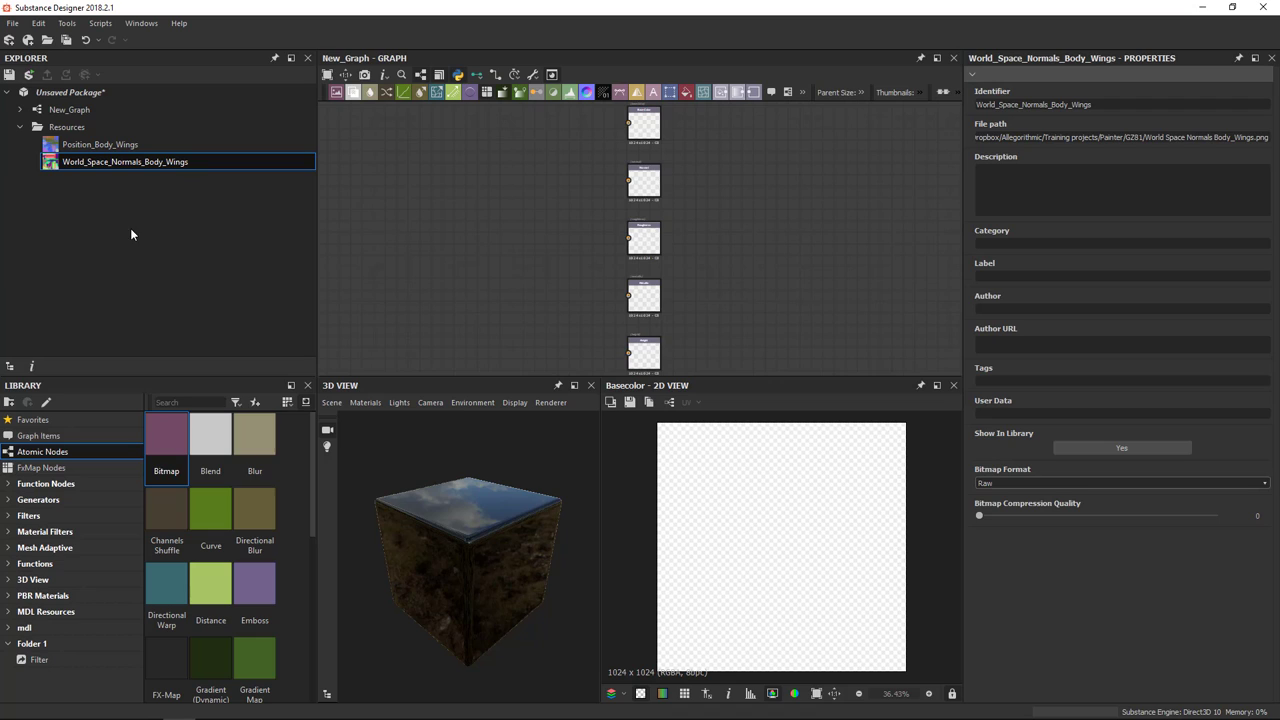
mouse_move(108, 204)
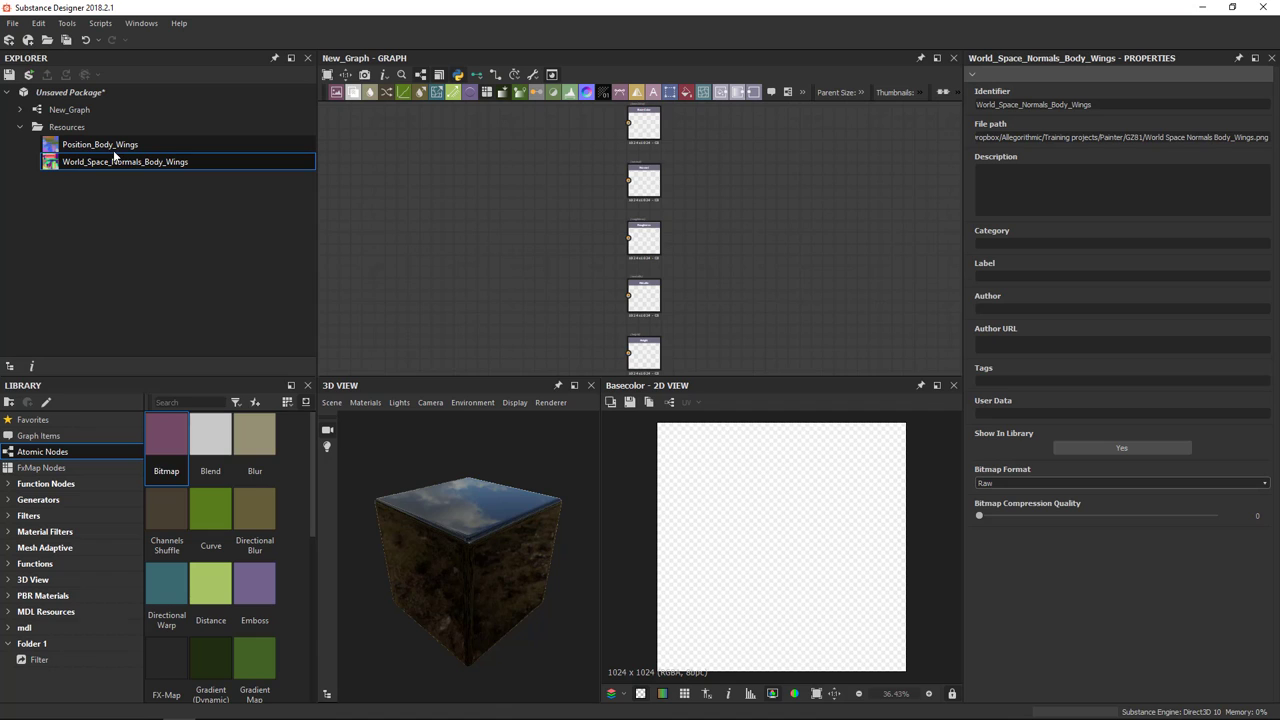
mouse_move(68, 128)
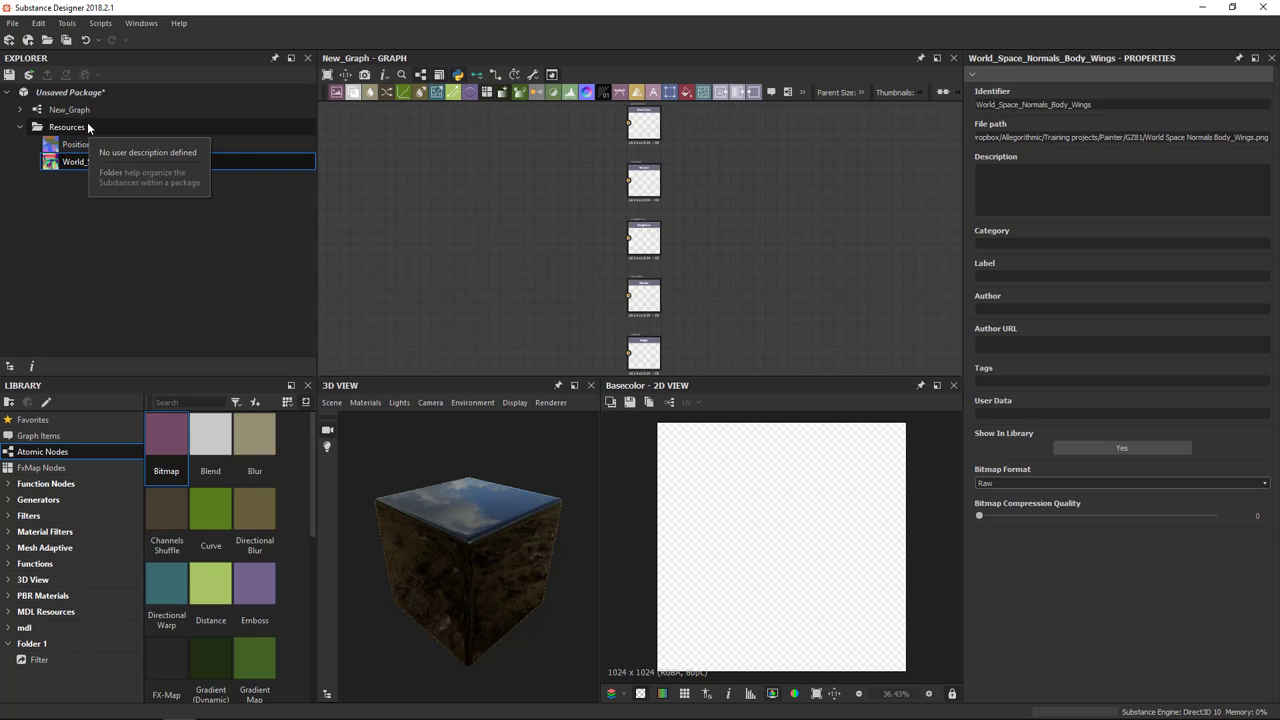
Show the Unsaved Package's properties in the Explorer
right_click(70, 92)
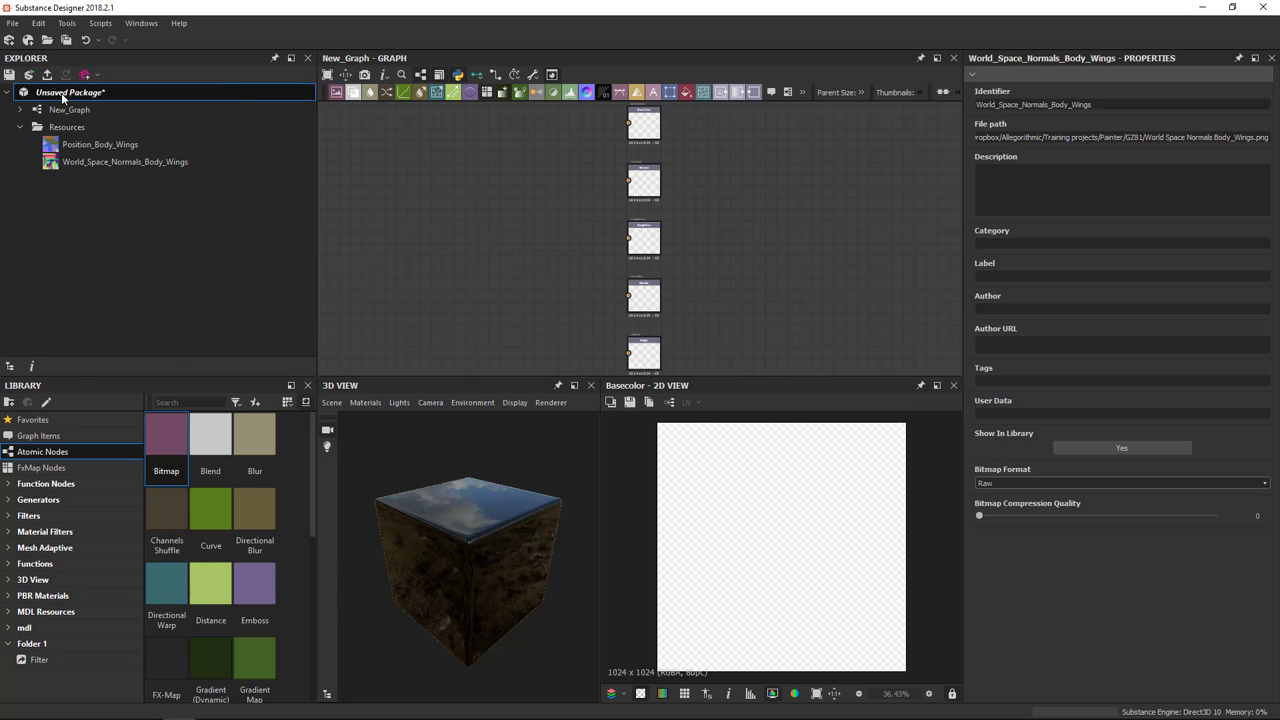
click(70, 92)
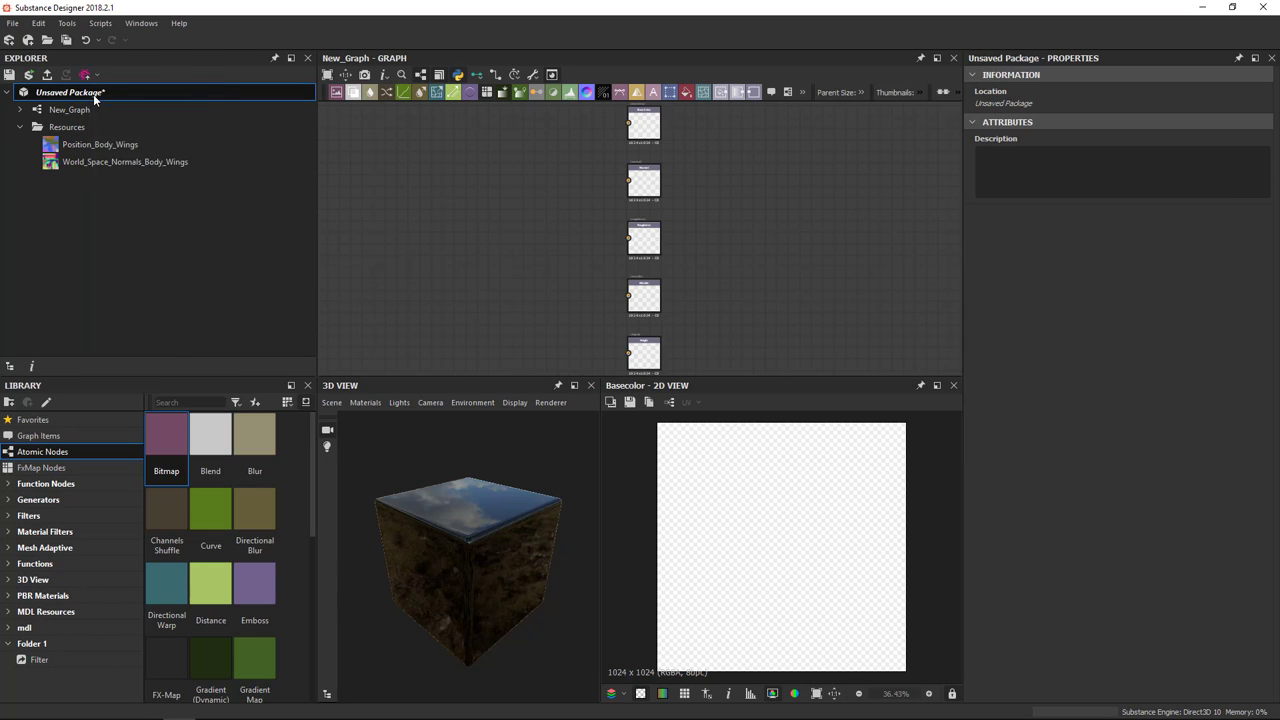
Link GZ01_Low.FBX into the Unsaved Package as a 3D mesh, declining the UDIM option
right_click(70, 92)
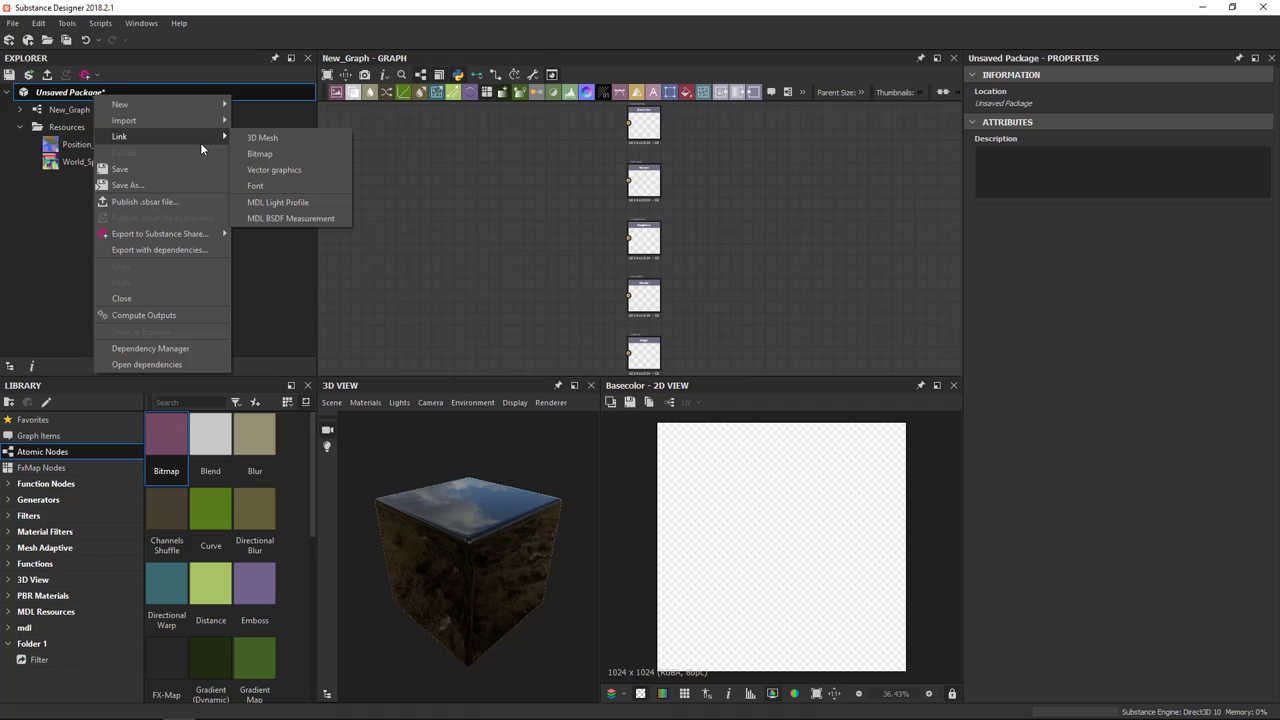
mouse_move(262, 136)
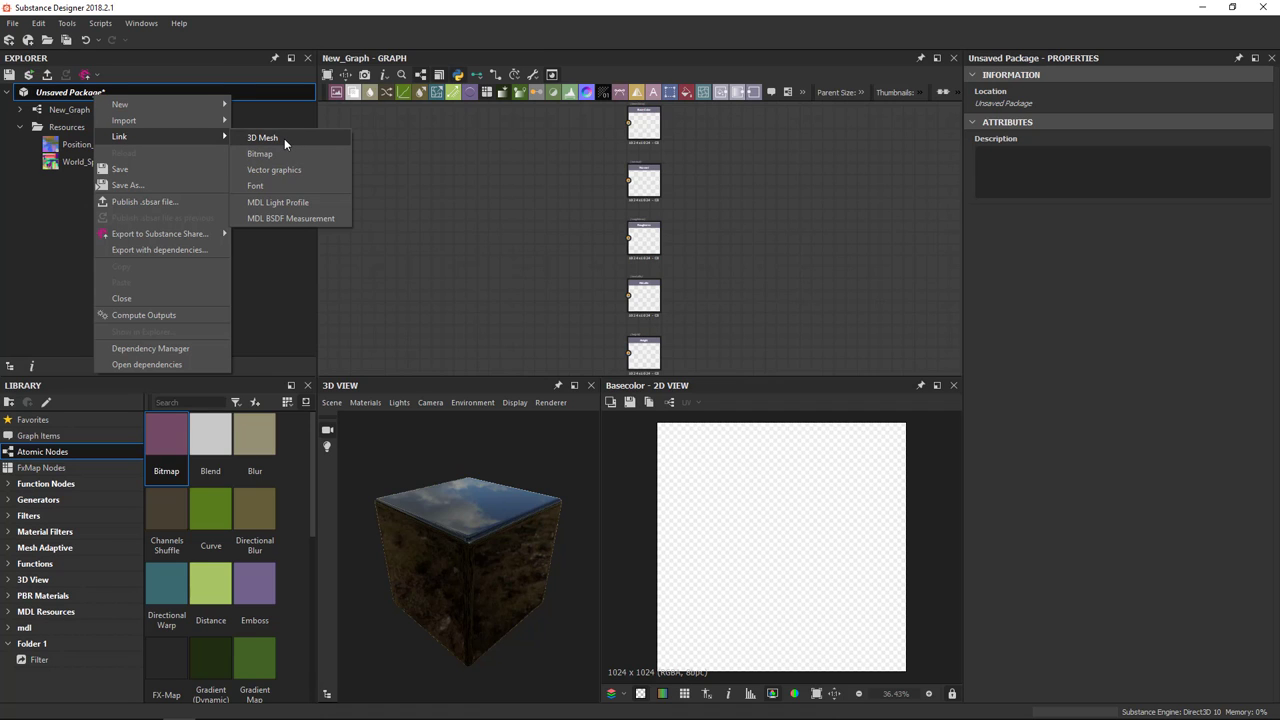
click(262, 136)
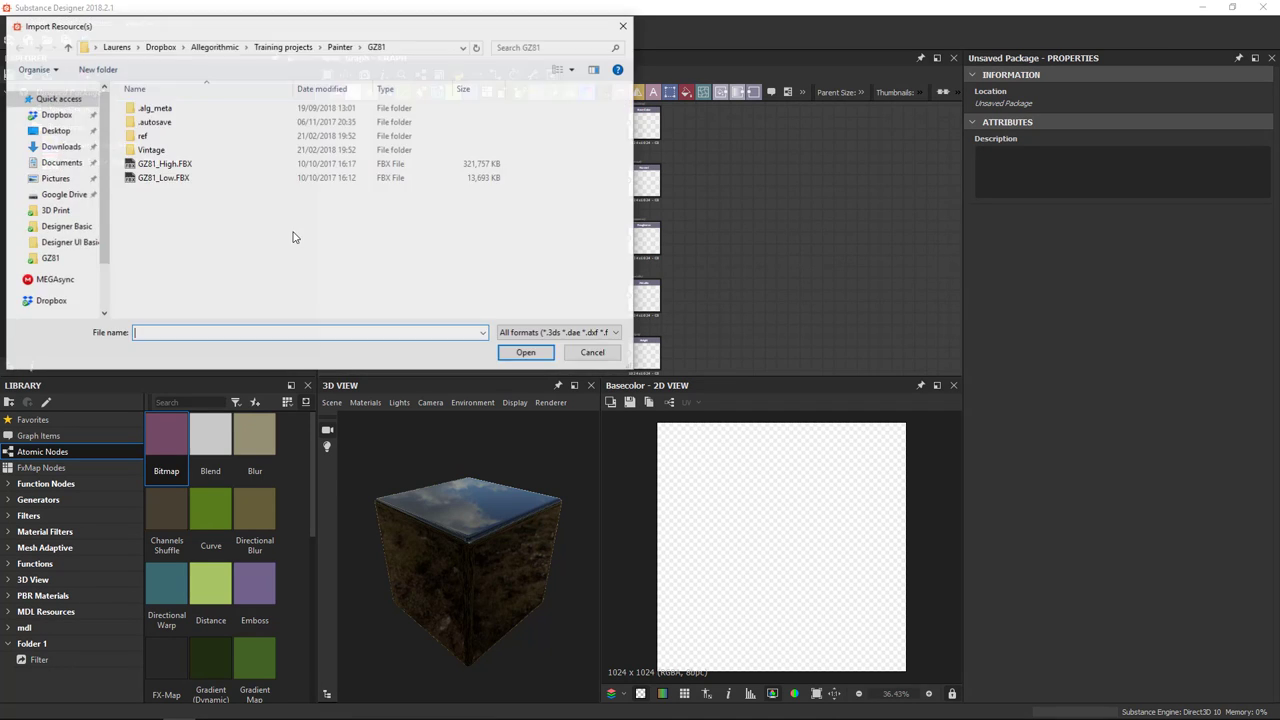
click(164, 176)
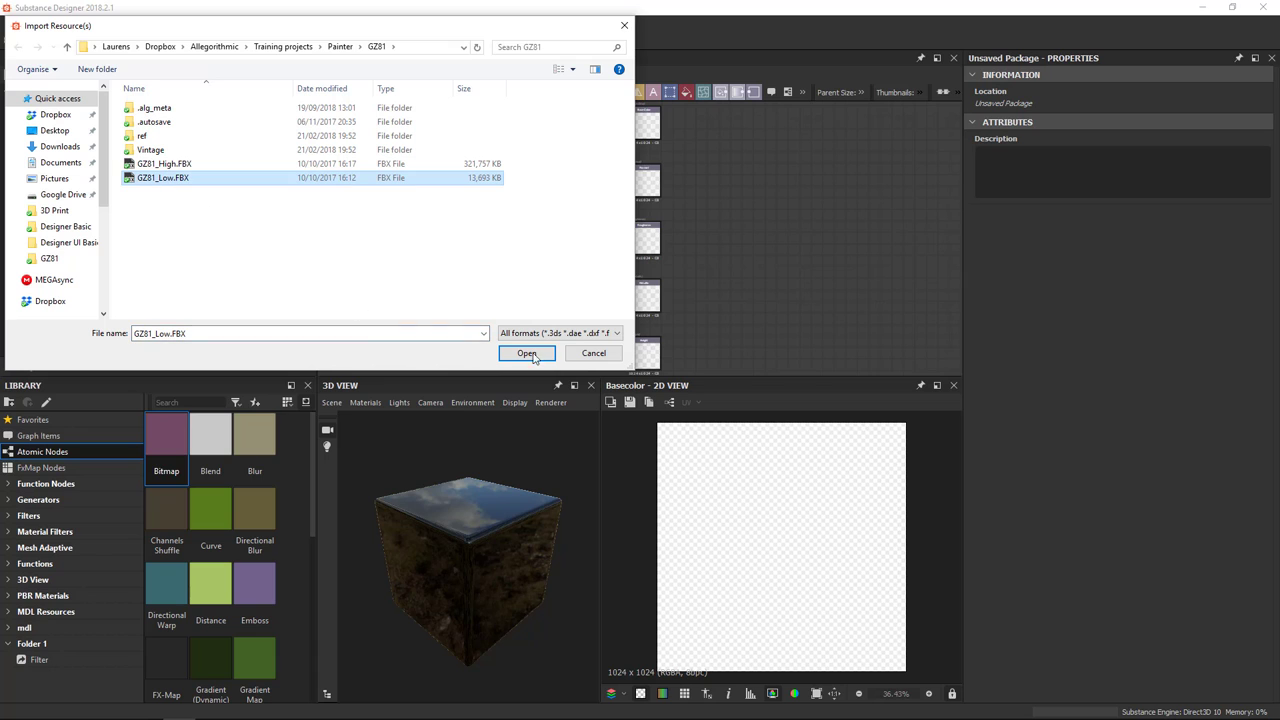
click(528, 352)
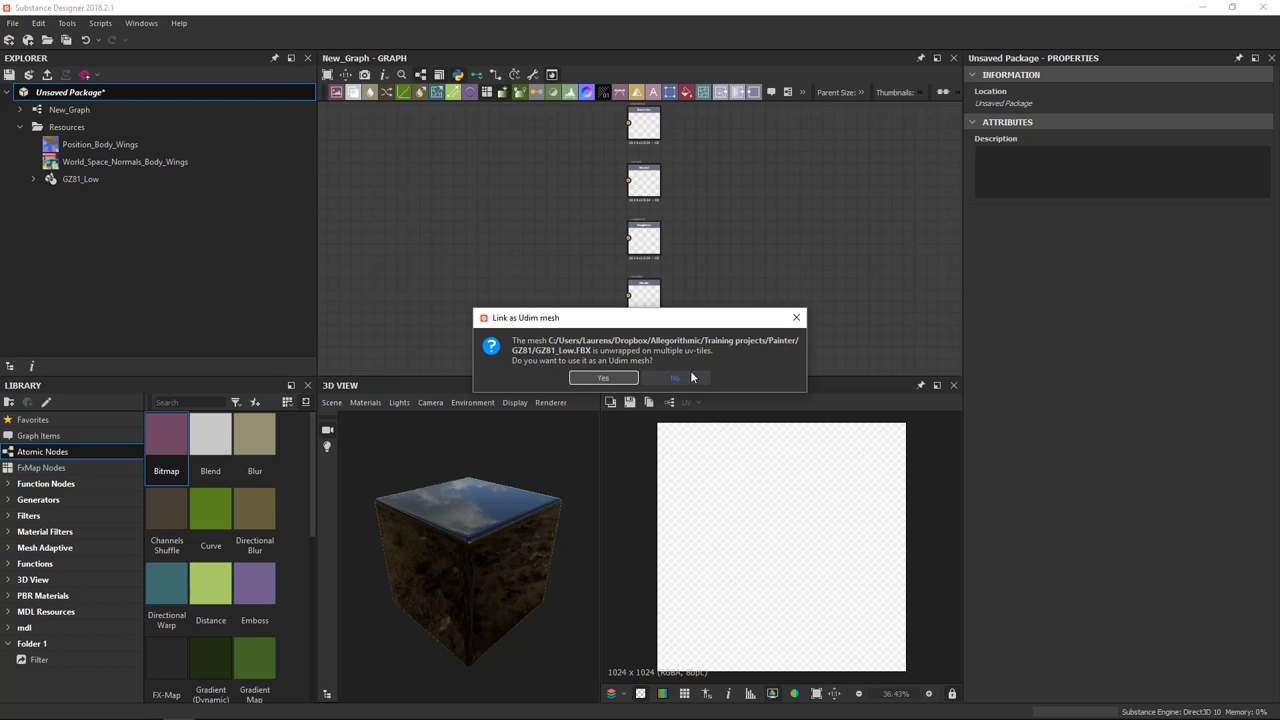
click(672, 378)
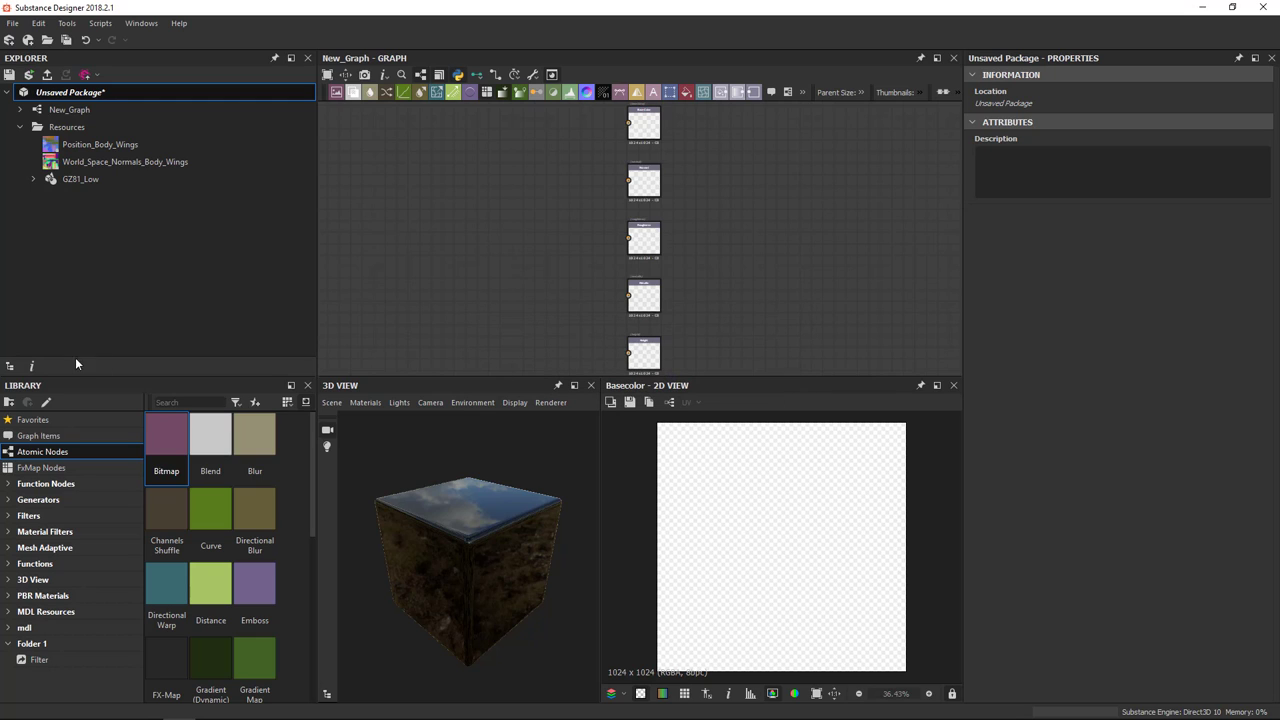
Expand GZ01_Low to list its Cockpit, Canopy, Body_Wings, Body_Main and Body_Details parts
click(80, 180)
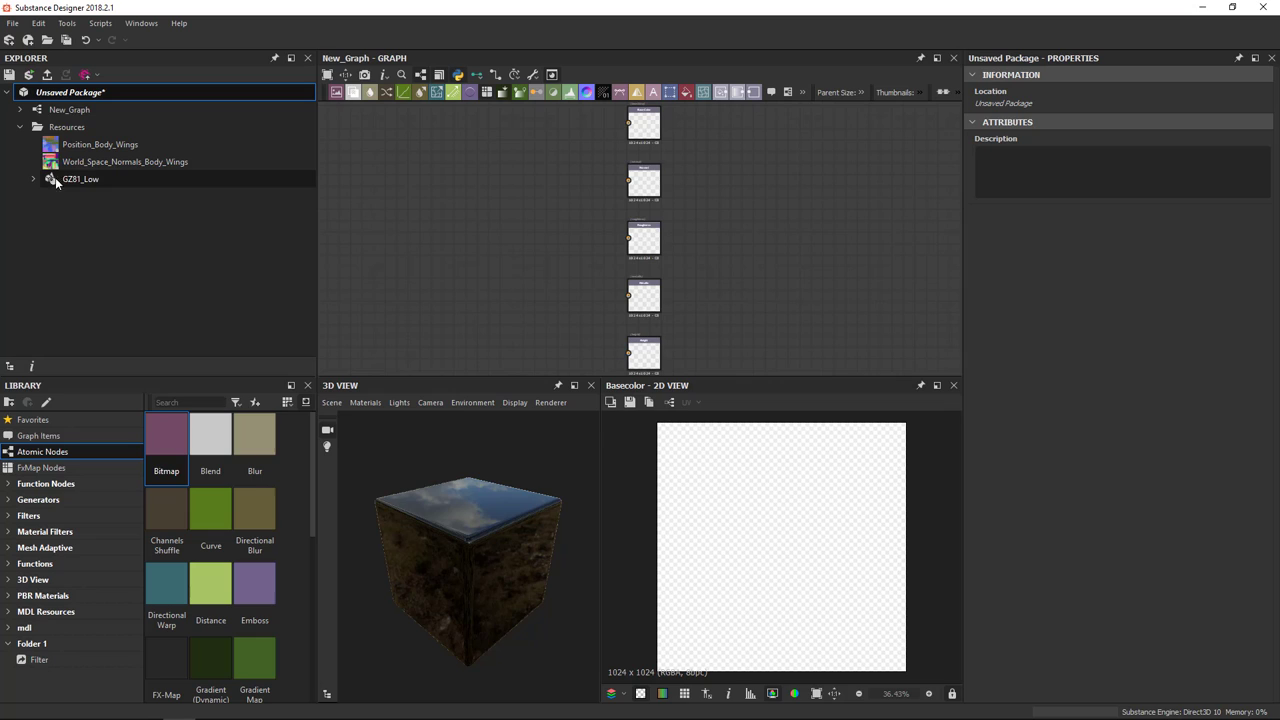
click(32, 180)
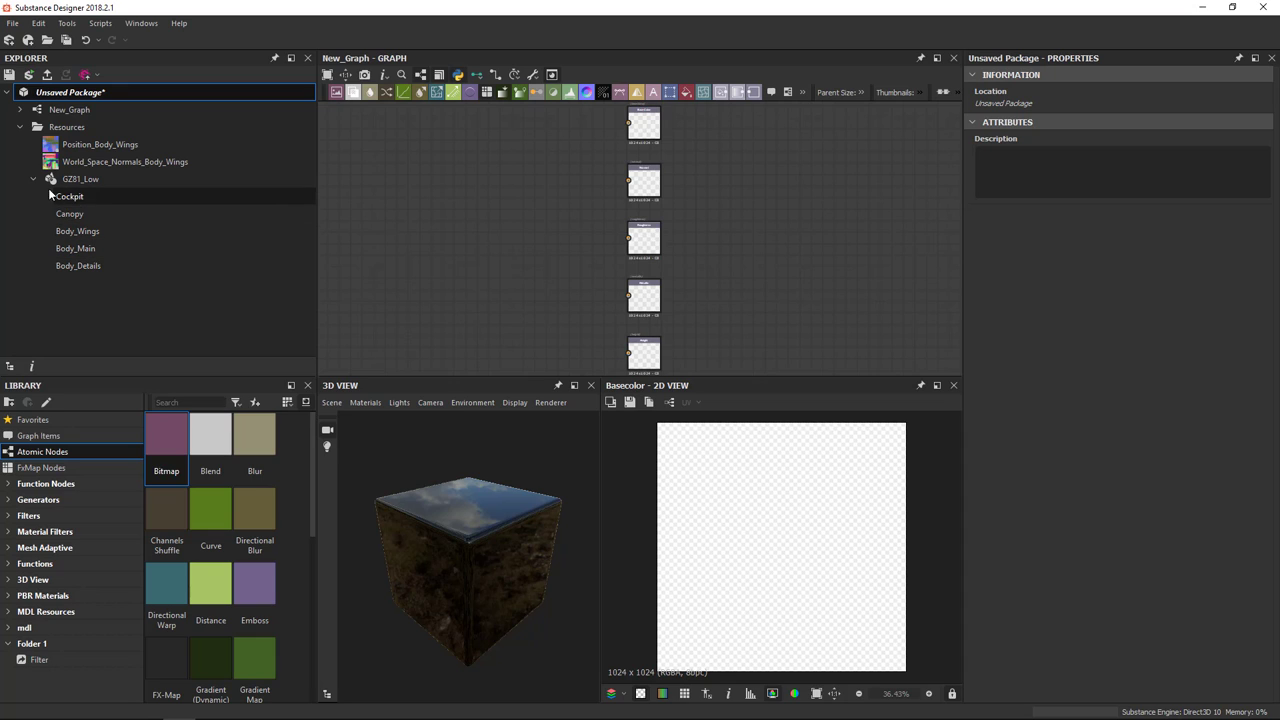
Start Bake model information on the GZ01_Low mesh from its Explorer actions
right_click(124, 160)
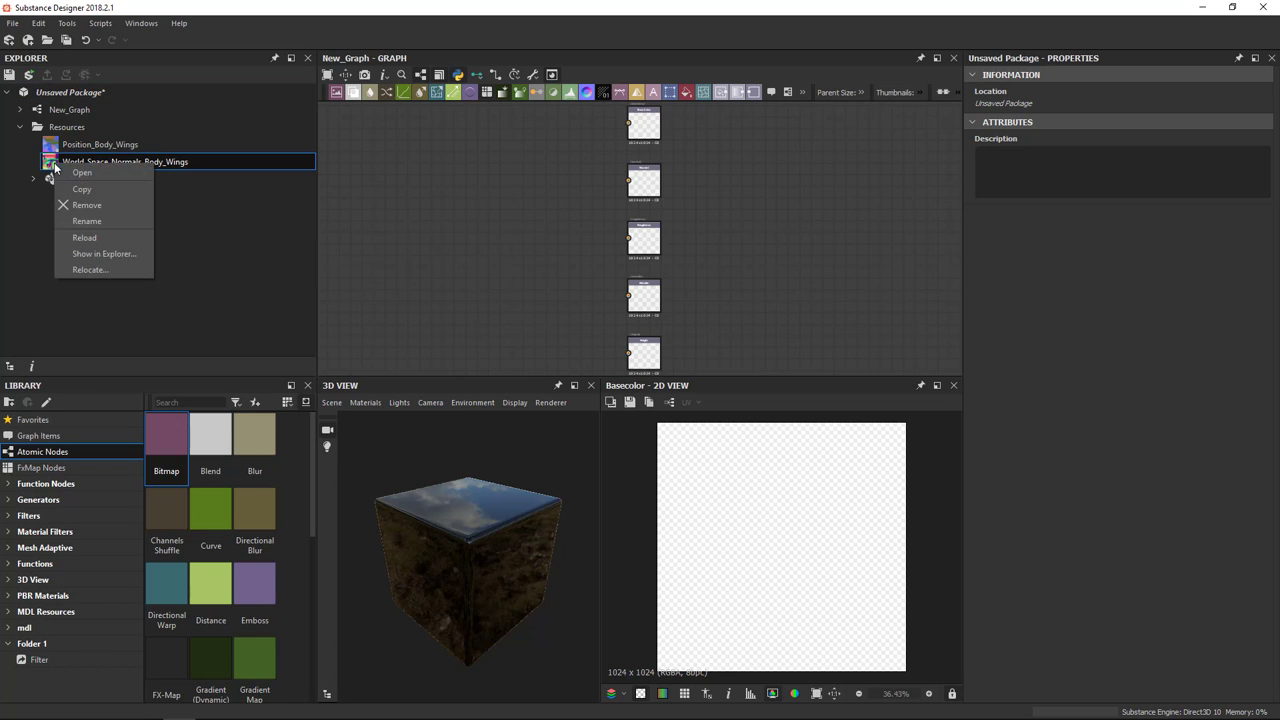
mouse_move(86, 204)
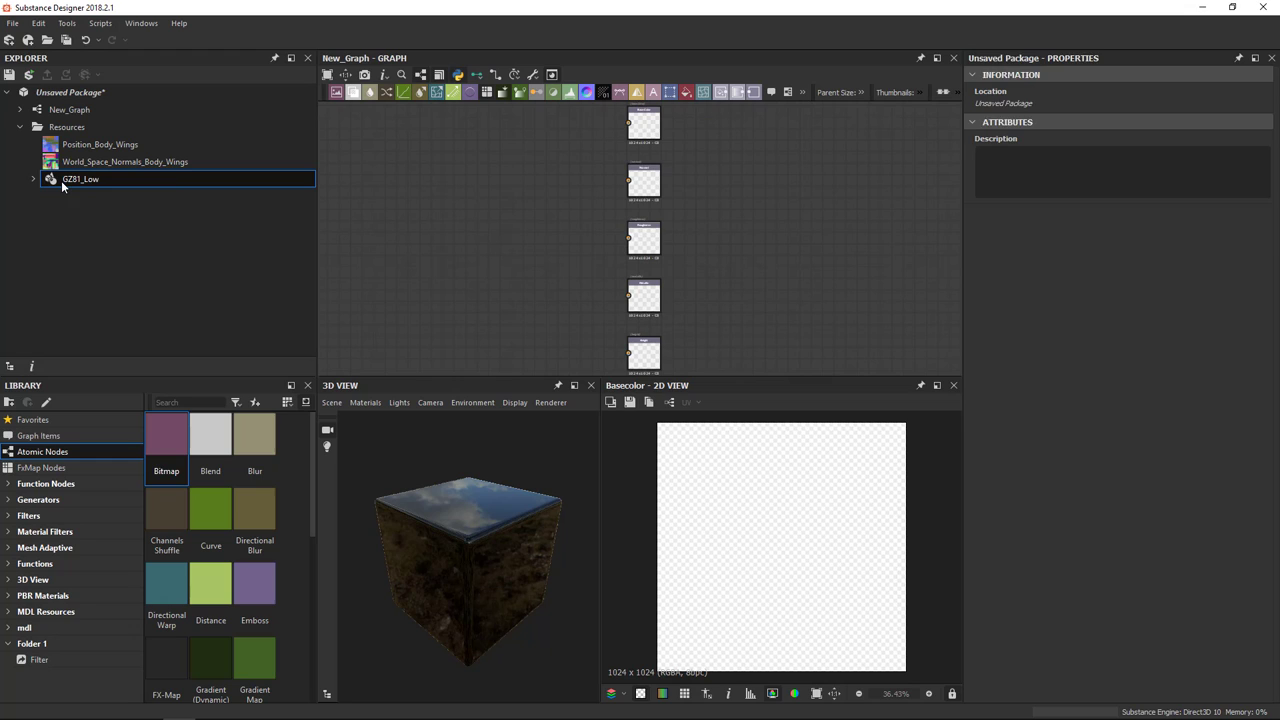
right_click(80, 180)
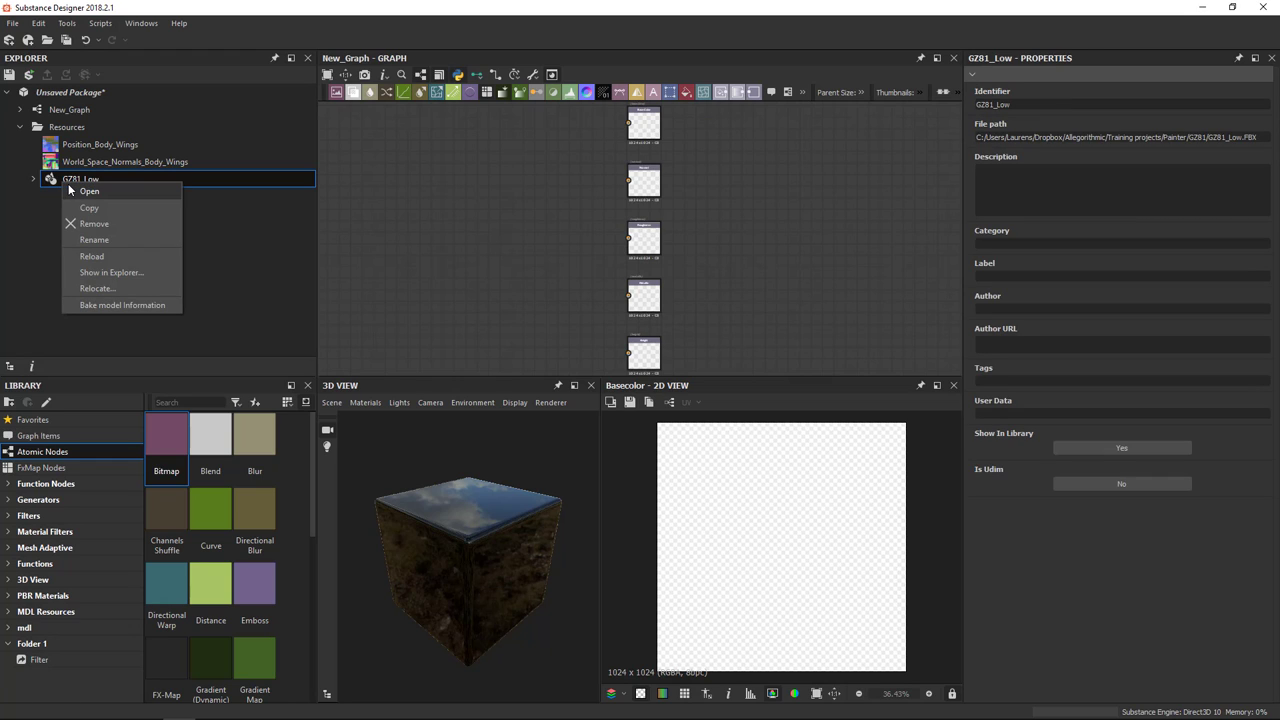
mouse_move(132, 308)
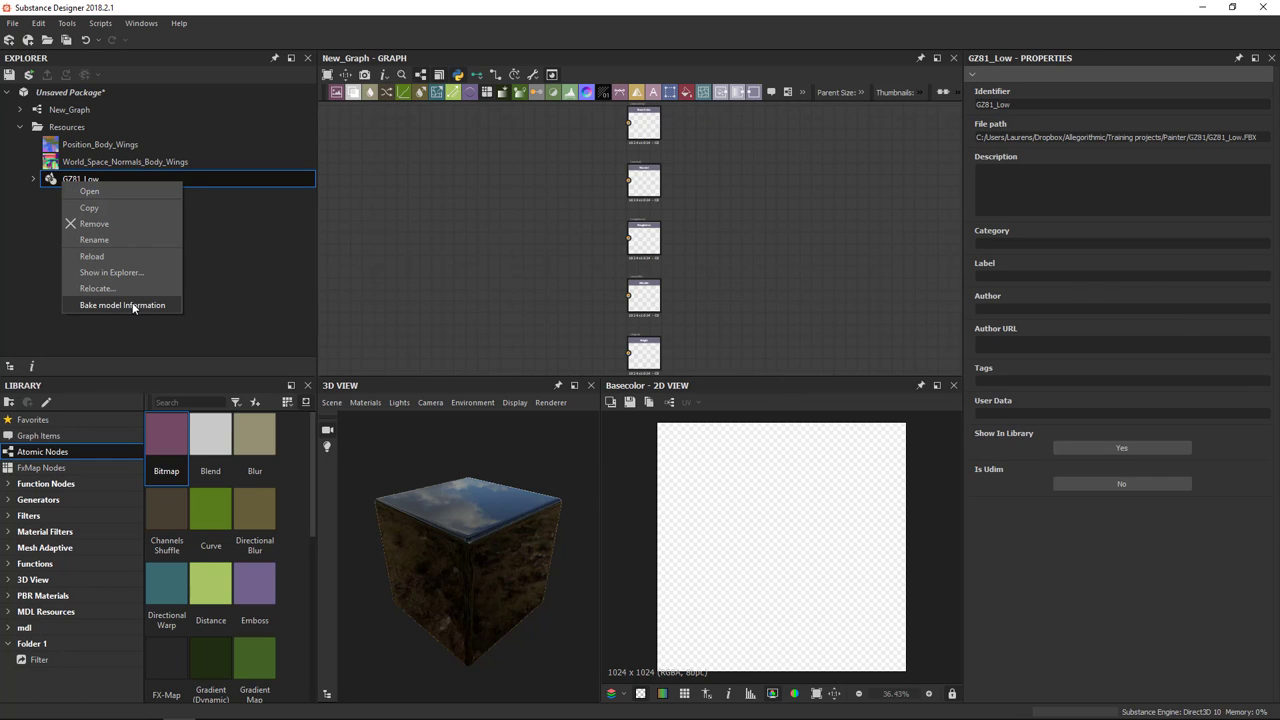
click(116, 308)
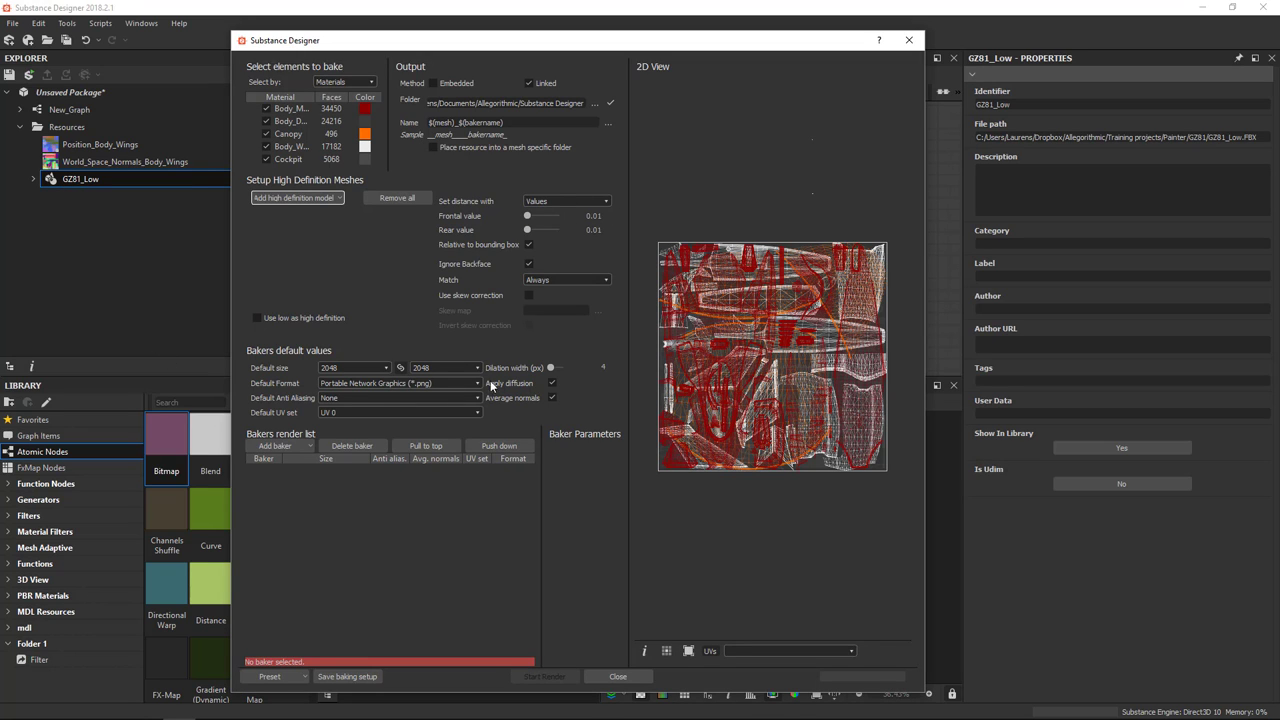
mouse_move(352, 444)
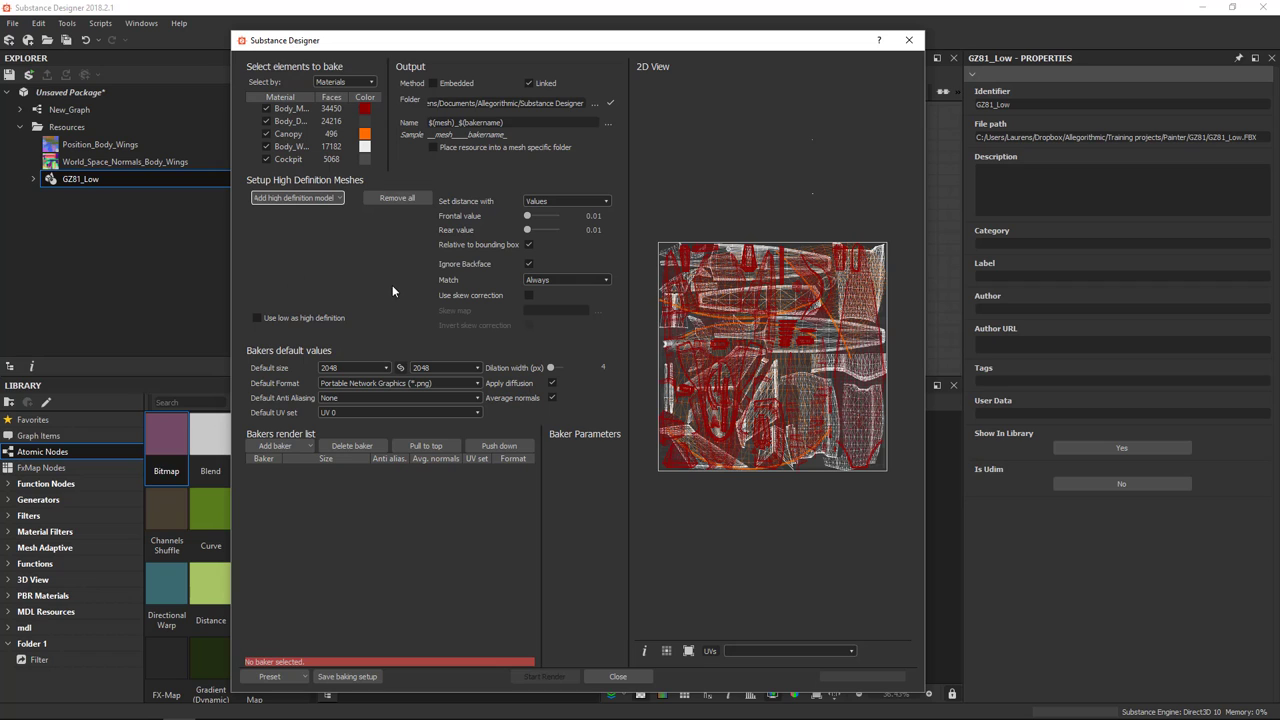
click(618, 676)
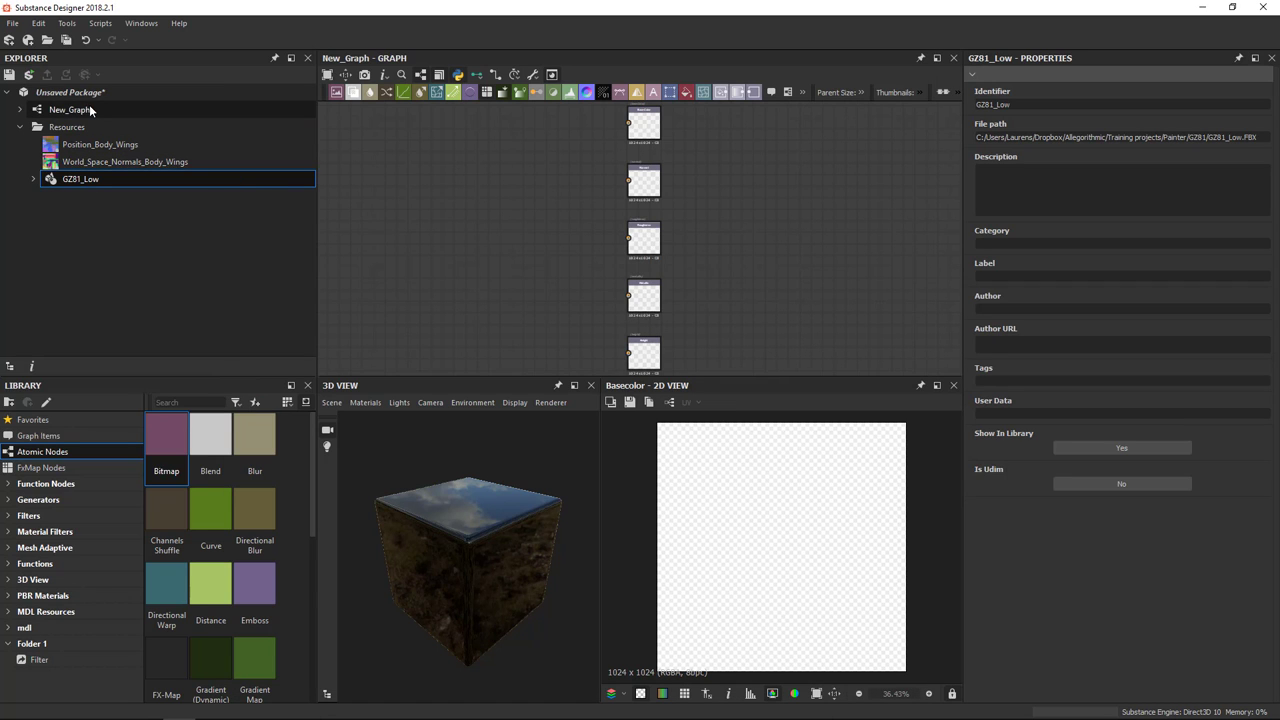
right_click(70, 92)
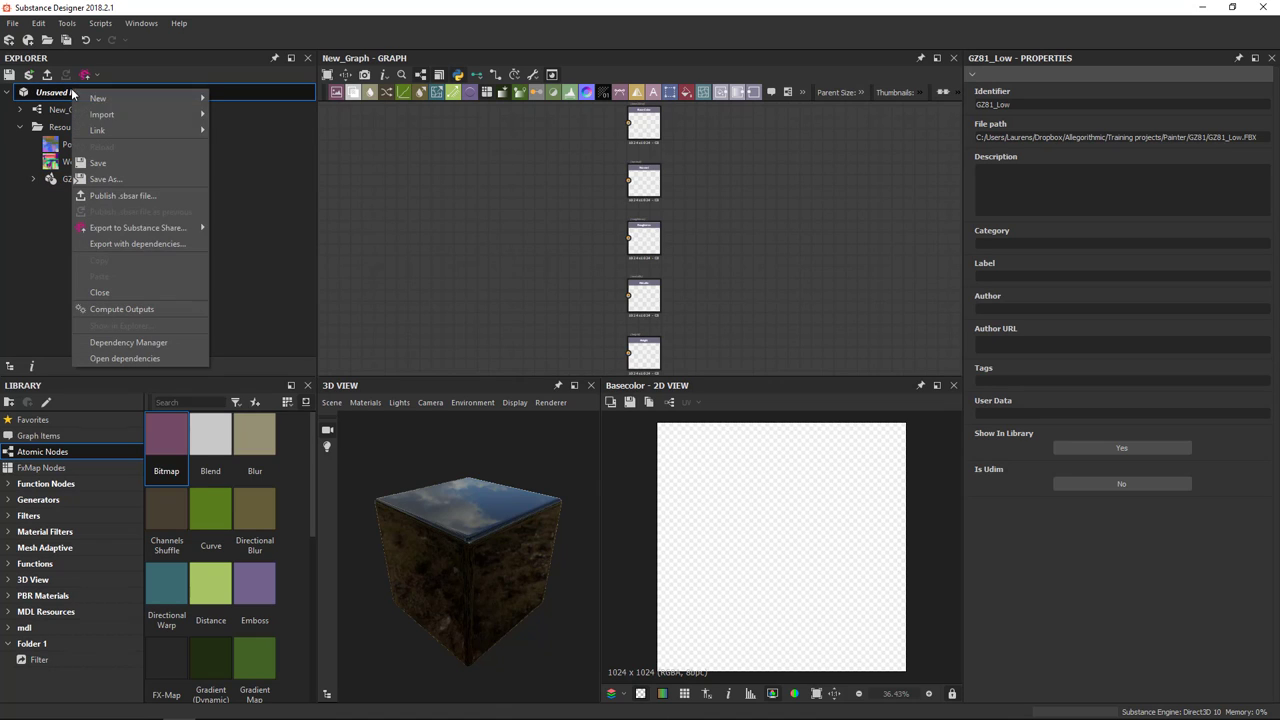
mouse_move(128, 342)
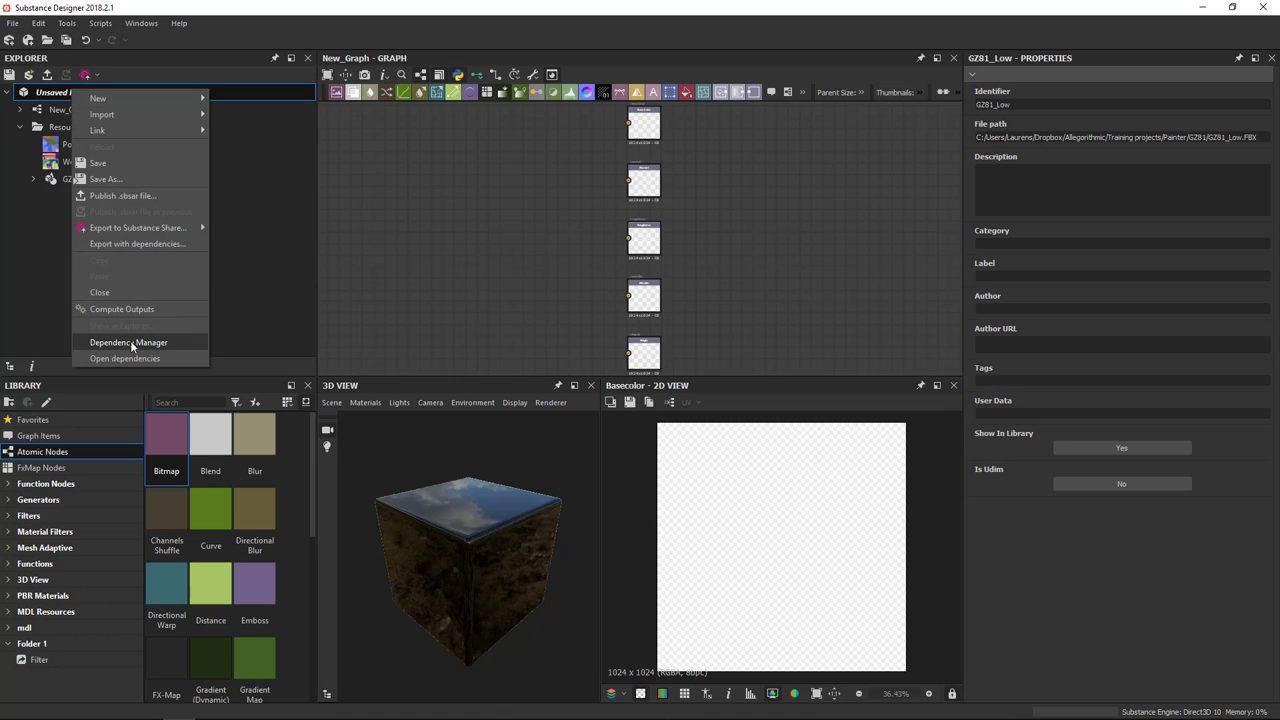
click(128, 342)
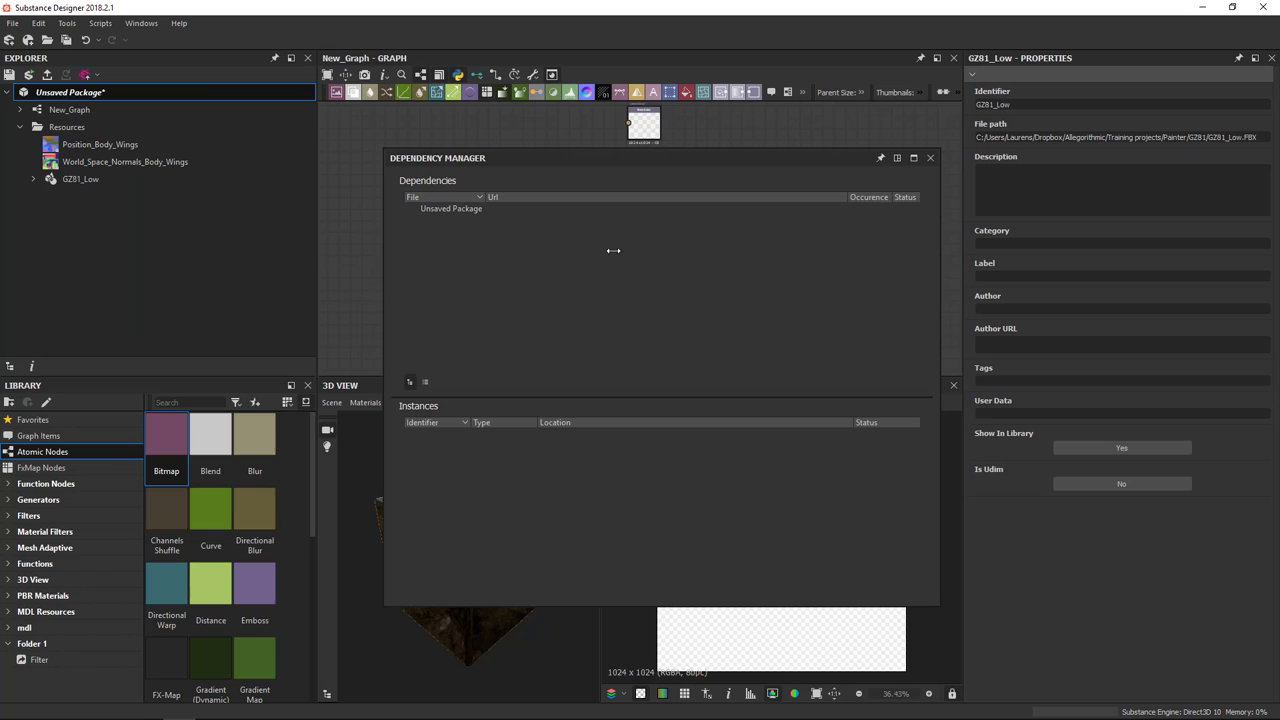
mouse_move(502, 228)
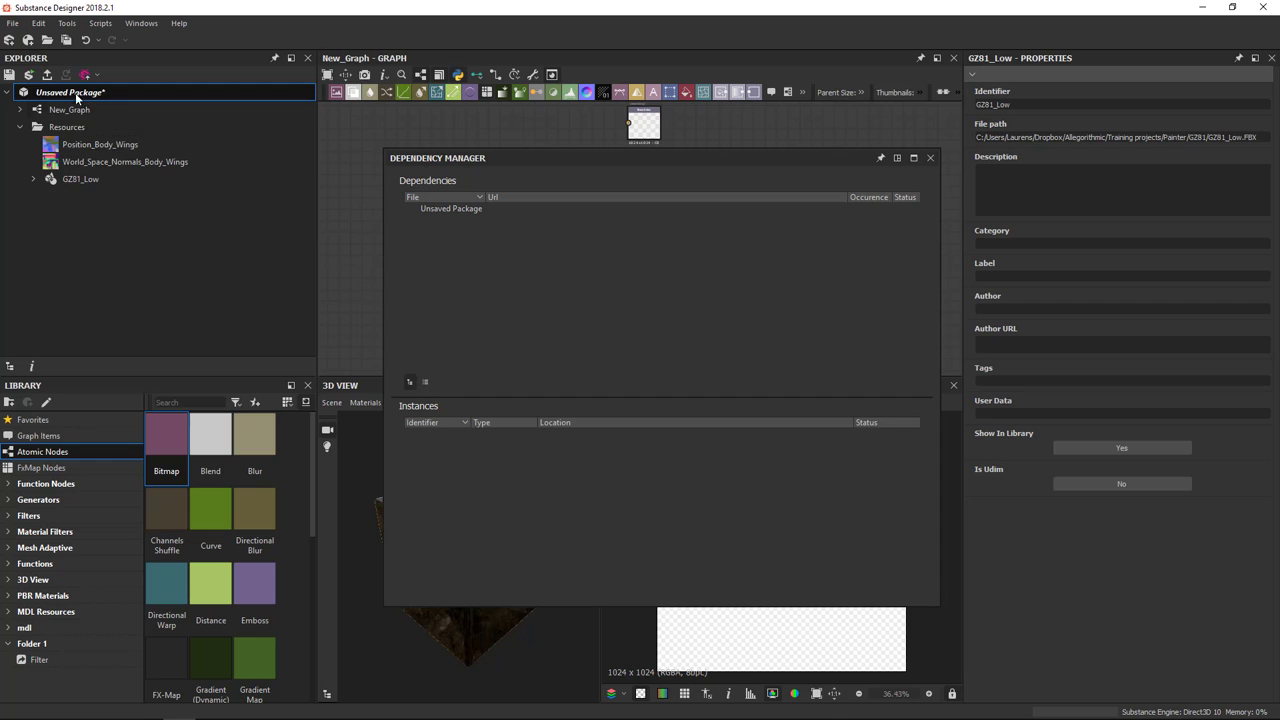
click(124, 160)
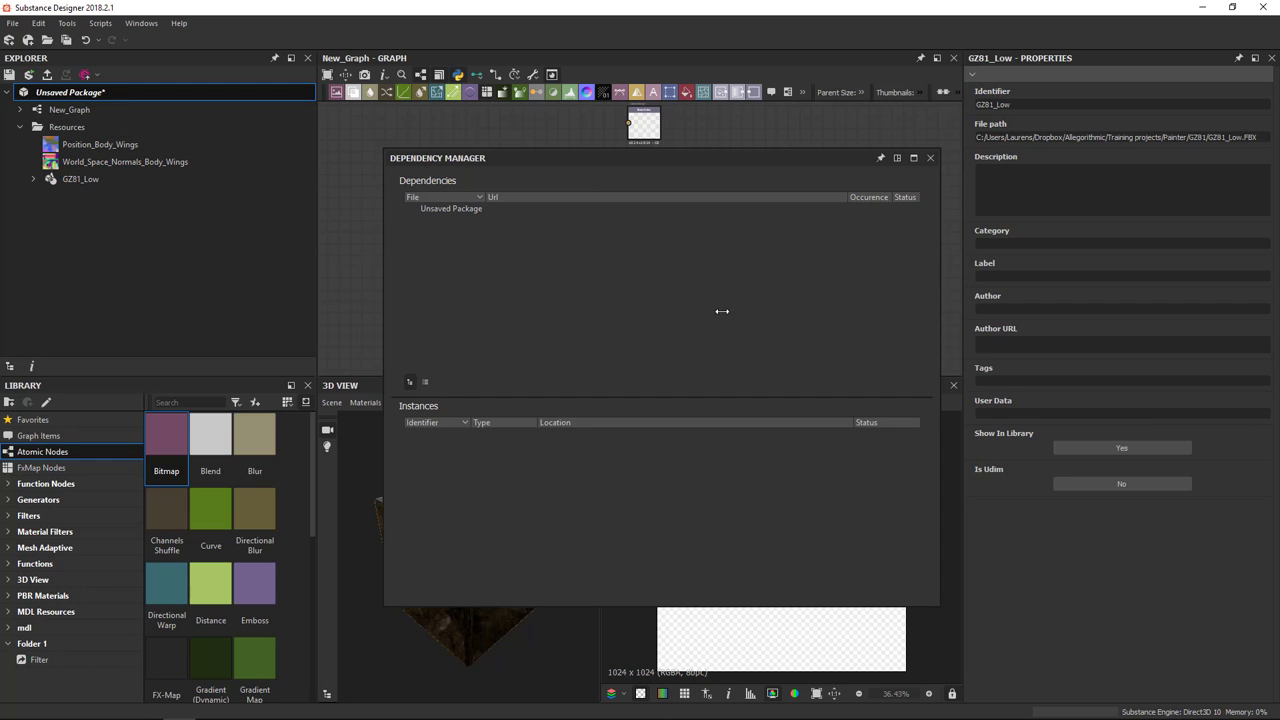
mouse_move(514, 282)
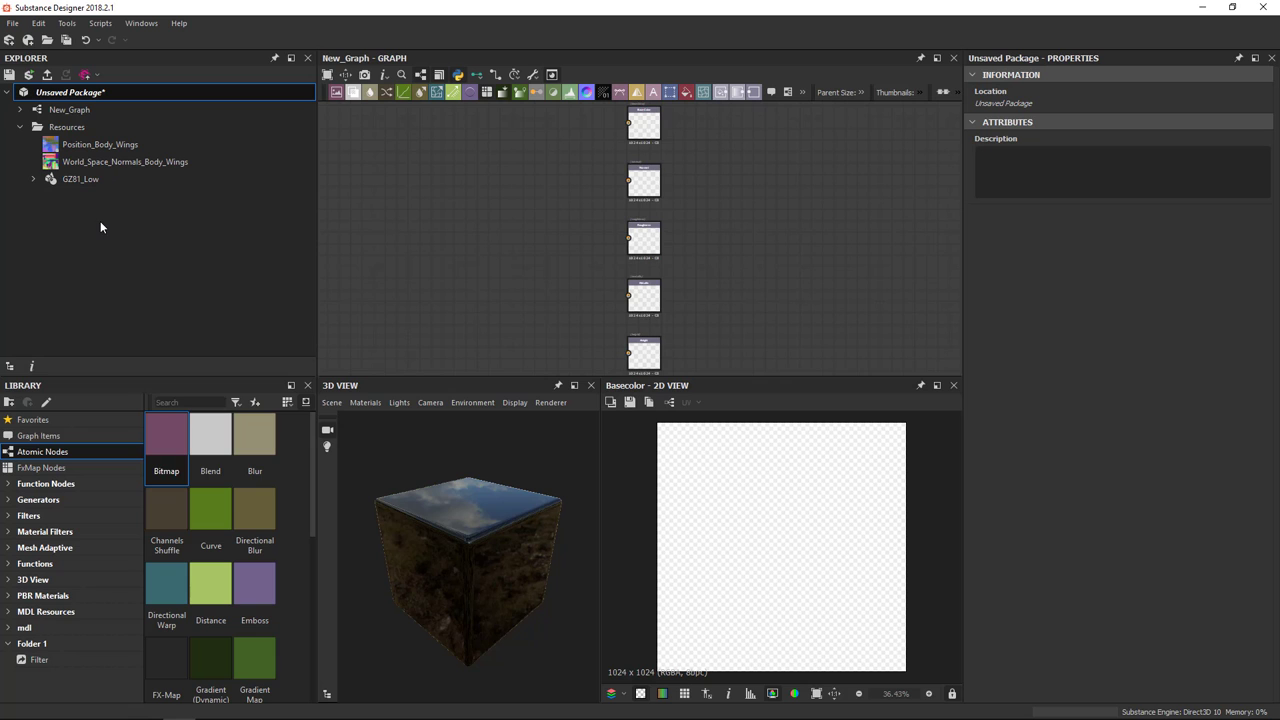
Save the package as New_Graph.sbs in the Basics folder
key(ctrl+s)
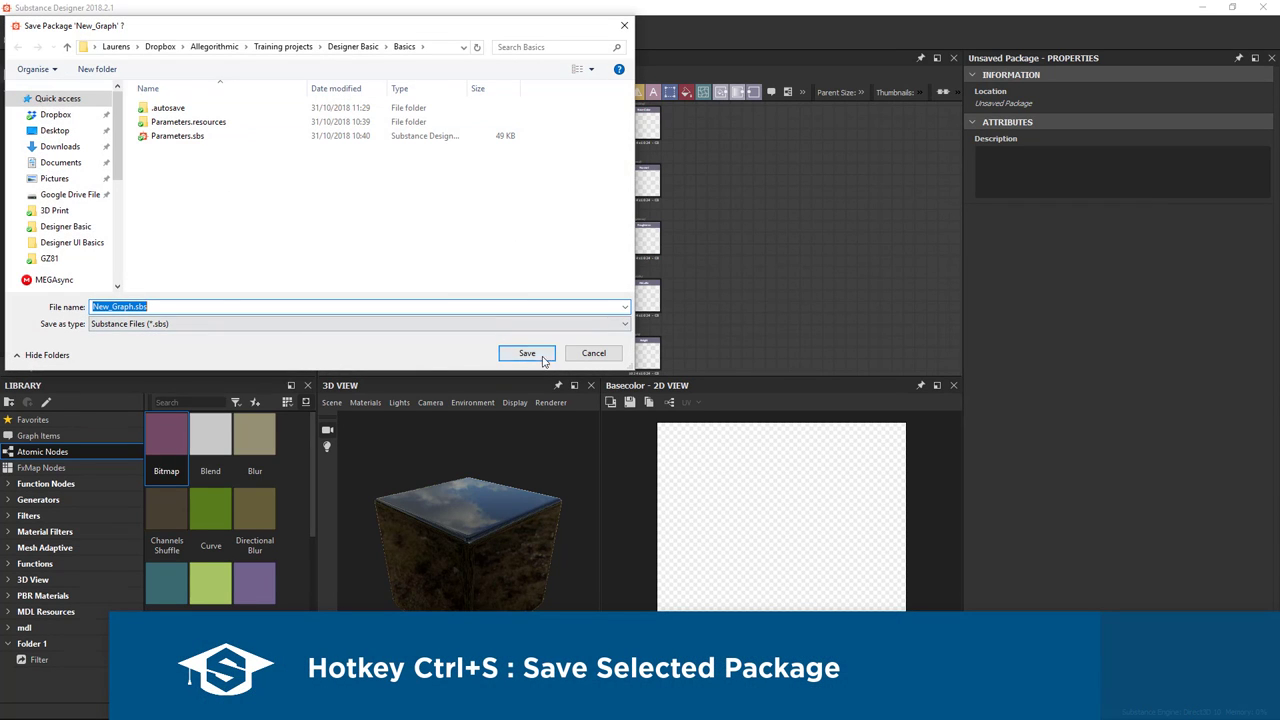
click(528, 352)
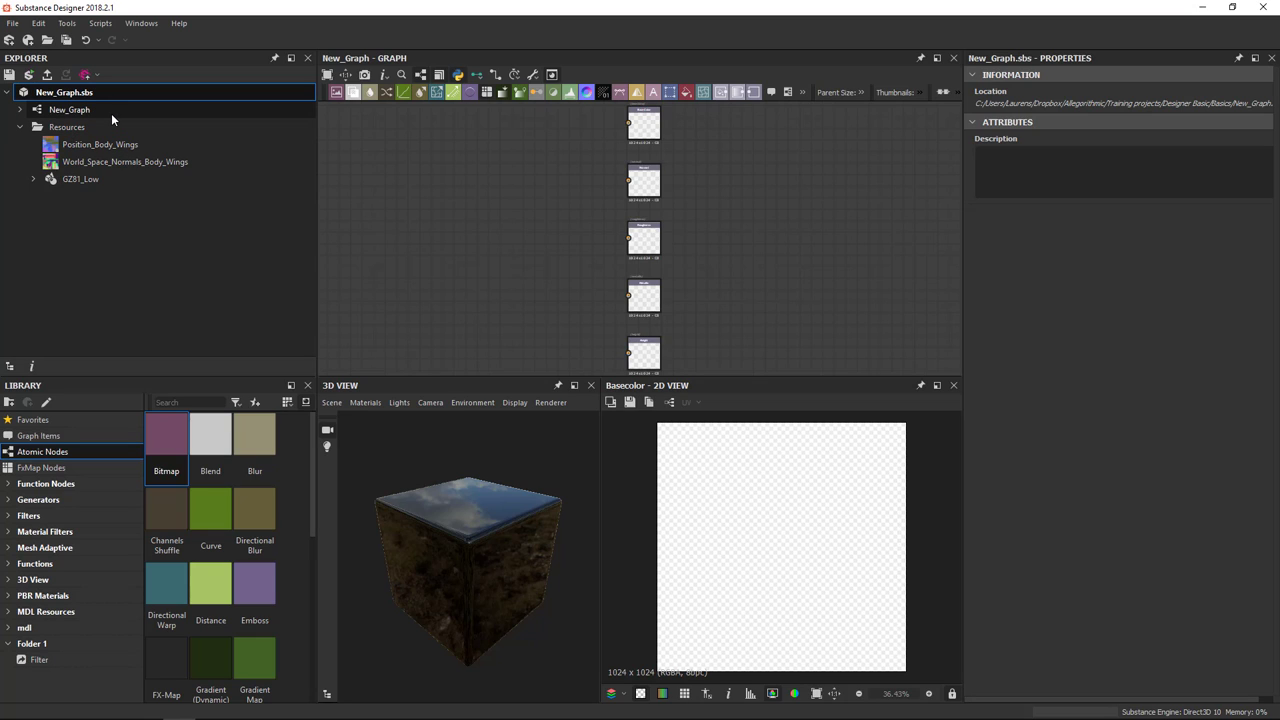
Expand New_Graph to show its basecolor, normal, roughness, metallic and height outputs and show its actions
click(68, 108)
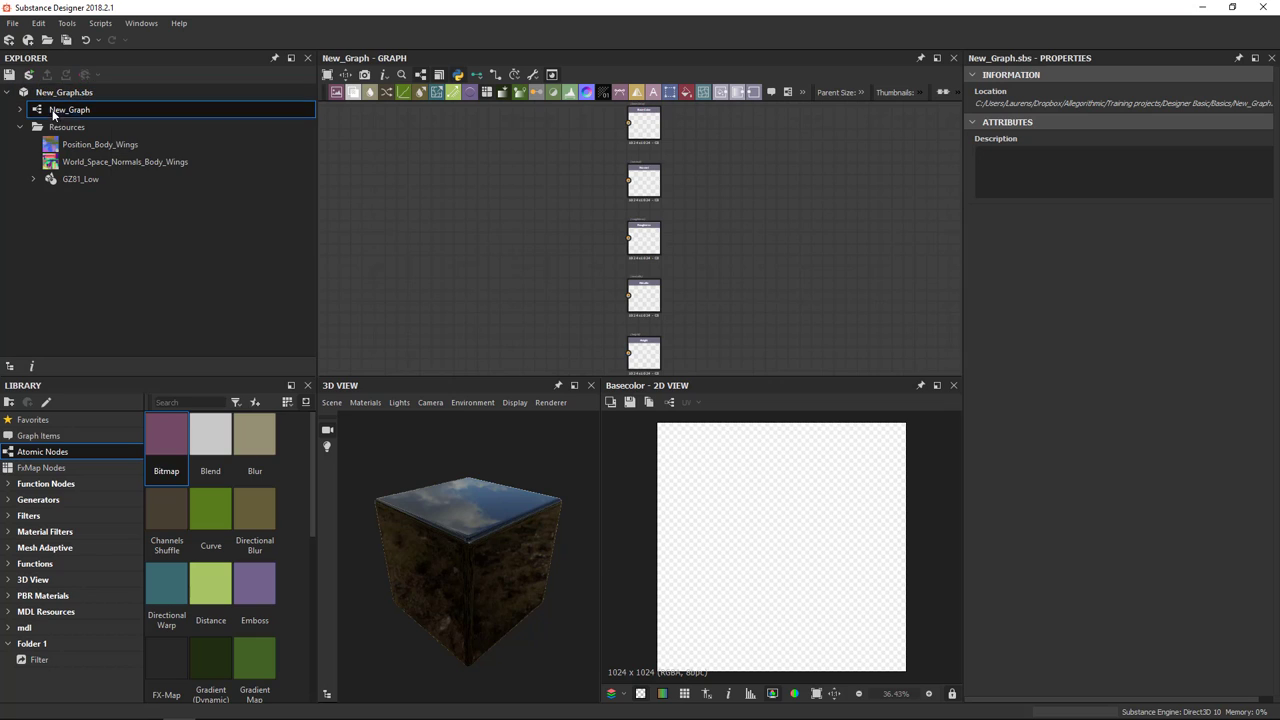
click(68, 108)
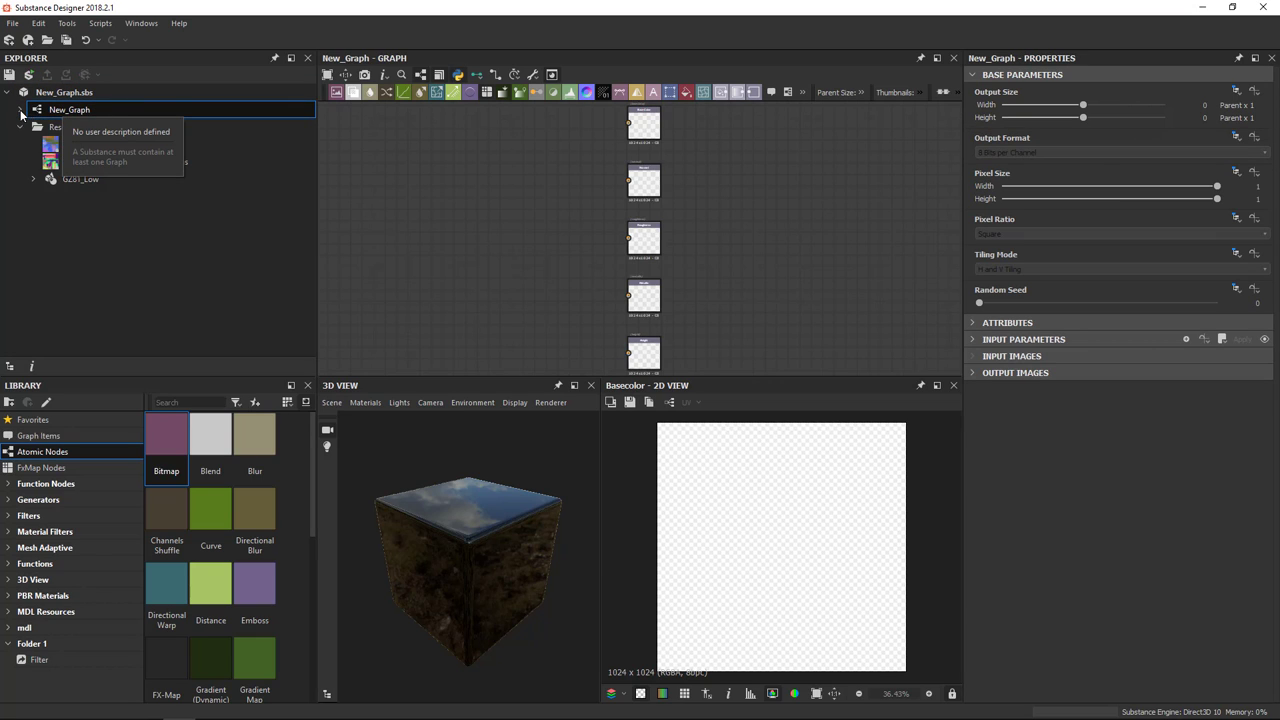
click(20, 110)
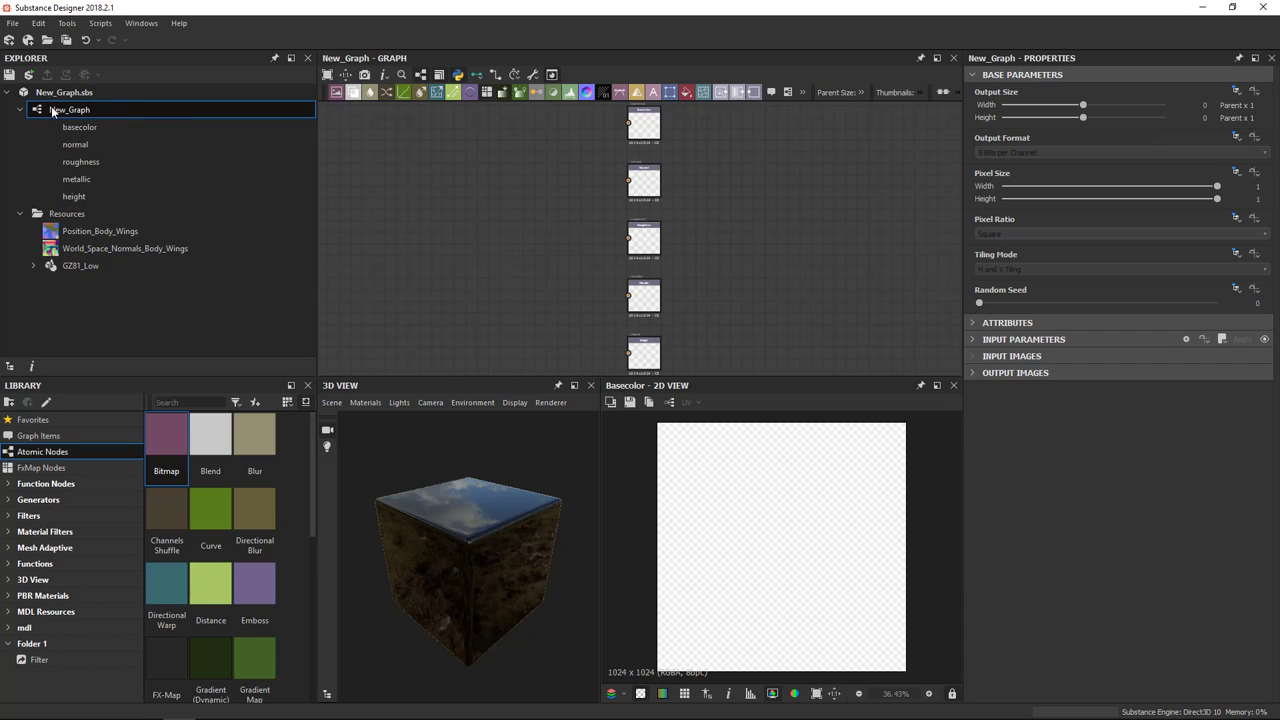
right_click(70, 108)
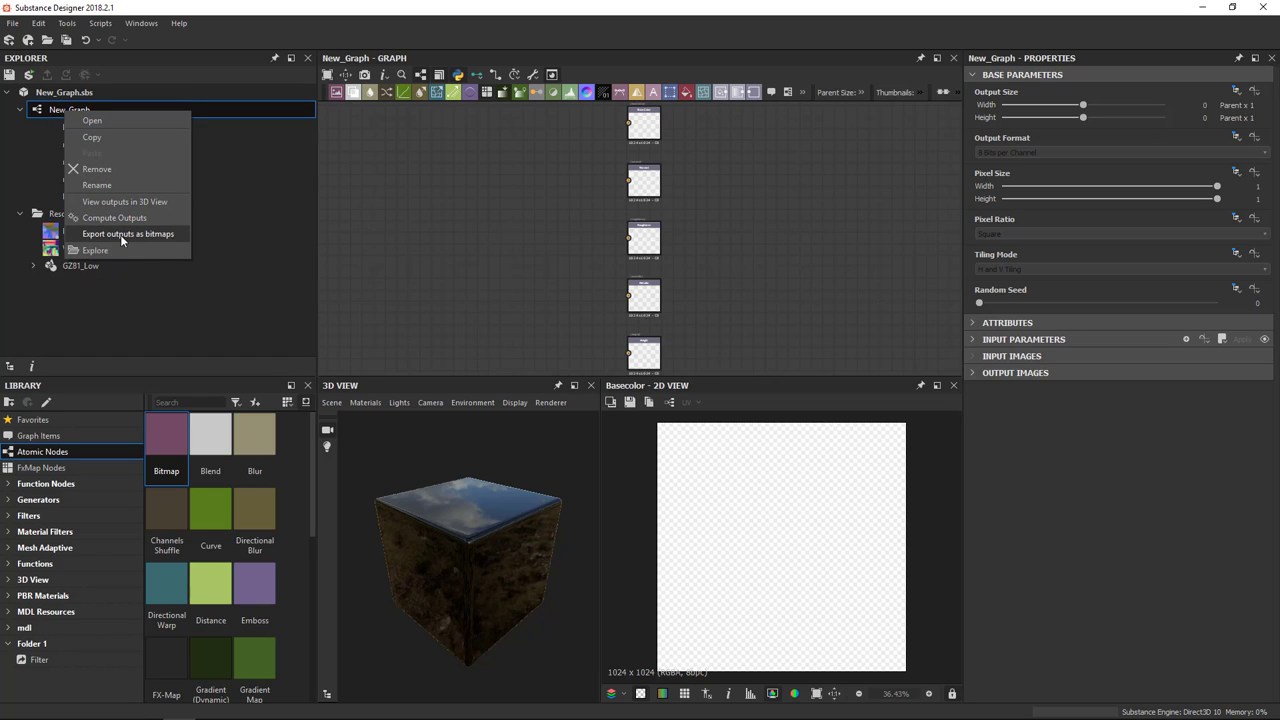
click(128, 232)
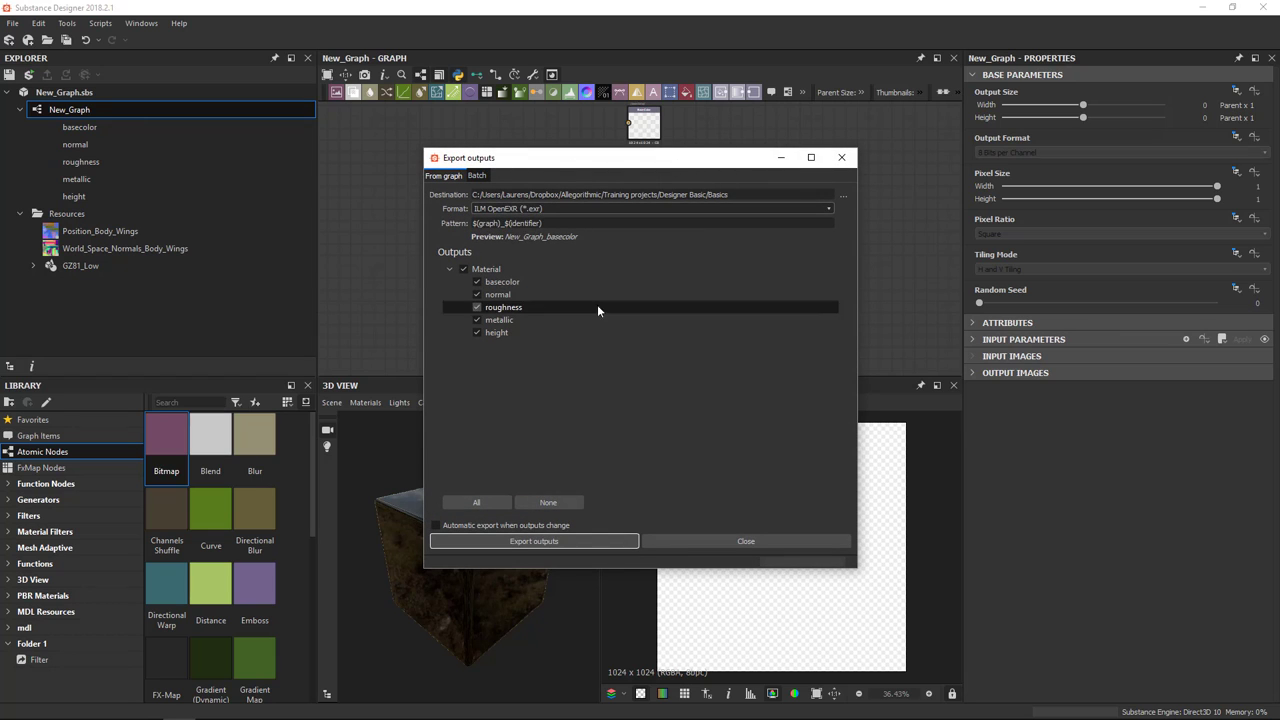
mouse_move(700, 456)
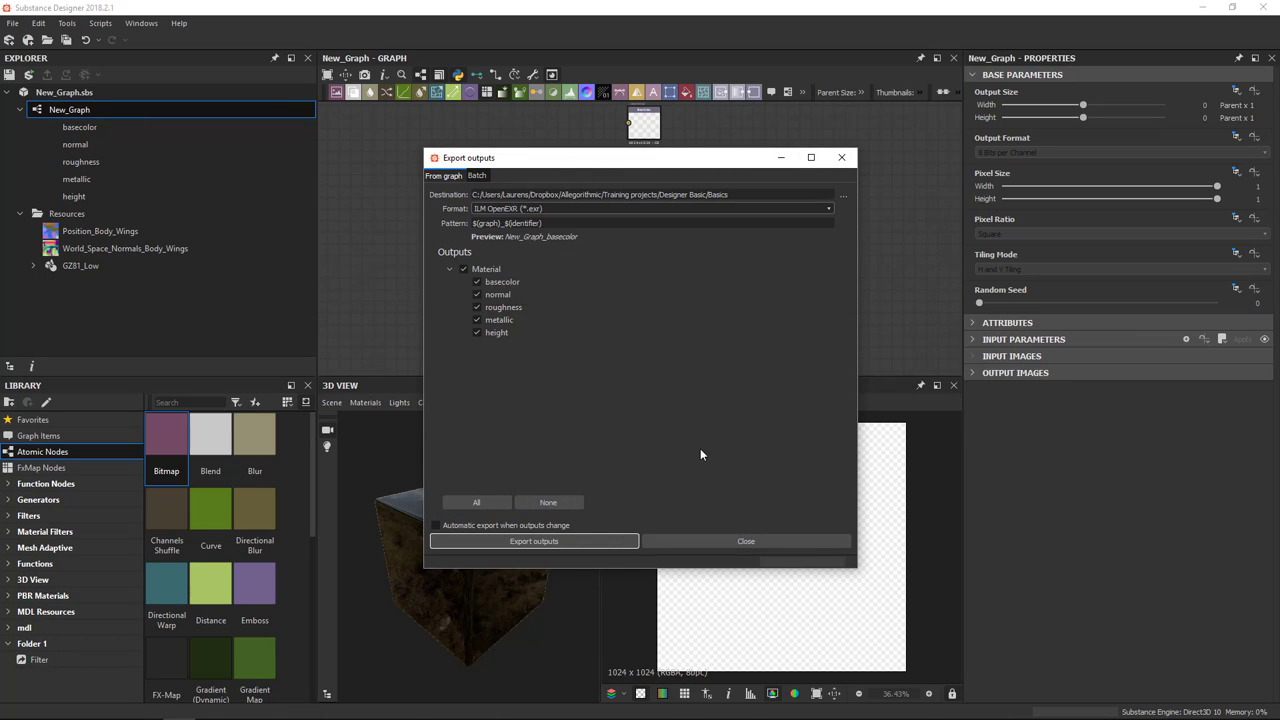
click(650, 224)
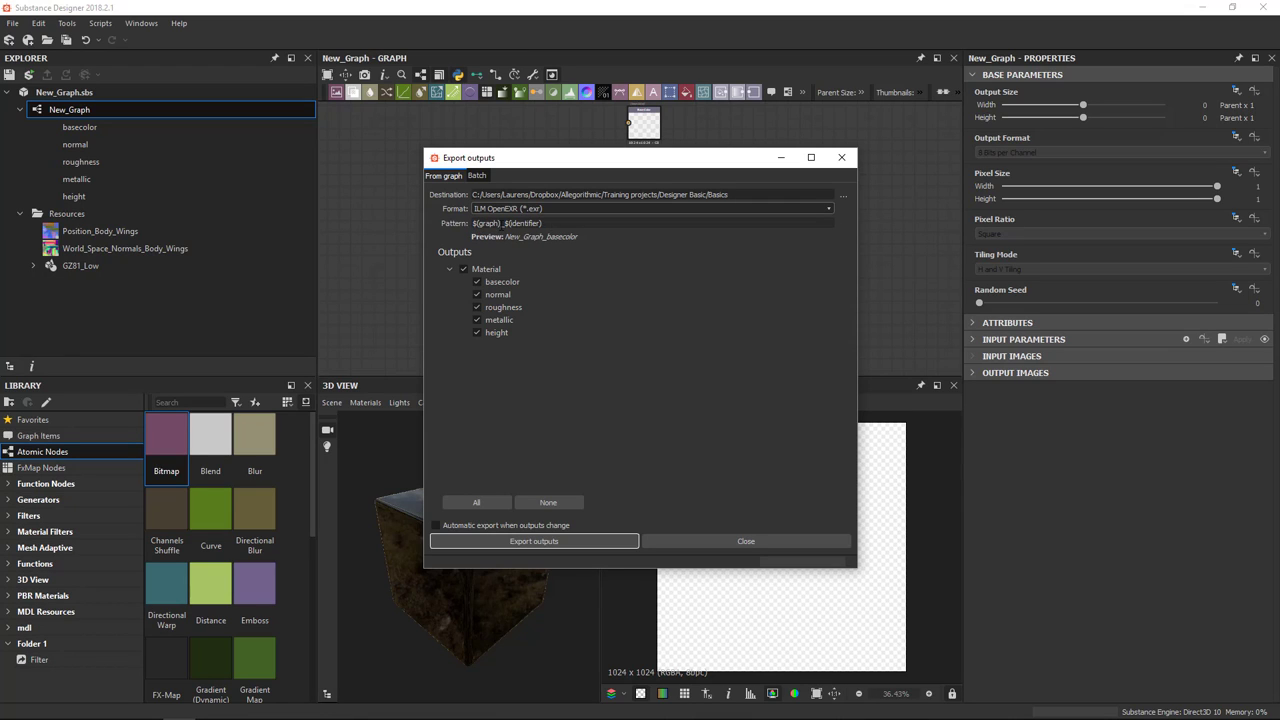
double_click(522, 222)
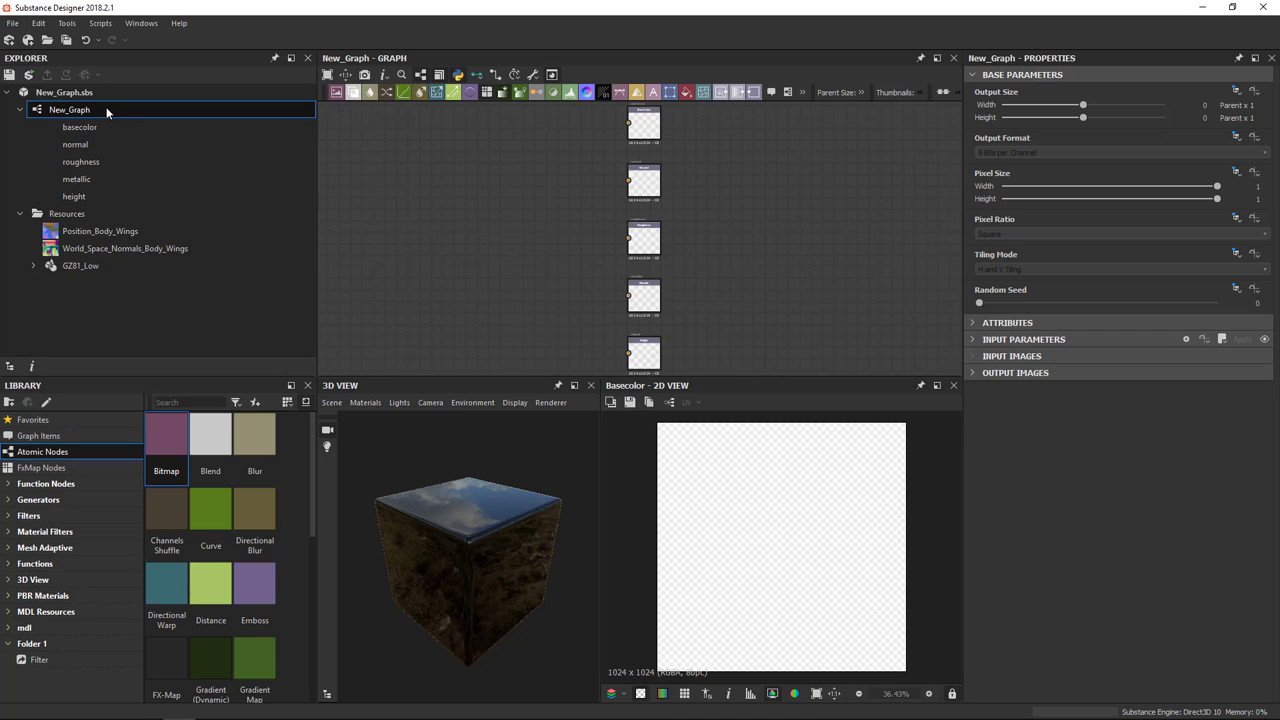
mouse_move(76, 112)
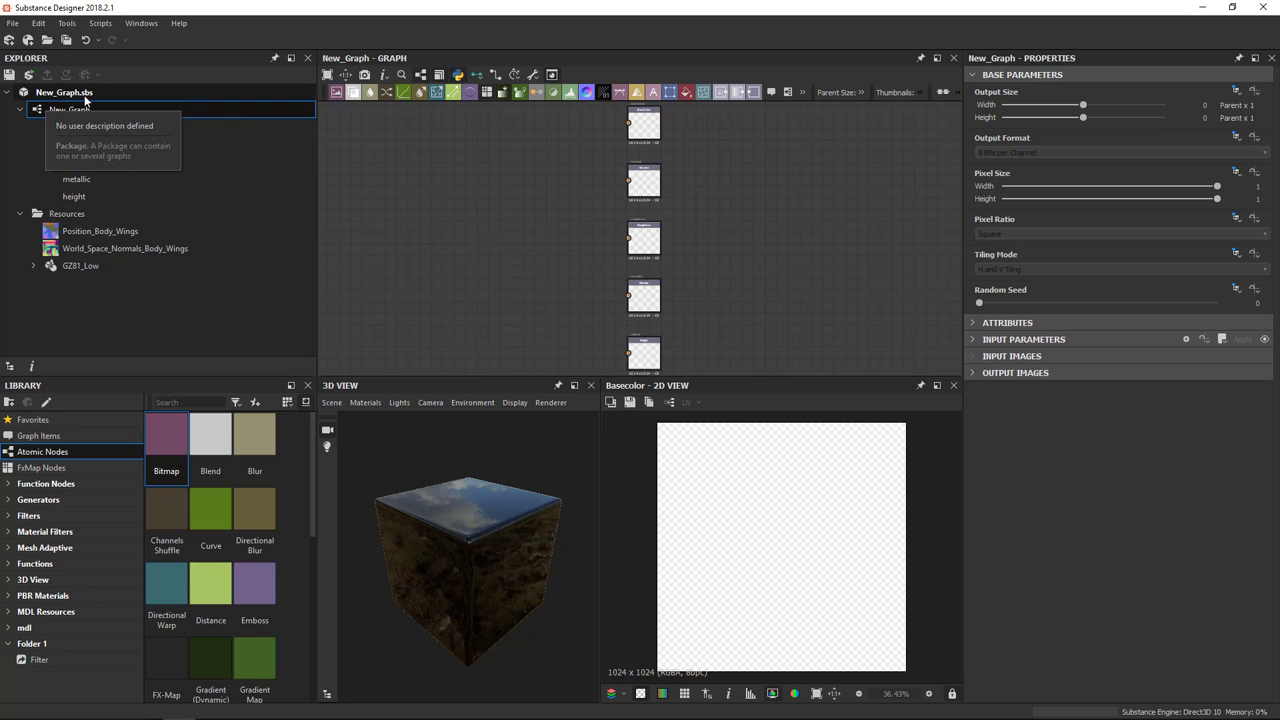
click(64, 92)
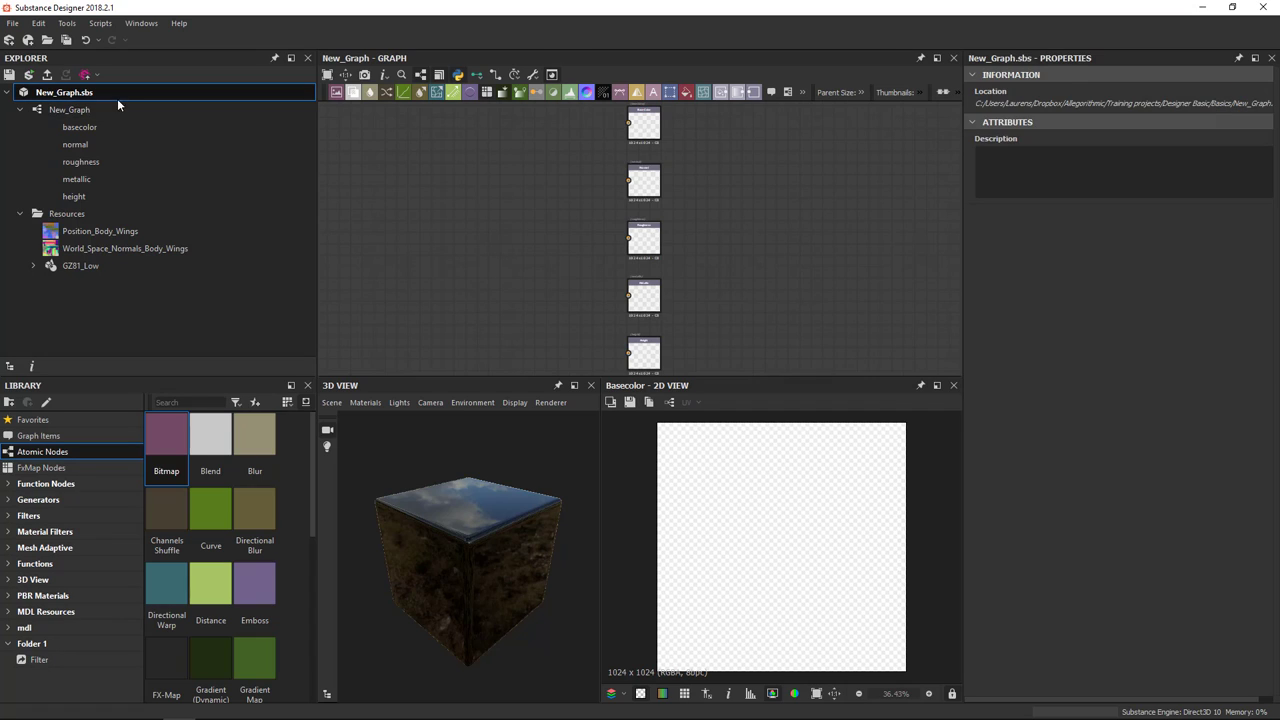
mouse_move(388, 212)
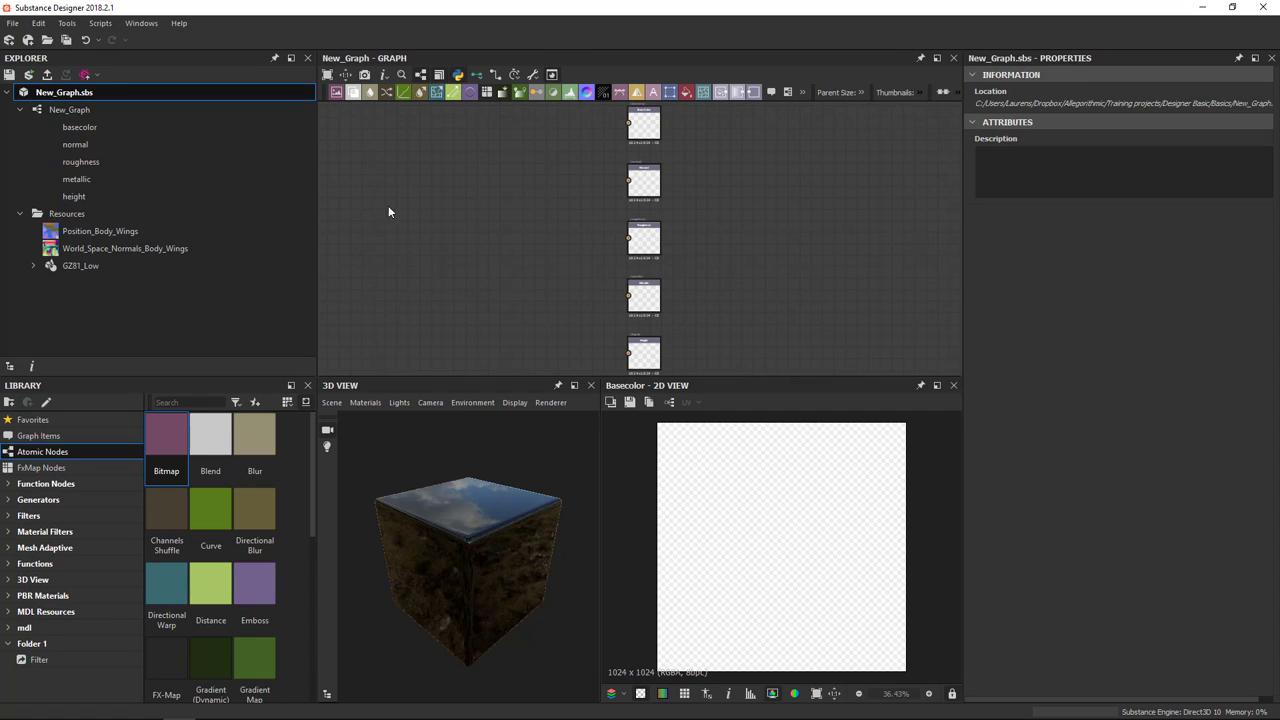
mouse_move(70, 110)
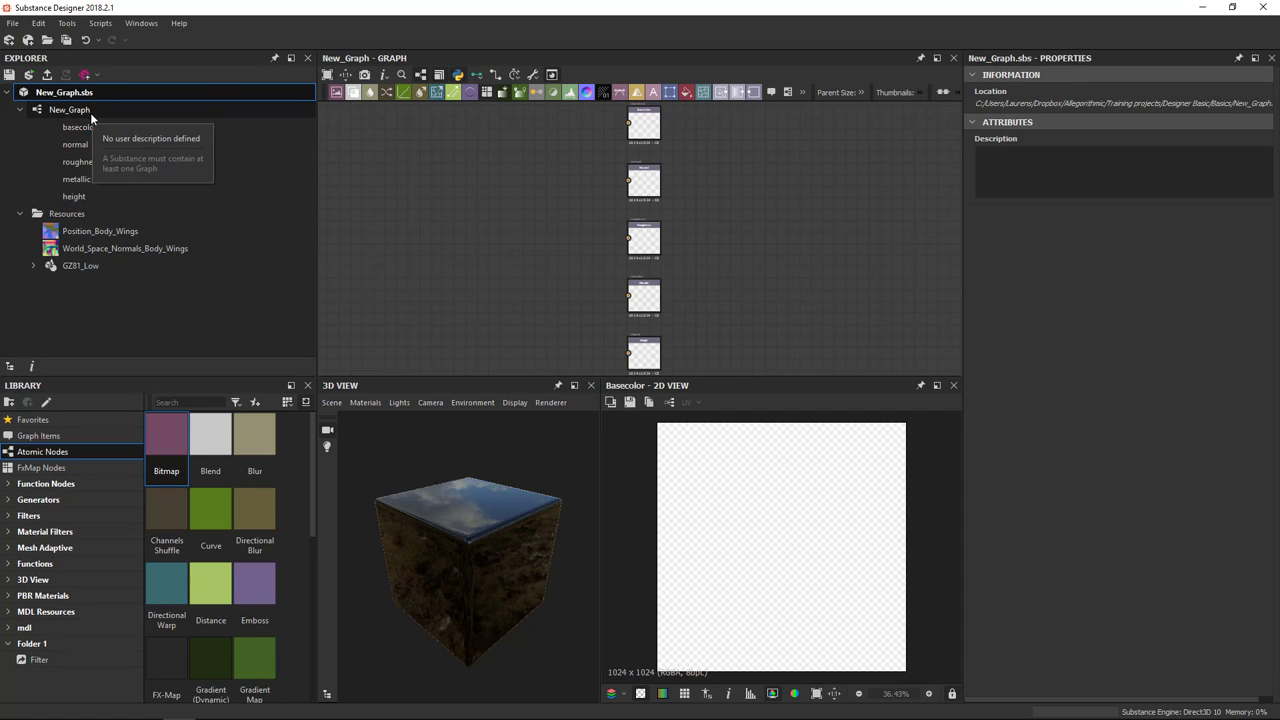
mouse_move(150, 168)
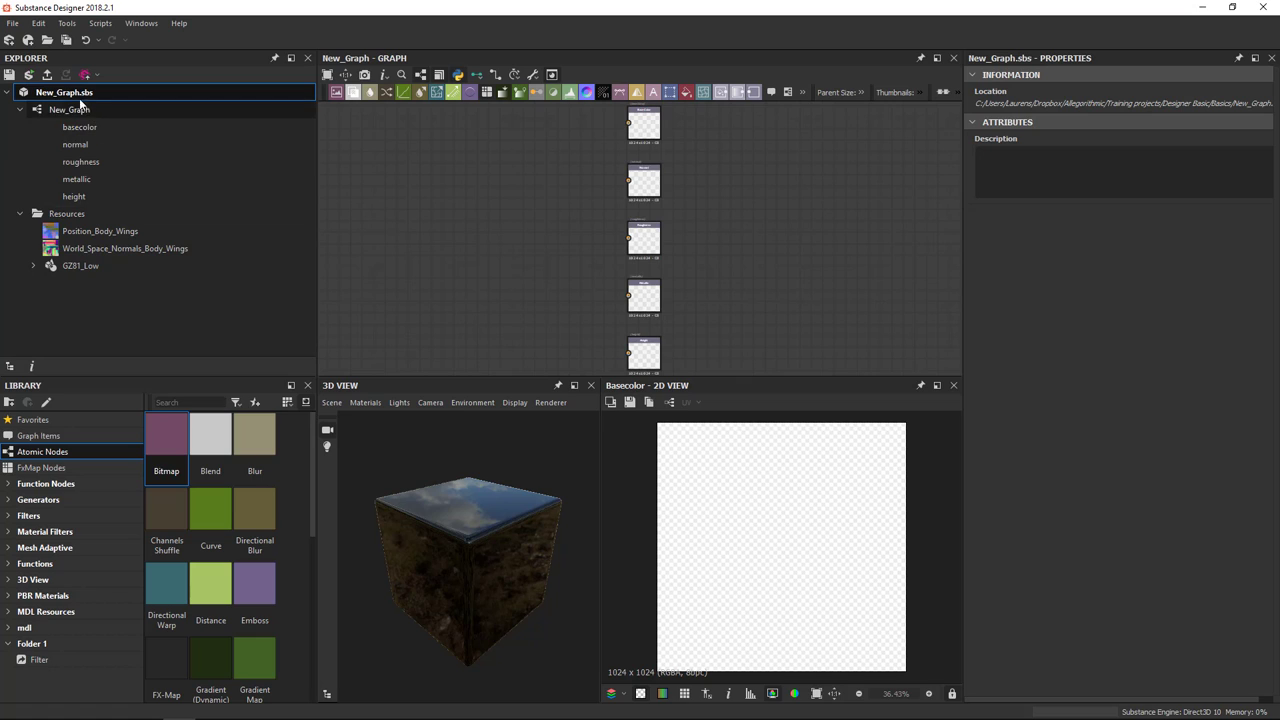
mouse_move(64, 92)
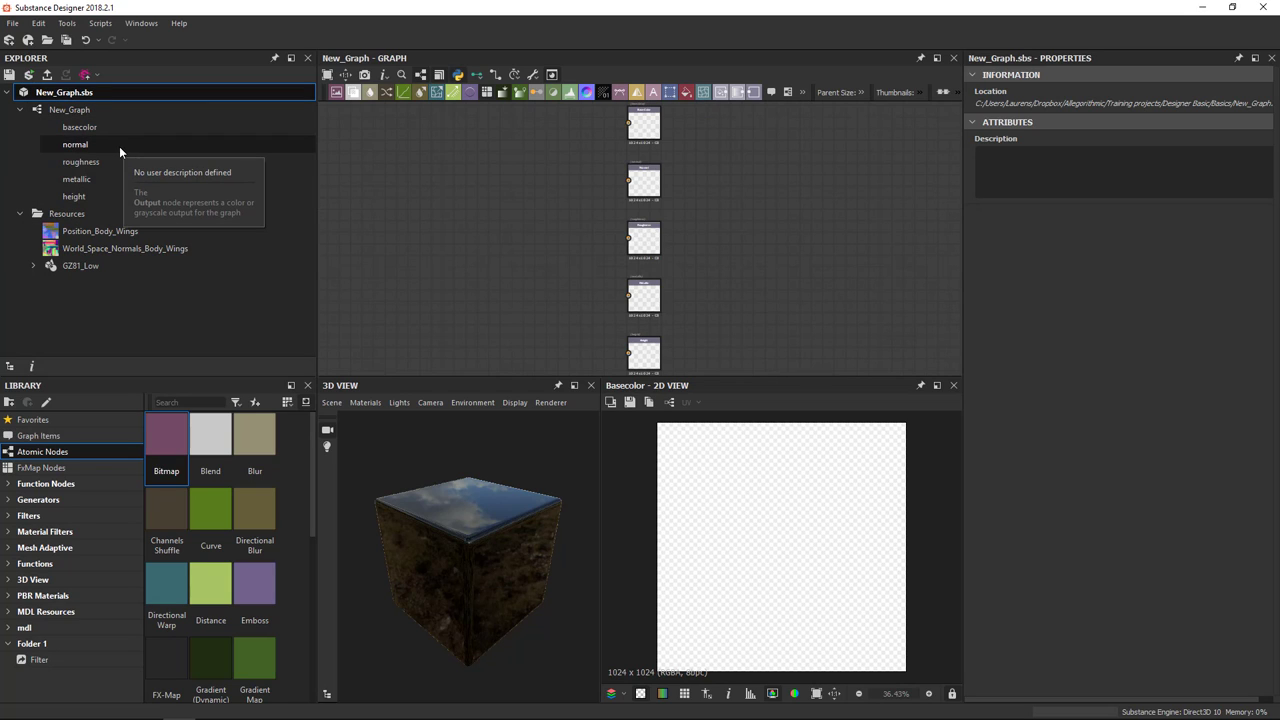
mouse_move(100, 136)
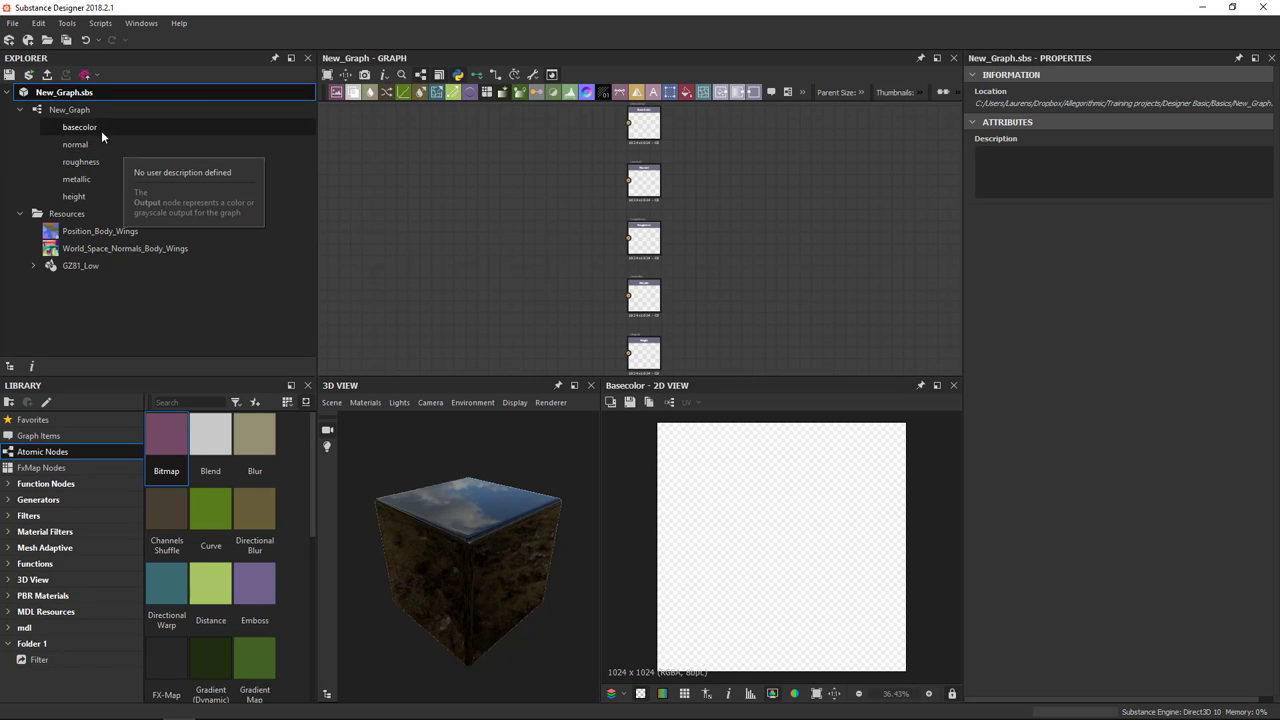
mouse_move(56, 96)
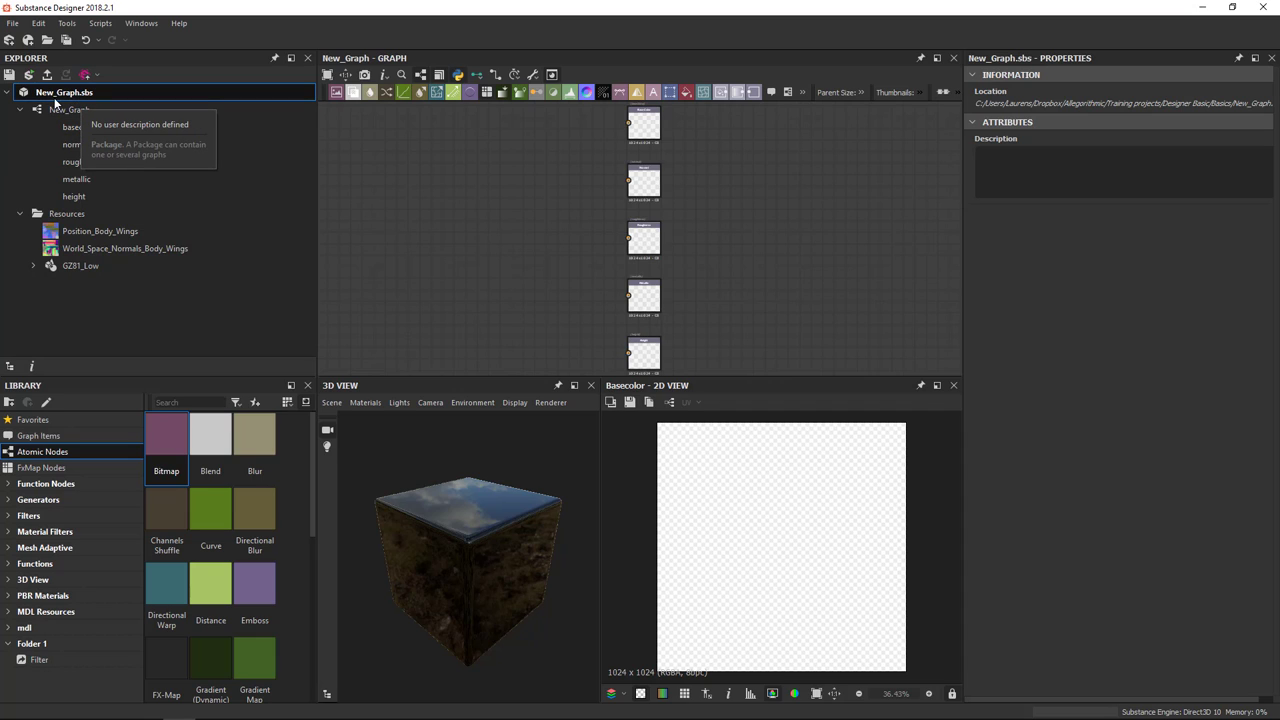
mouse_move(350, 160)
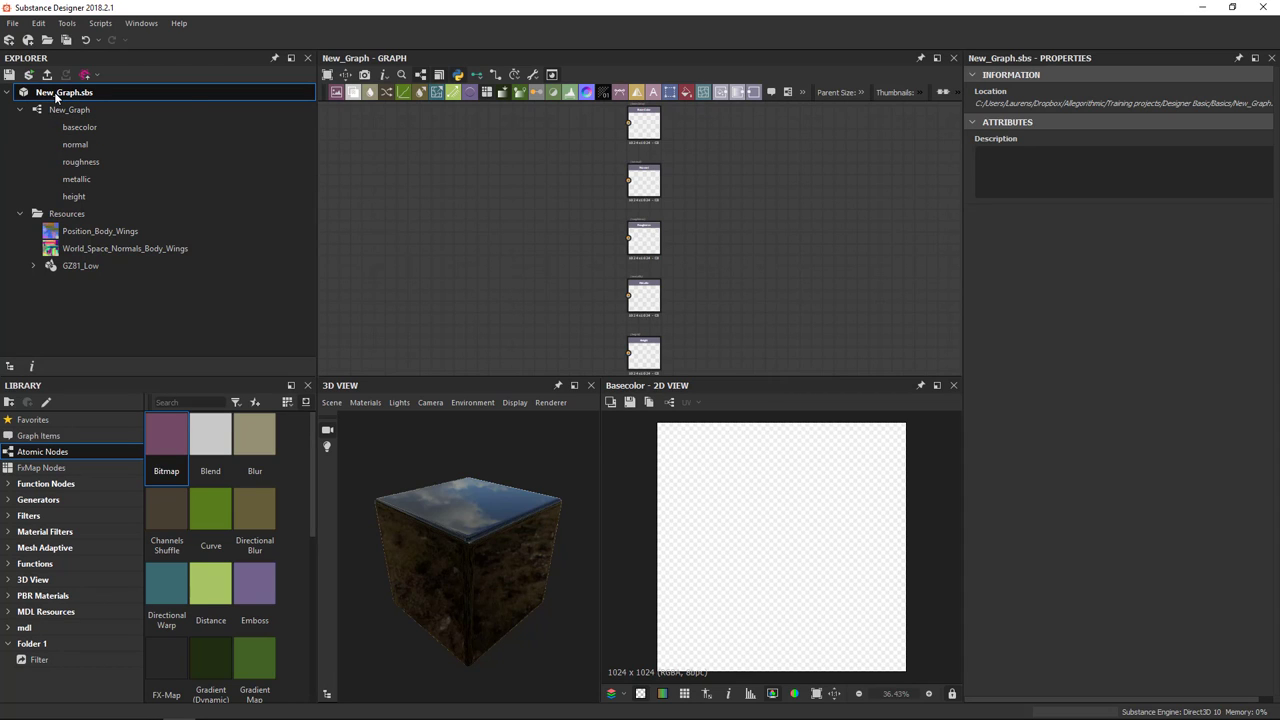
right_click(64, 92)
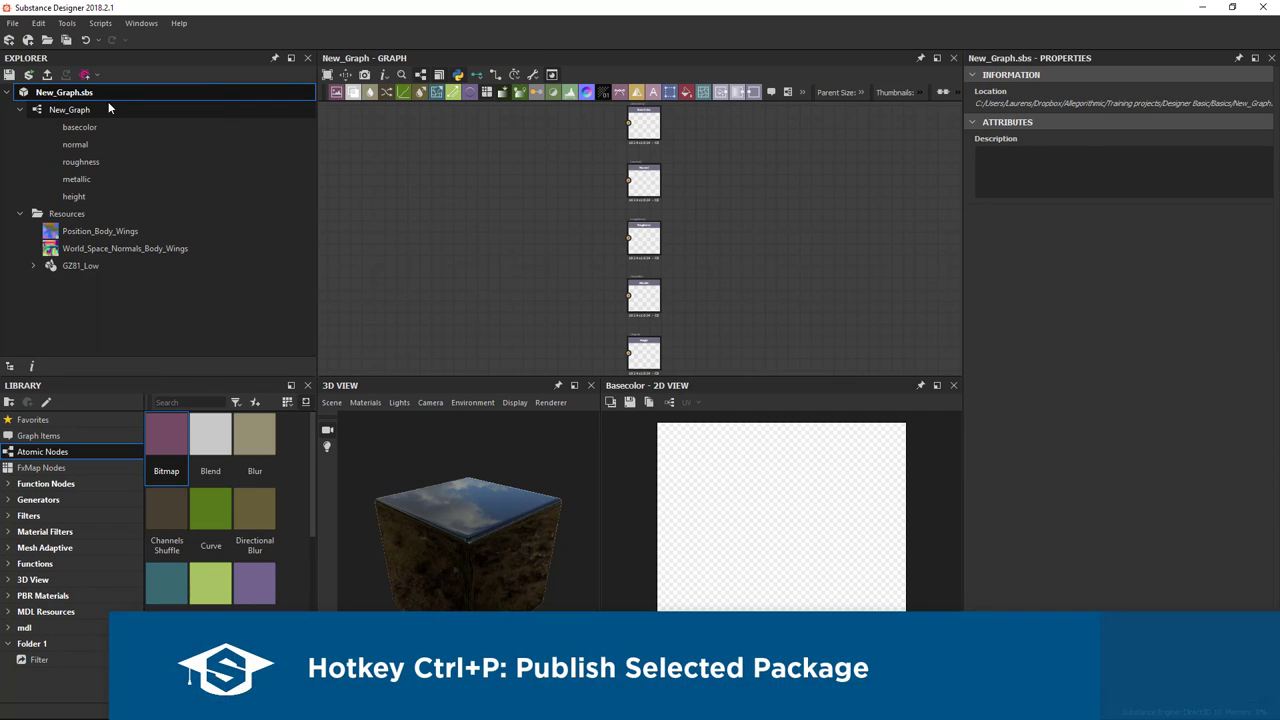
Publish the package to the Desktop as New_Graph.sbsar, replacing the existing archive
key(ctrl+p)
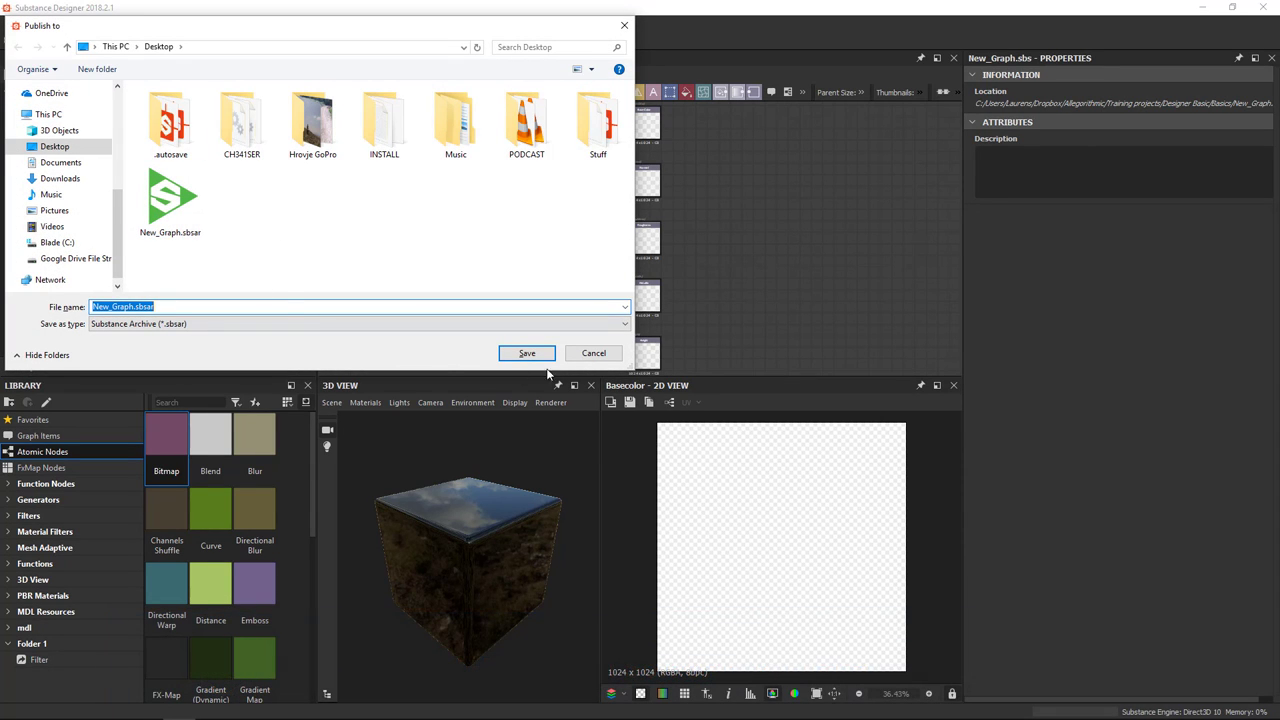
mouse_move(476, 332)
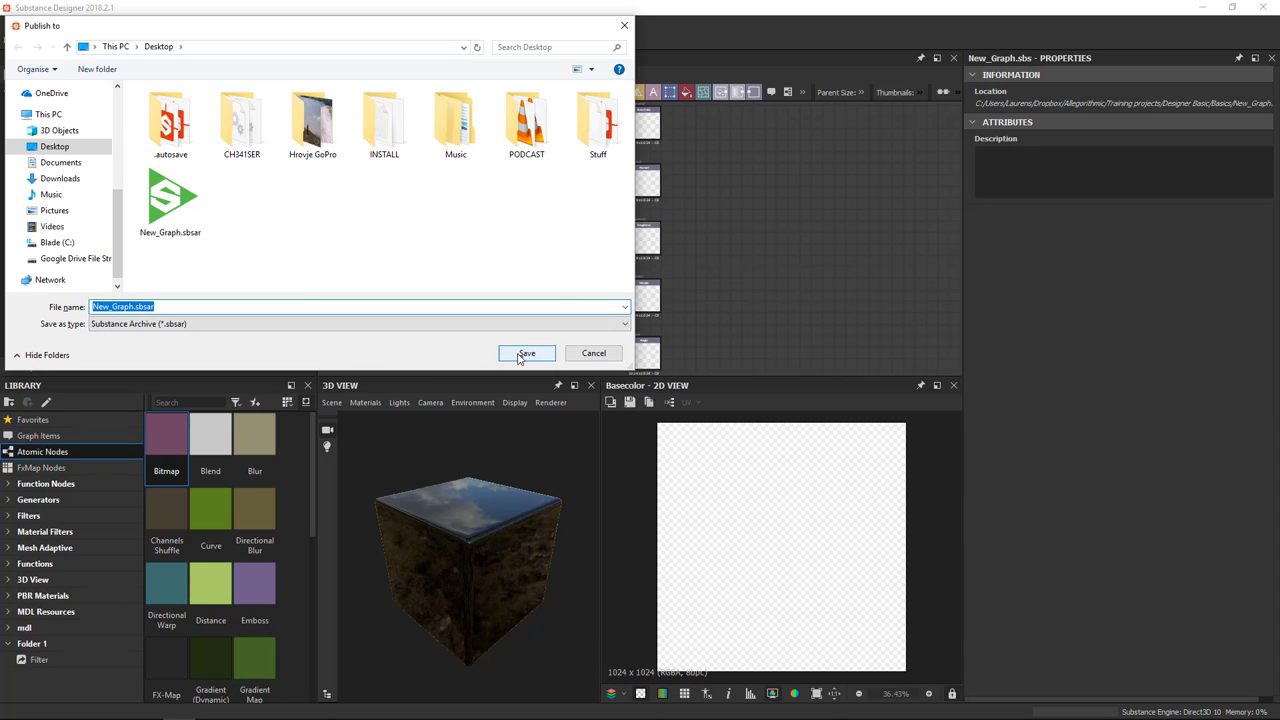
click(526, 352)
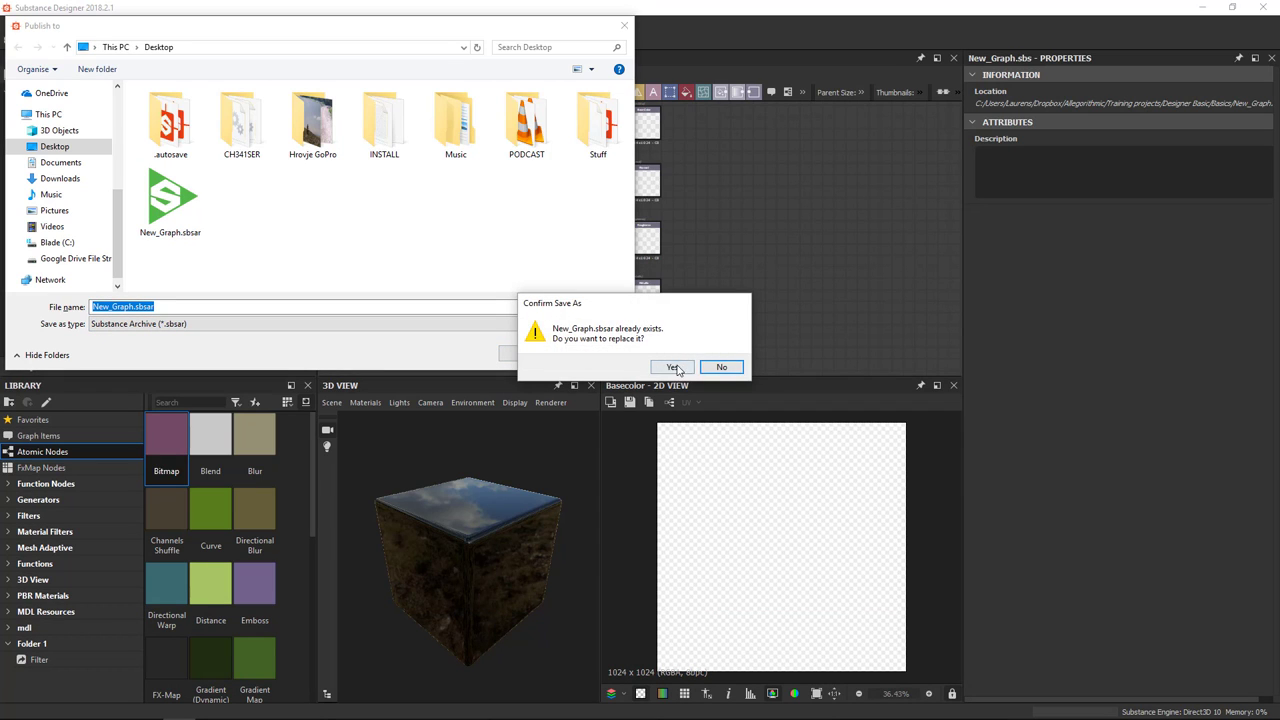
click(670, 368)
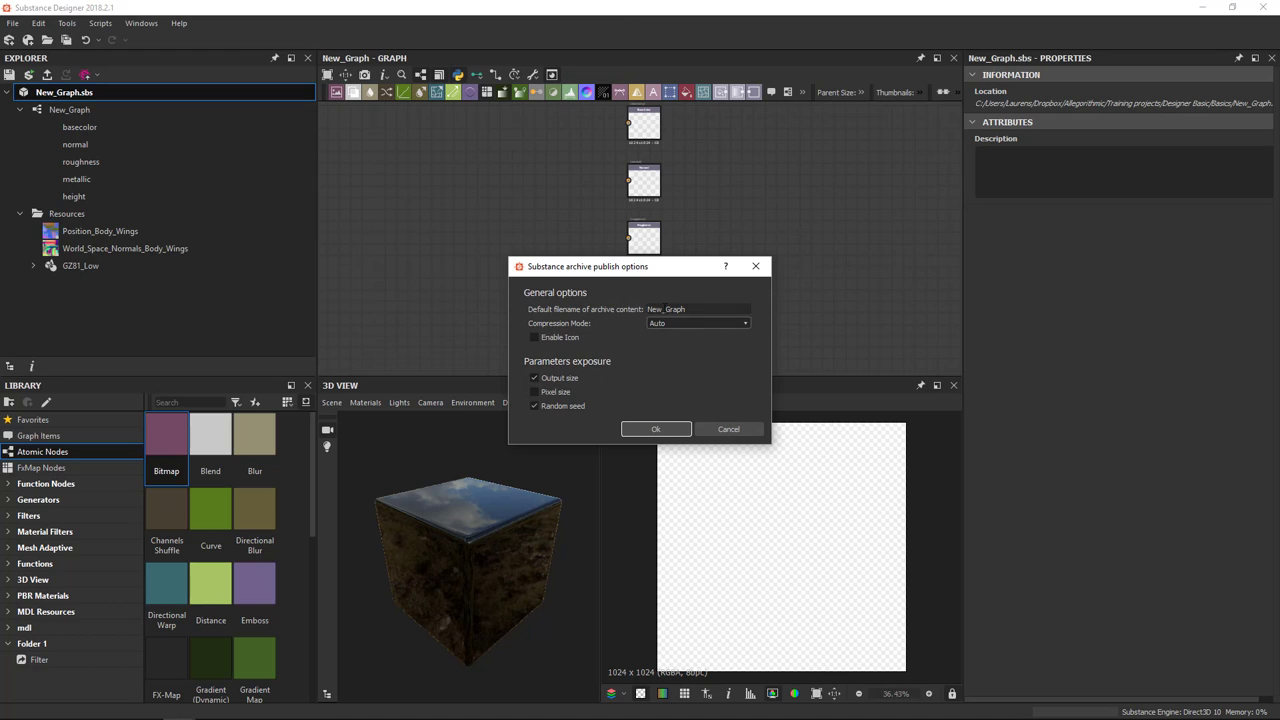
mouse_move(616, 380)
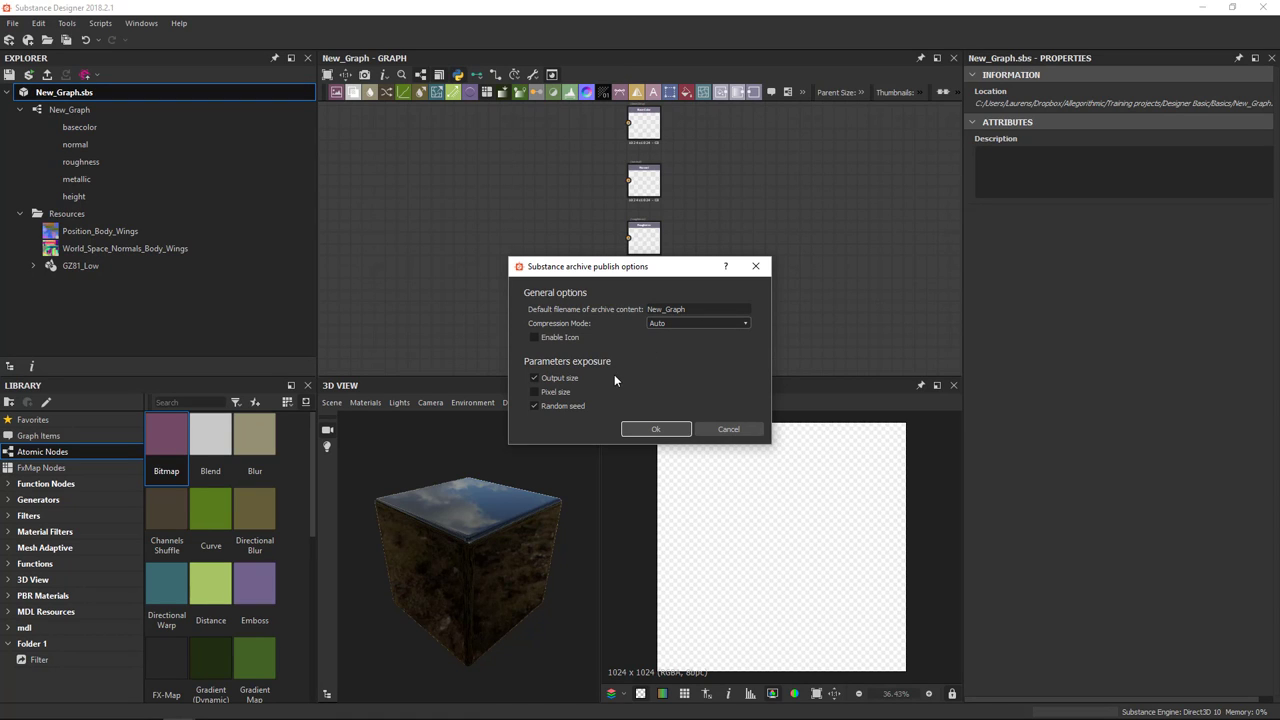
mouse_move(628, 388)
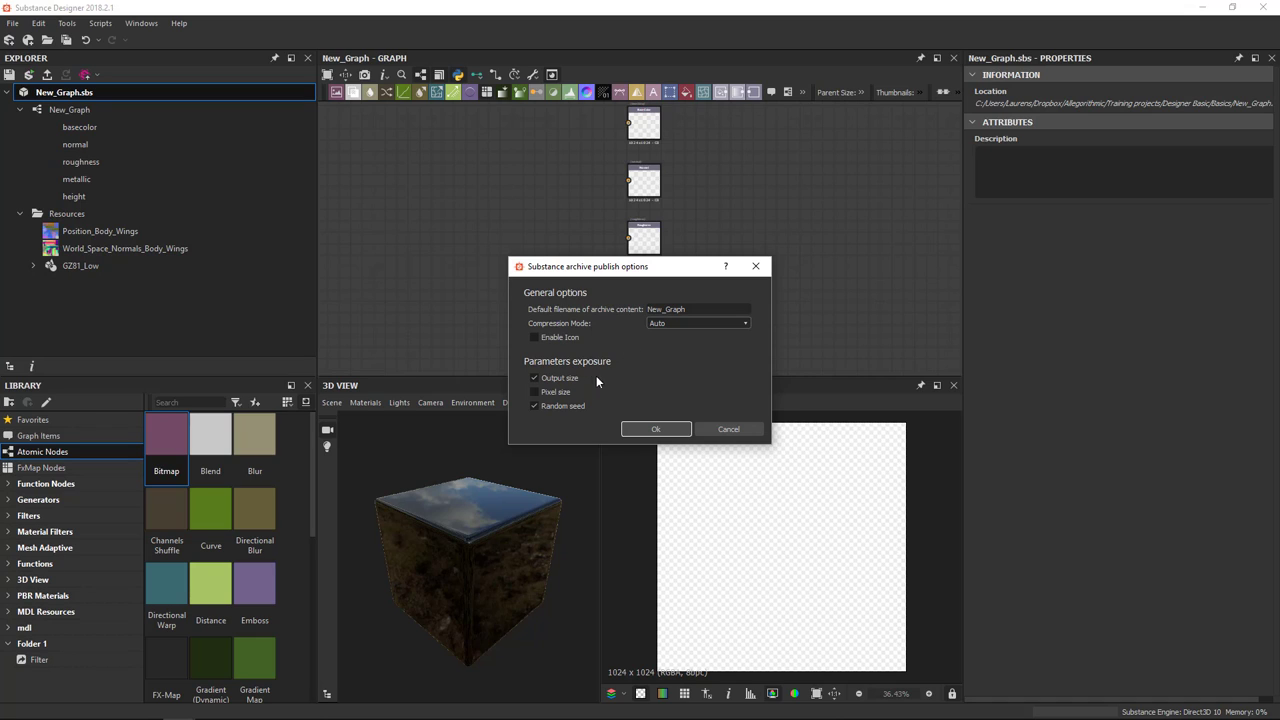
mouse_move(604, 380)
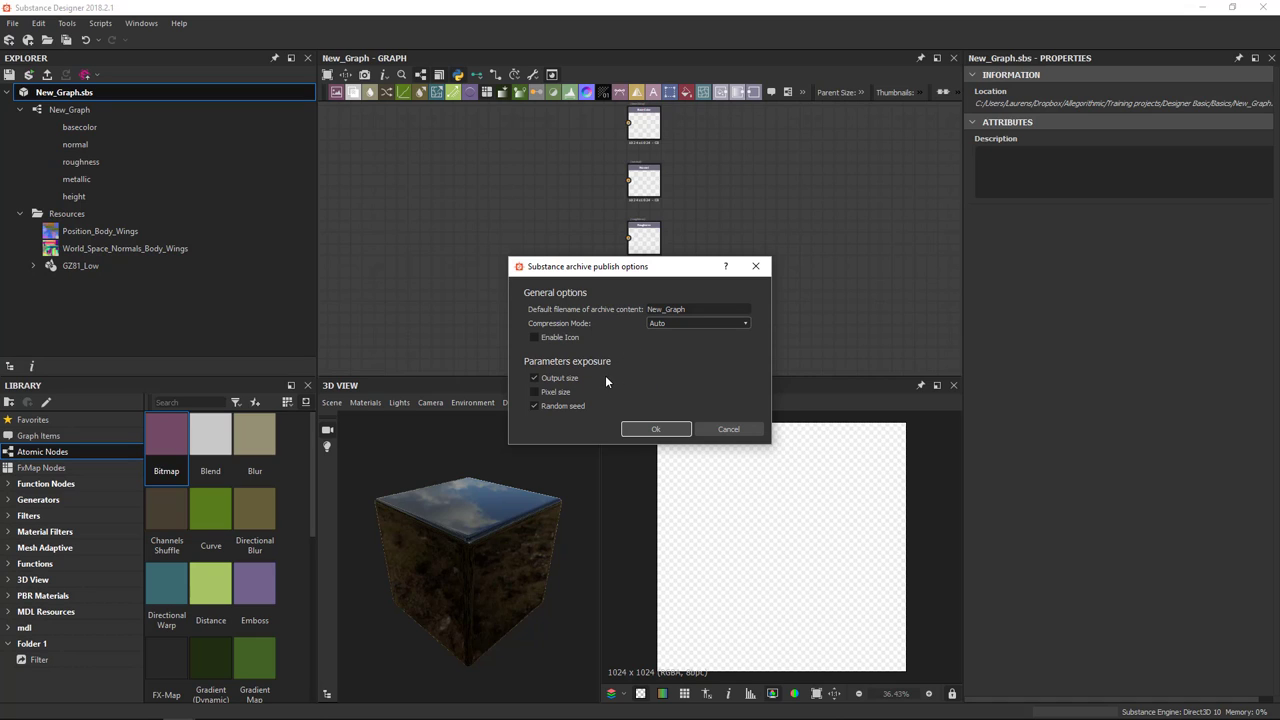
mouse_move(752, 240)
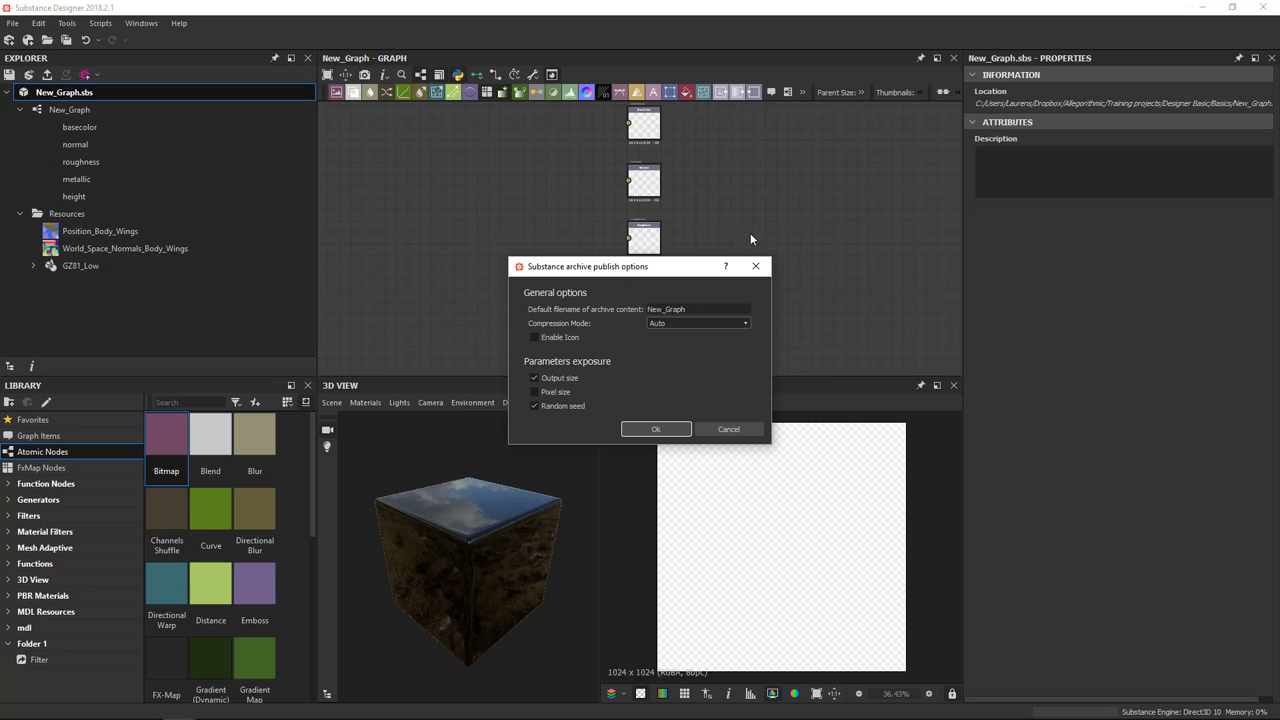
Confirm the archive publish options with output size, pixel size and random seed exposed
click(534, 378)
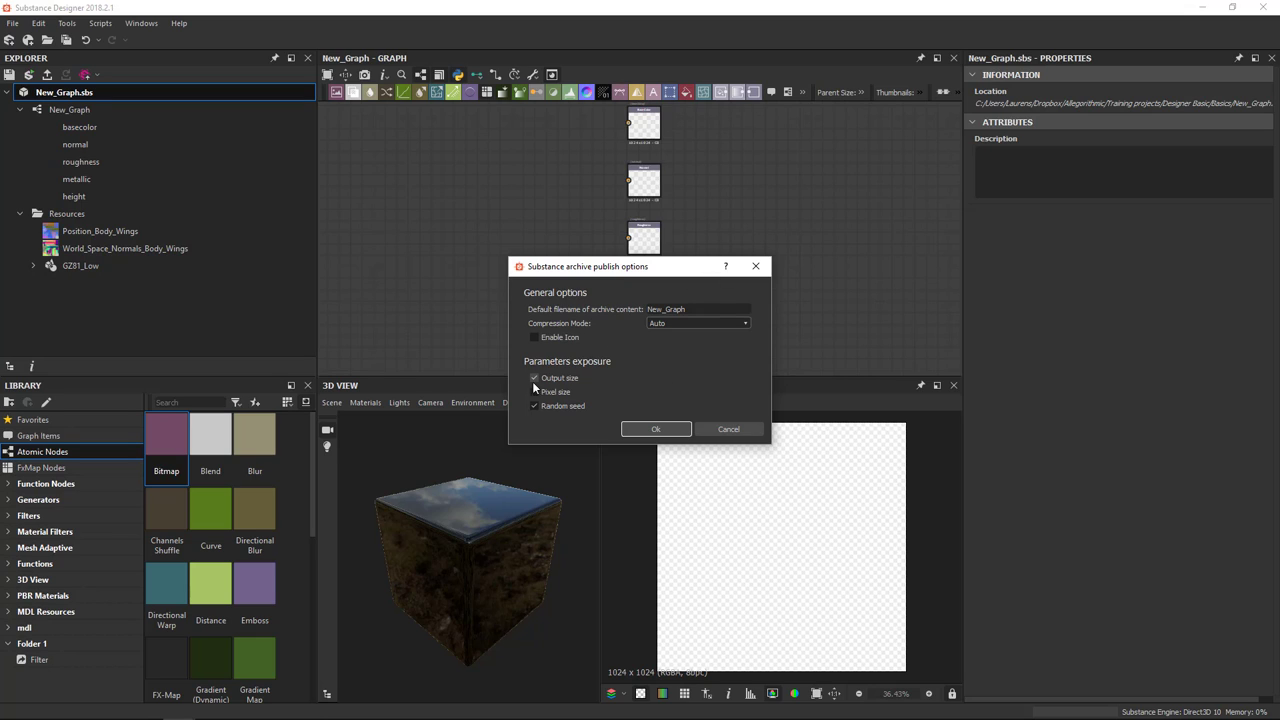
mouse_move(540, 384)
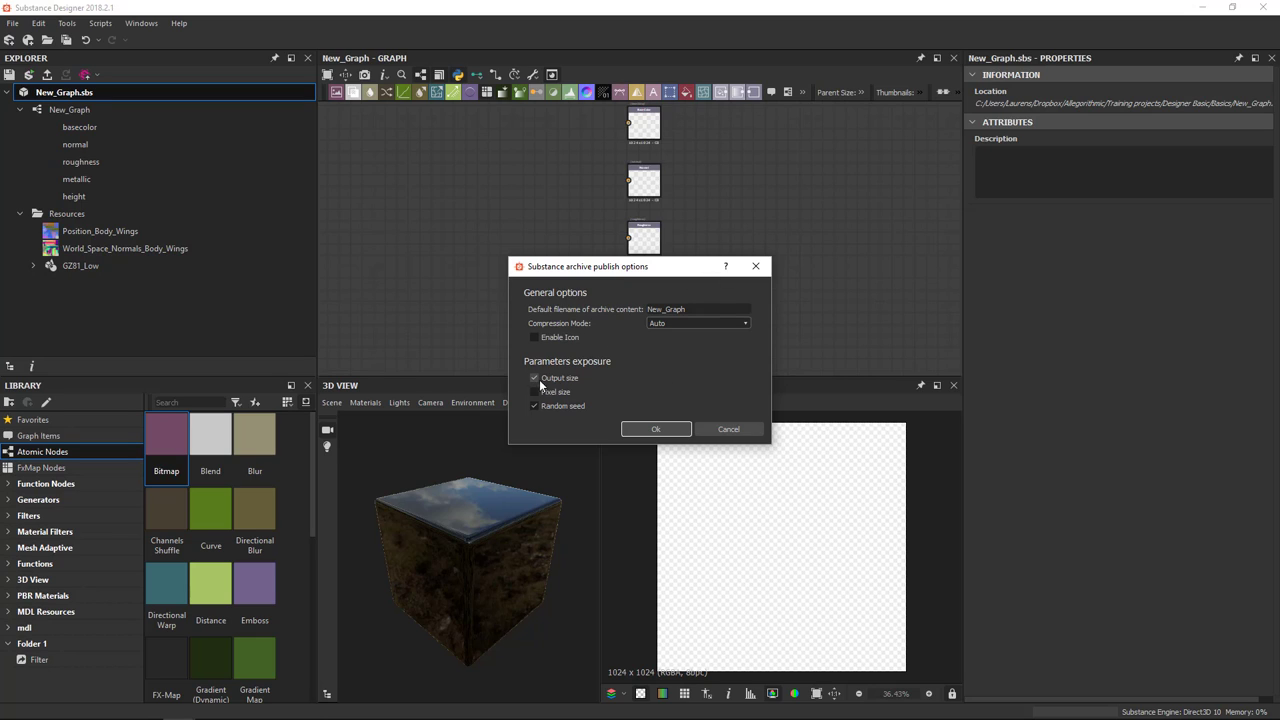
click(534, 378)
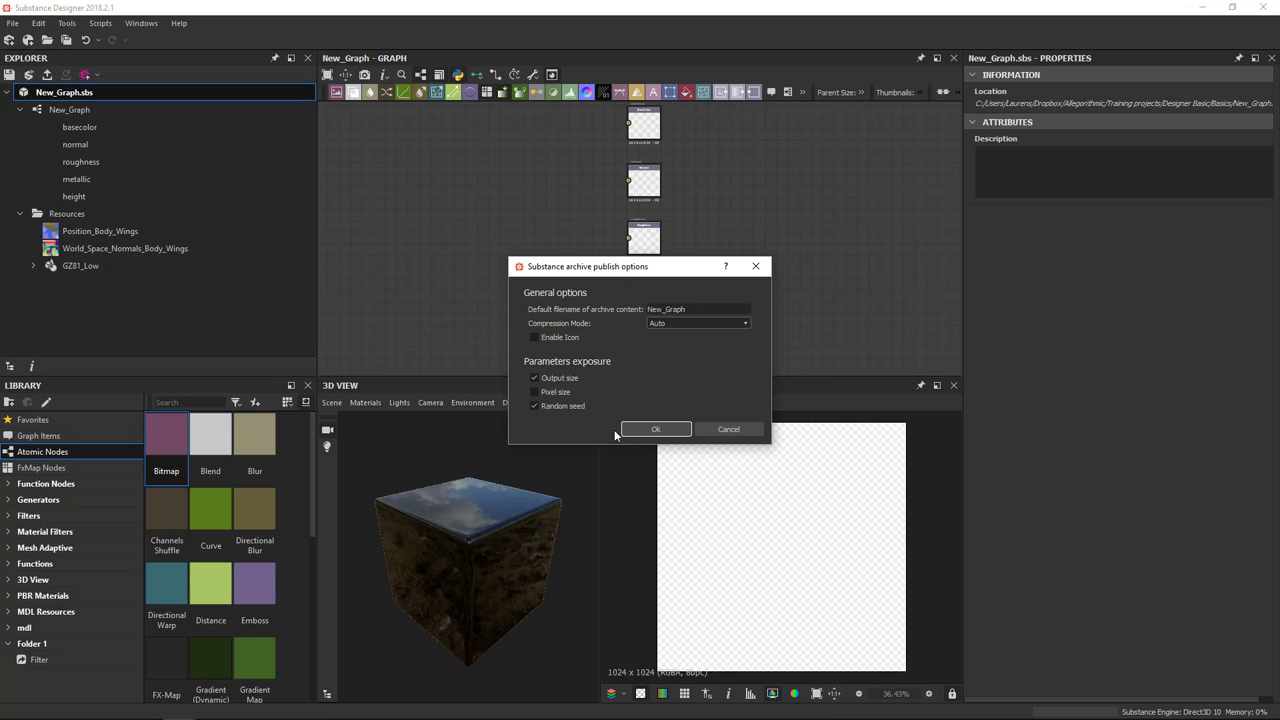
mouse_move(636, 420)
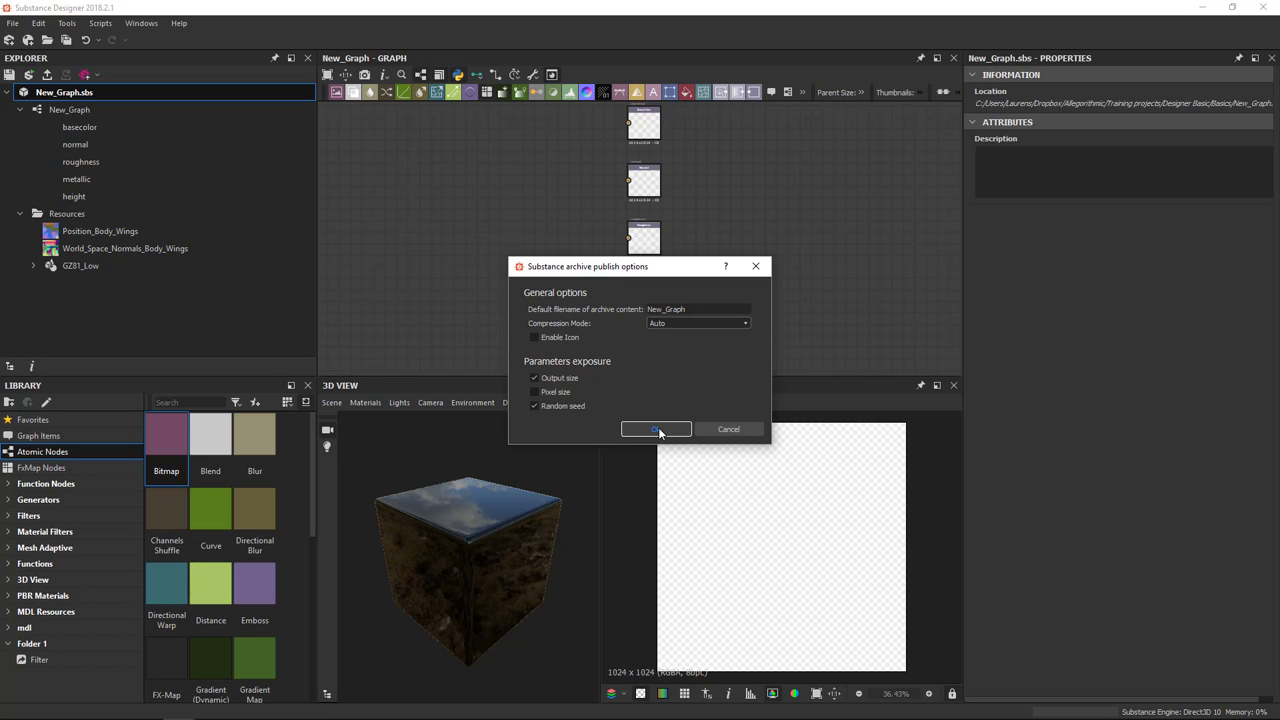
click(656, 428)
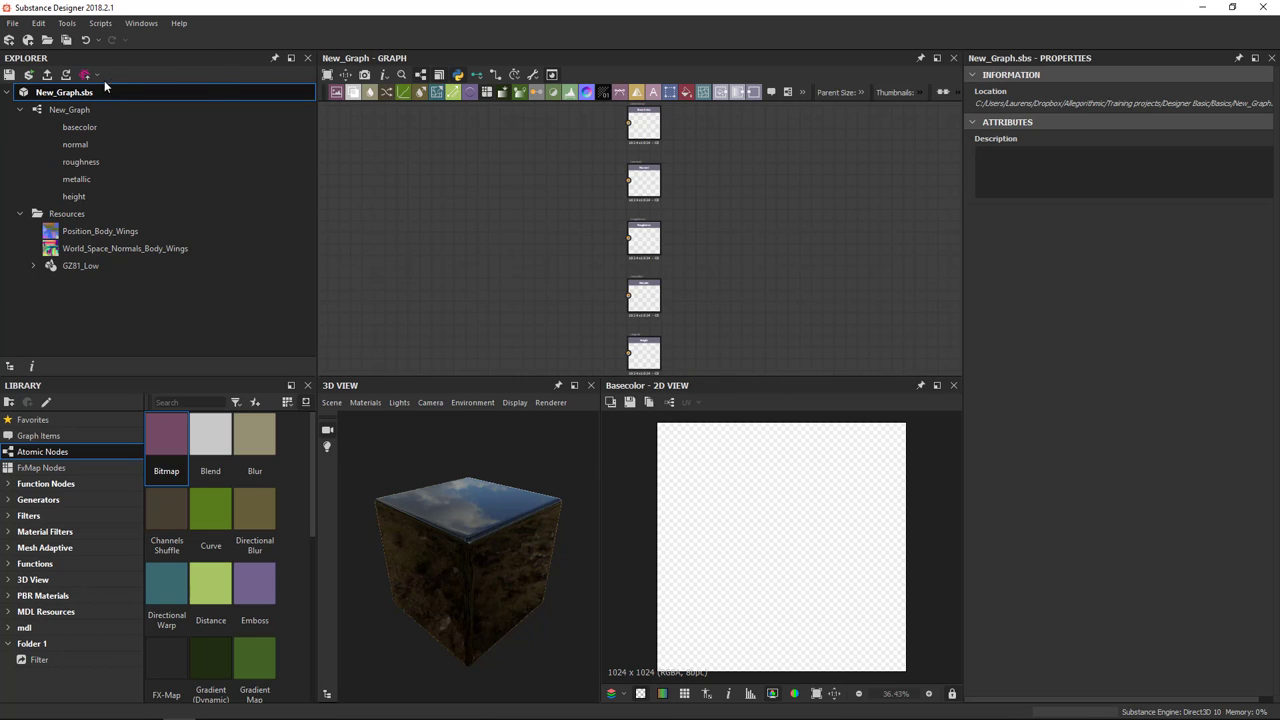
right_click(64, 92)
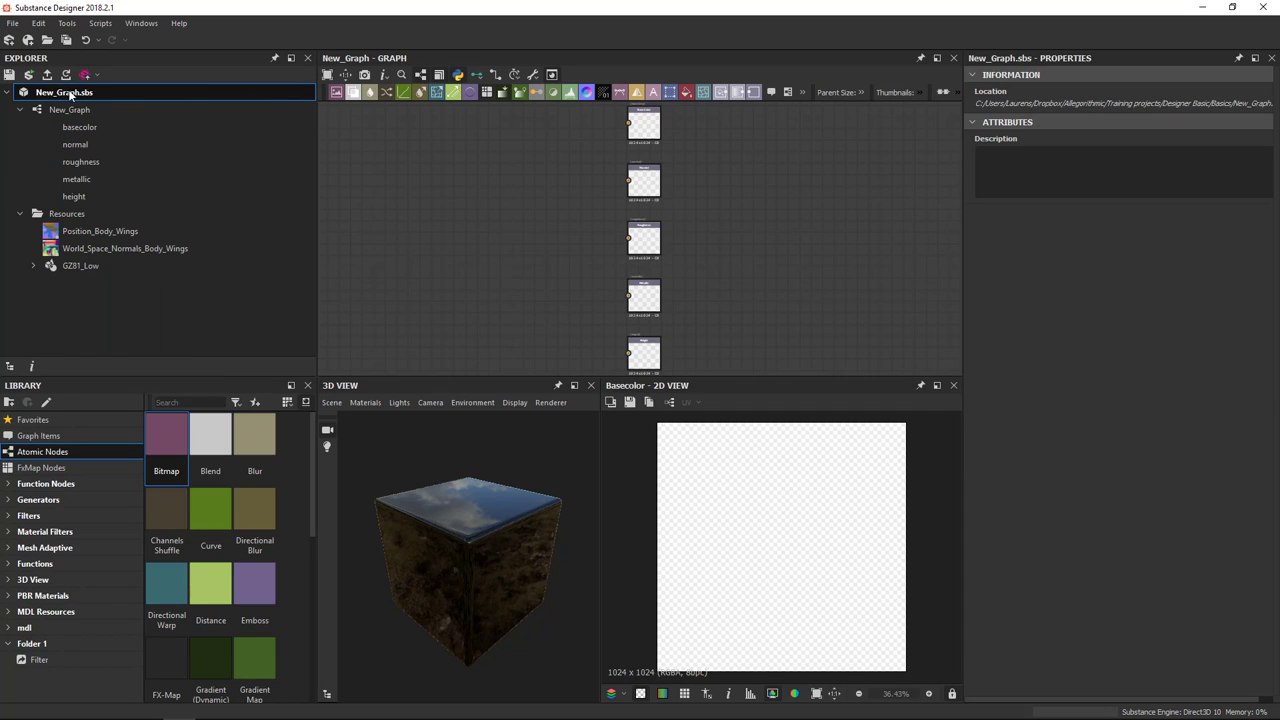
mouse_move(90, 96)
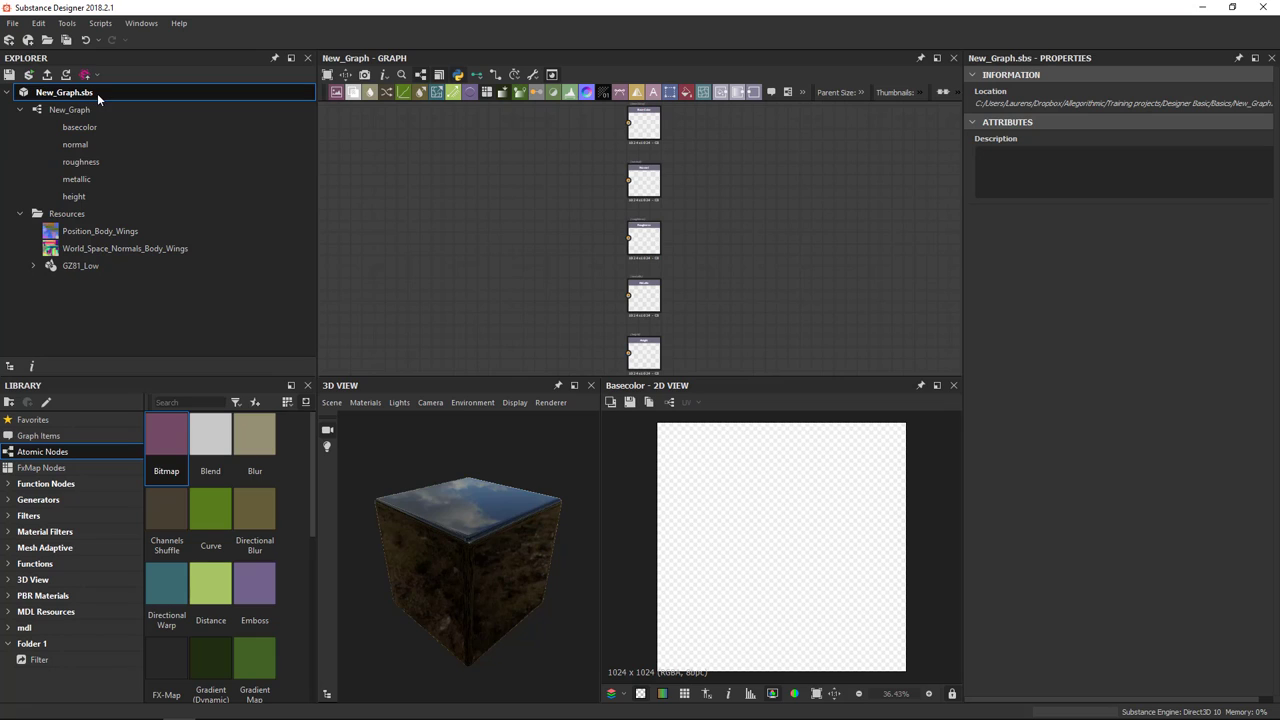
right_click(64, 92)
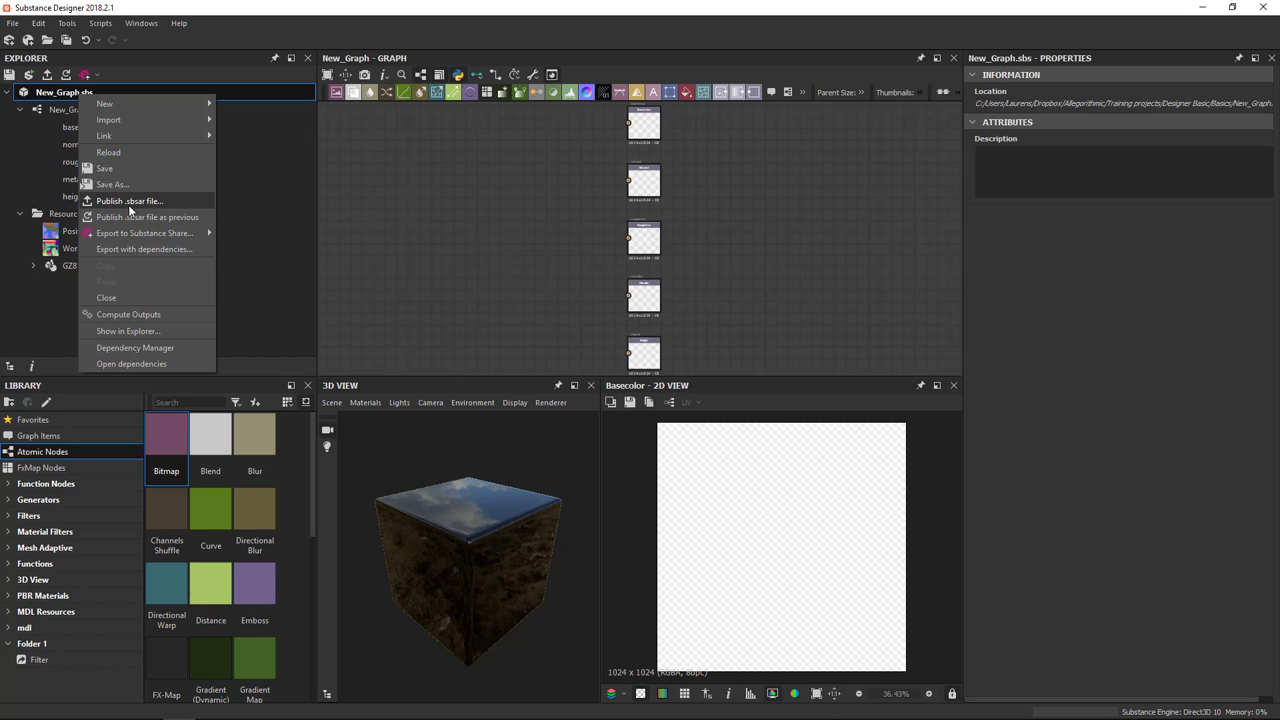
mouse_move(136, 210)
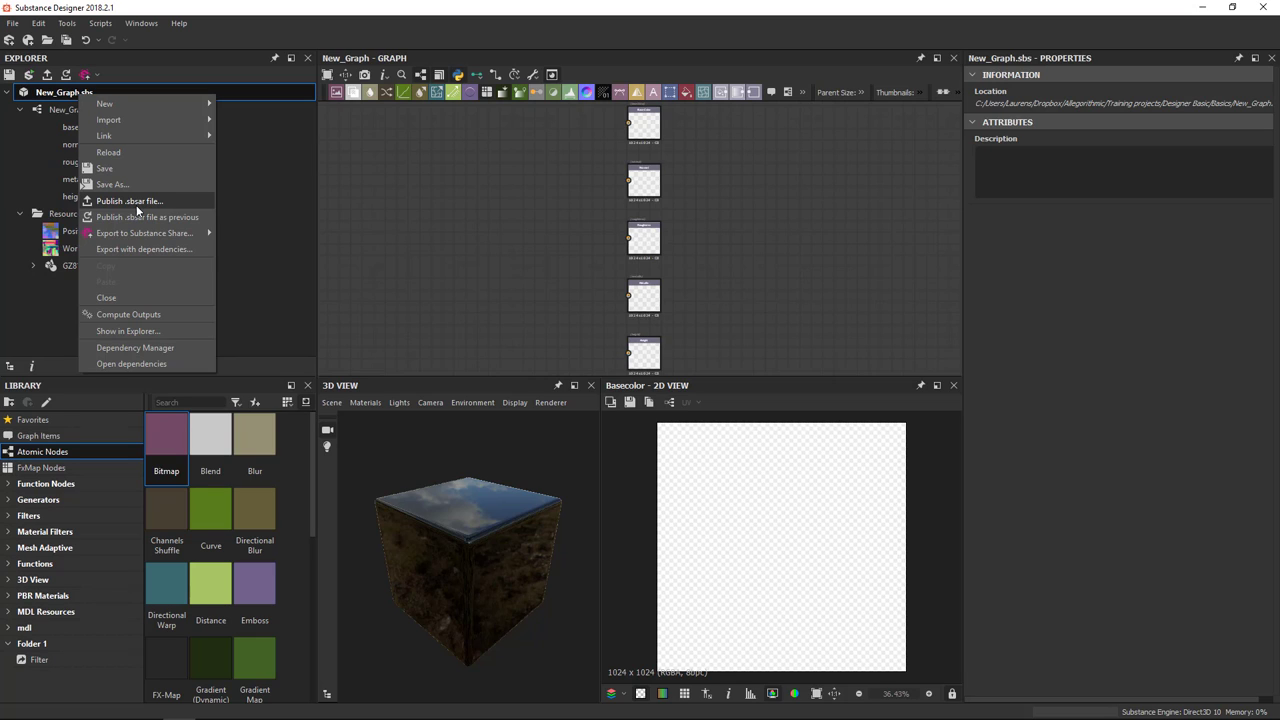
click(64, 92)
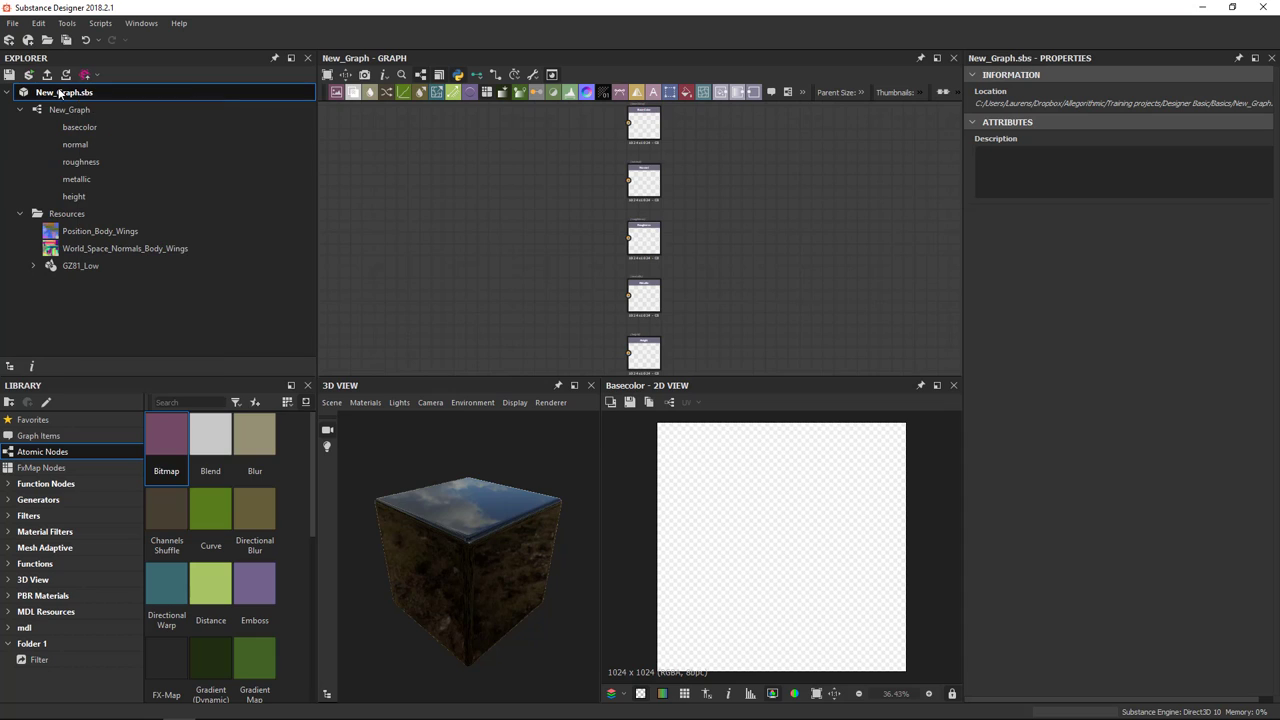
click(70, 108)
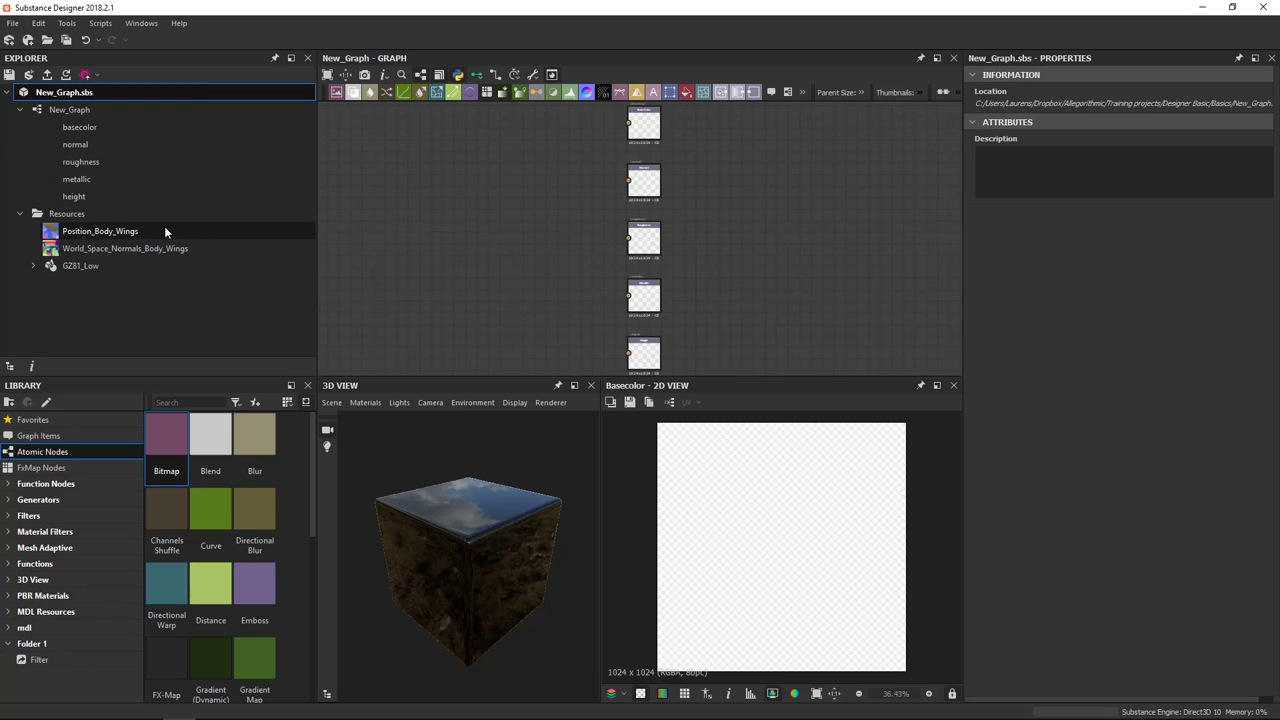
mouse_move(164, 222)
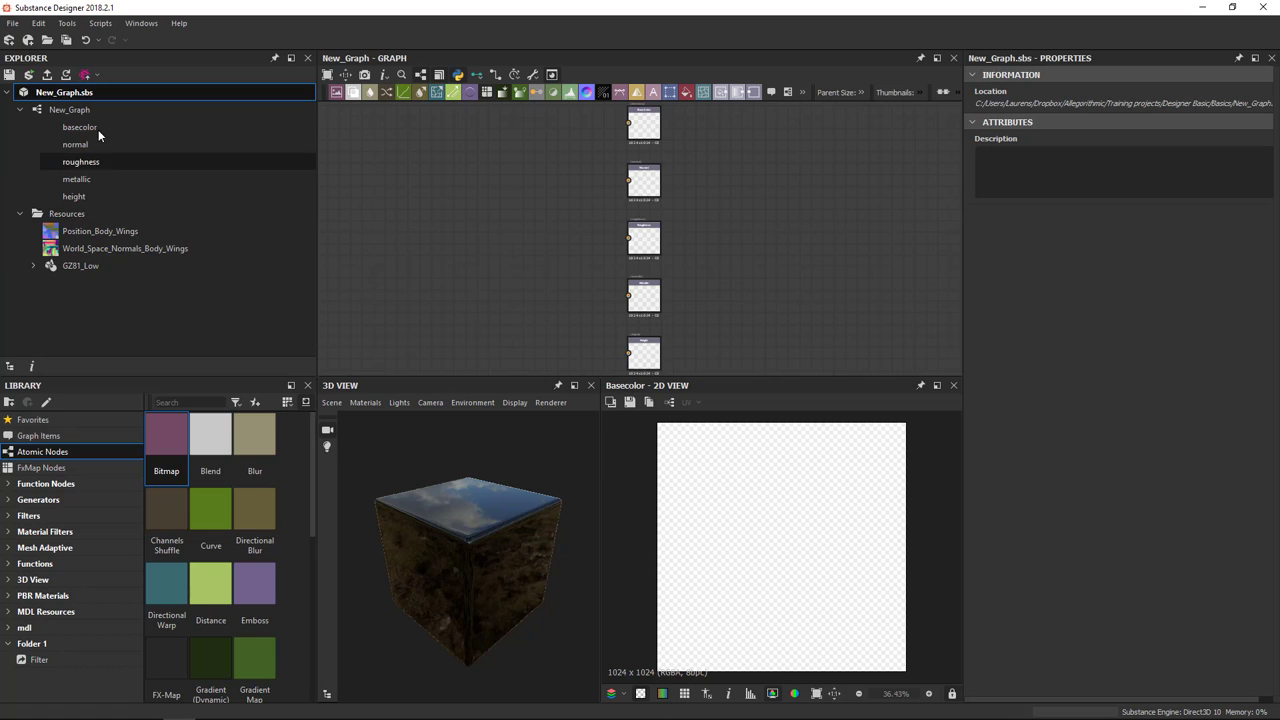
click(70, 108)
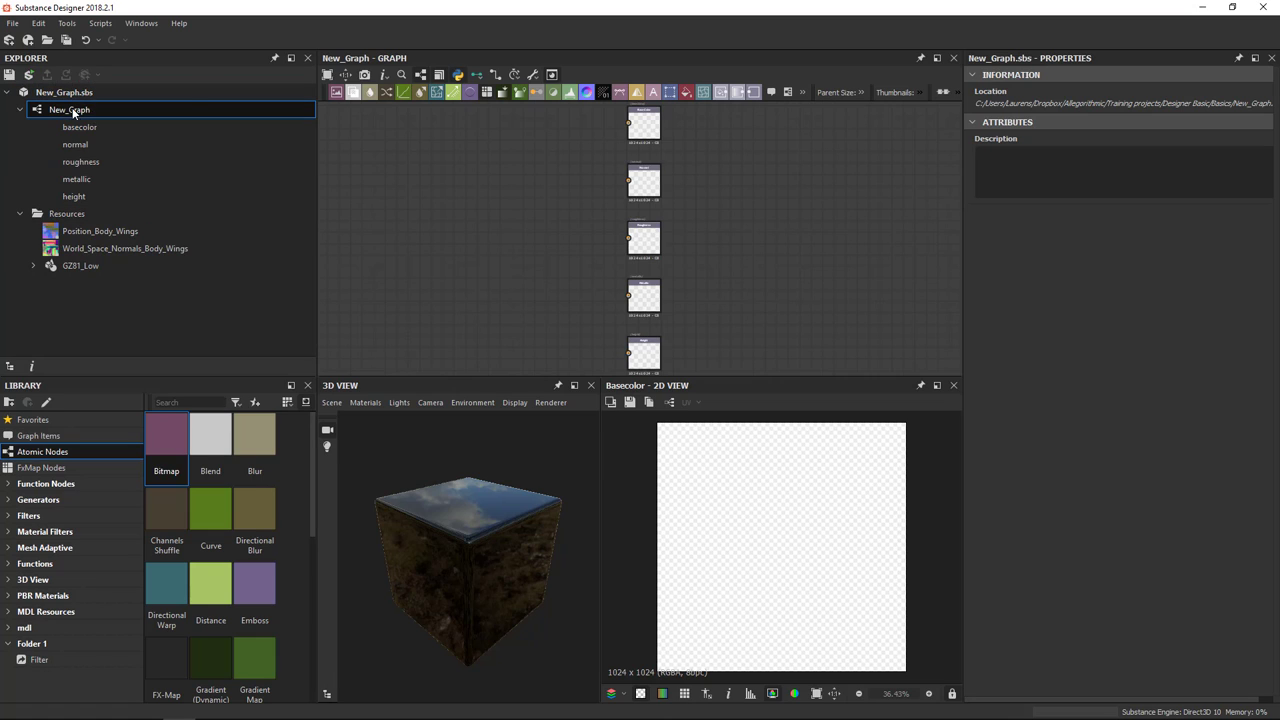
click(64, 92)
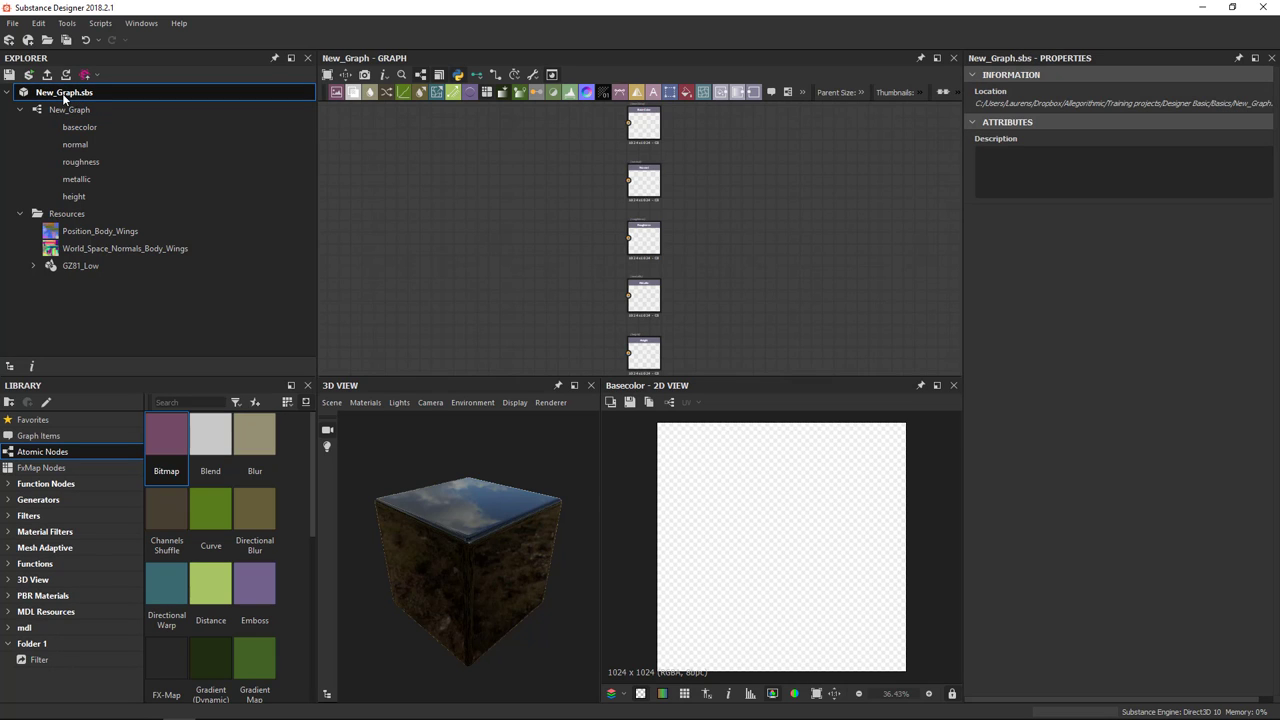
Bring up the actions for the New_Graph.sbs package in the Explorer
right_click(64, 92)
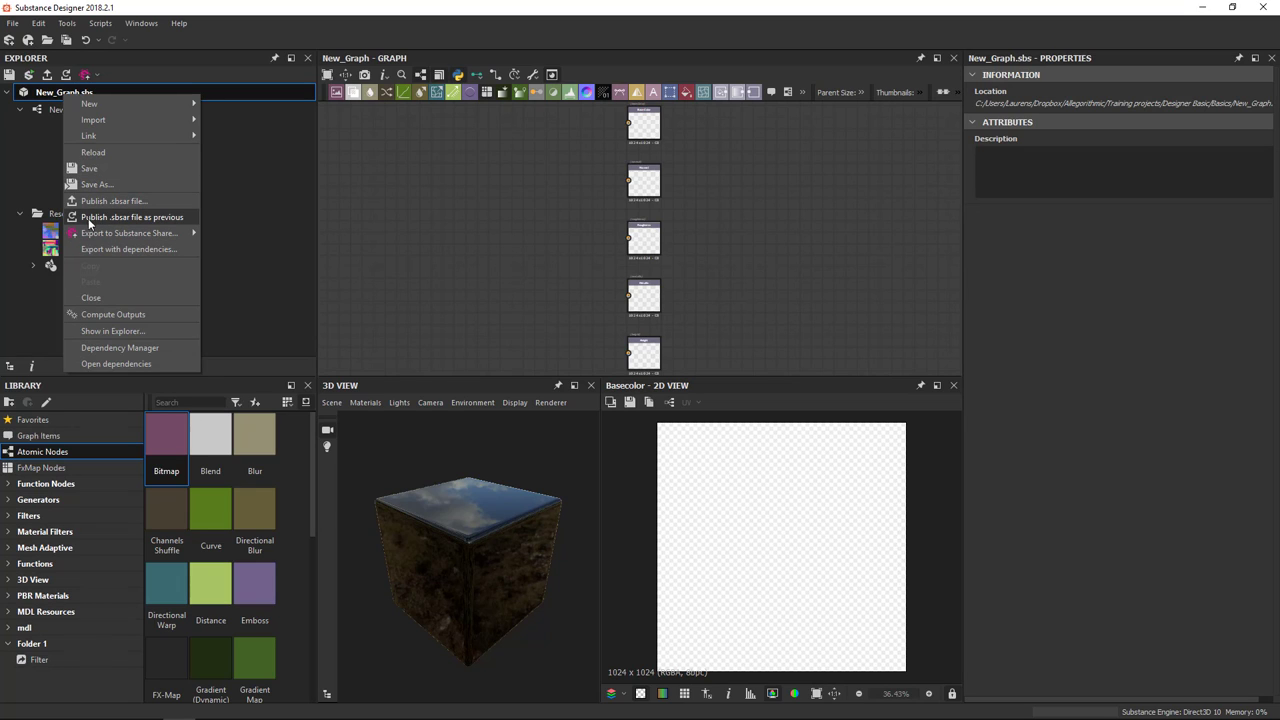
mouse_move(124, 222)
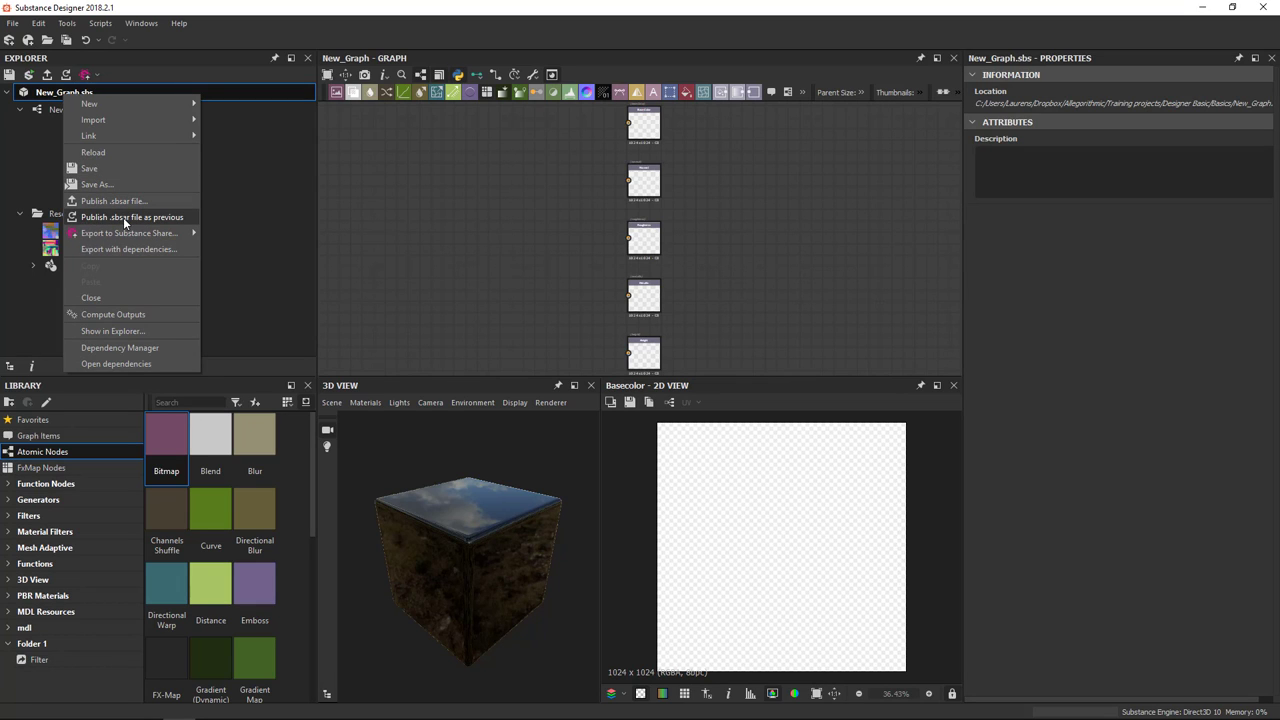
mouse_move(236, 232)
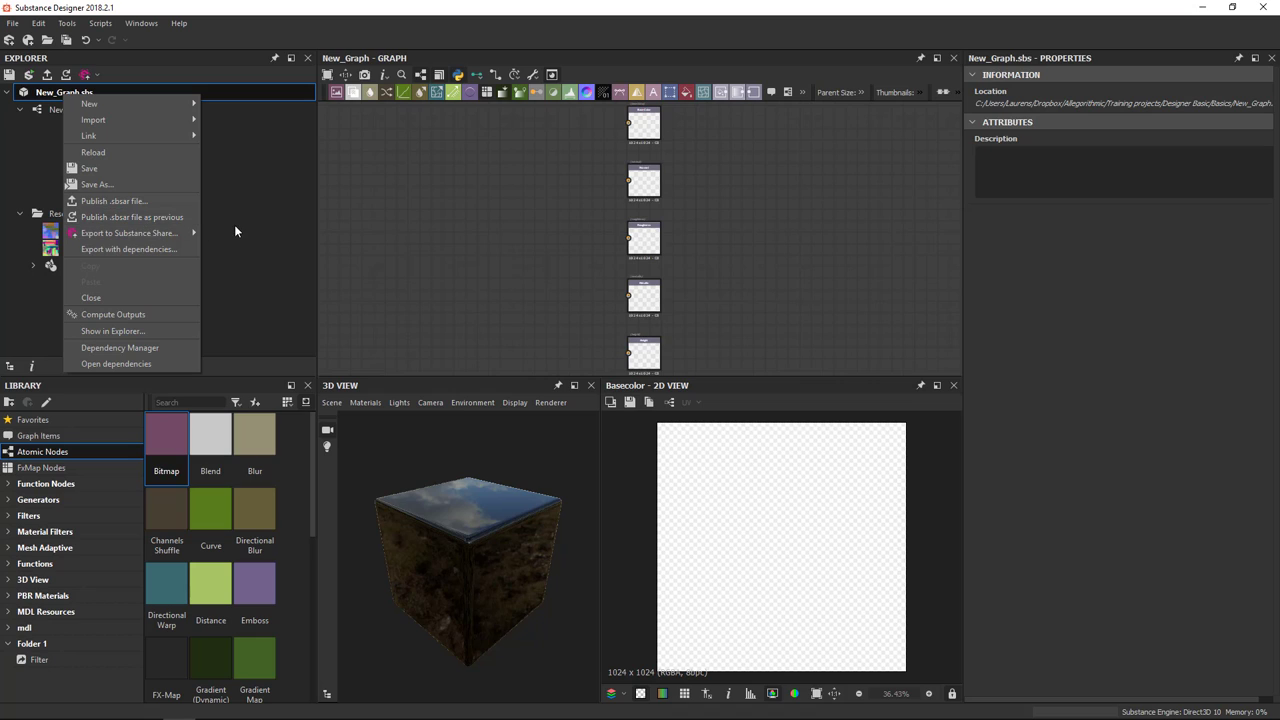
mouse_move(252, 240)
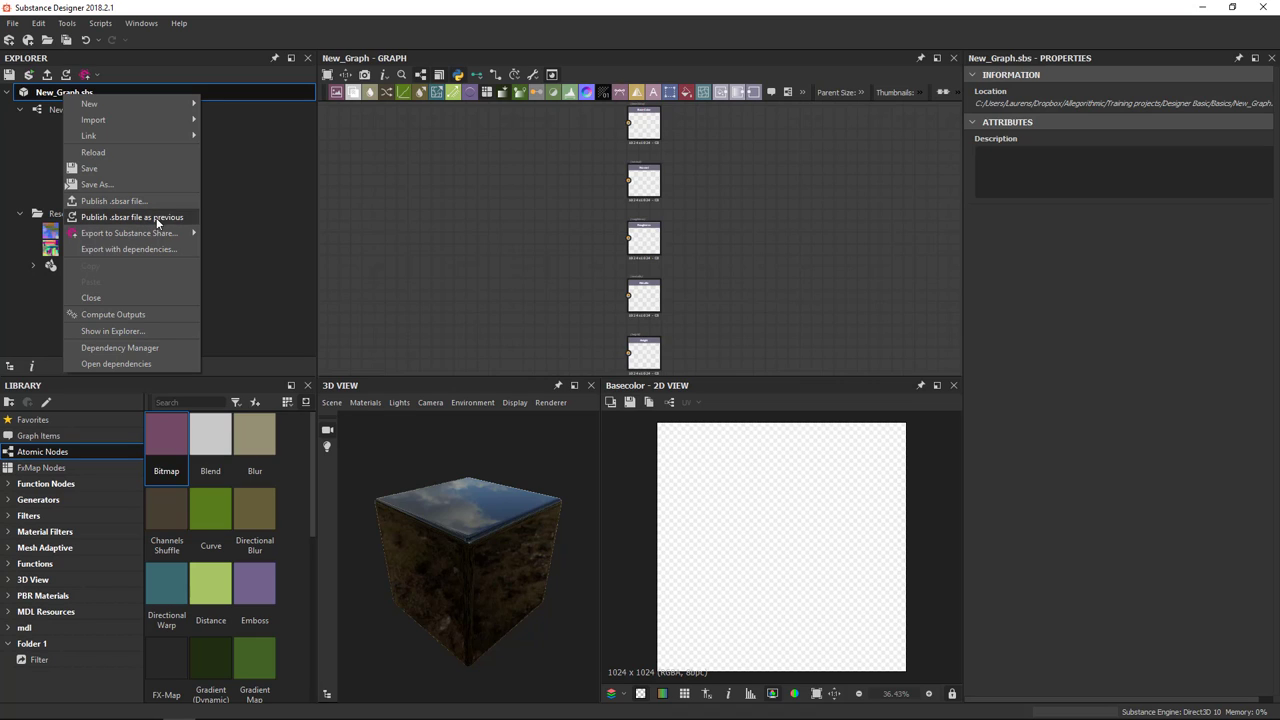
mouse_move(124, 218)
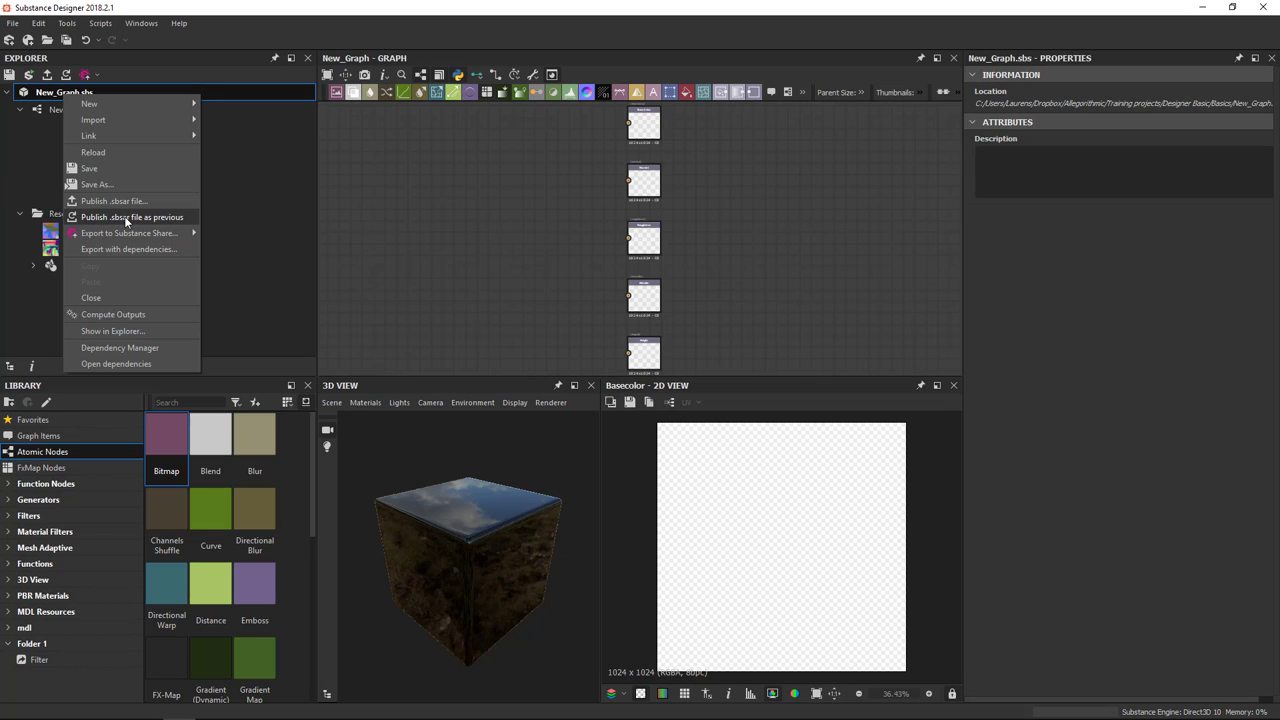
mouse_move(266, 168)
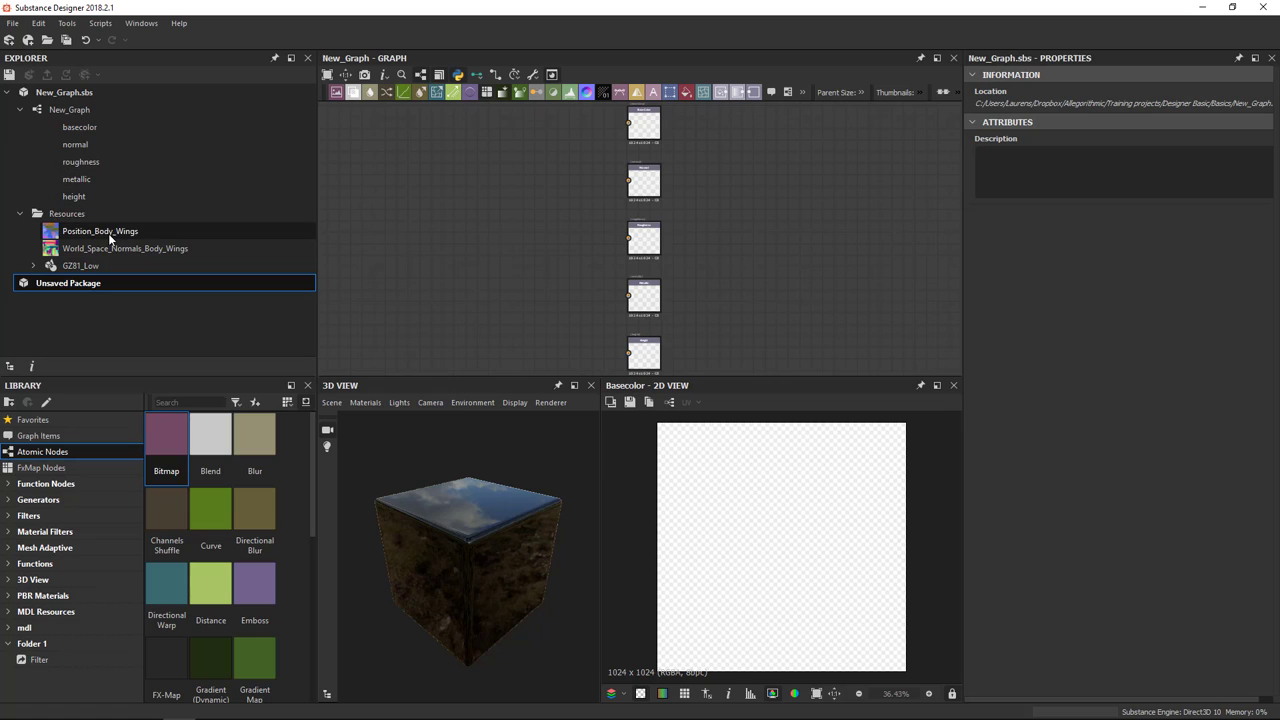
Select the Position_Body_Wings and GZ81_Low resources and target the Unsaved Package for pasting
click(80, 264)
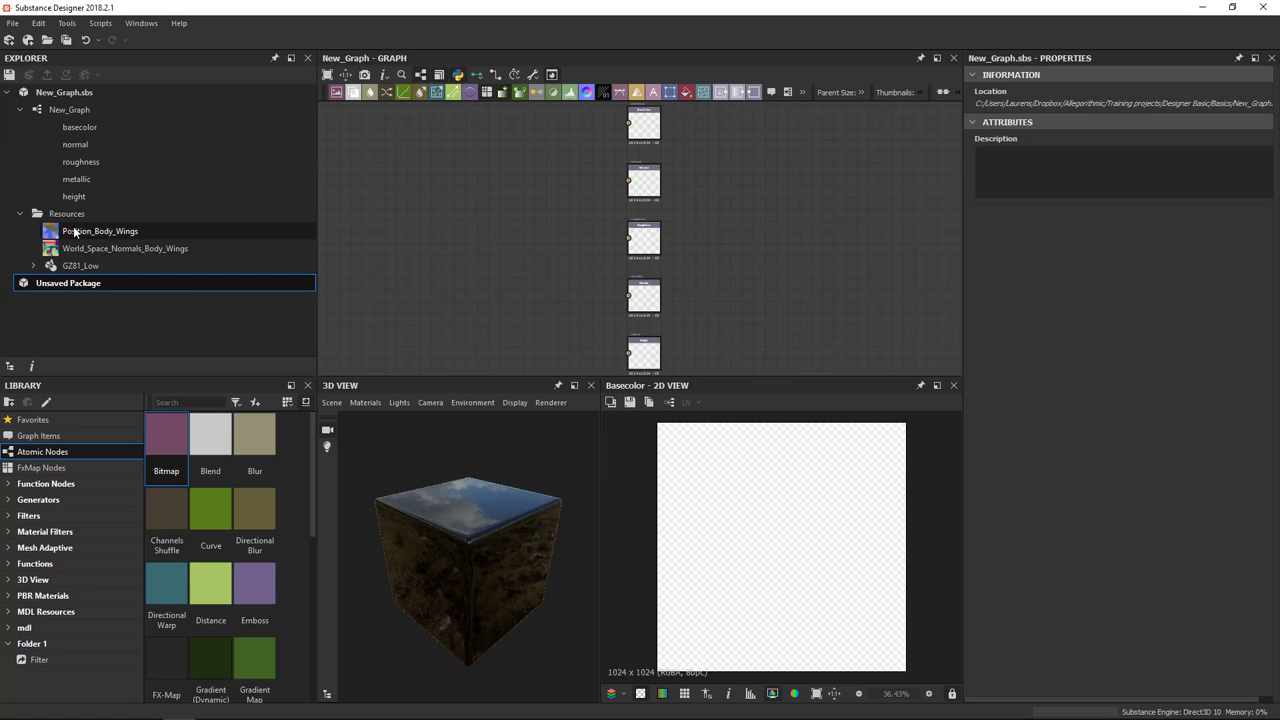
click(100, 232)
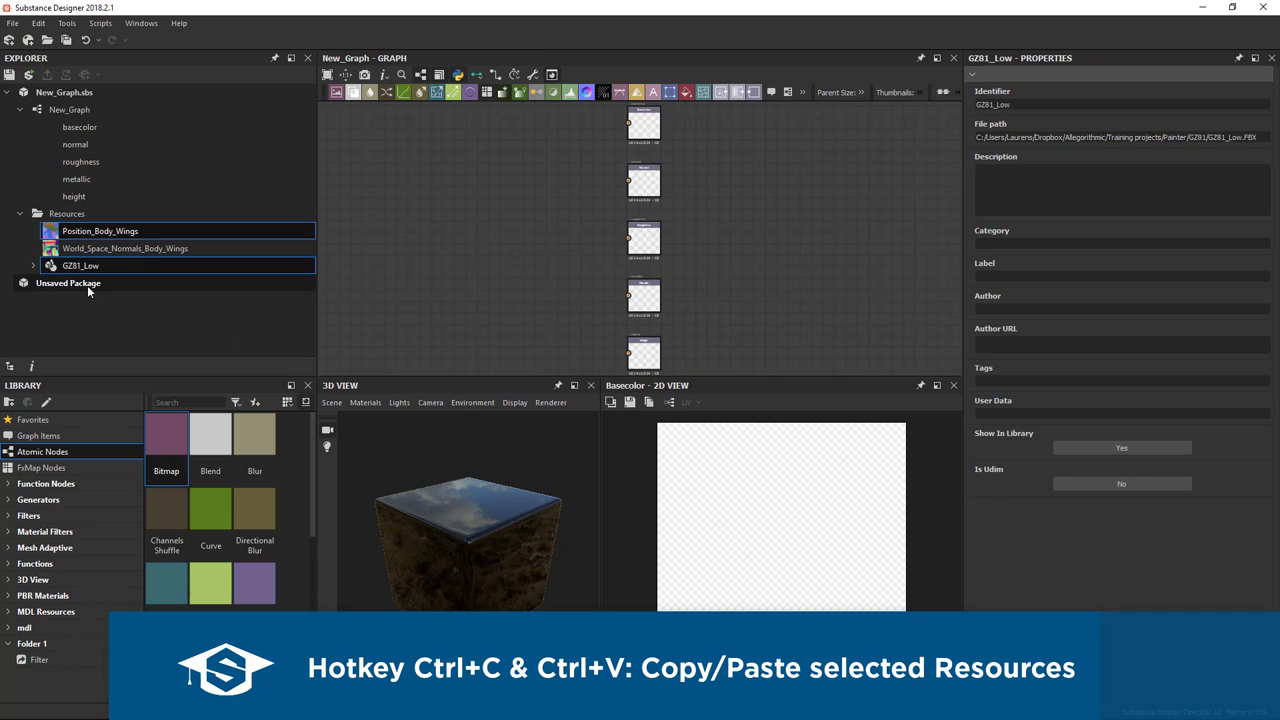
click(68, 284)
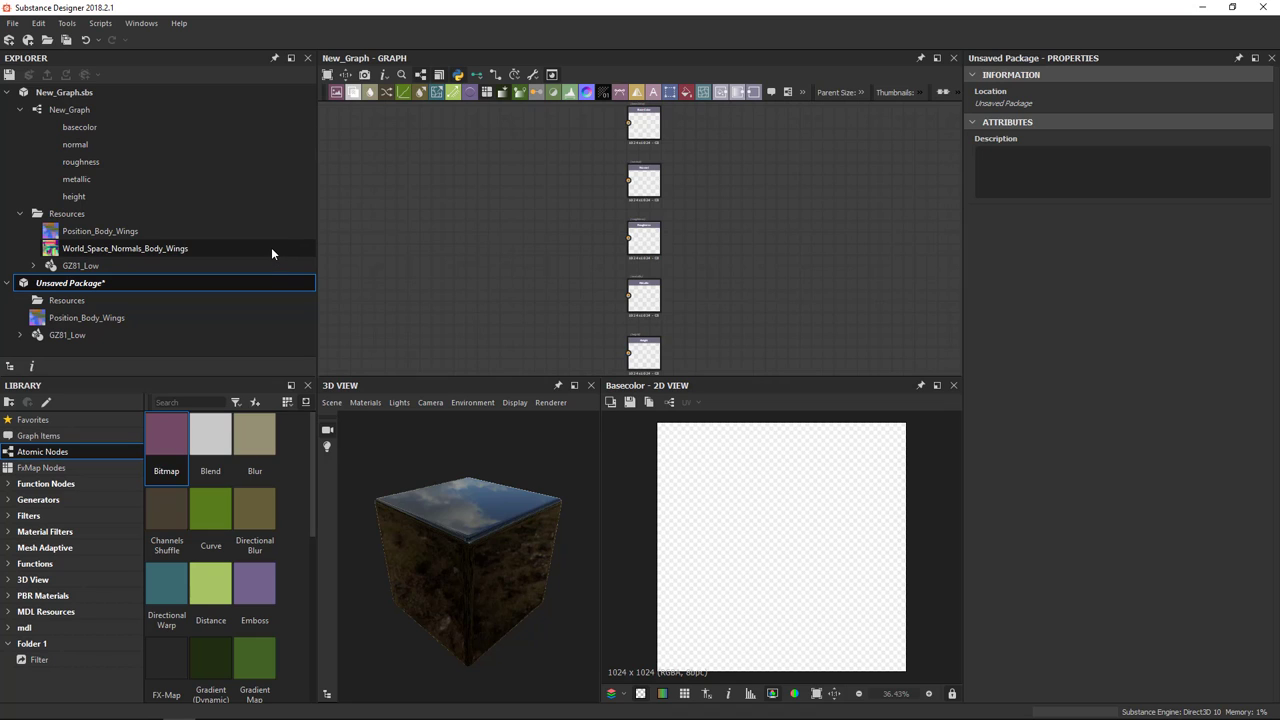
mouse_move(274, 250)
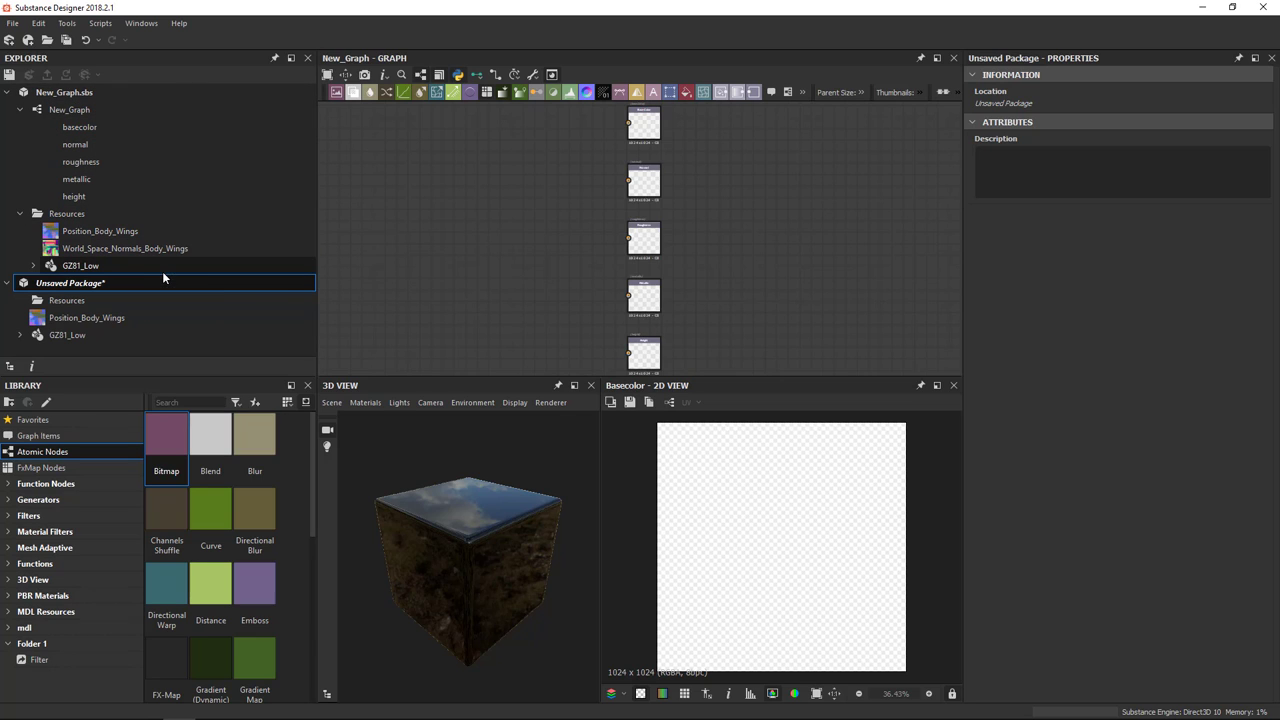
mouse_move(156, 264)
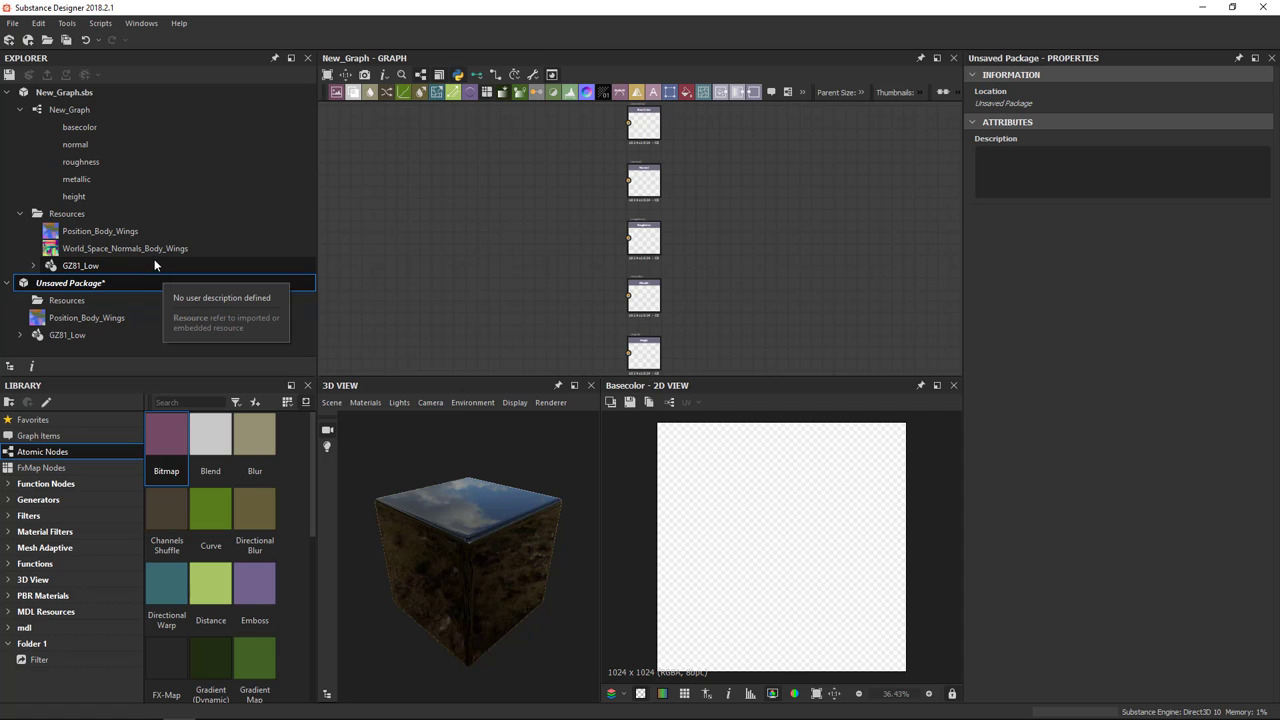